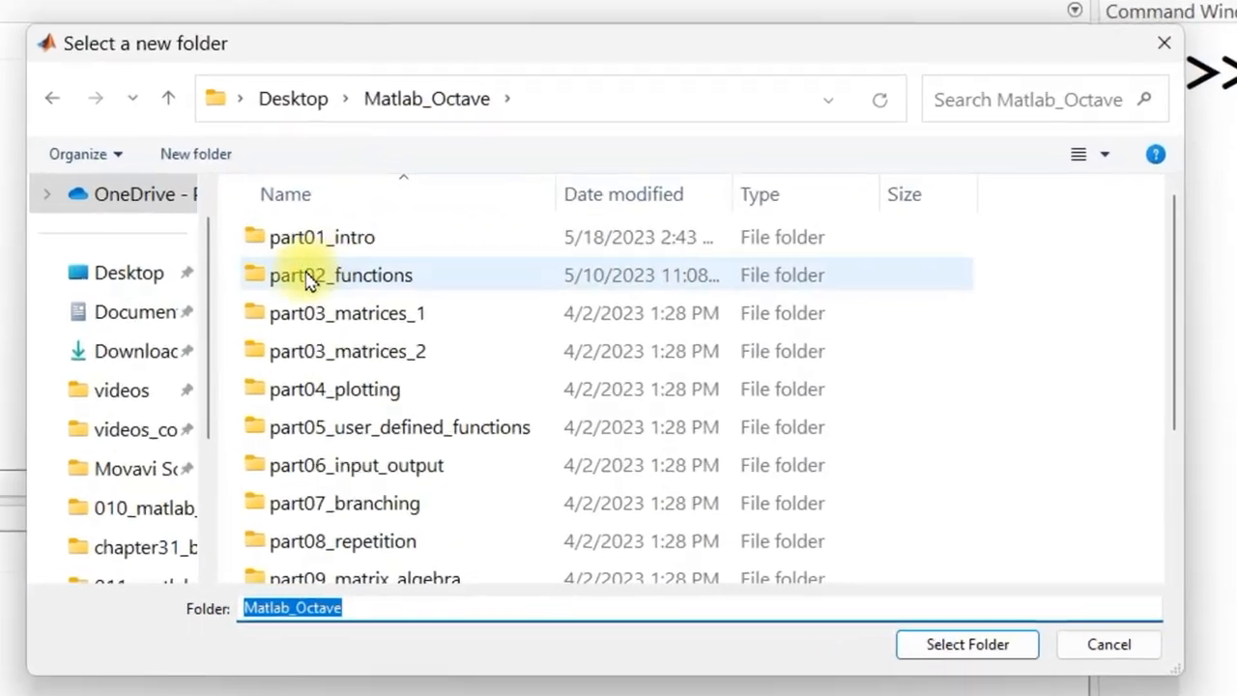
Step: Choose part02_functions in the Select a new folder dialog and confirm it as the working folder
left_click(340, 274)
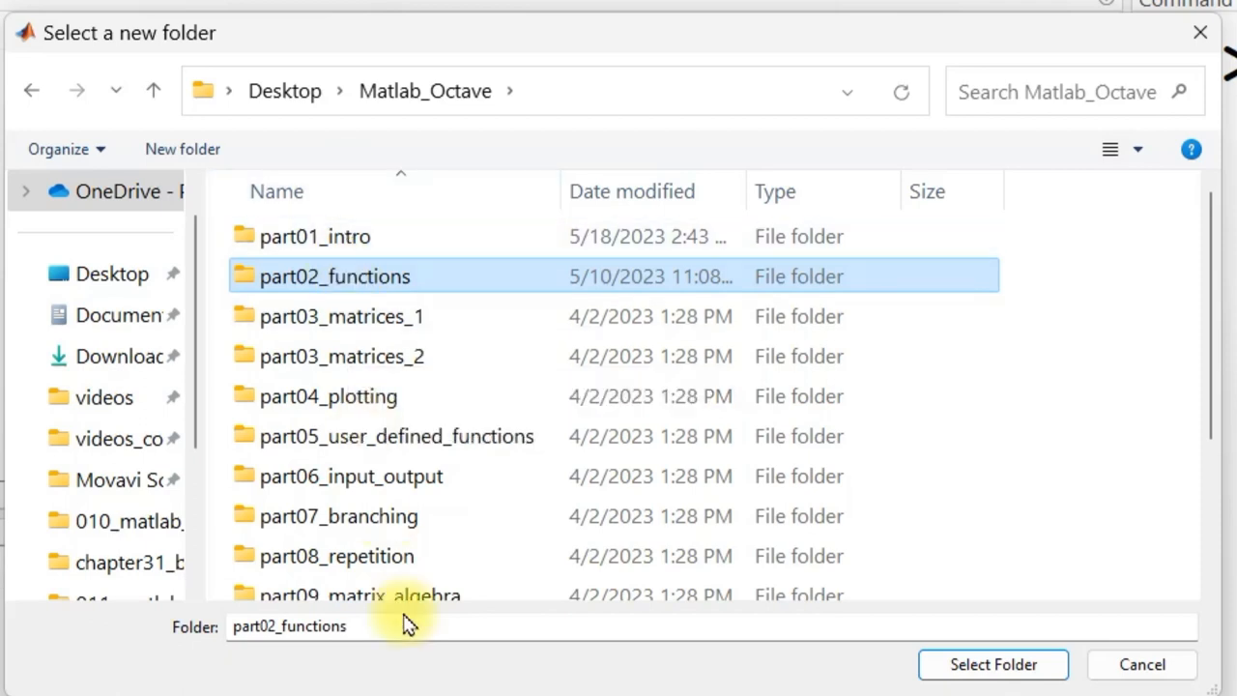
mouse_move(429, 427)
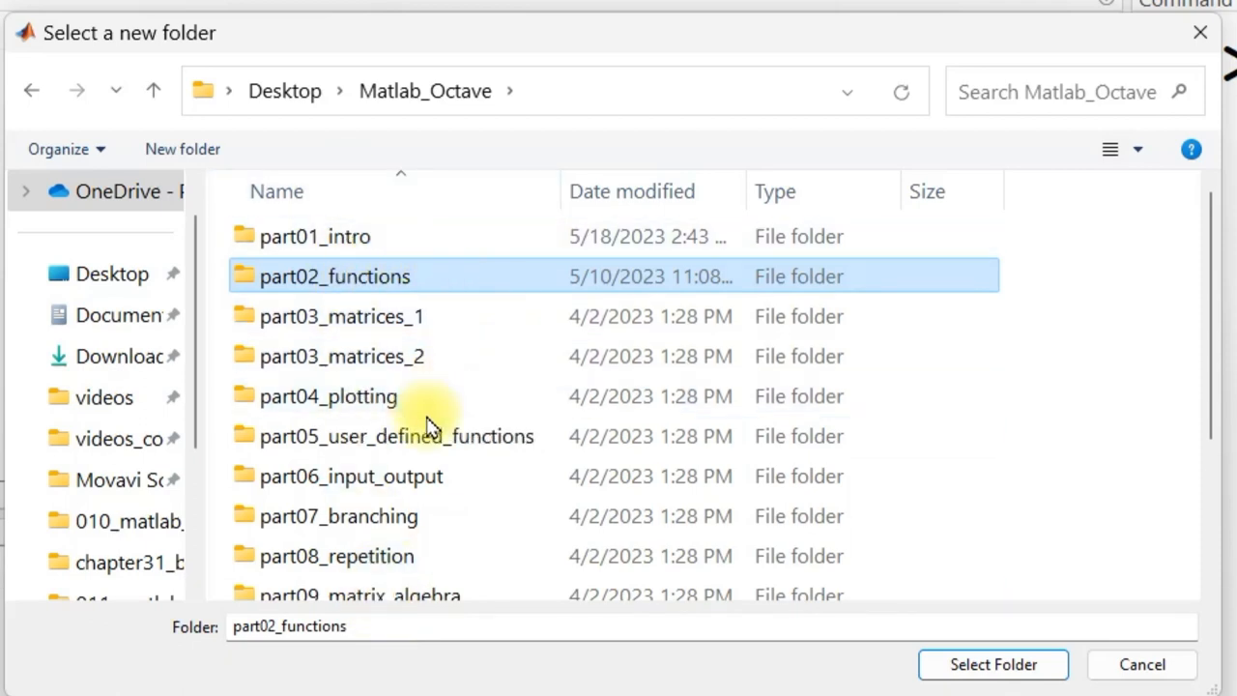
mouse_move(410, 329)
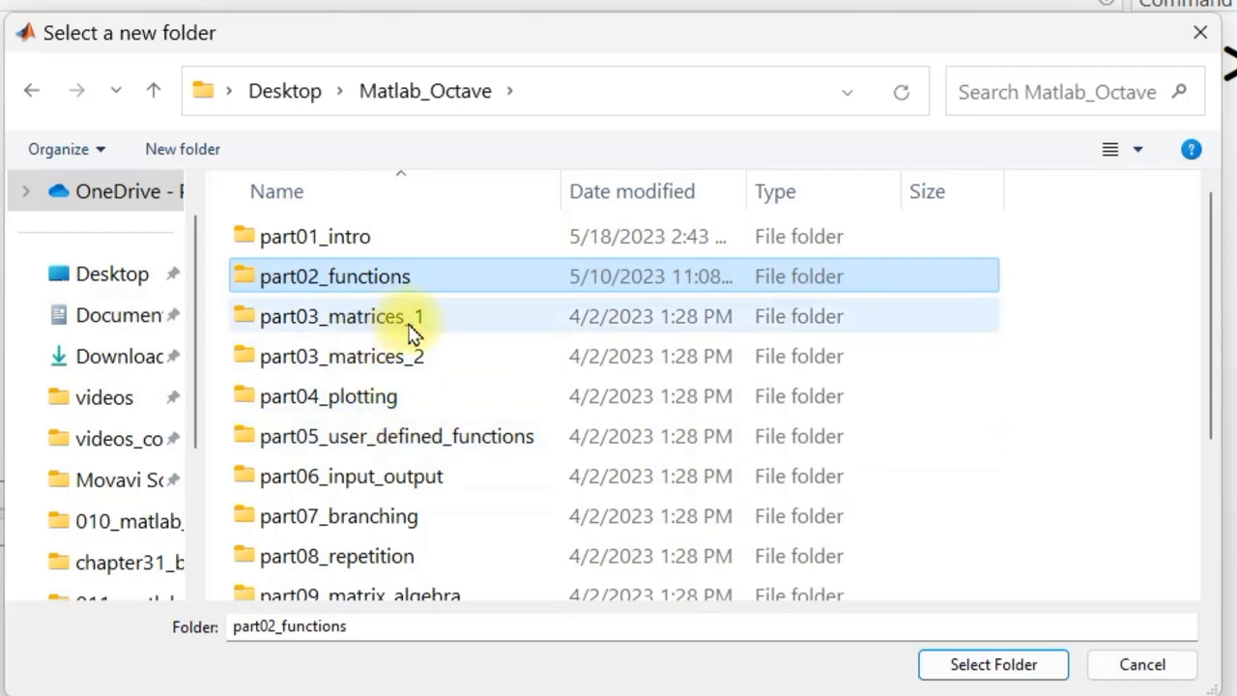
double_click(335, 275)
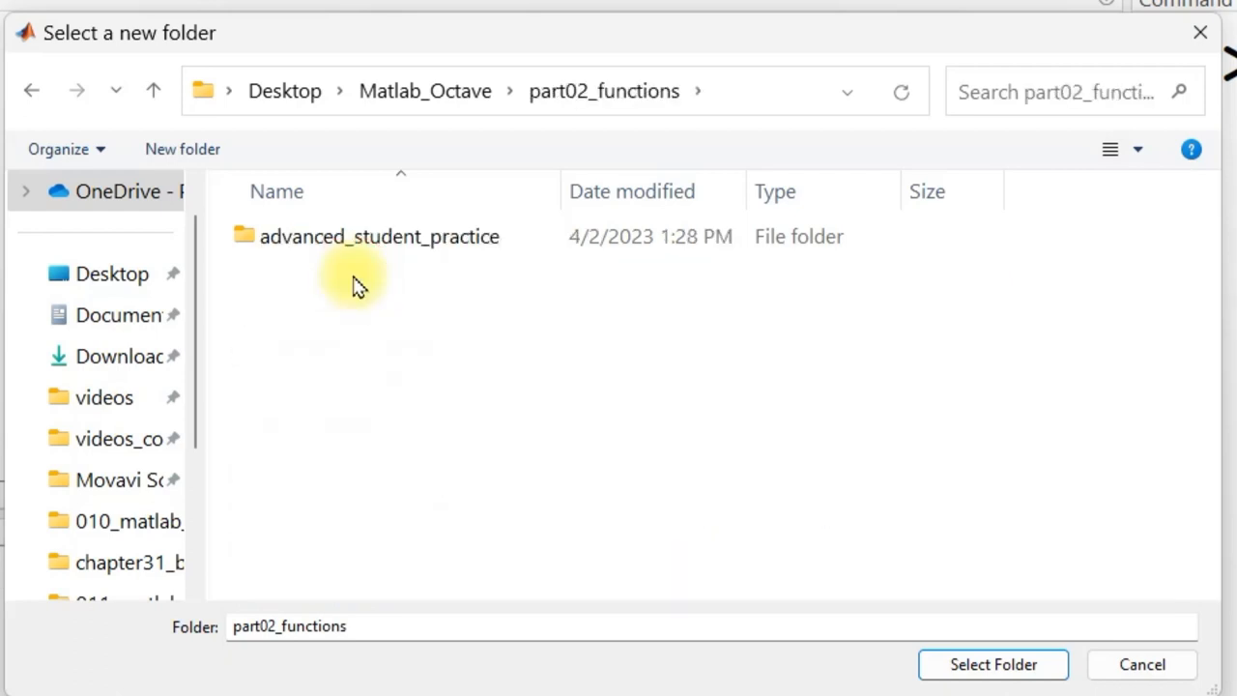
left_click(994, 665)
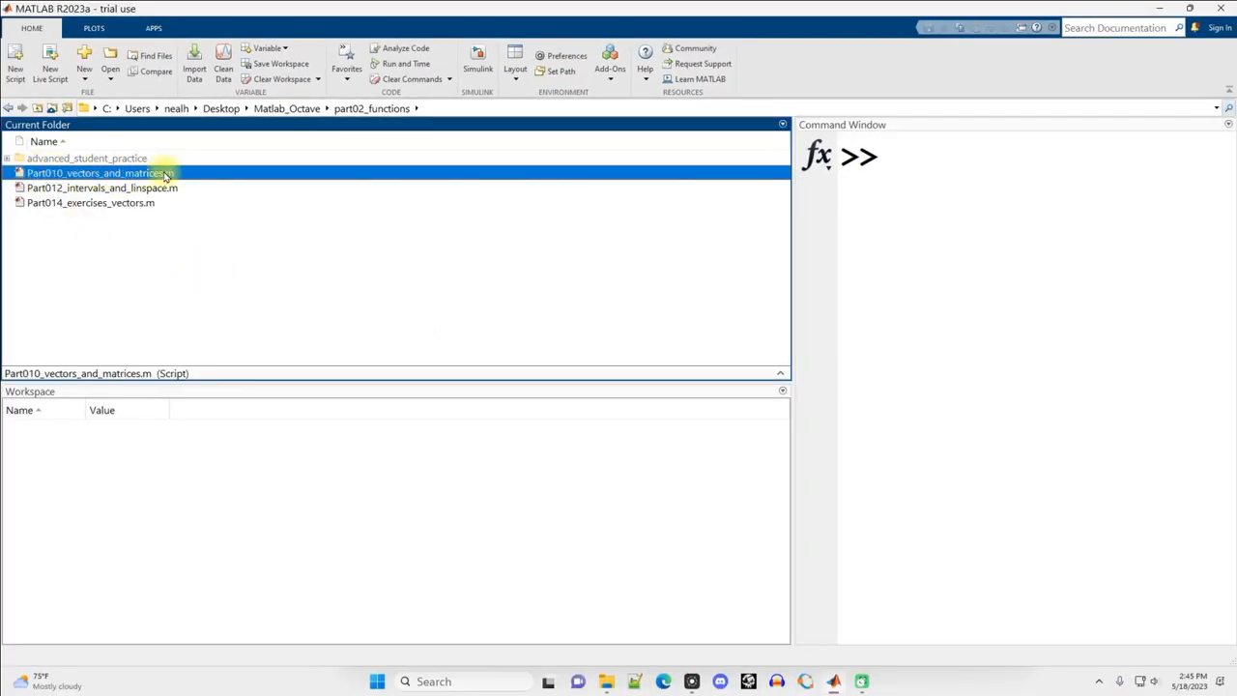
Step: Open Part010_vectors_and_matrices.m in the editor and look at its clc reset line
double_click(97, 172)
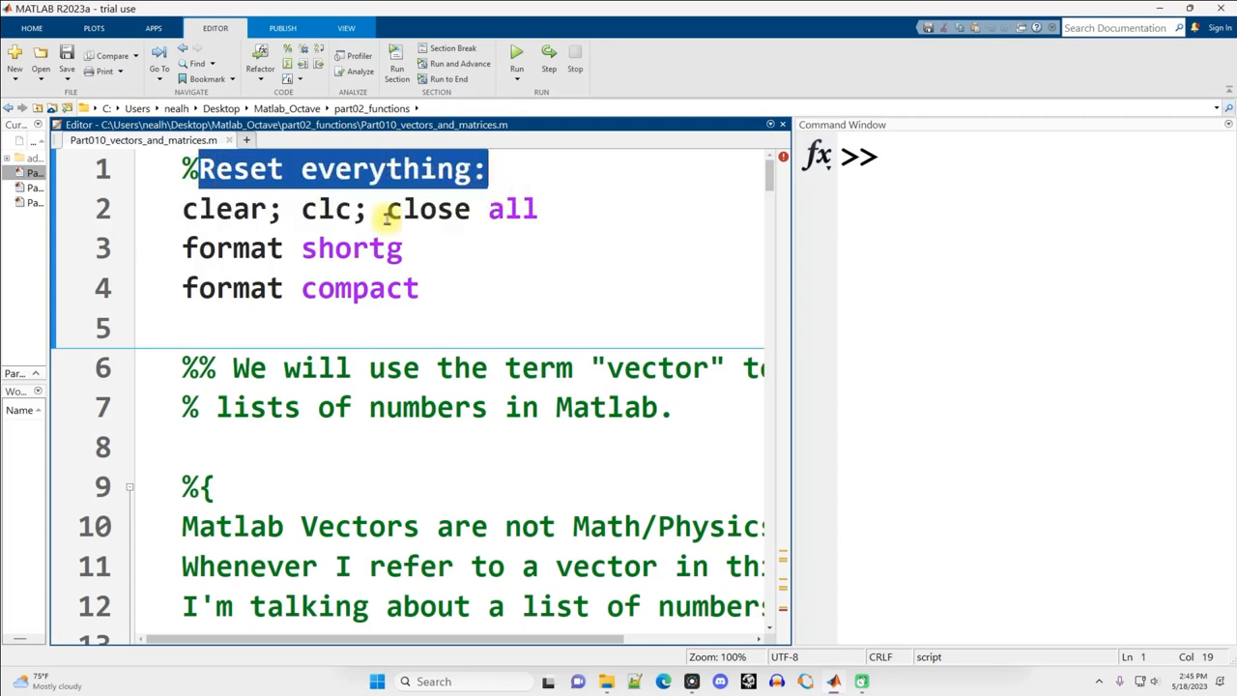
double_click(333, 208)
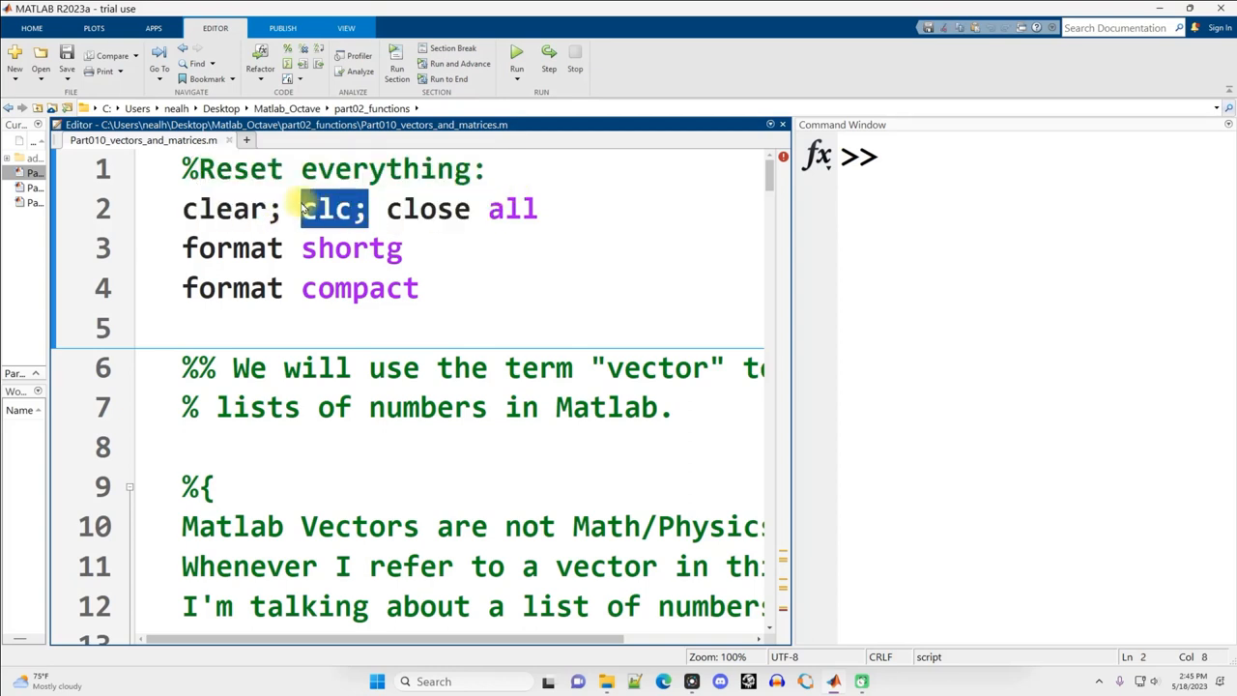
double_click(427, 208)
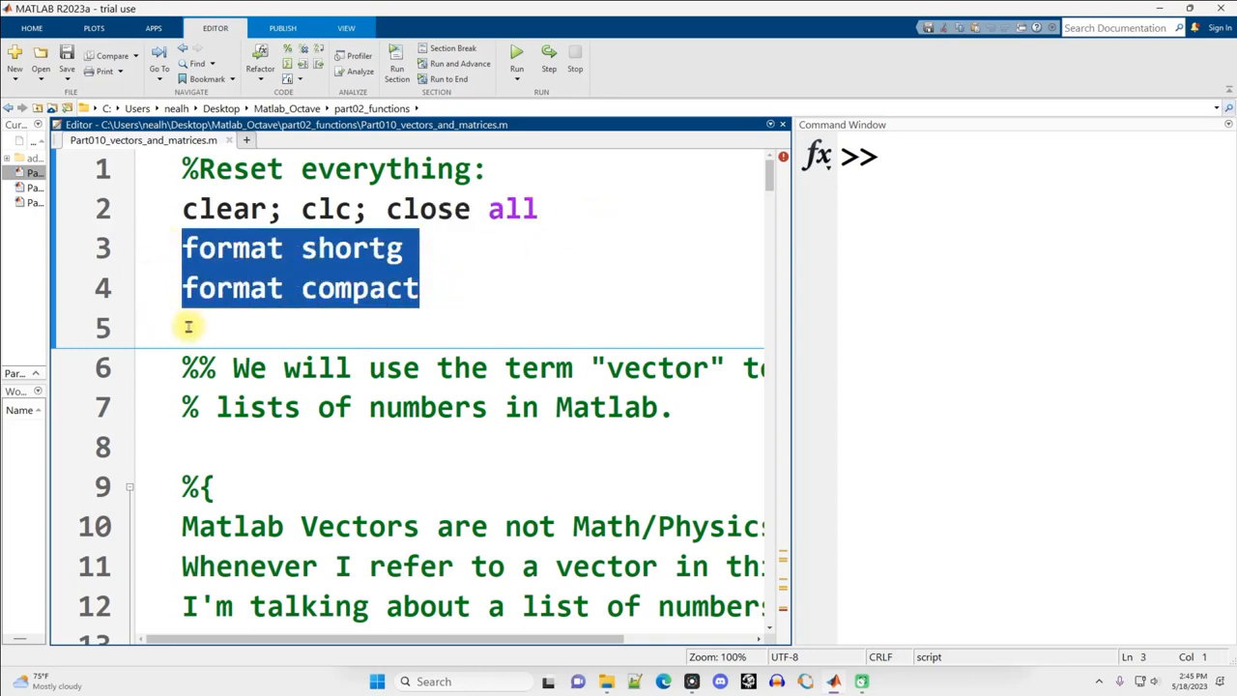
mouse_move(495, 263)
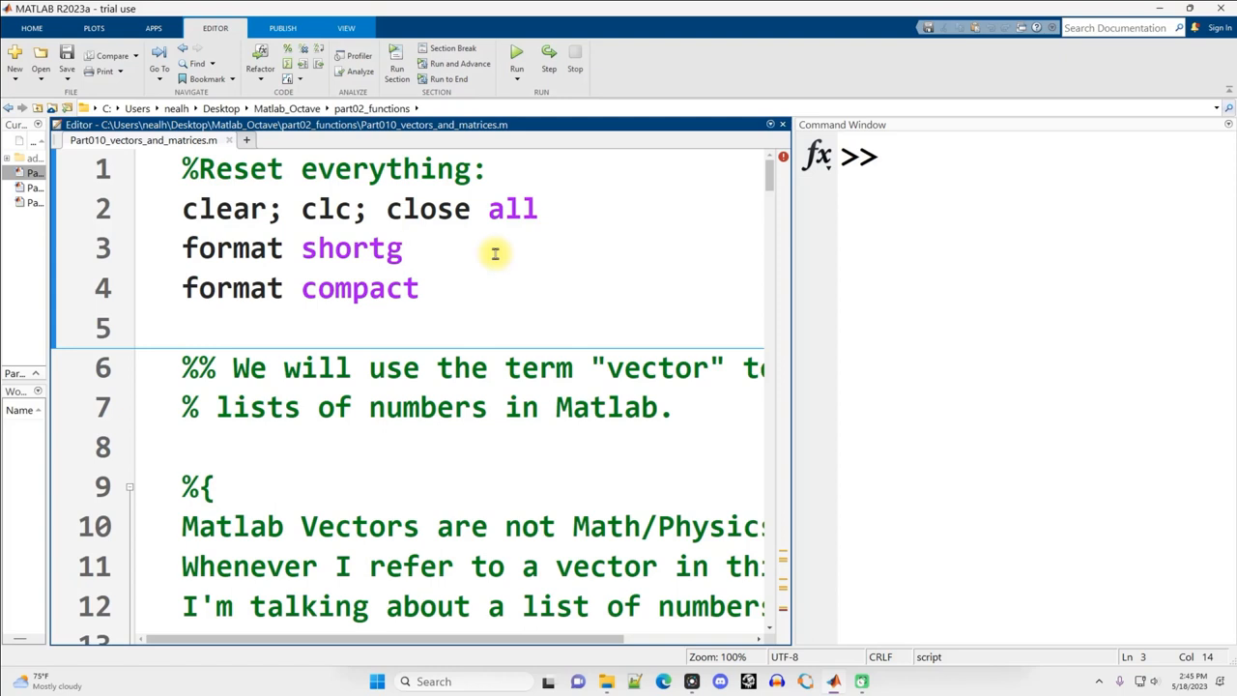
mouse_move(495, 259)
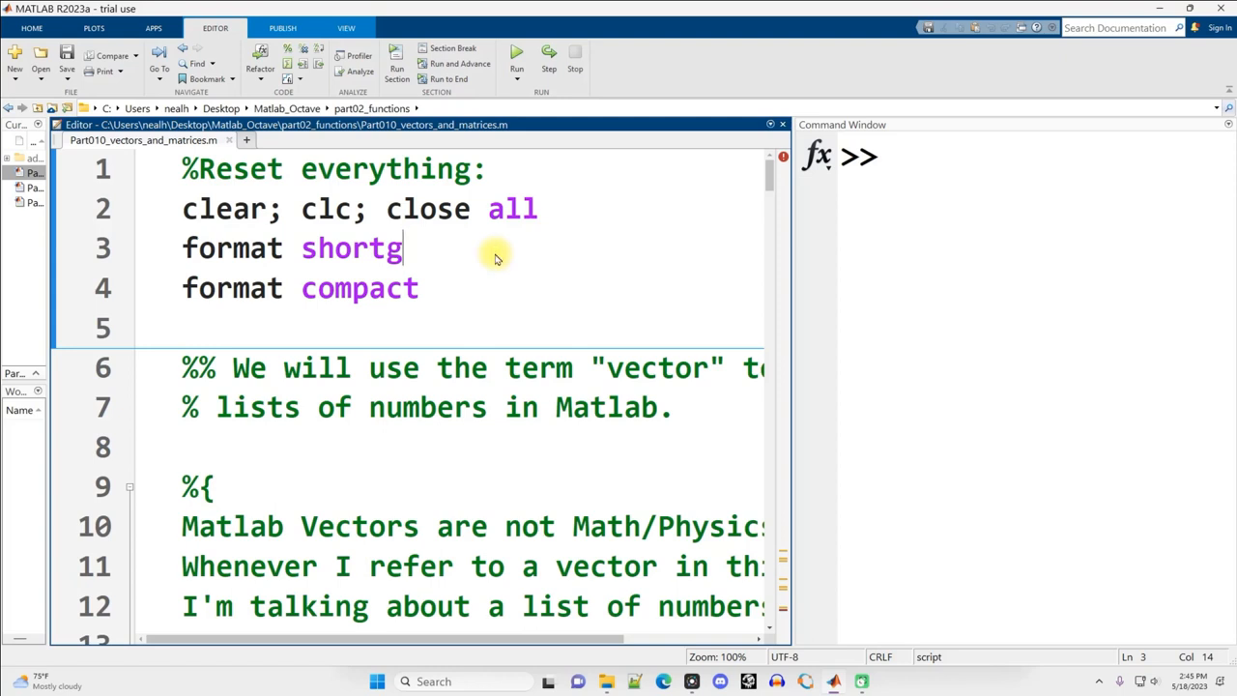
mouse_move(222, 208)
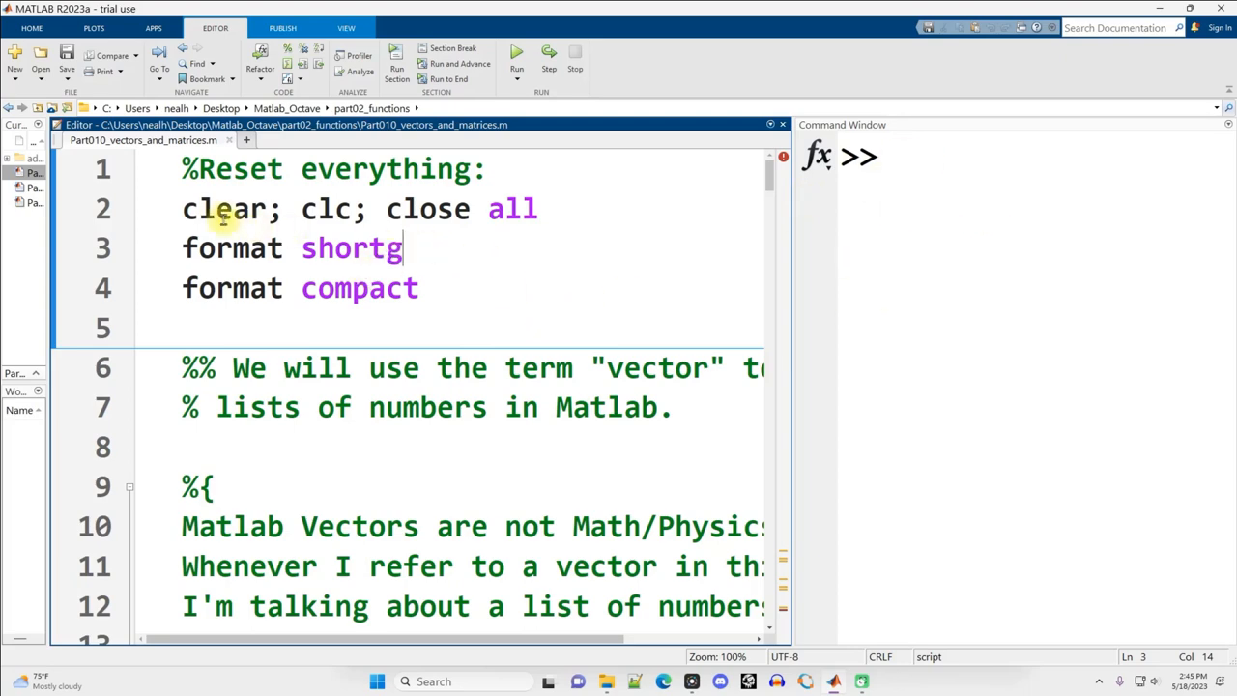
scroll("down", 3)
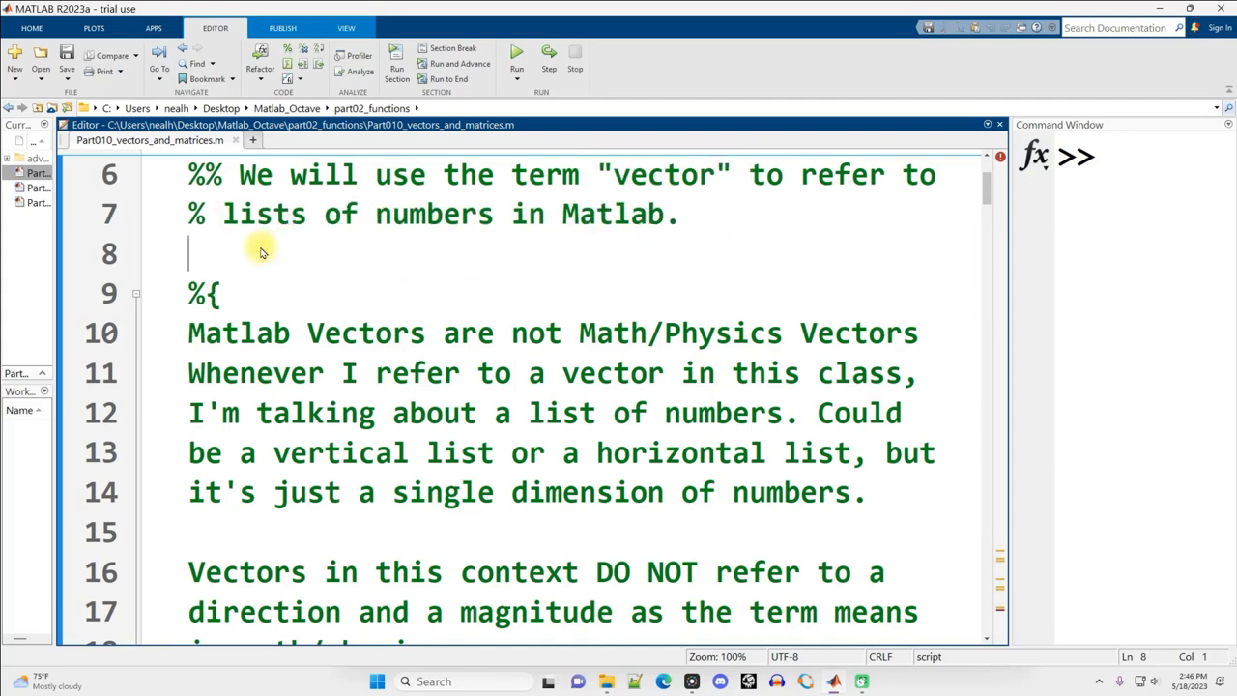
double_click(662, 174)
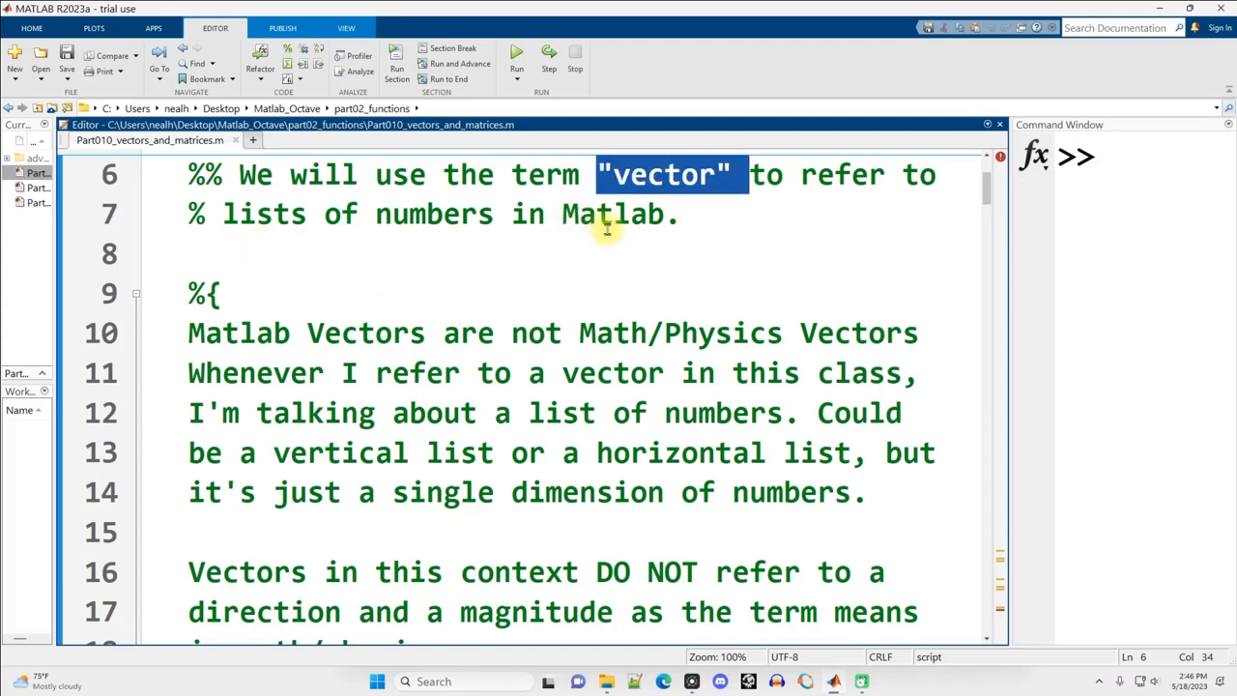
scroll("down", 3)
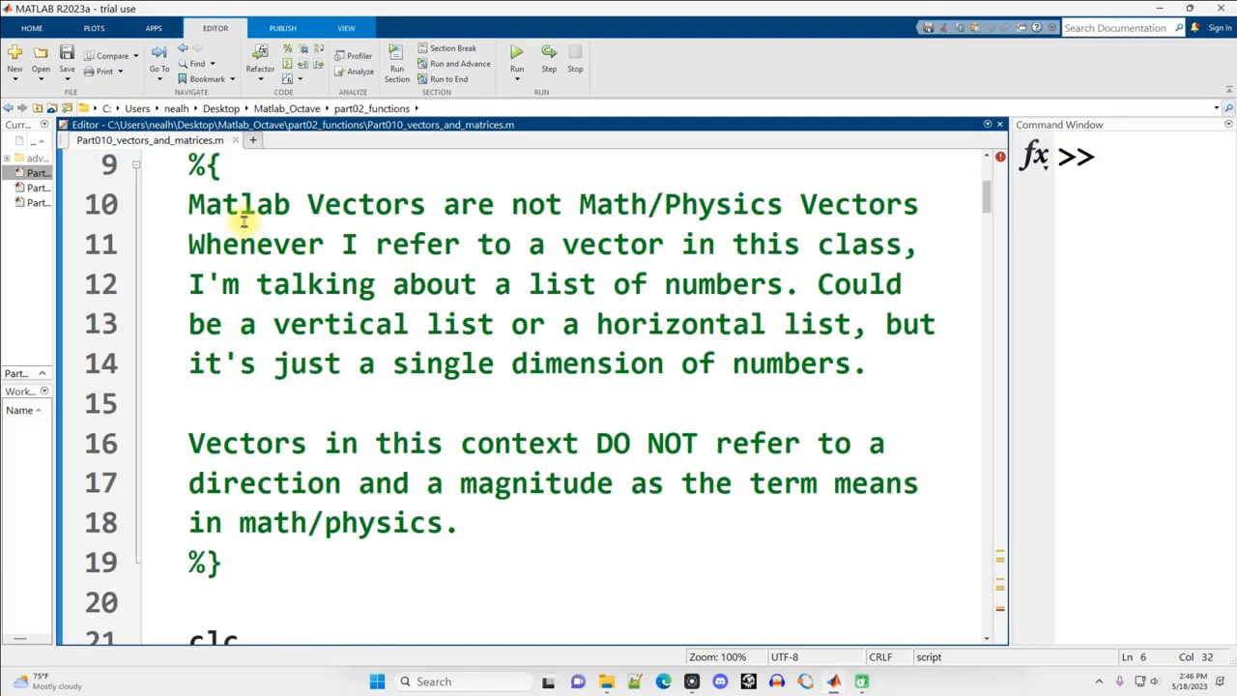
left_click(634, 205)
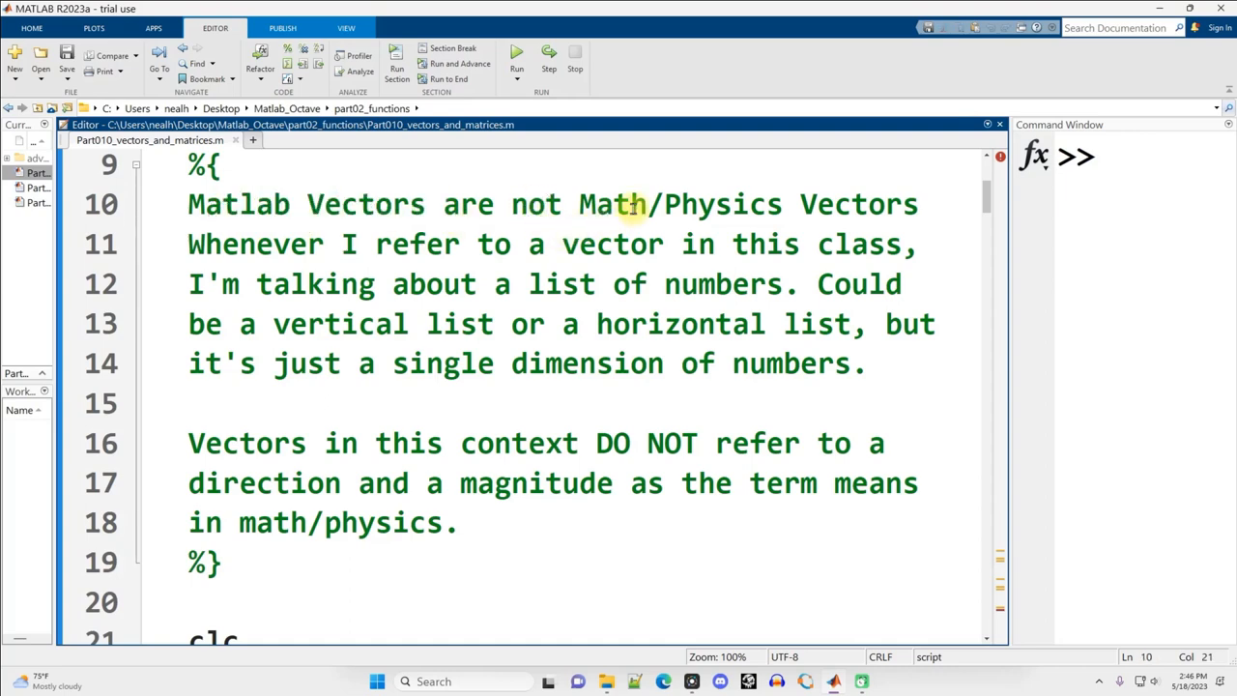
double_click(723, 205)
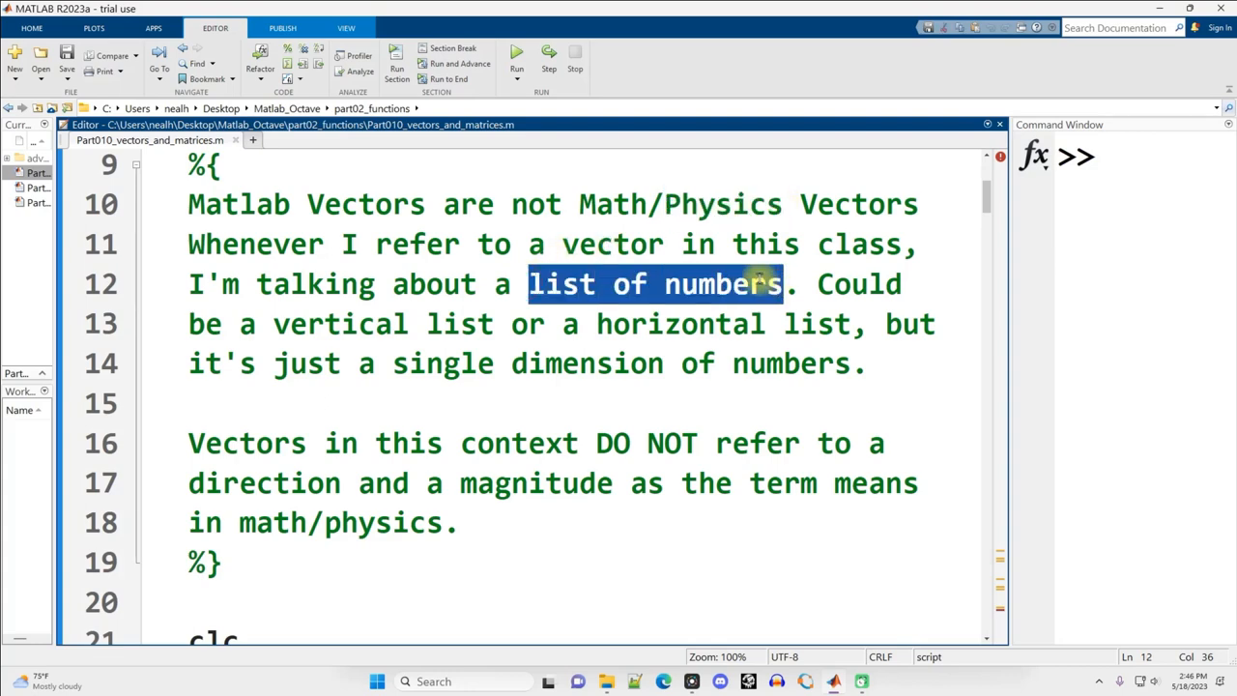
left_click(190, 483)
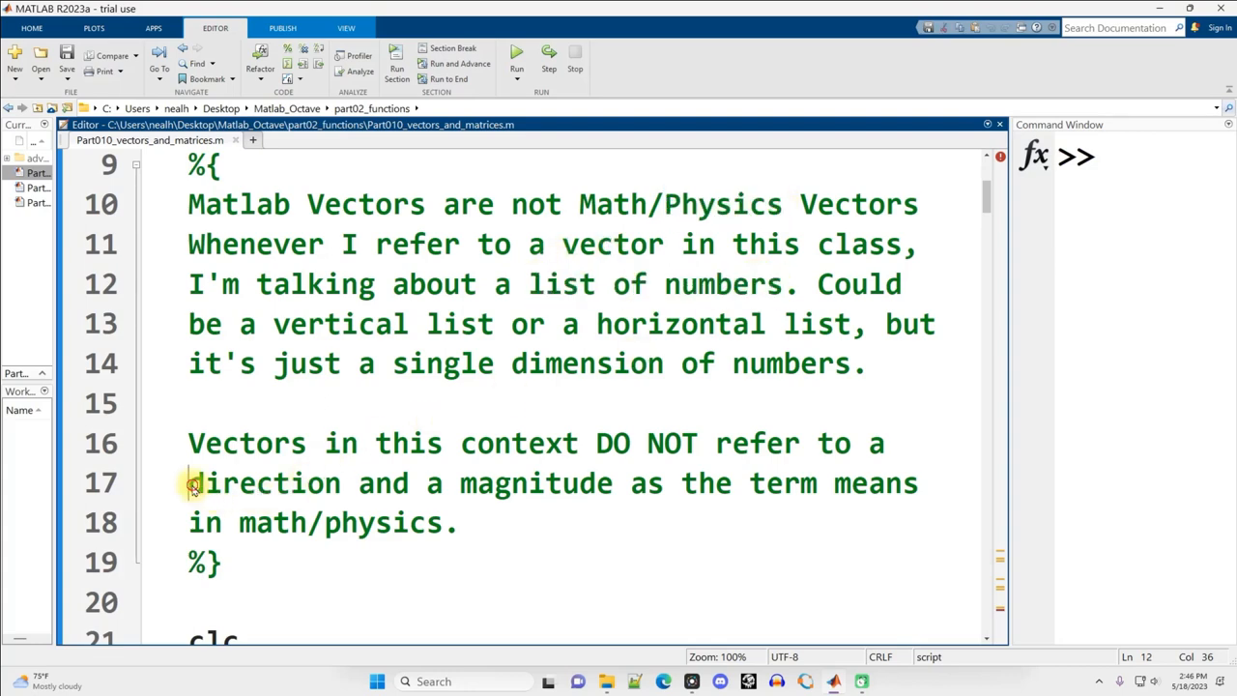
left_click_drag(190, 483, 628, 483)
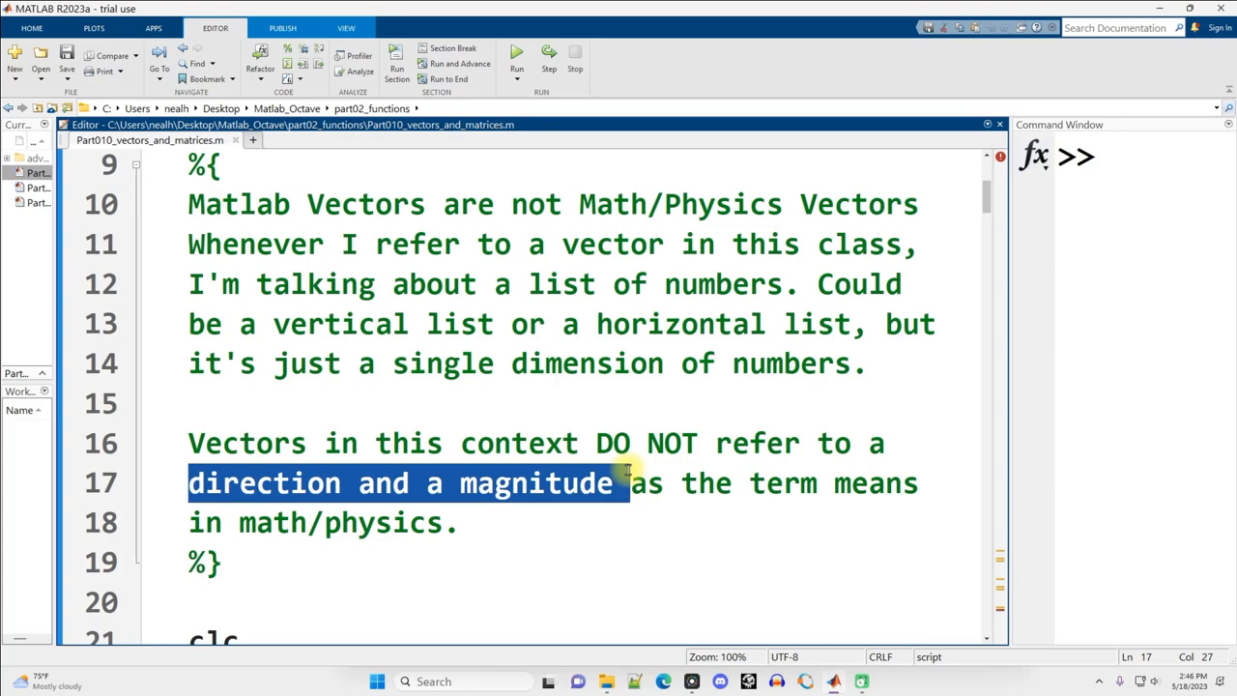
mouse_move(653, 204)
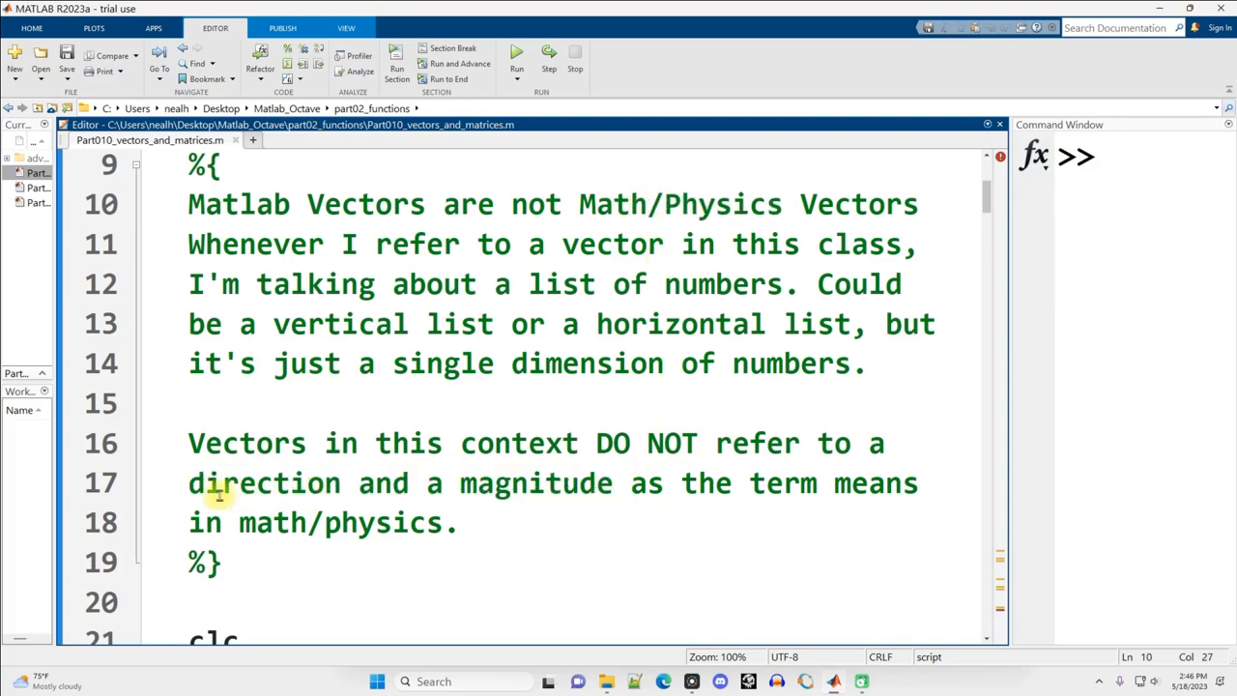
left_click_drag(187, 483, 626, 483)
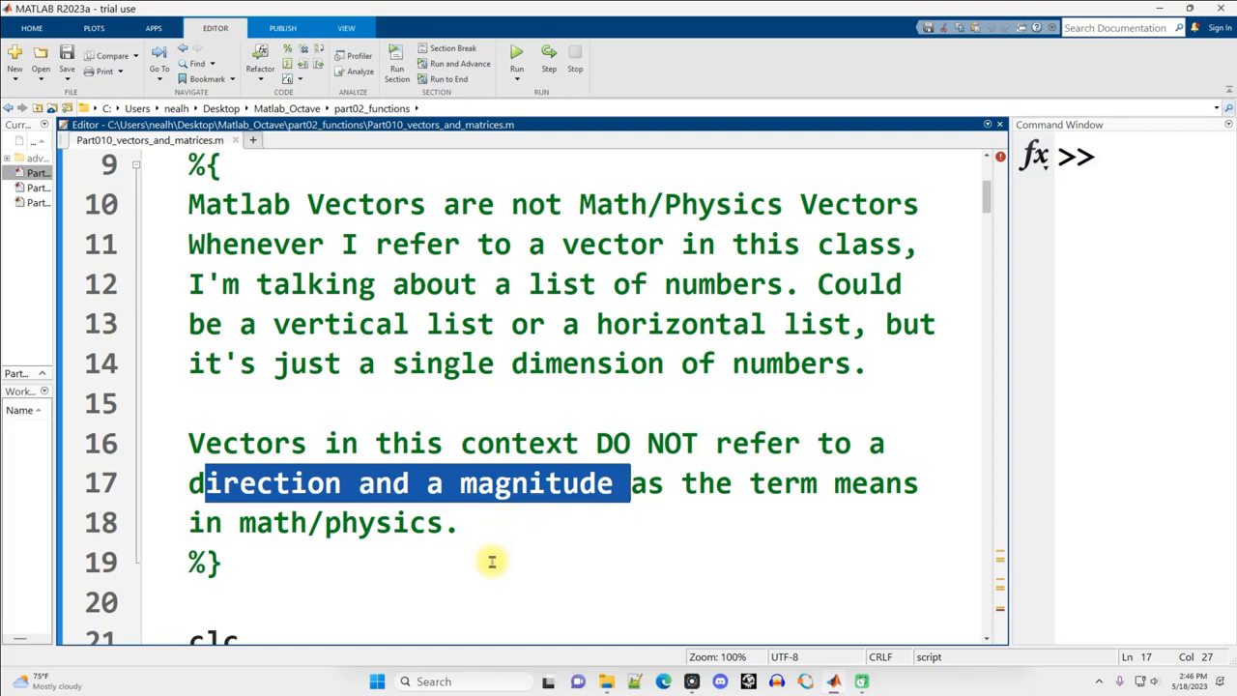
mouse_move(488, 560)
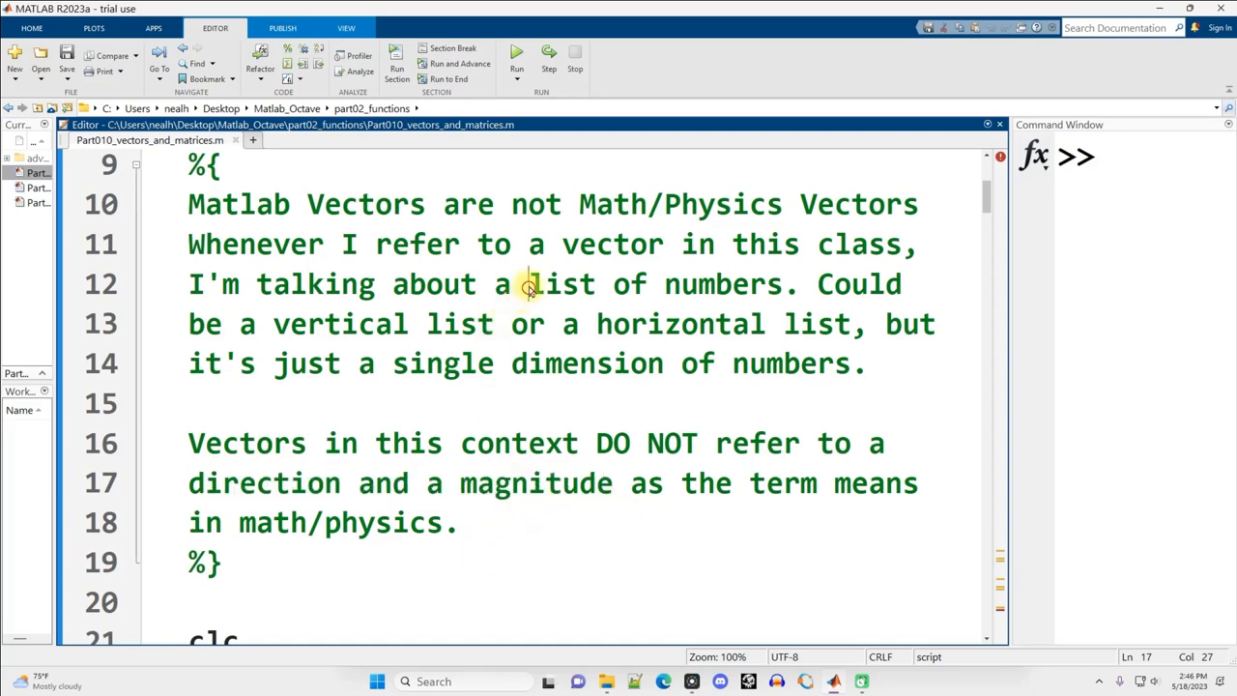
left_click_drag(529, 282, 769, 282)
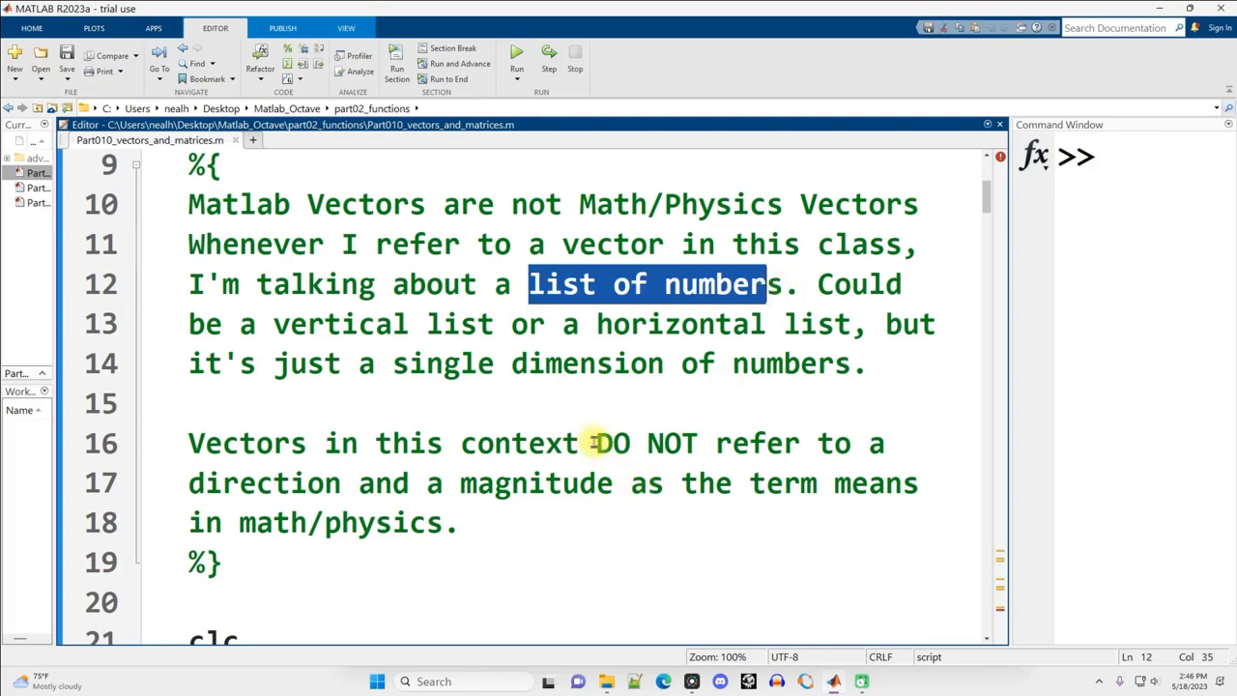
Step: Run the script so vector1 and vector2 print as columns in the Command Window
scroll("down", 3)
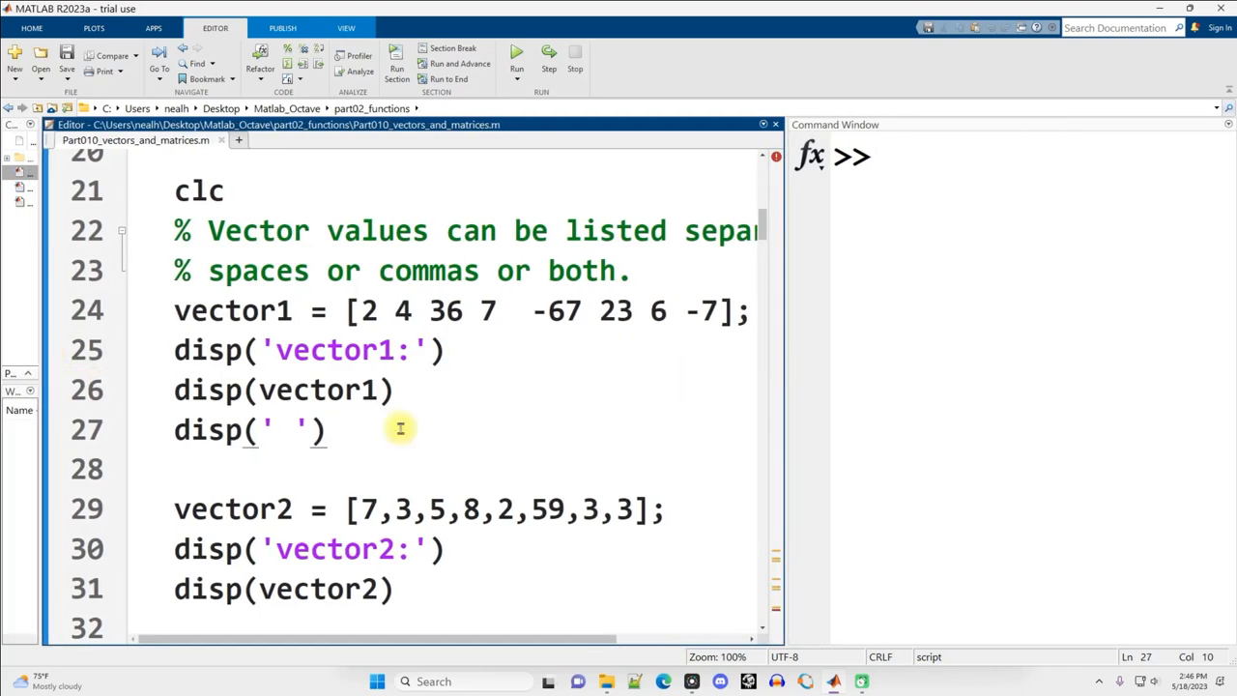
left_click(516, 52)
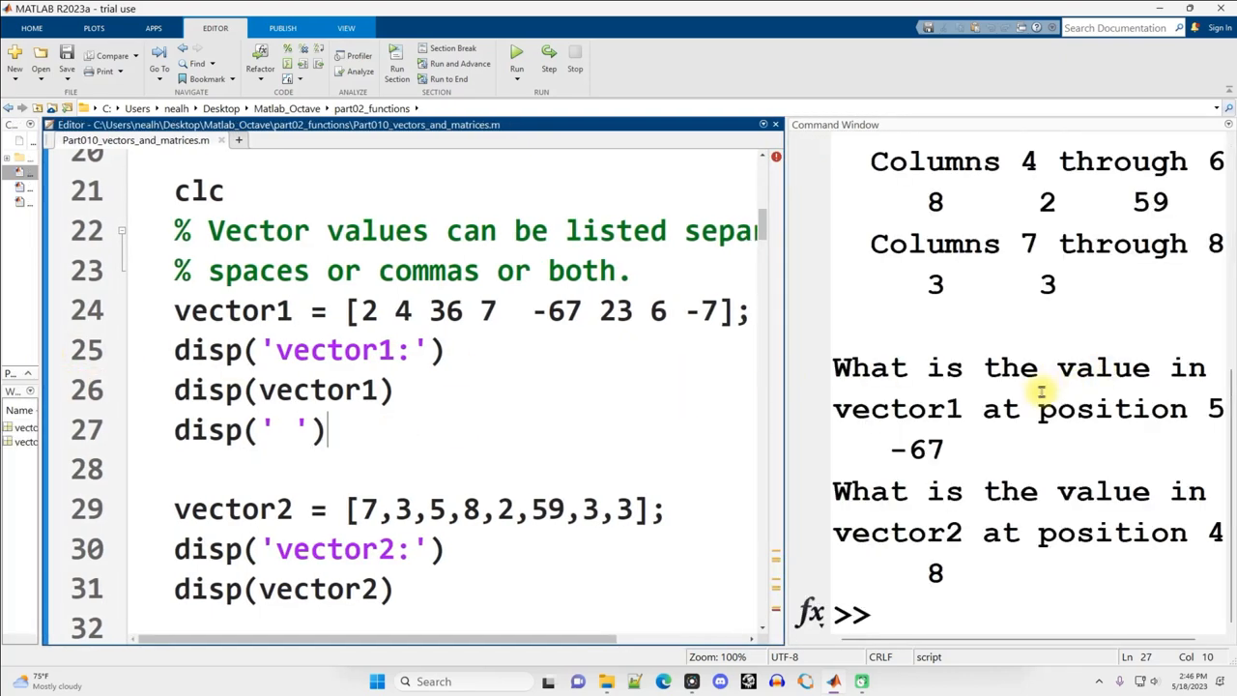
left_click(516, 55)
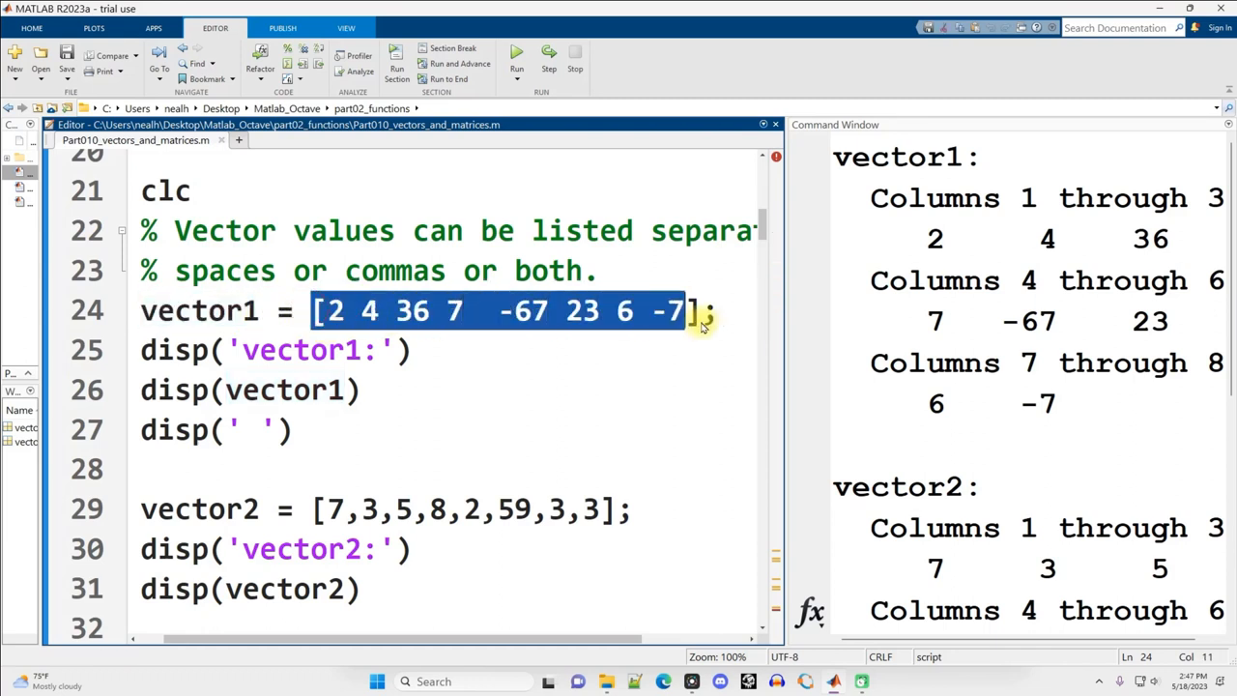
Step: Examine the space-separated gap between 7 and -67 in vector1's definition
left_click(319, 309)
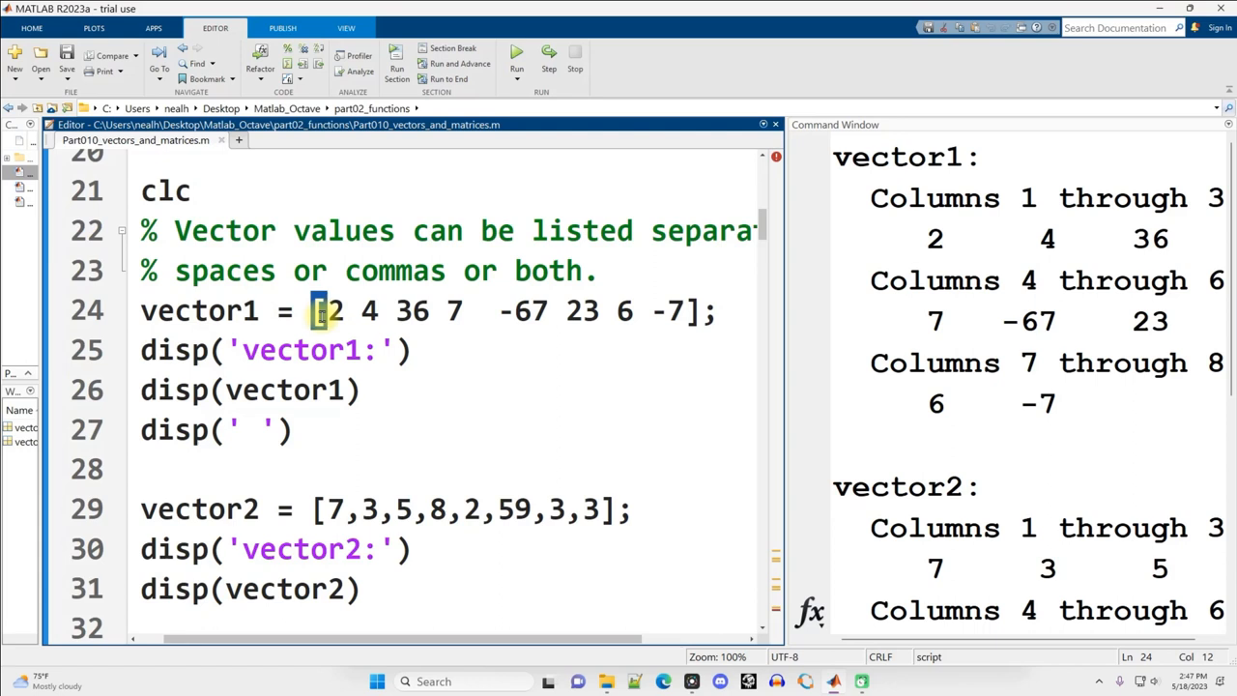
left_click_drag(325, 309, 680, 309)
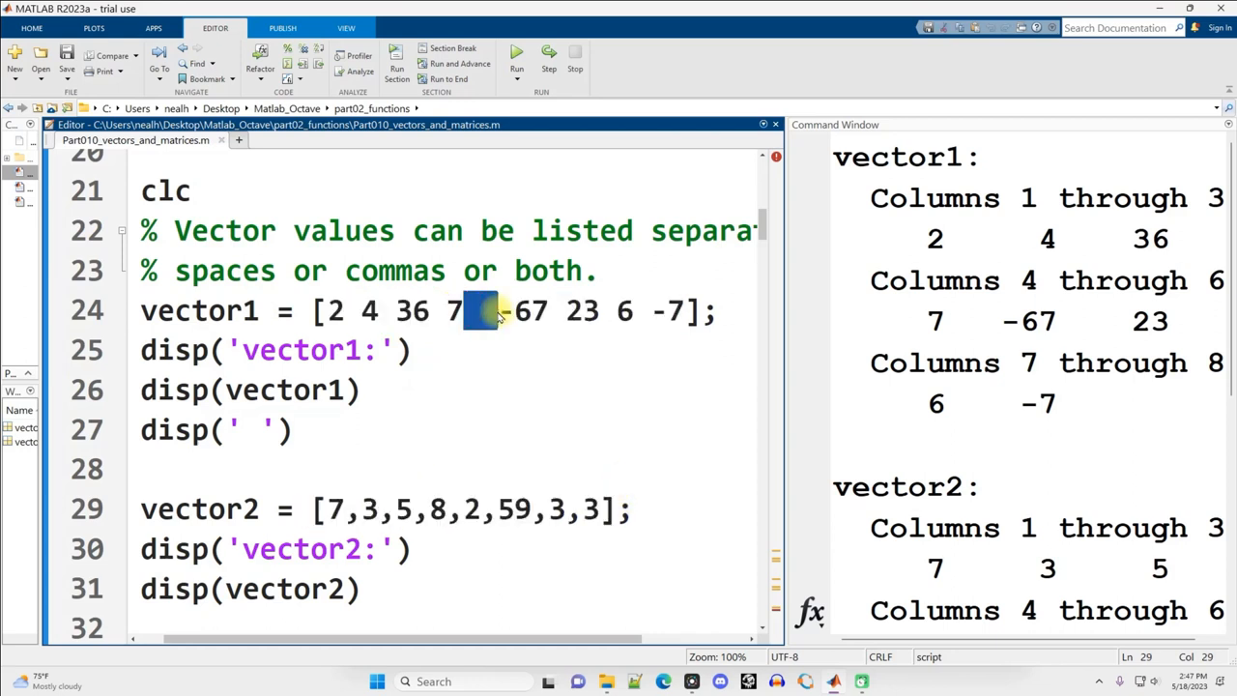
left_click(483, 309)
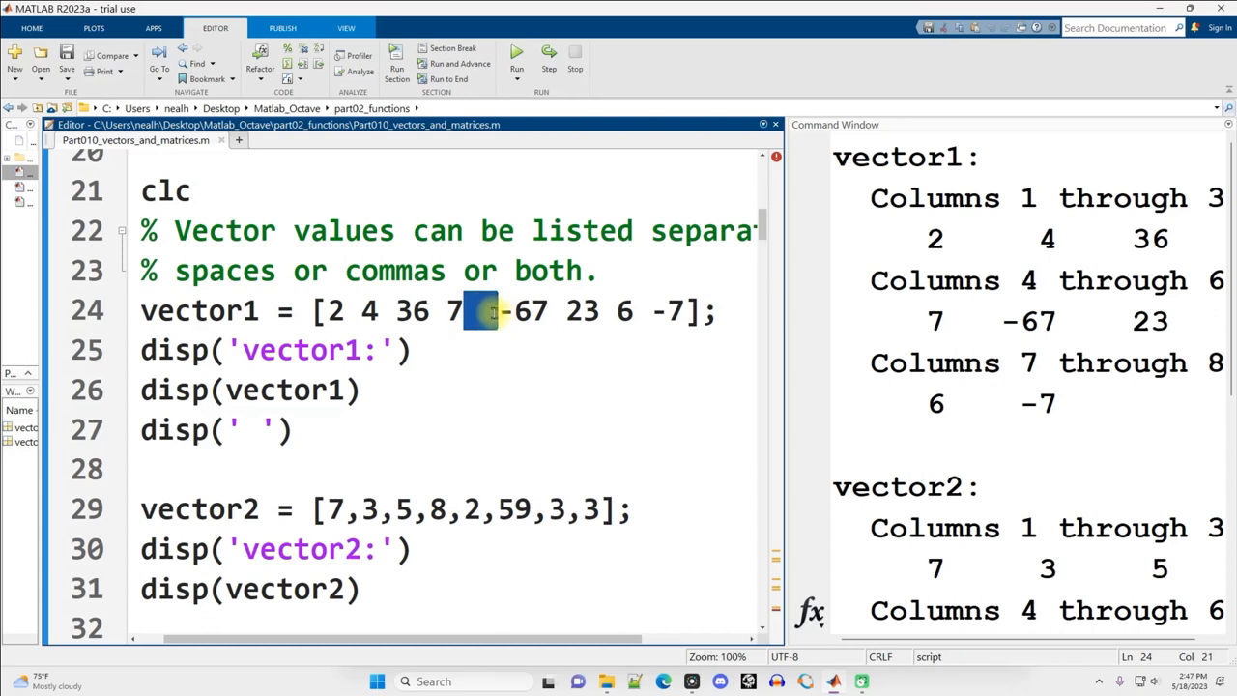
left_click(677, 309)
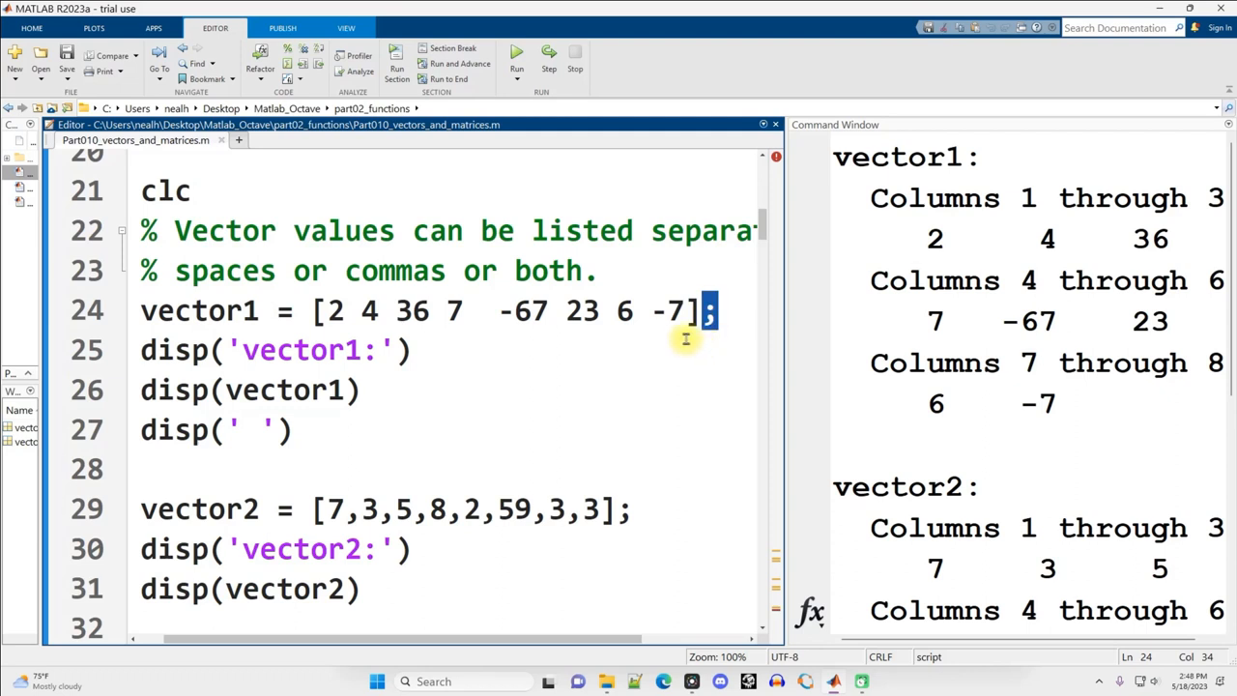
mouse_move(697, 361)
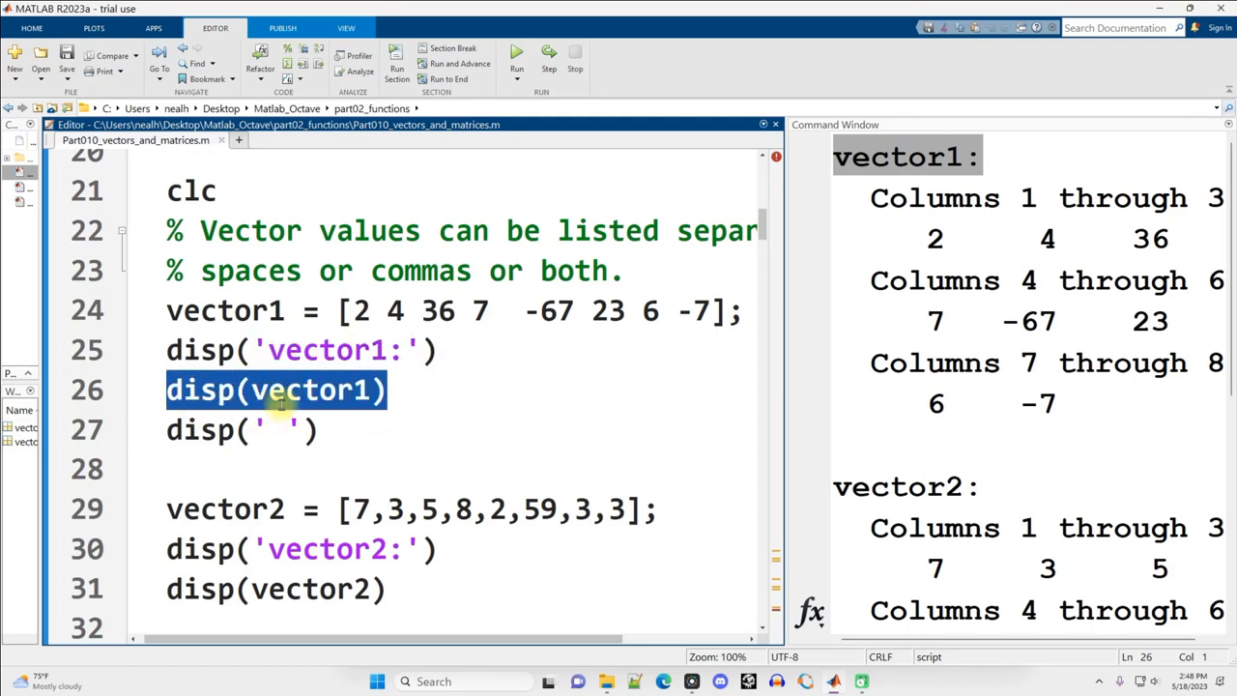
left_click(336, 309)
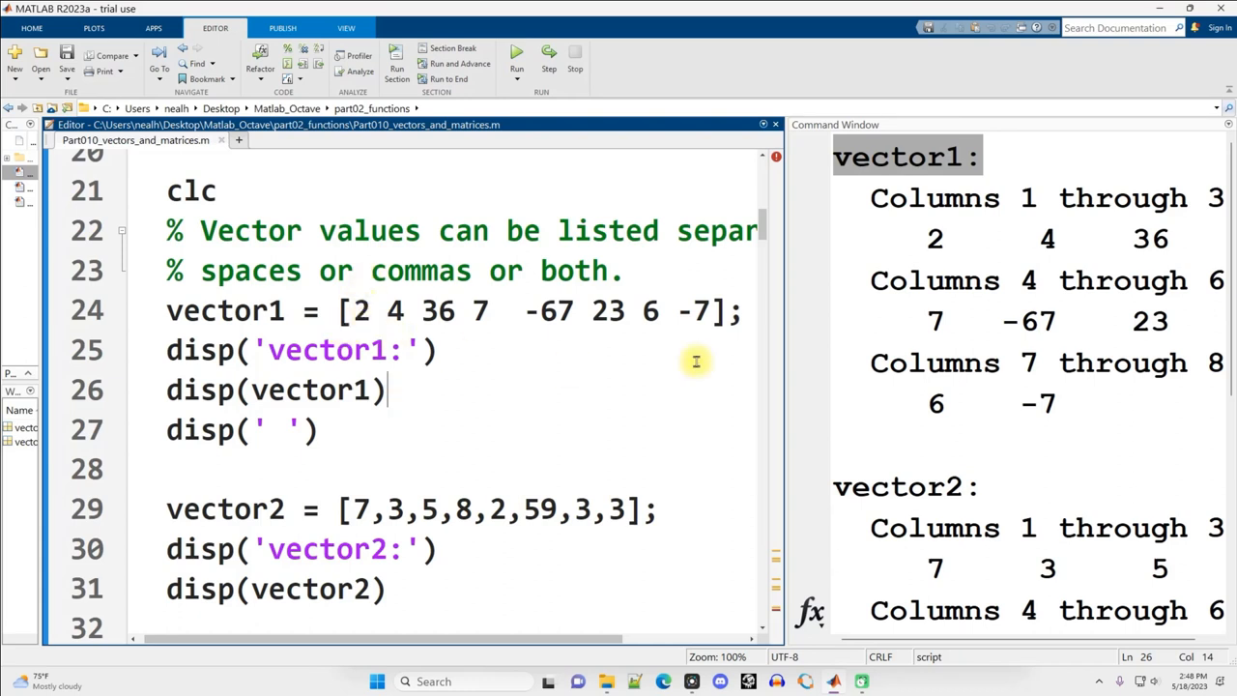
mouse_move(943, 281)
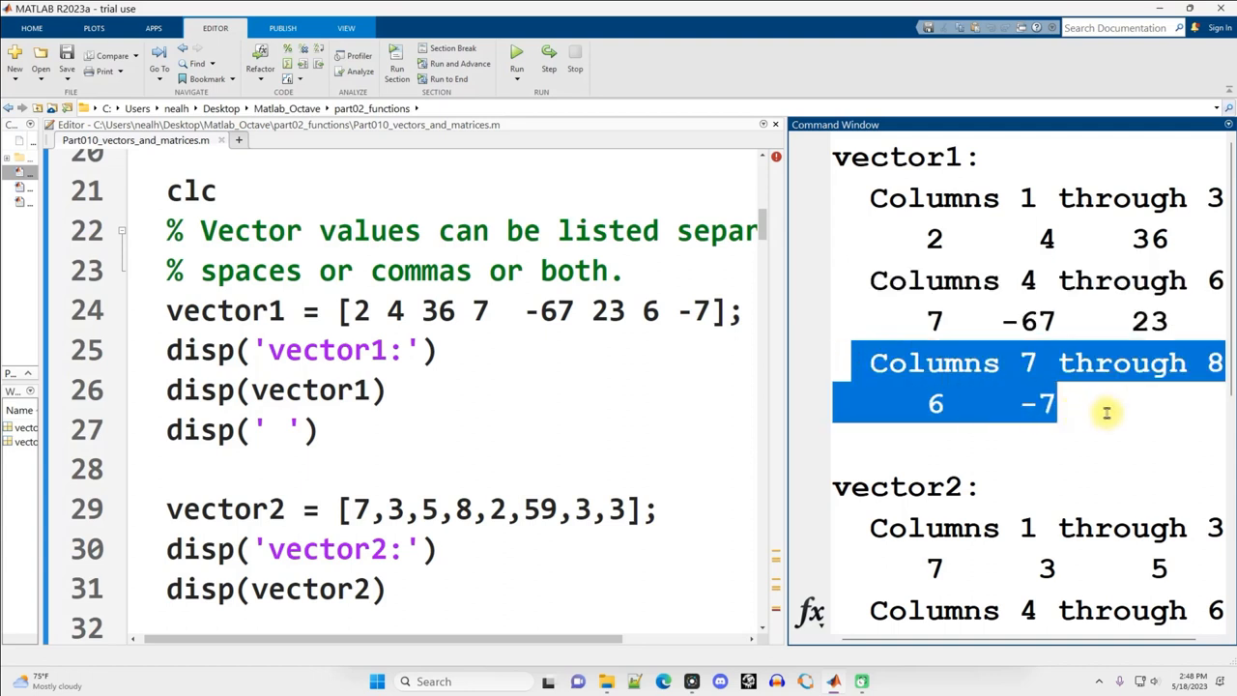
Step: Highlight vector1's output lines and place the caret in vector2's values after the 5
left_click(1105, 414)
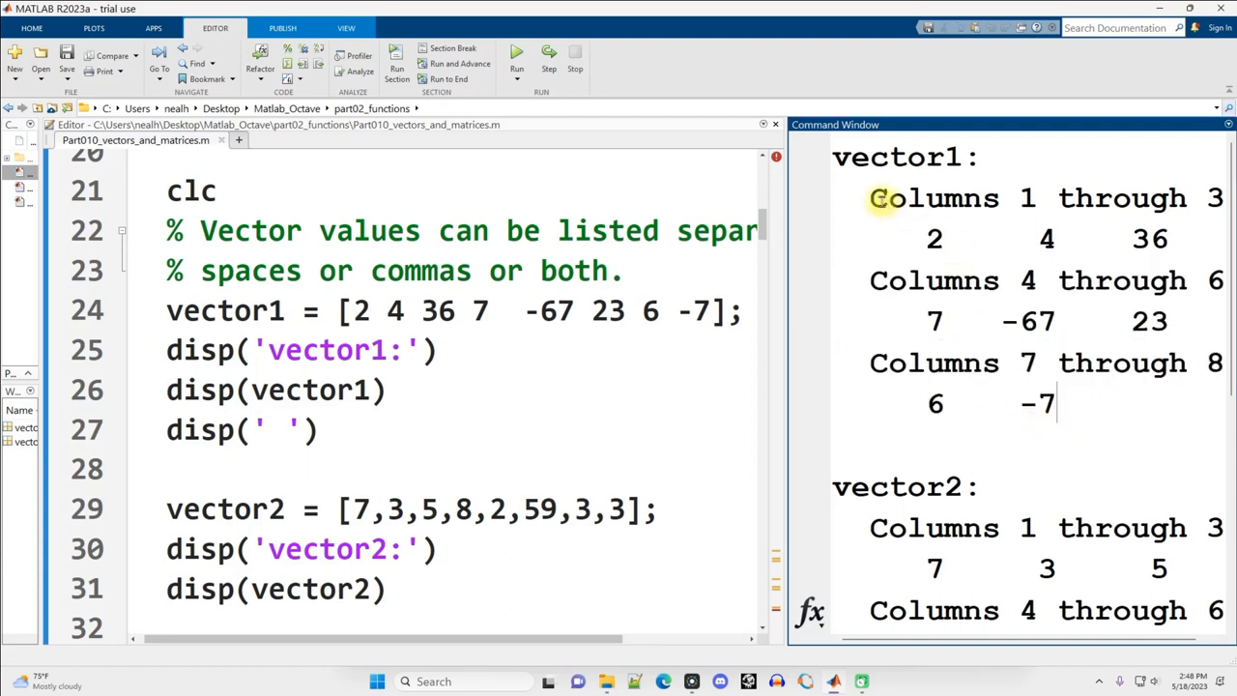
left_click_drag(873, 197, 1059, 404)
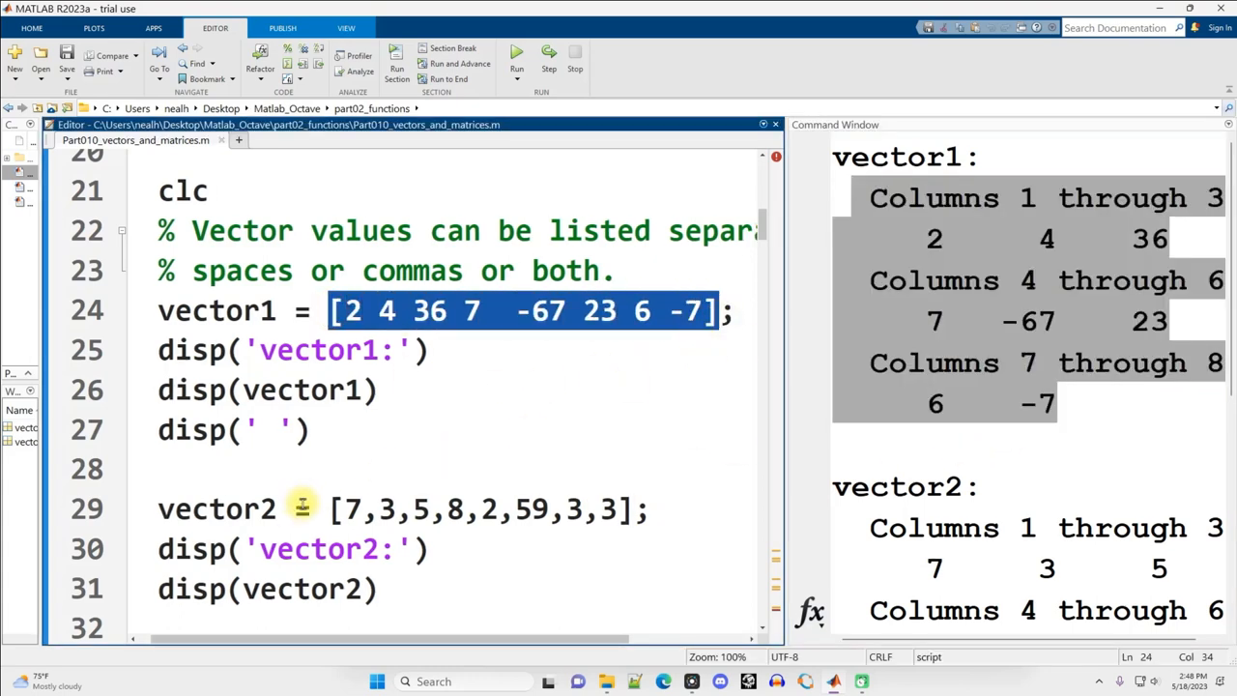
left_click(440, 510)
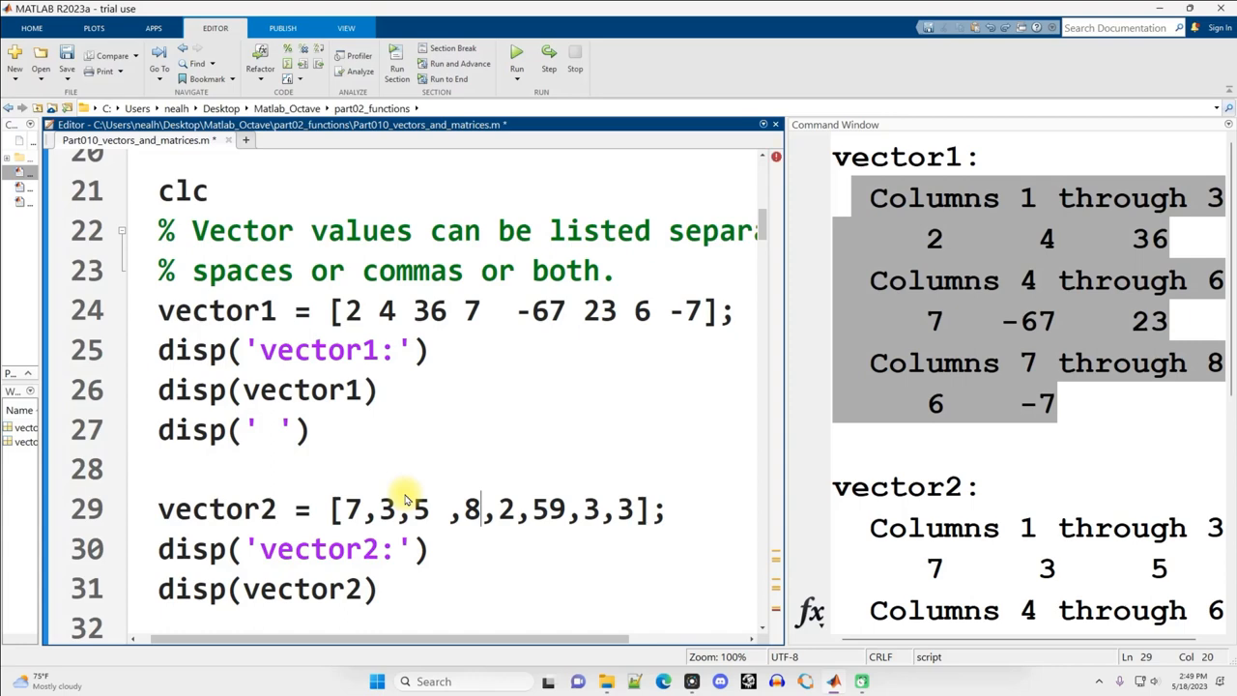
scroll("down", 3)
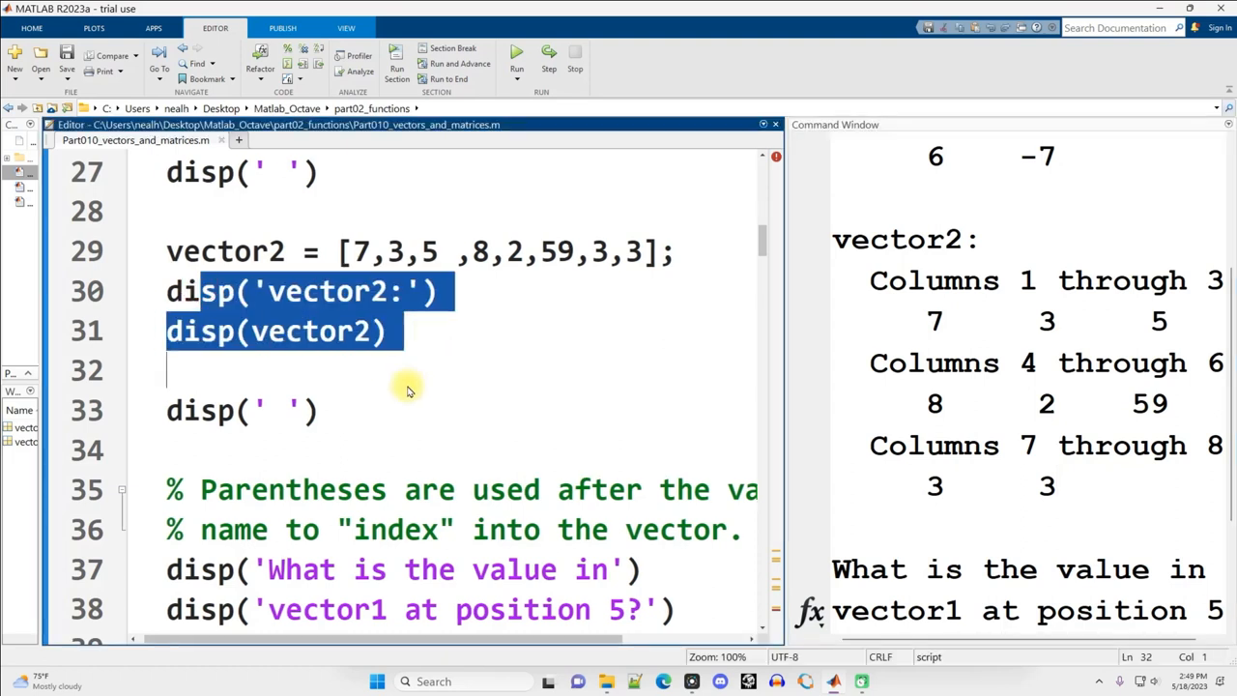
left_click(274, 410)
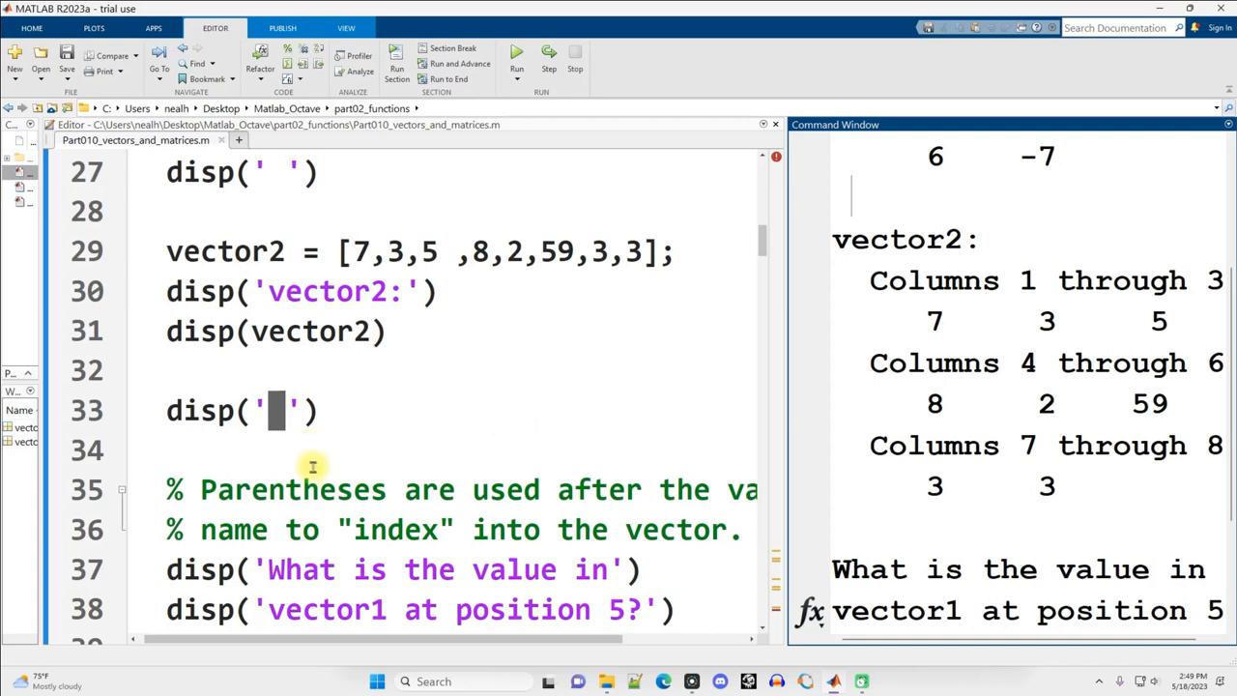
triple_click(242, 410)
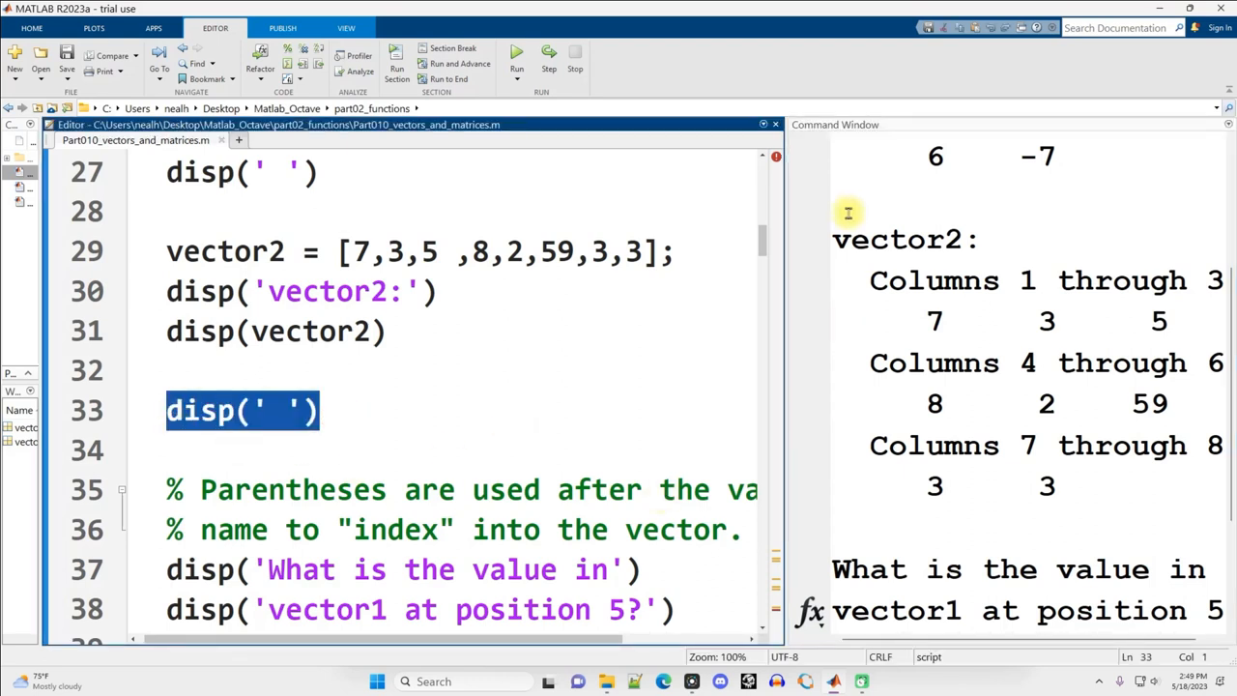
mouse_move(935, 422)
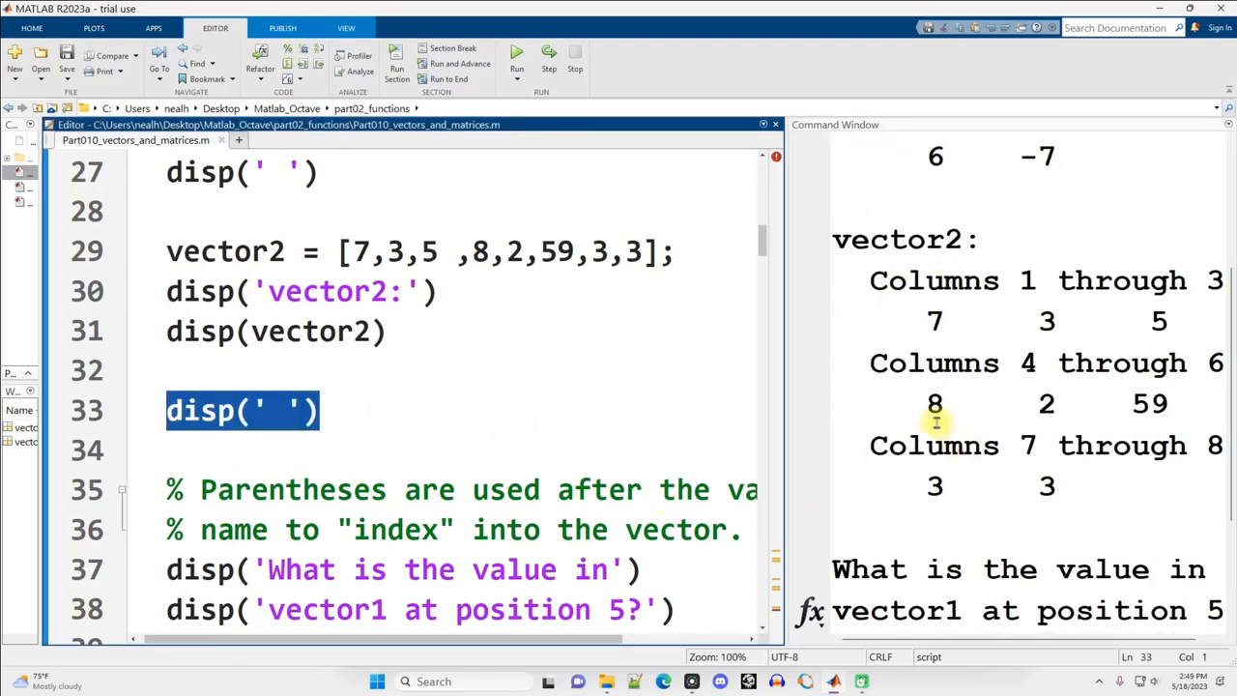
scroll("down", 3)
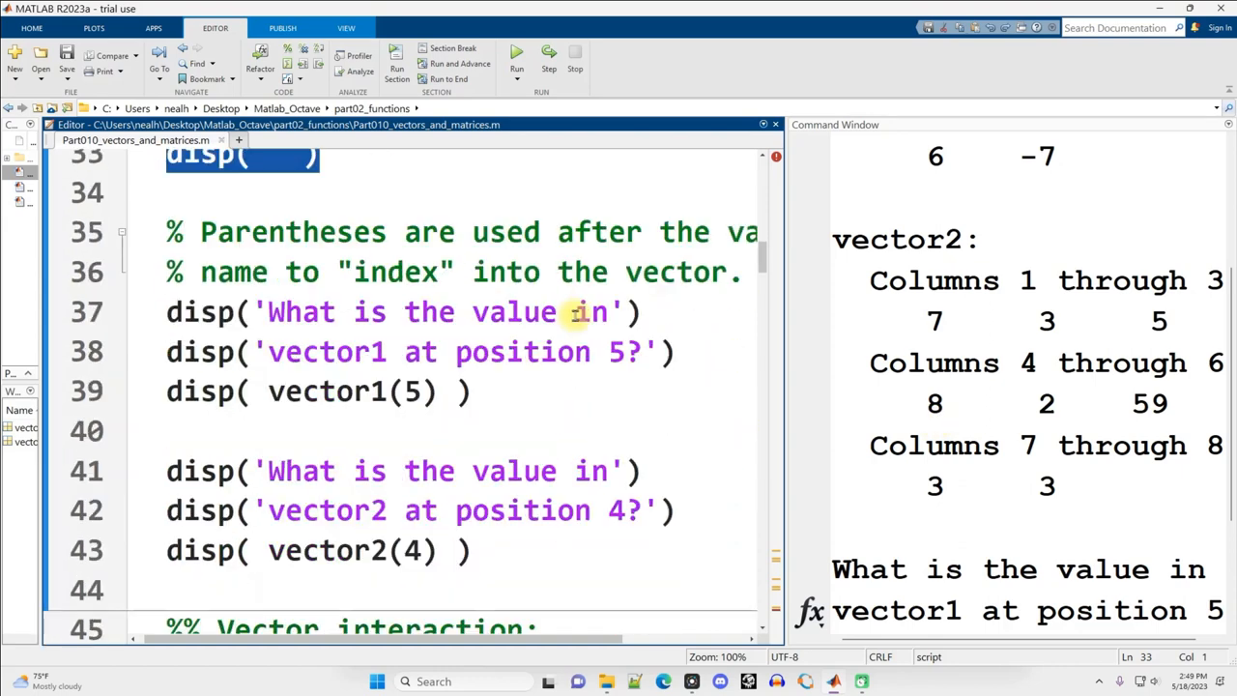
Step: Run the script, then review prompt lines 37-38 and the disp( vector1(5) ) call
left_click(516, 54)
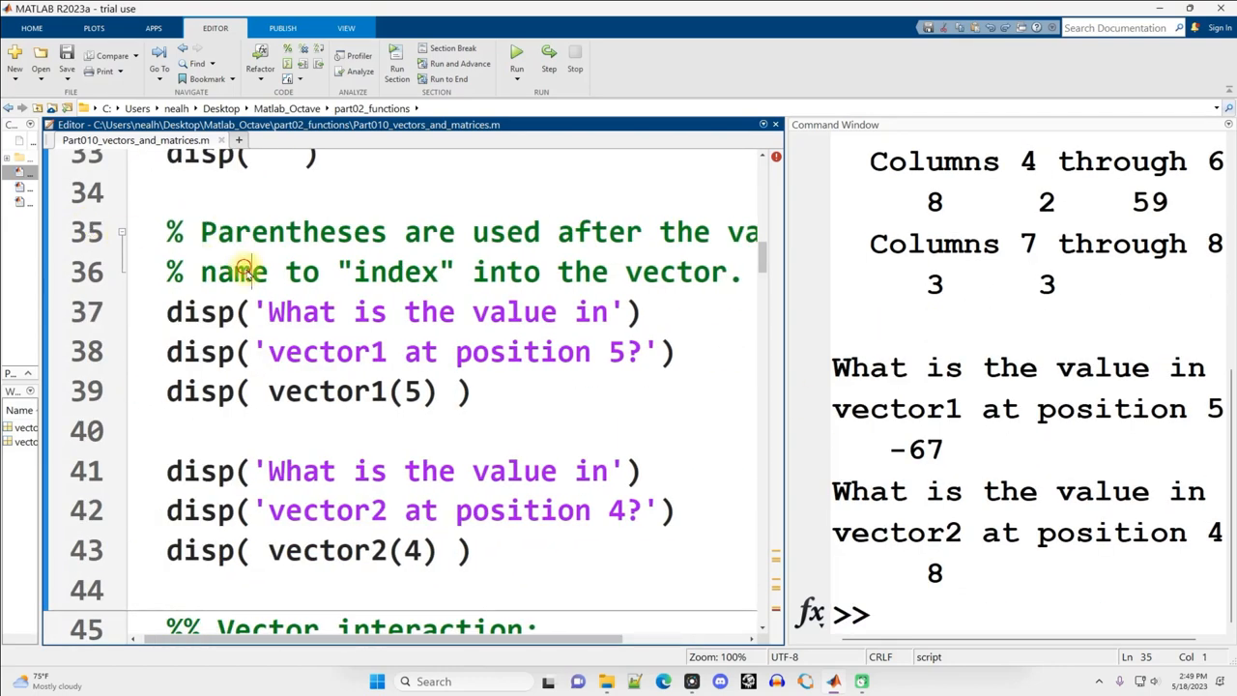
left_click_drag(228, 270, 719, 271)
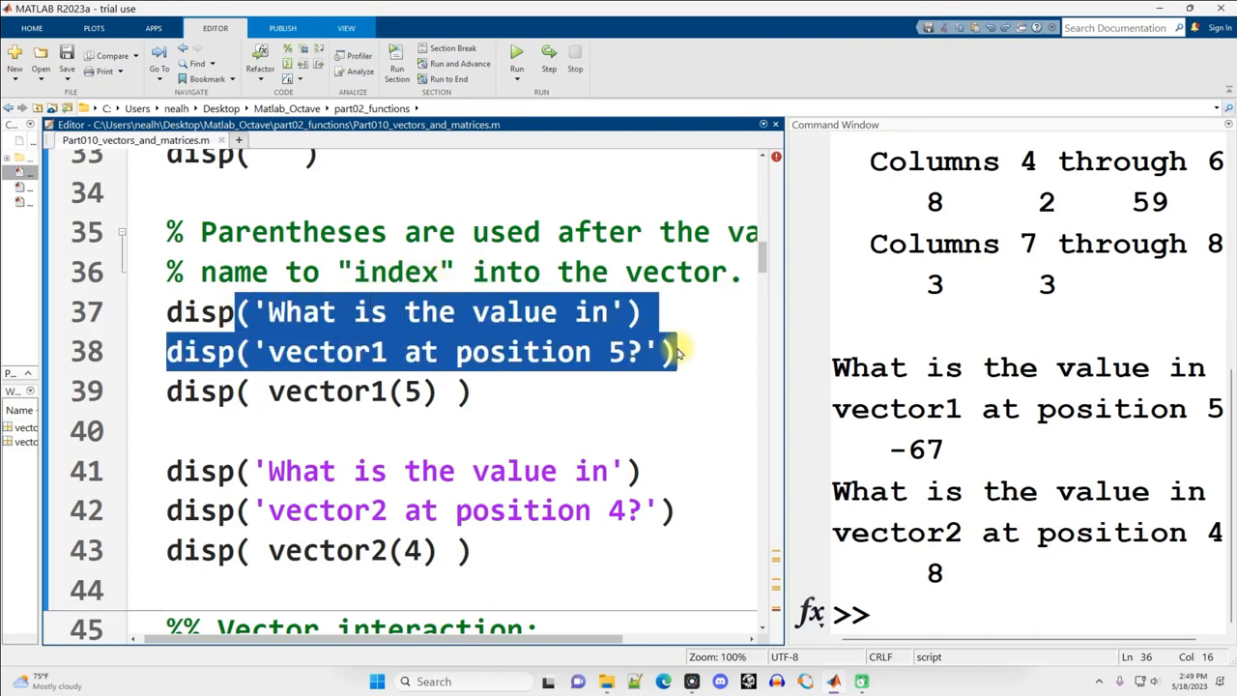
left_click(275, 390)
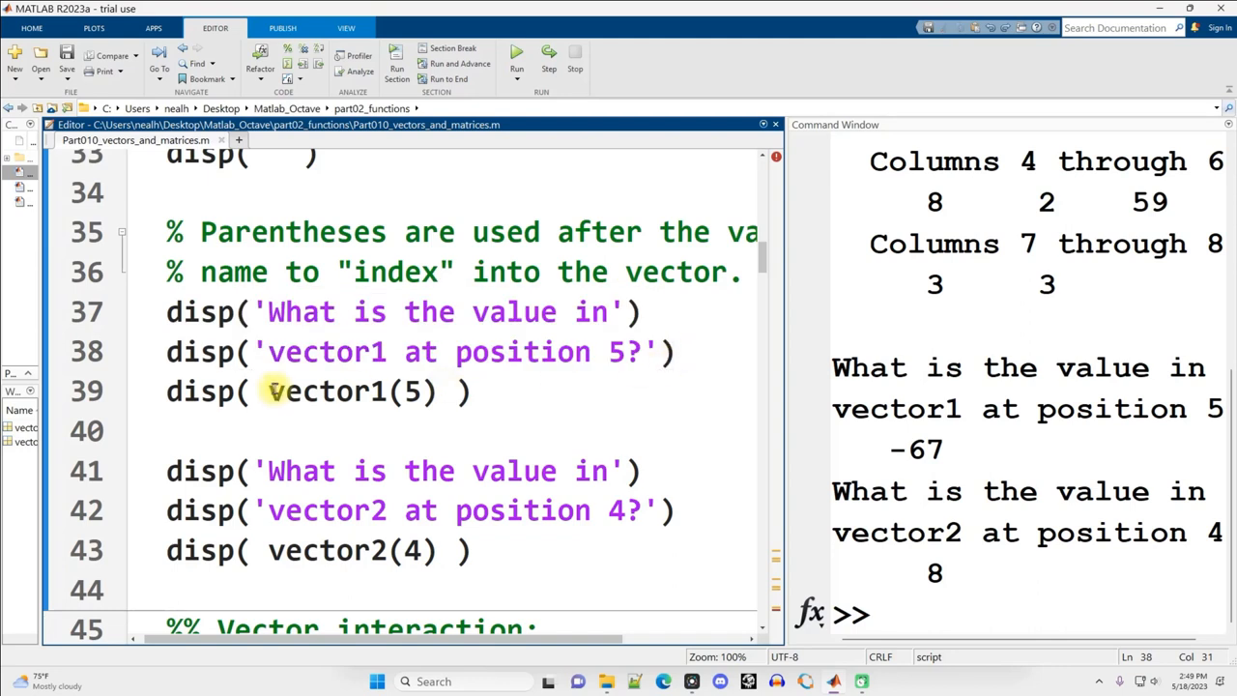
double_click(205, 391)
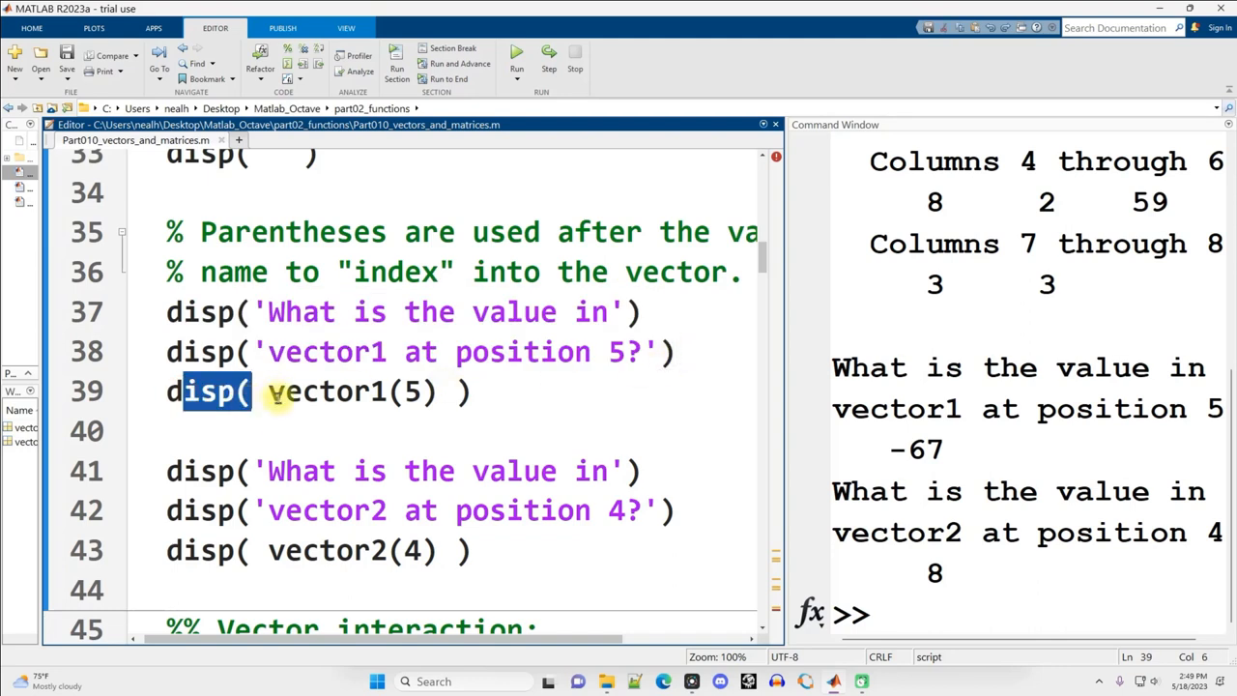
double_click(329, 390)
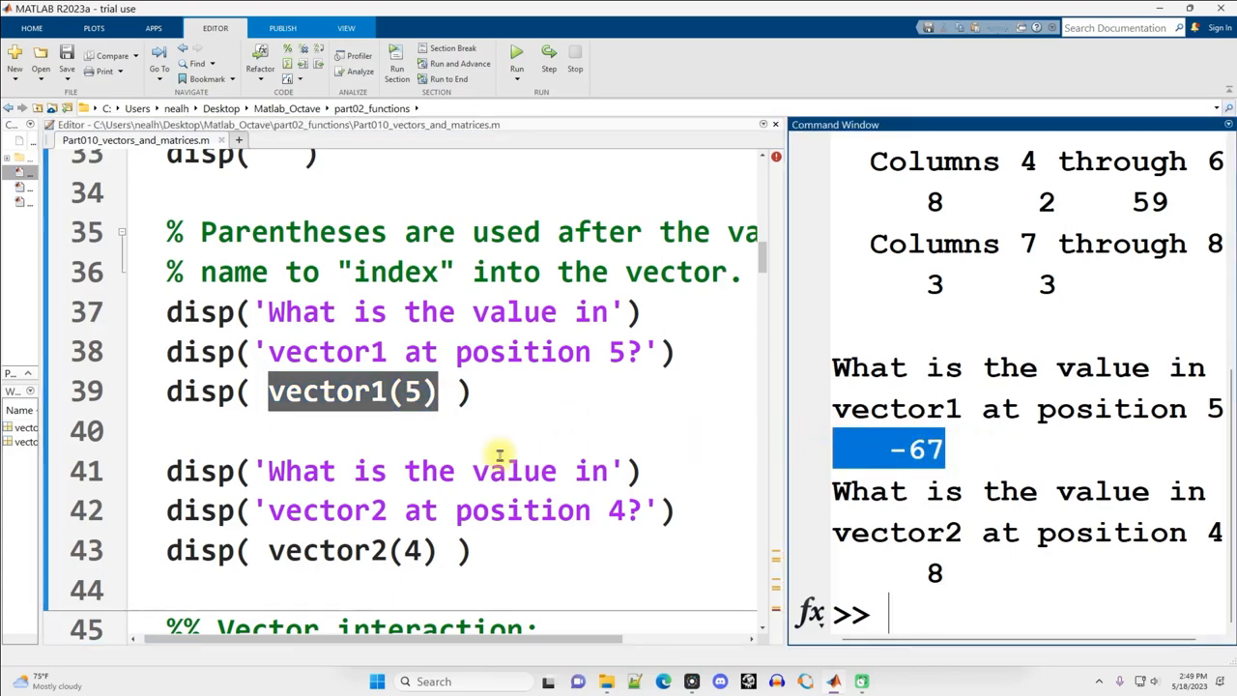
Step: Check vector1's definition against the index 5 in vector1(5) giving -67
scroll("up", 3)
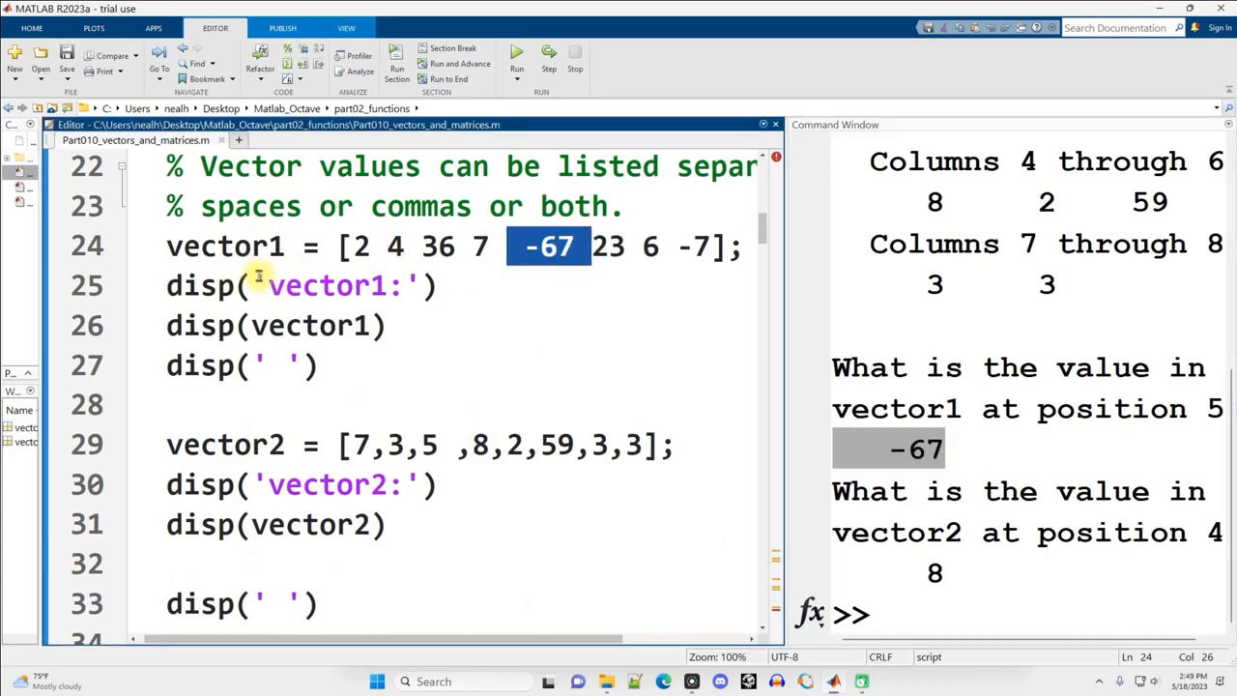
mouse_move(479, 346)
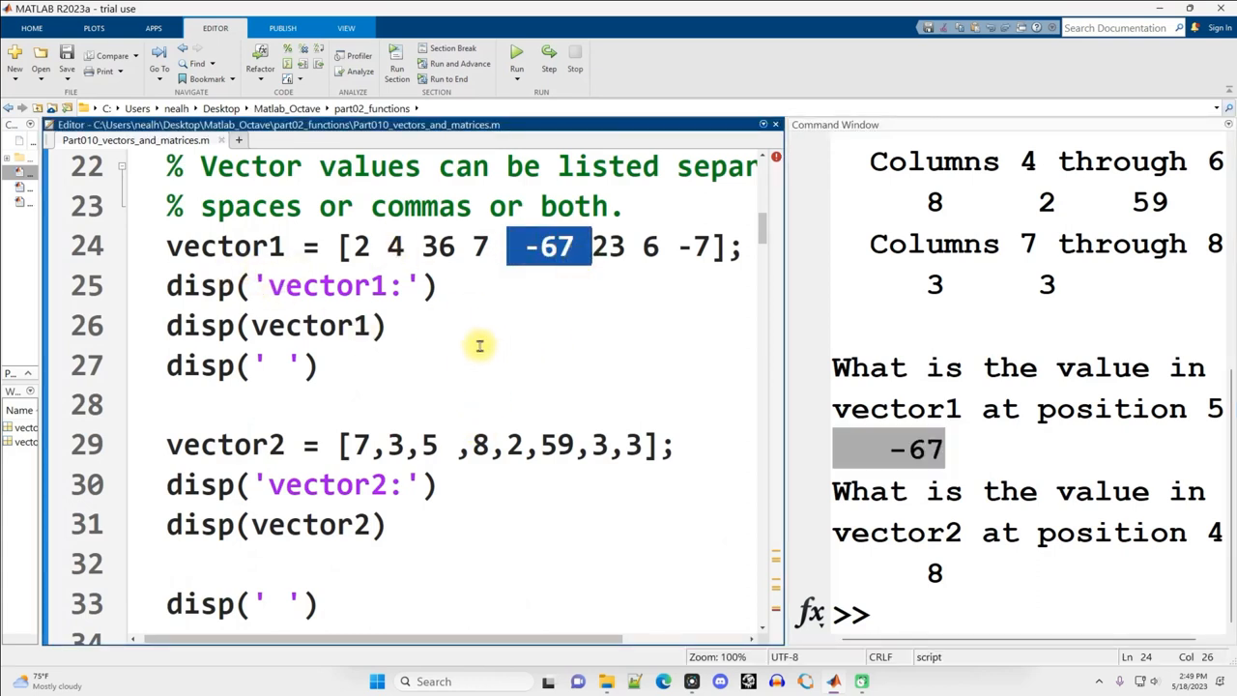
mouse_move(447, 333)
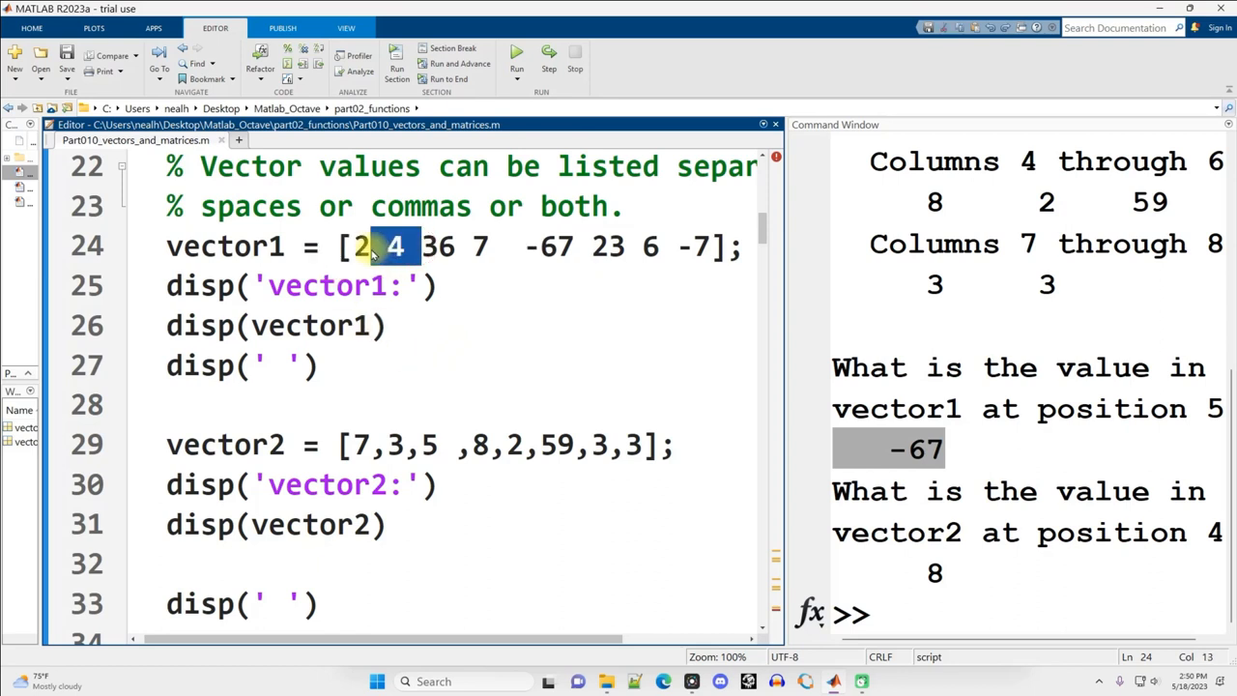
double_click(436, 246)
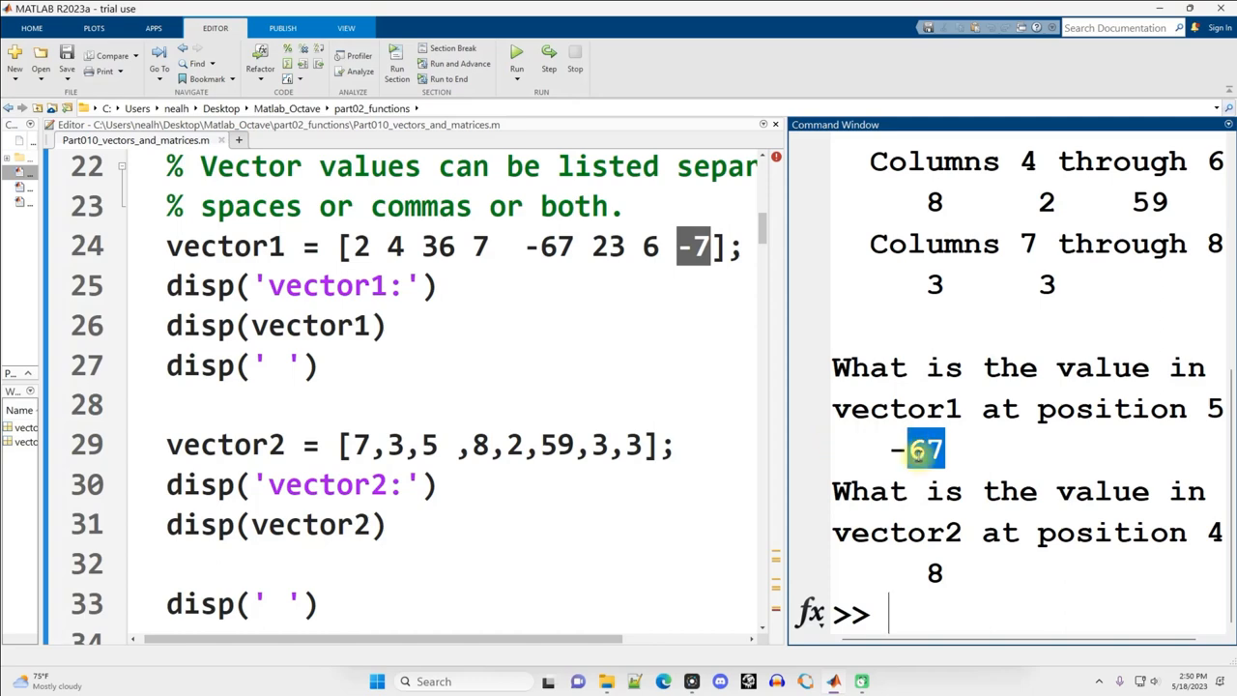
scroll("down", 3)
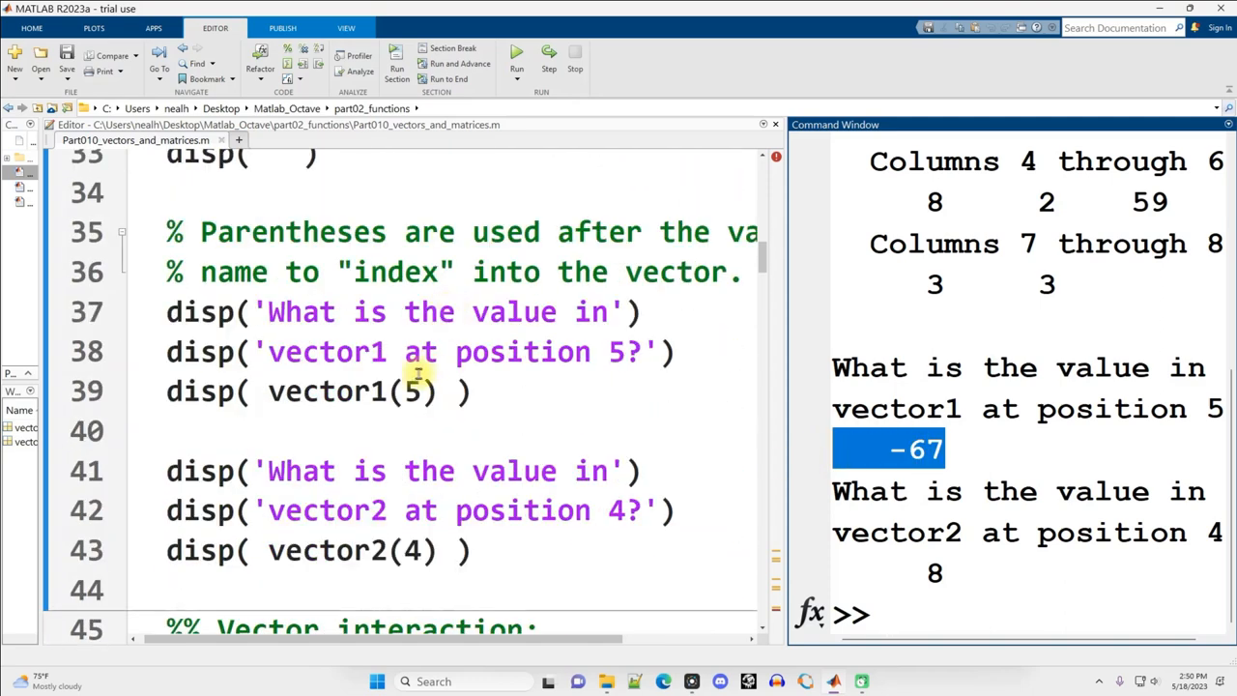
left_click(409, 390)
type("8")
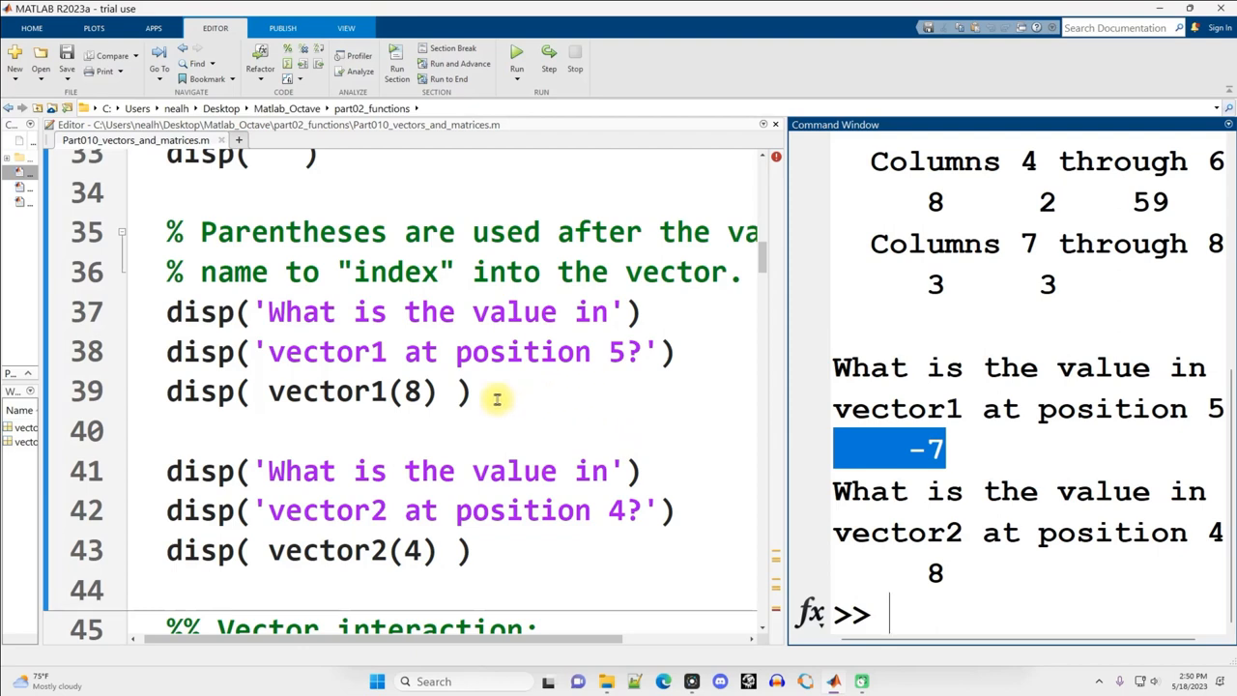
left_click(441, 391)
type("5")
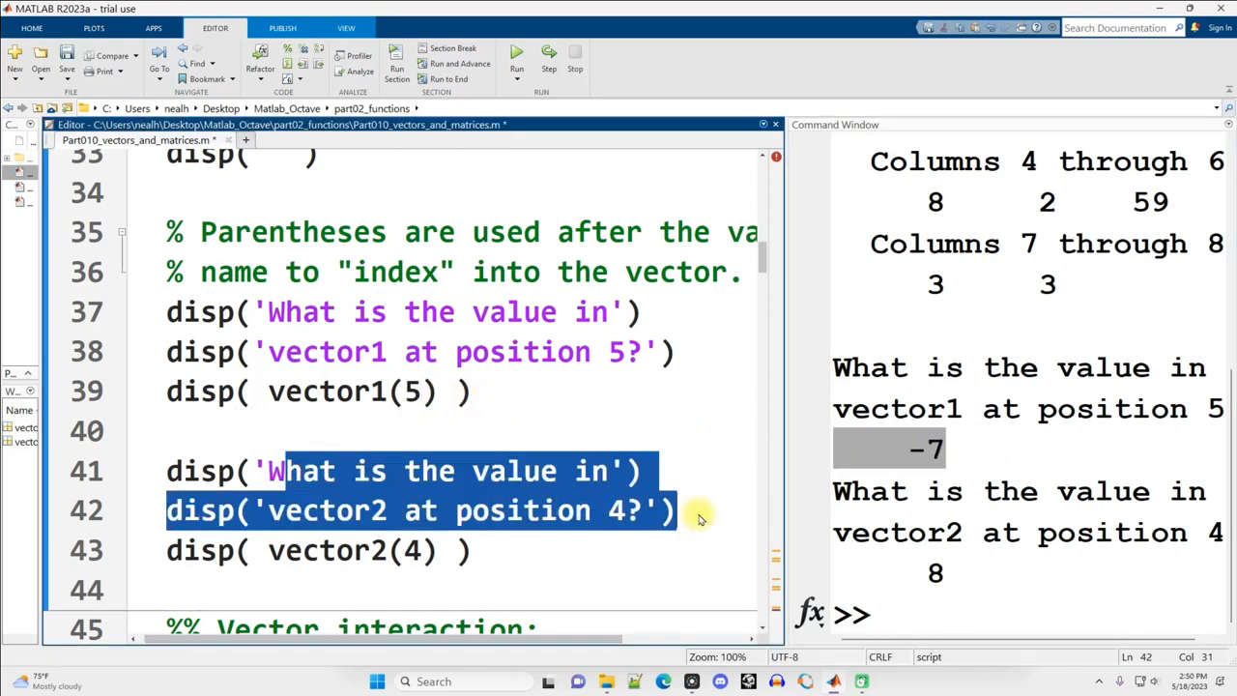
Step: Change vector2(4) to vector2(6) so the output reports 59 for that index
left_click(668, 510)
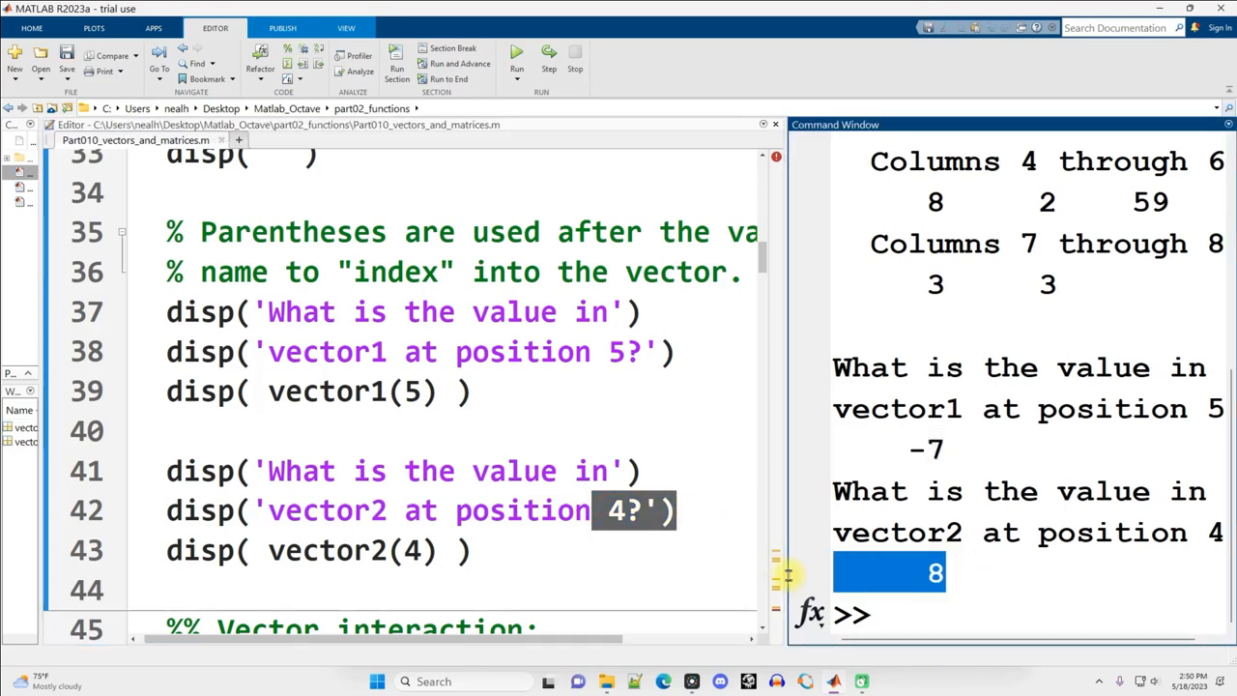
scroll("up", 3)
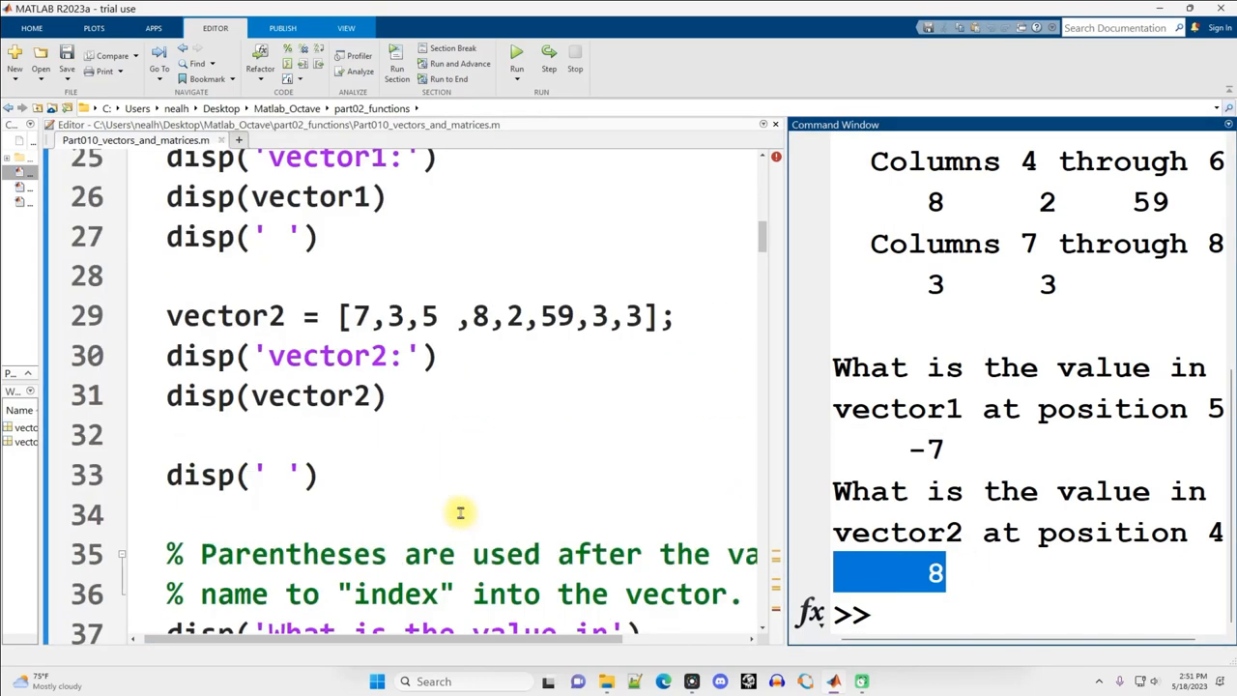
left_click(394, 317)
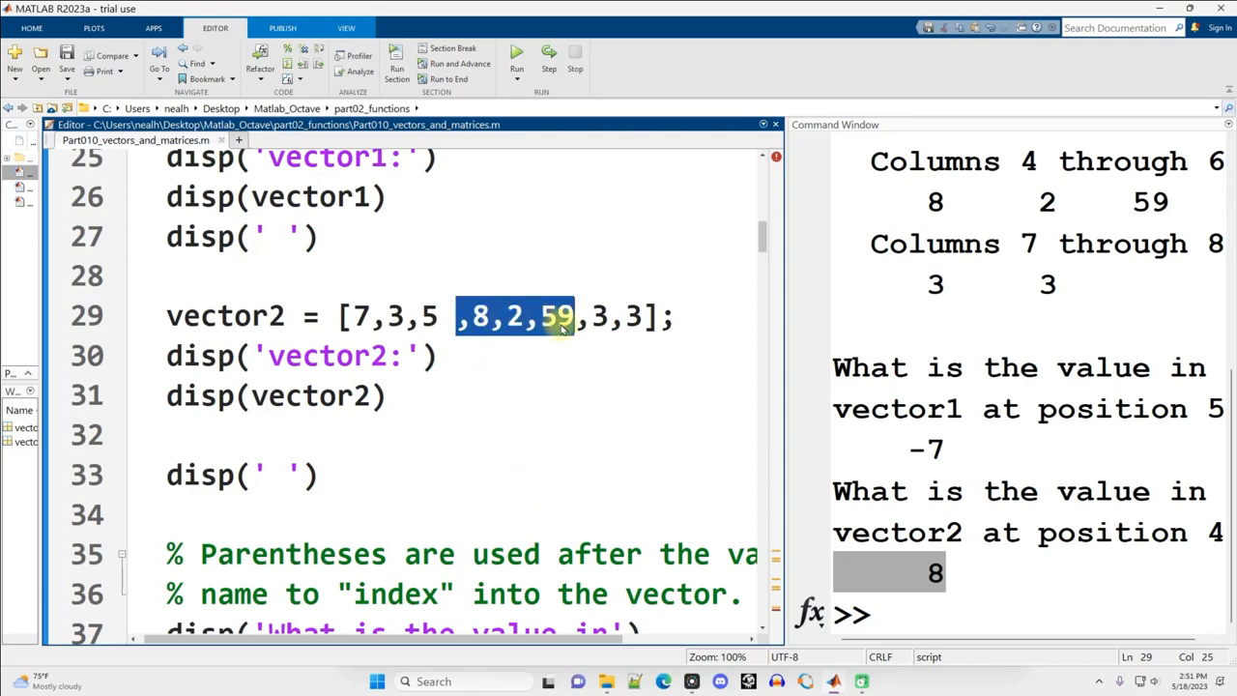
scroll("down", 3)
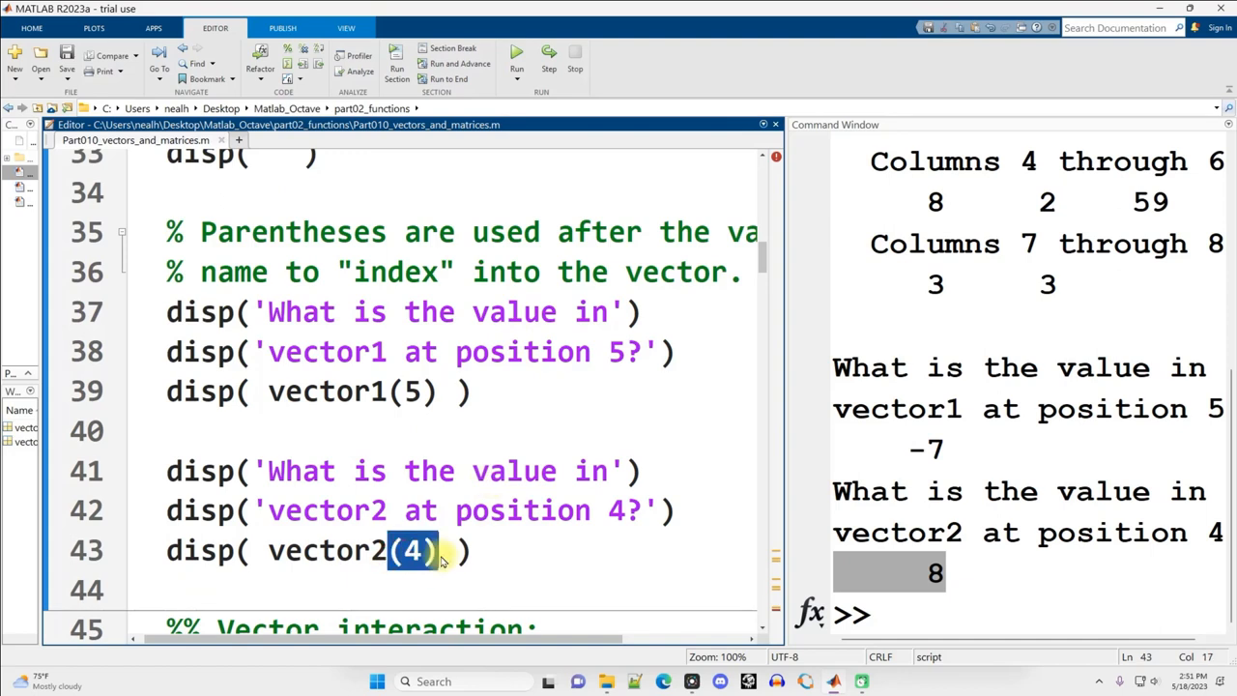
left_click(413, 549)
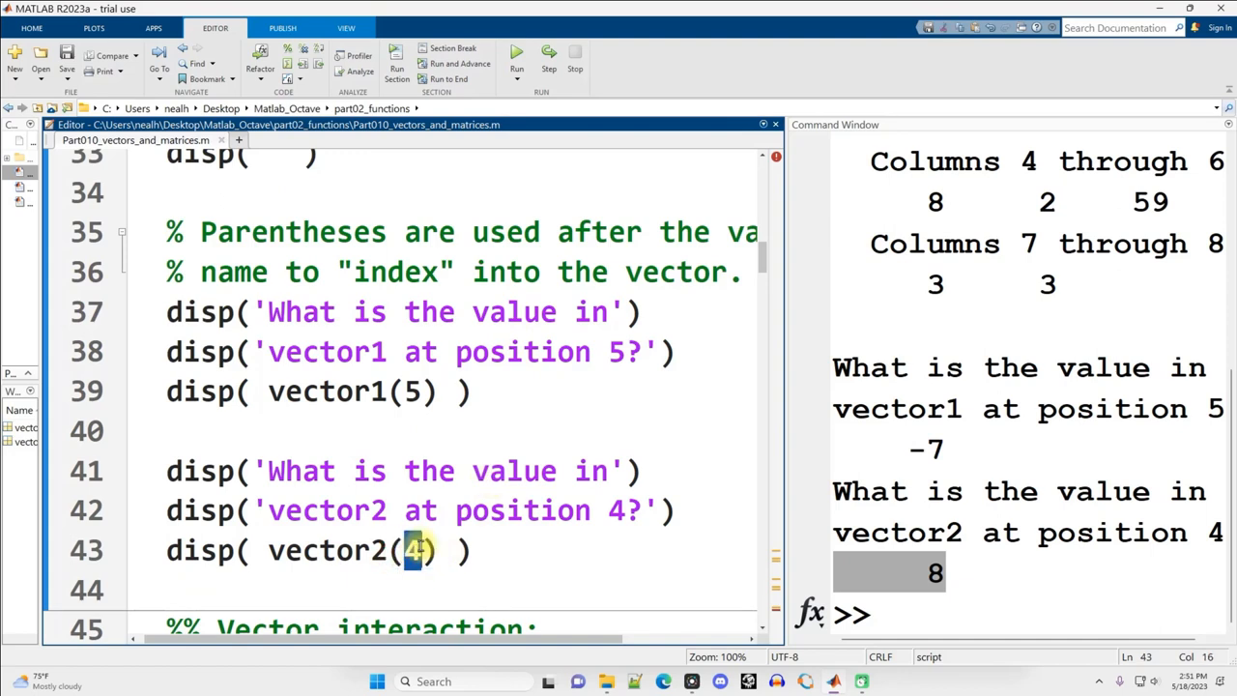
type("6")
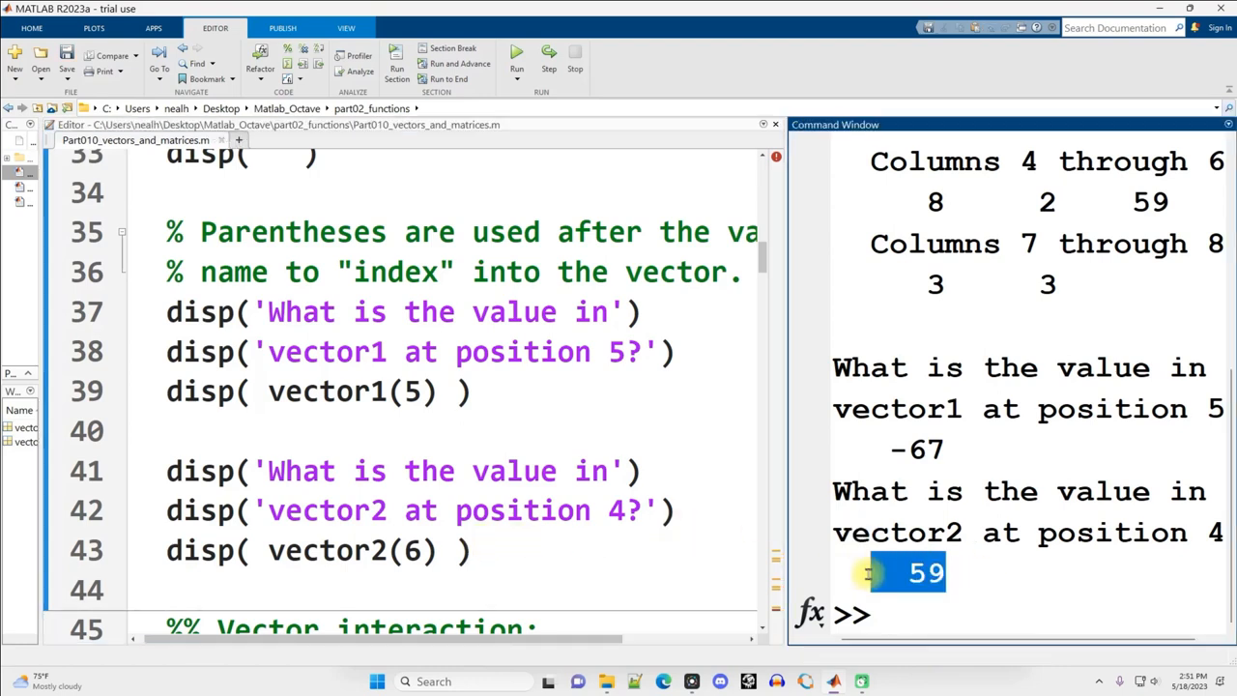
left_click(522, 472)
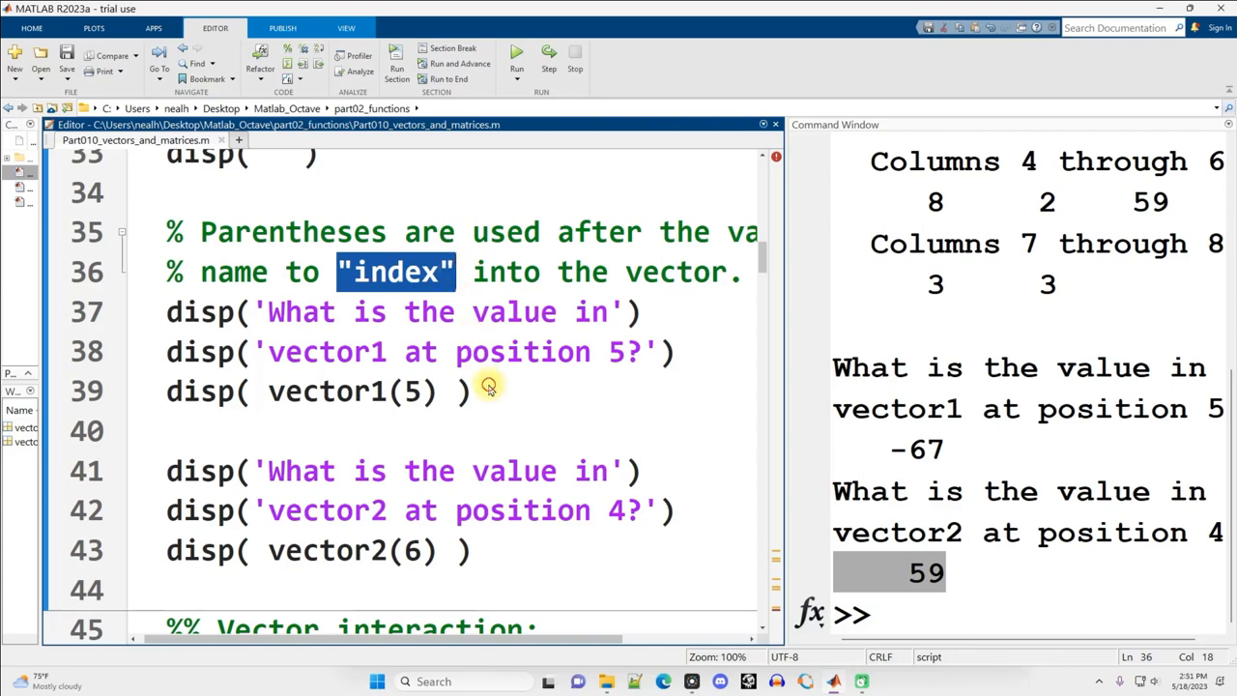
scroll("down", 3)
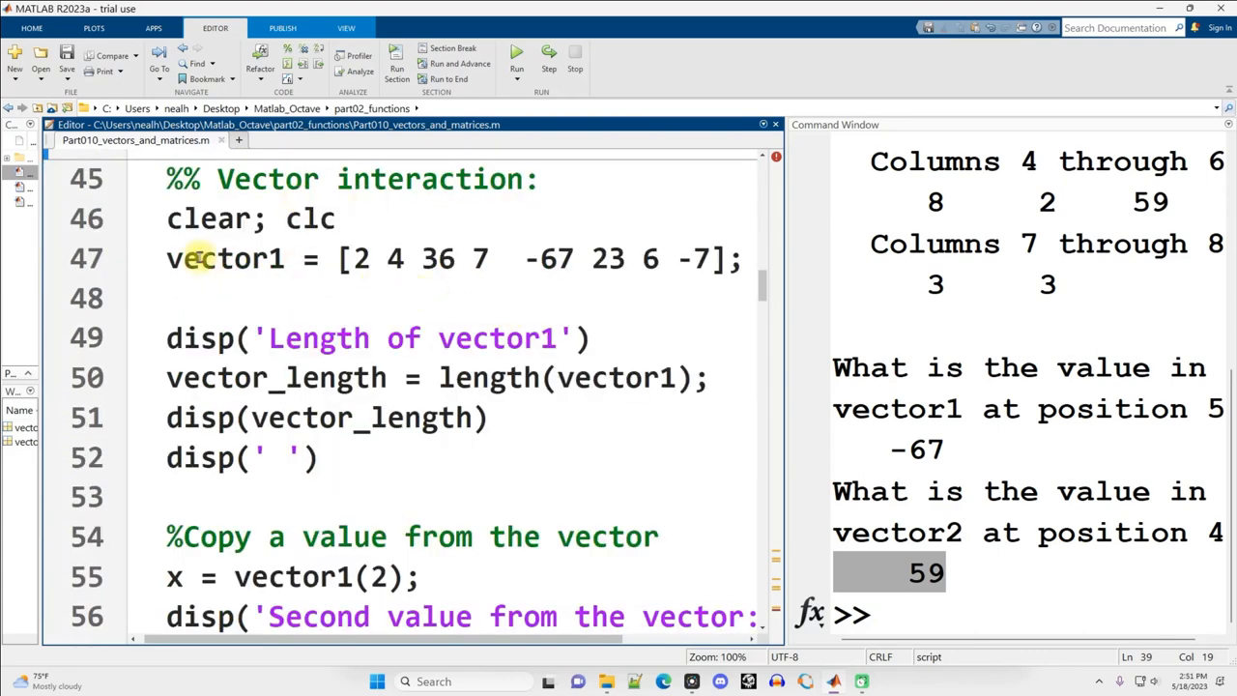
left_click(166, 259)
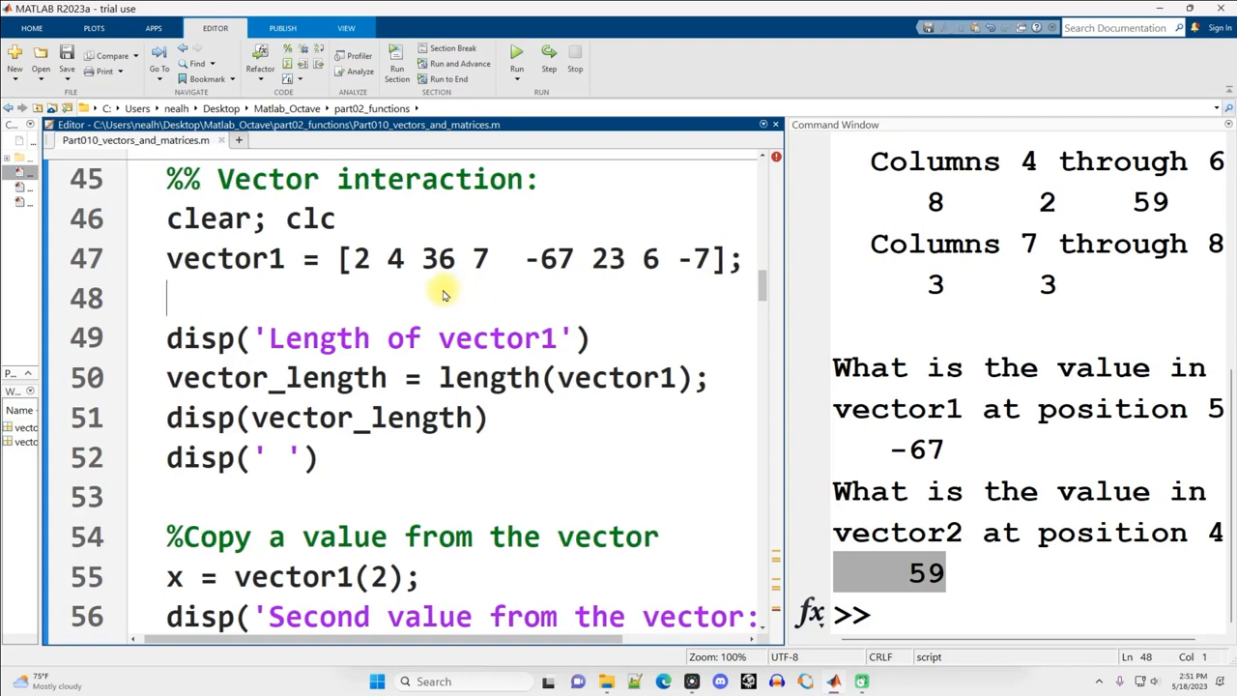
left_click(516, 54)
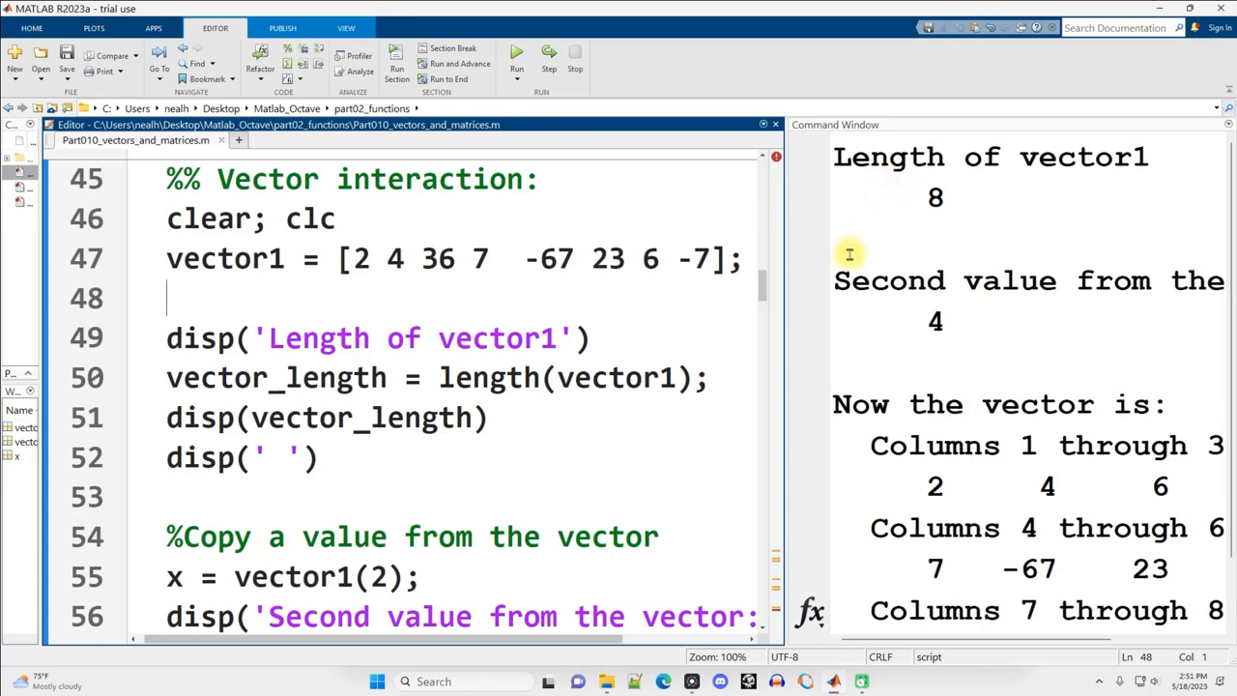
mouse_move(518, 336)
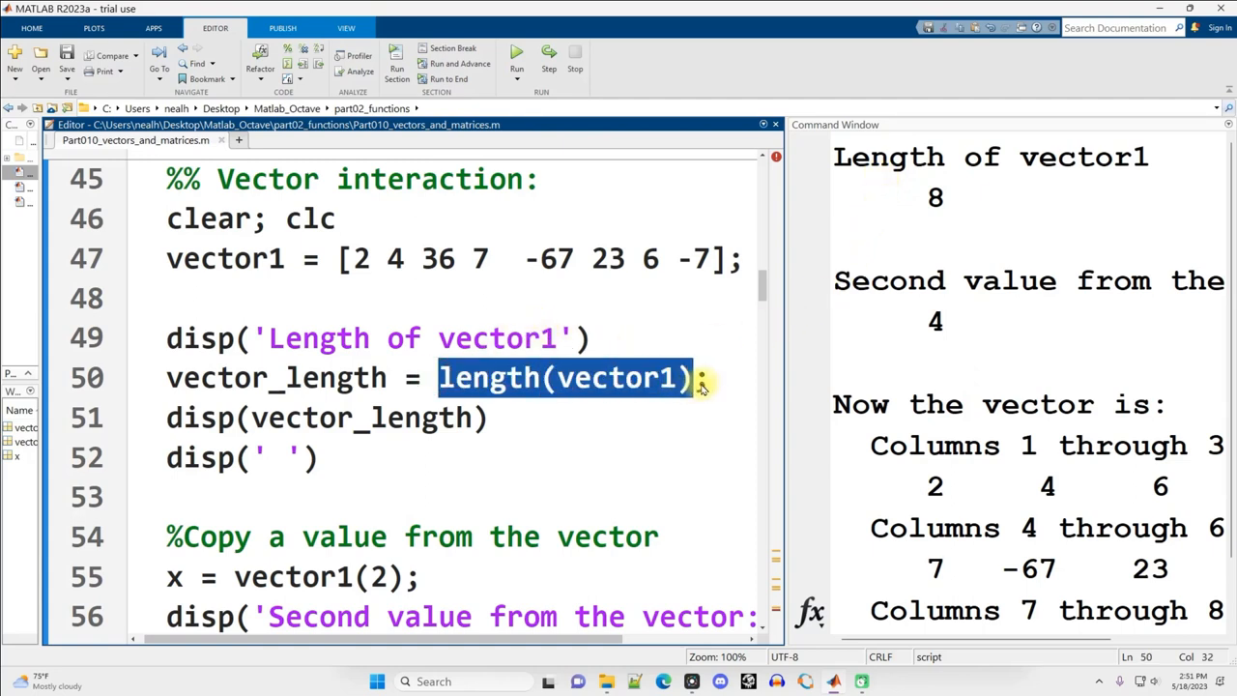
double_click(487, 377)
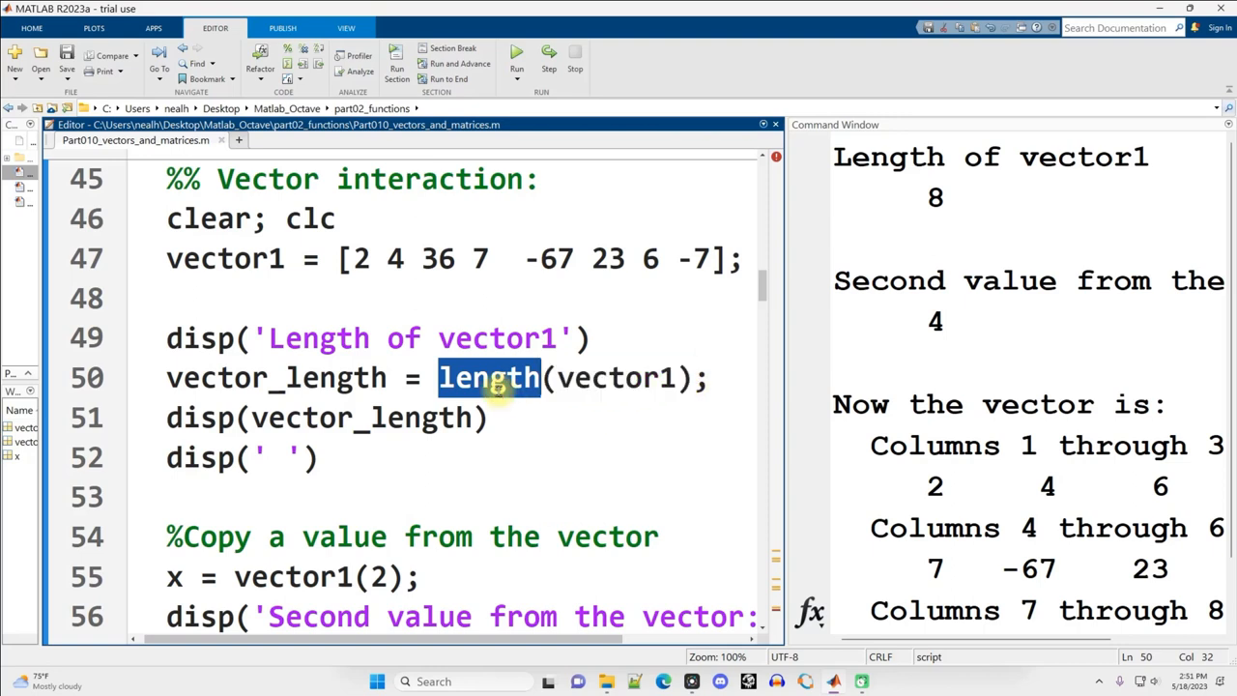
double_click(614, 377)
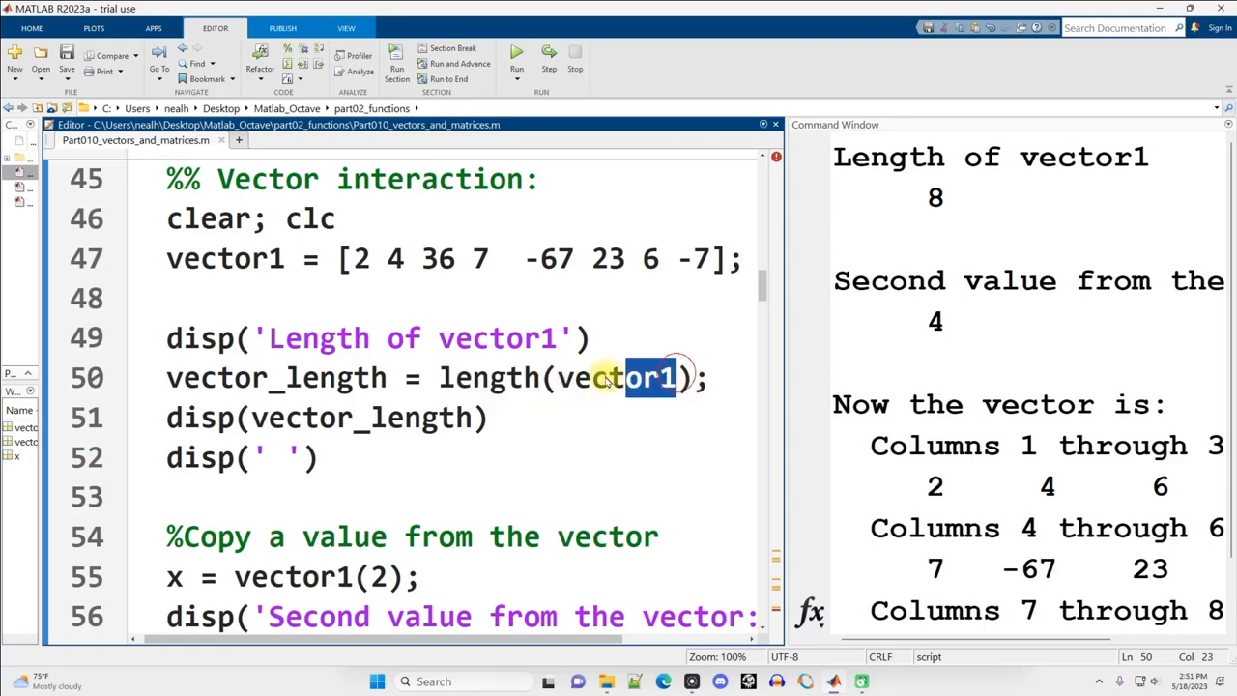
double_click(614, 377)
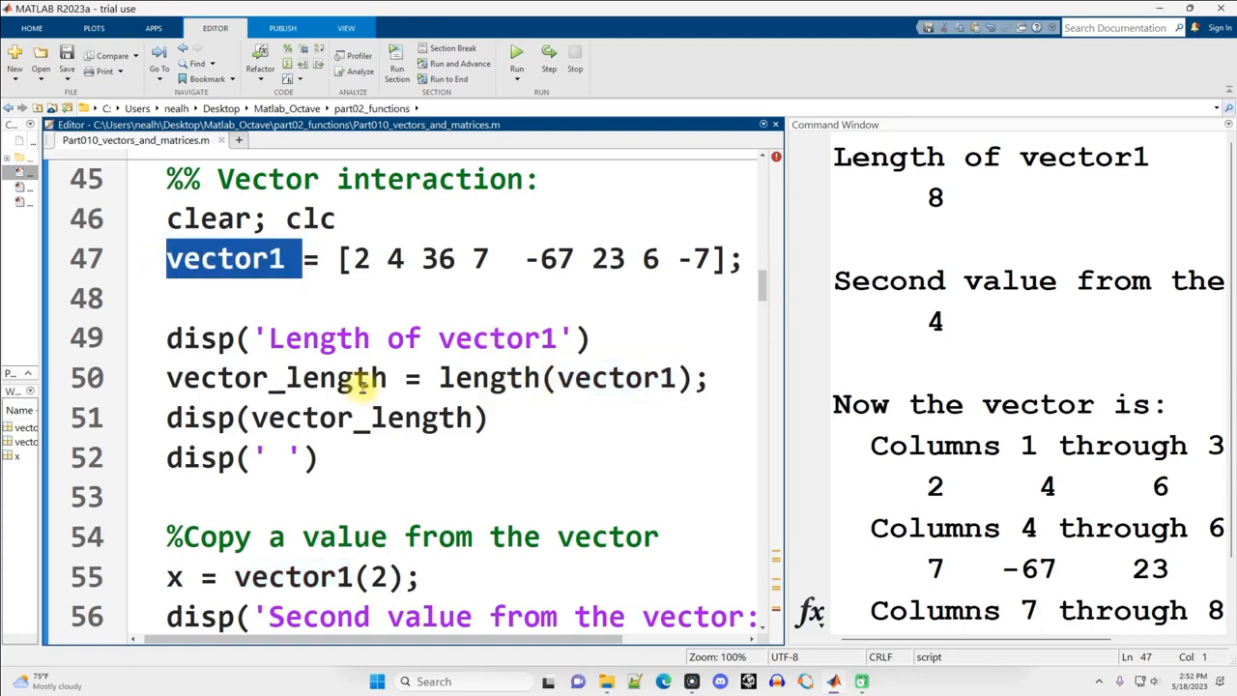
left_click(416, 377)
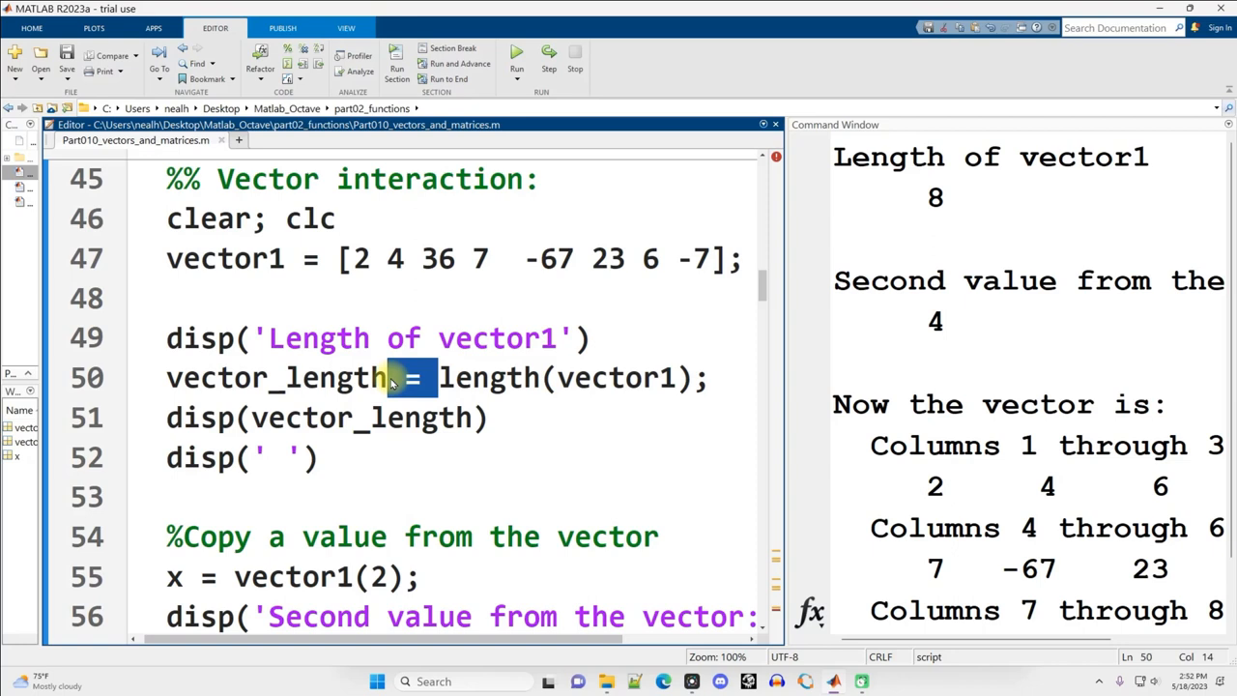
double_click(274, 377)
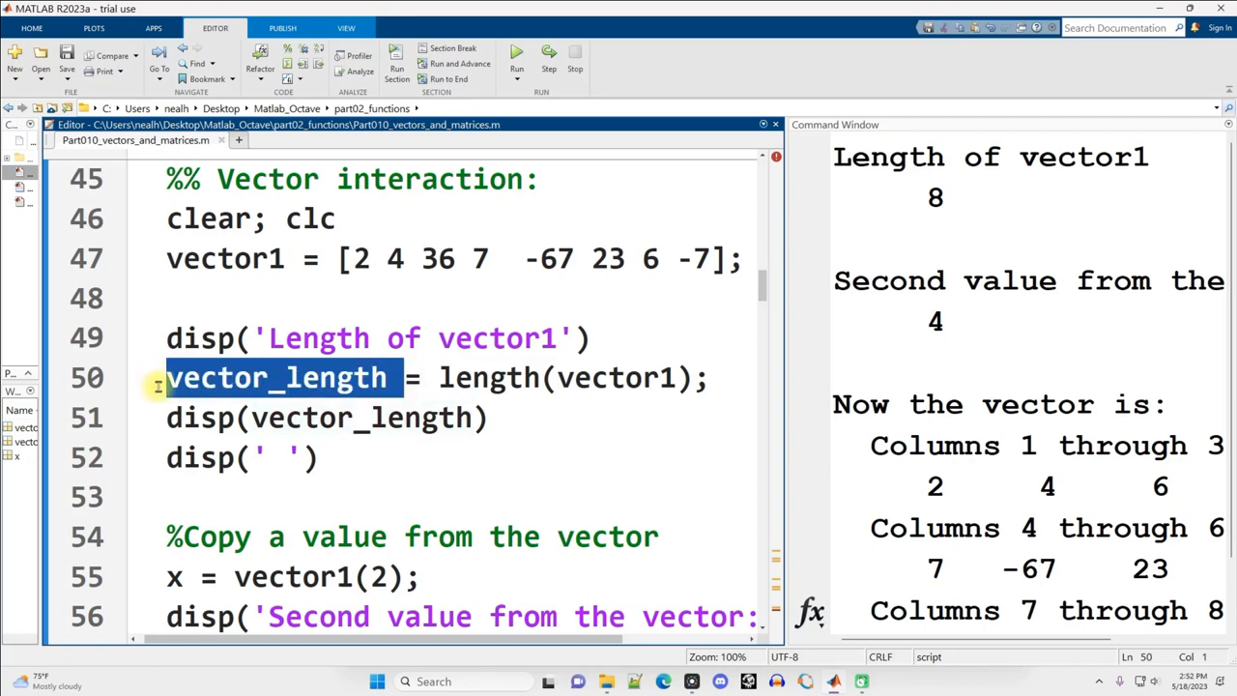
left_click(290, 377)
type("L")
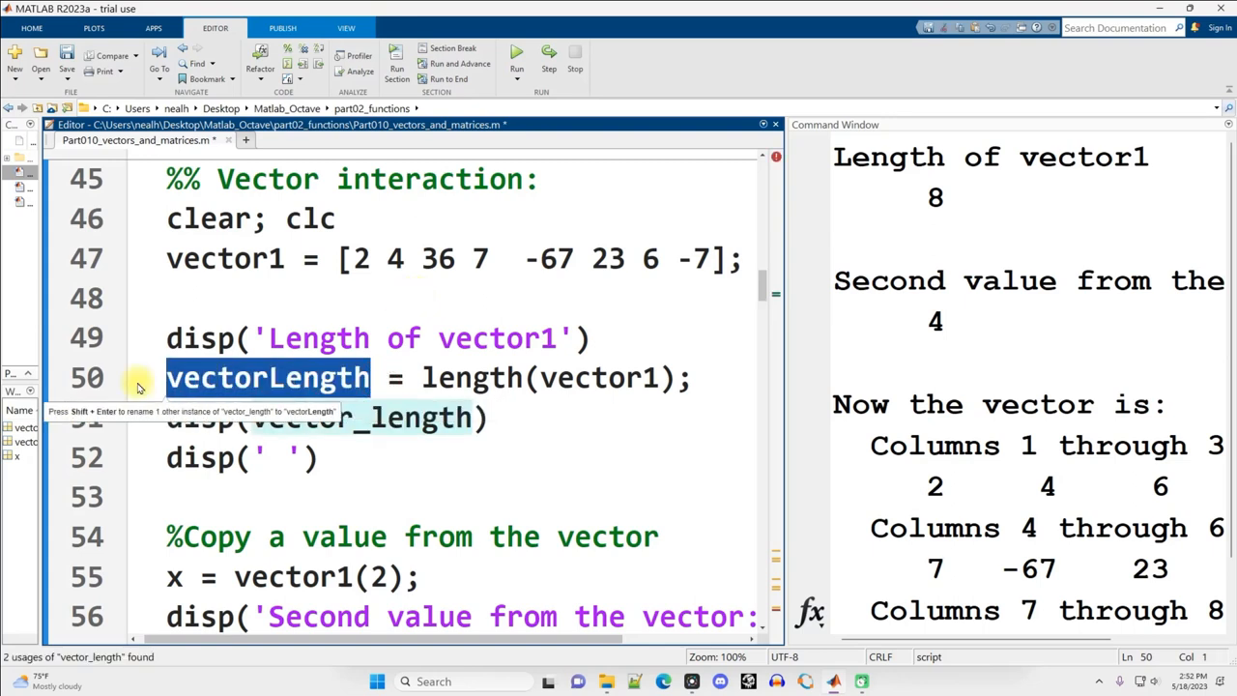
left_click(319, 377)
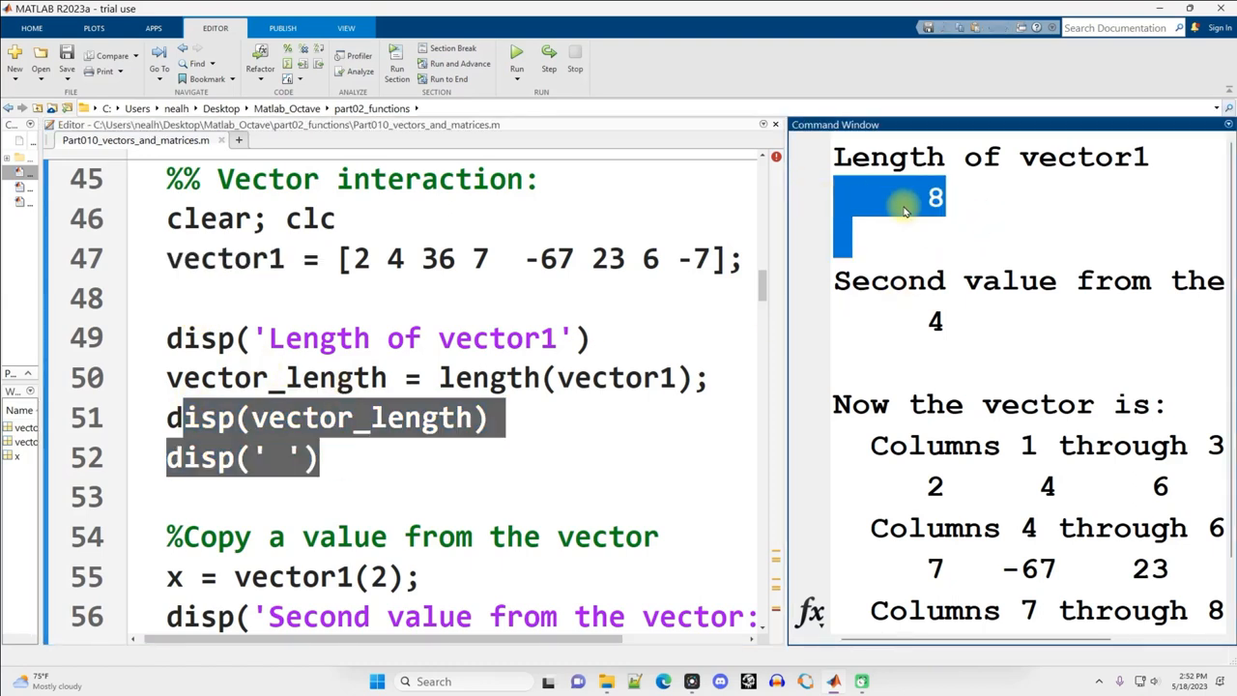
scroll("down", 3)
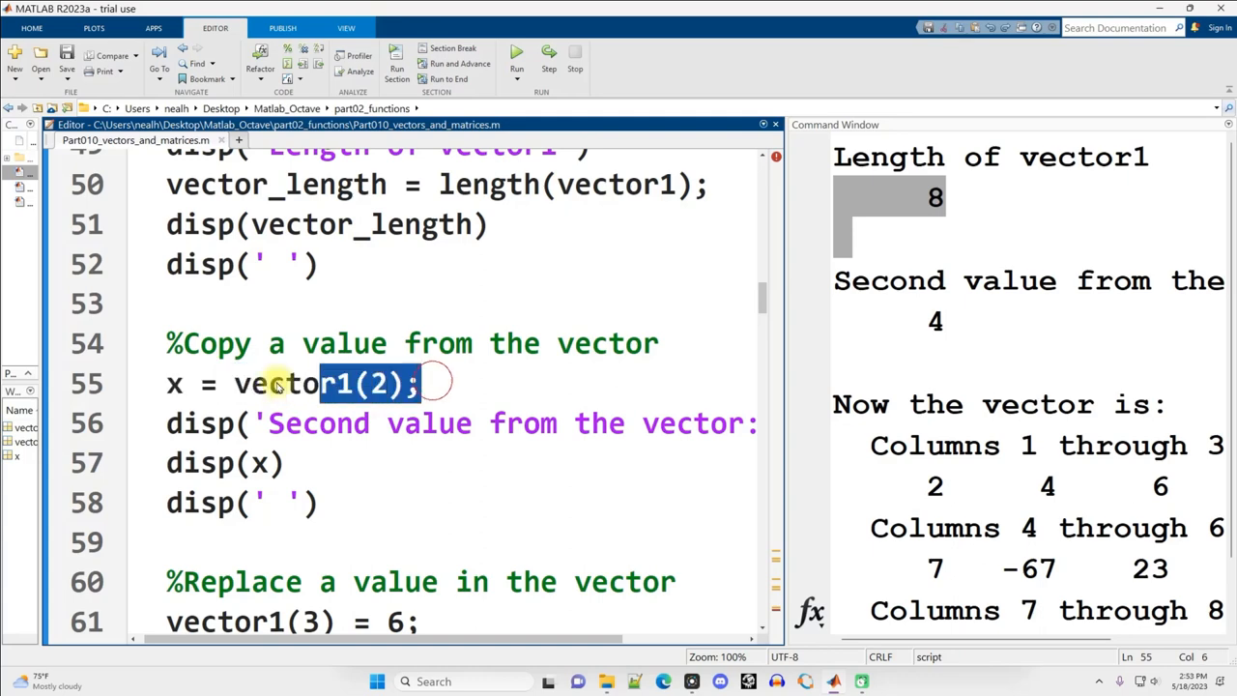
left_click(174, 383)
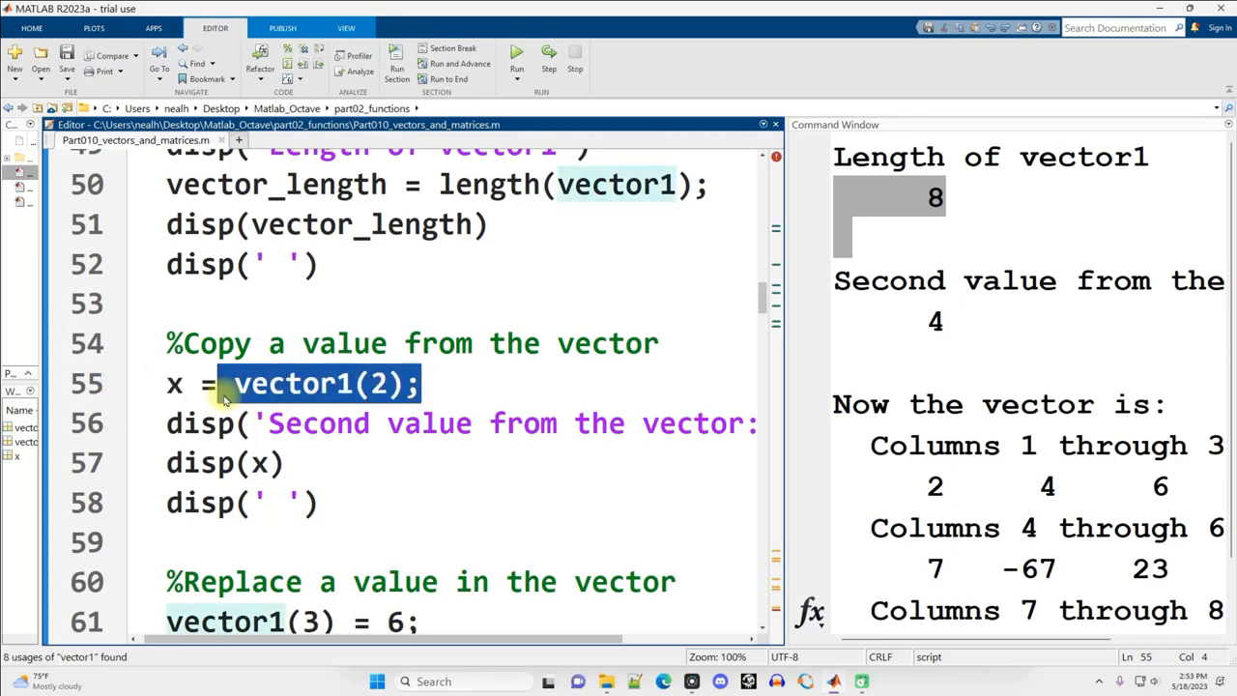
scroll("up", 3)
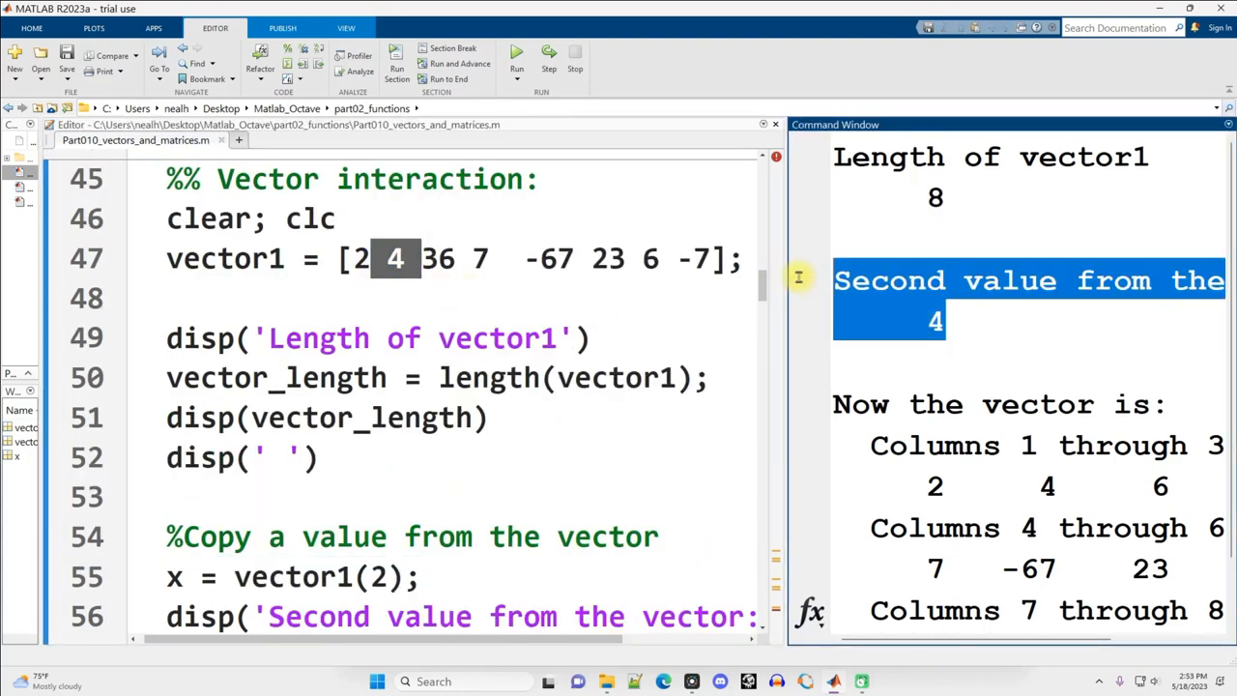
scroll("down", 3)
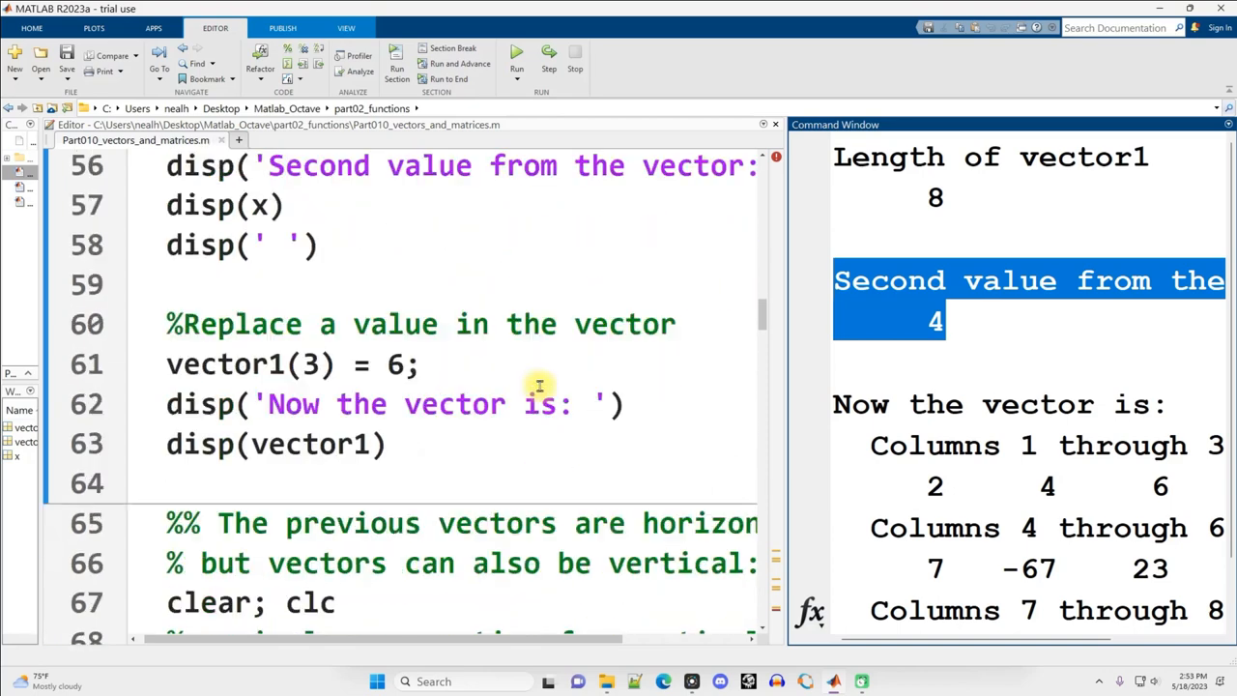
scroll("up", 3)
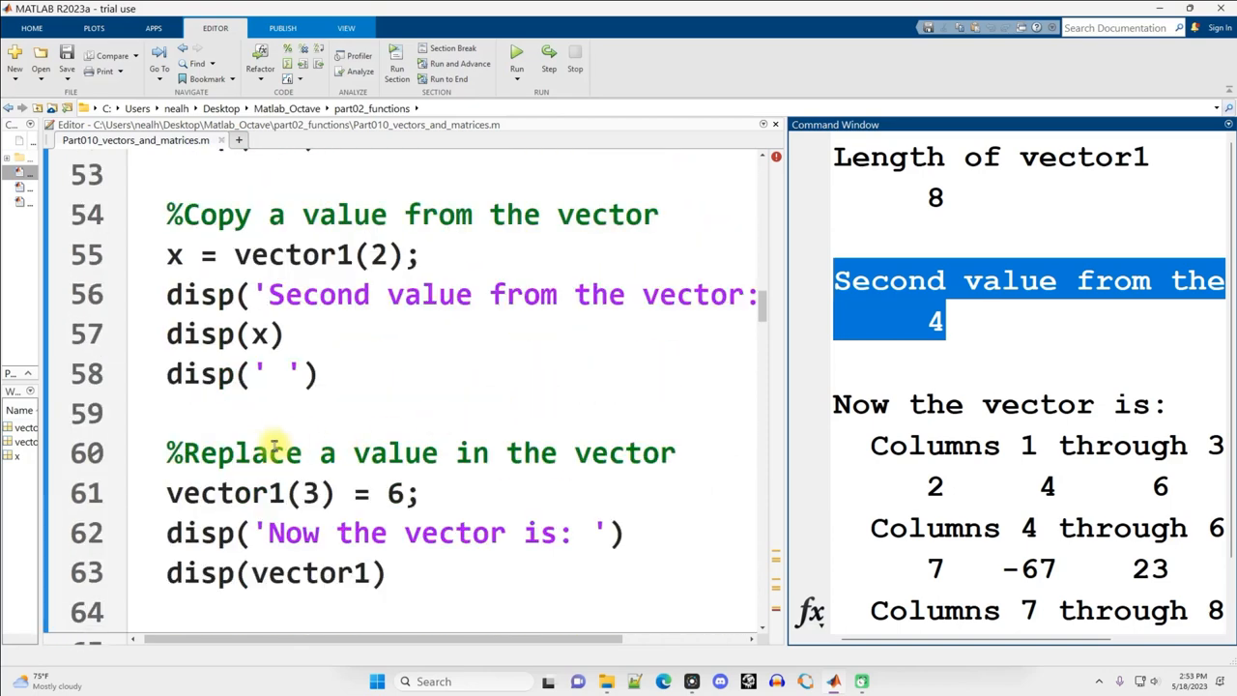
left_click_drag(251, 453, 677, 452)
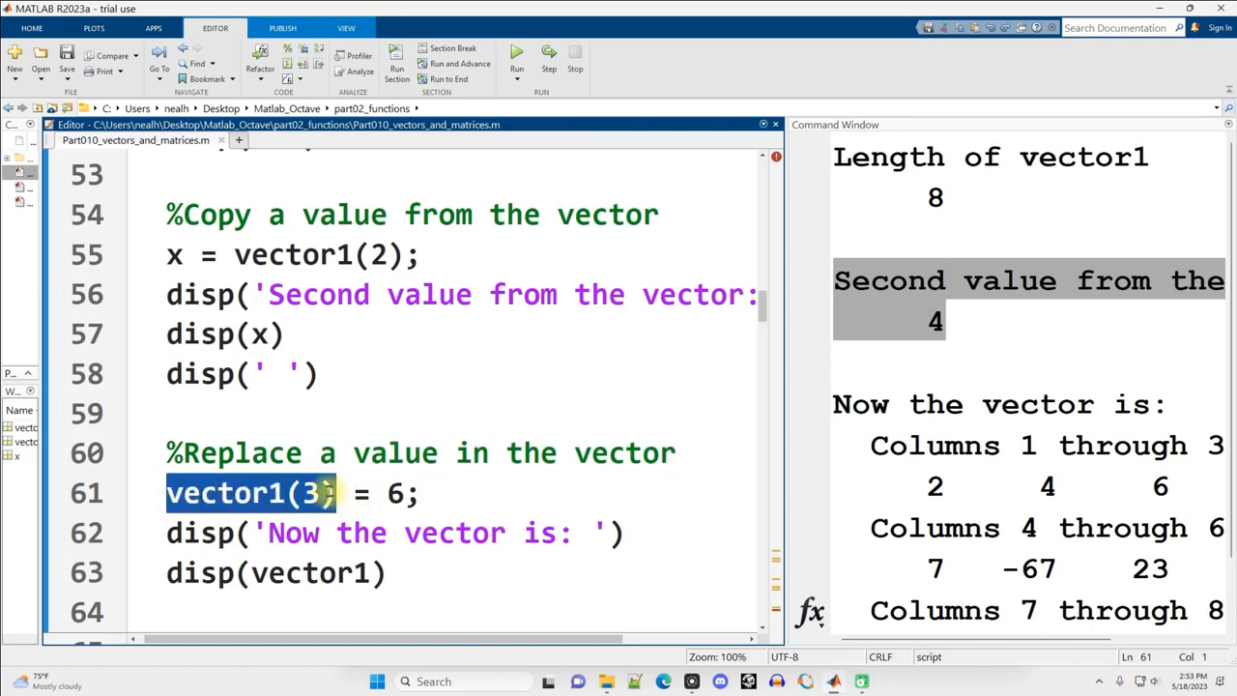
left_click(344, 493)
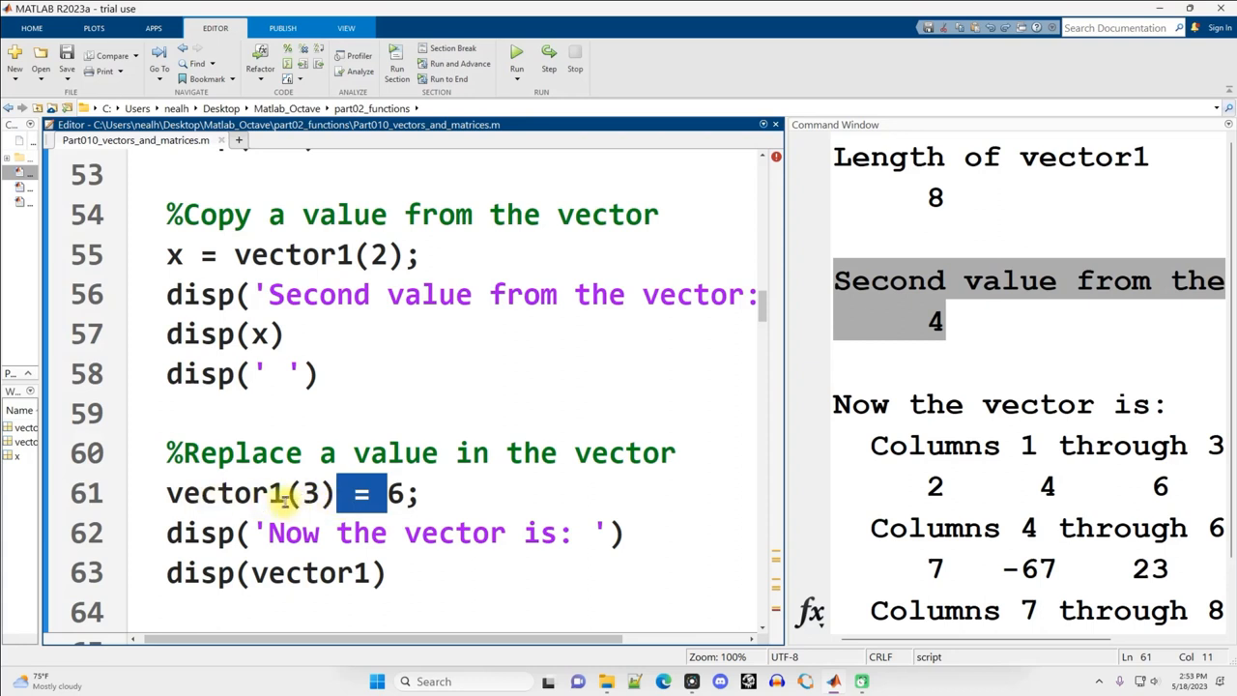
double_click(224, 493)
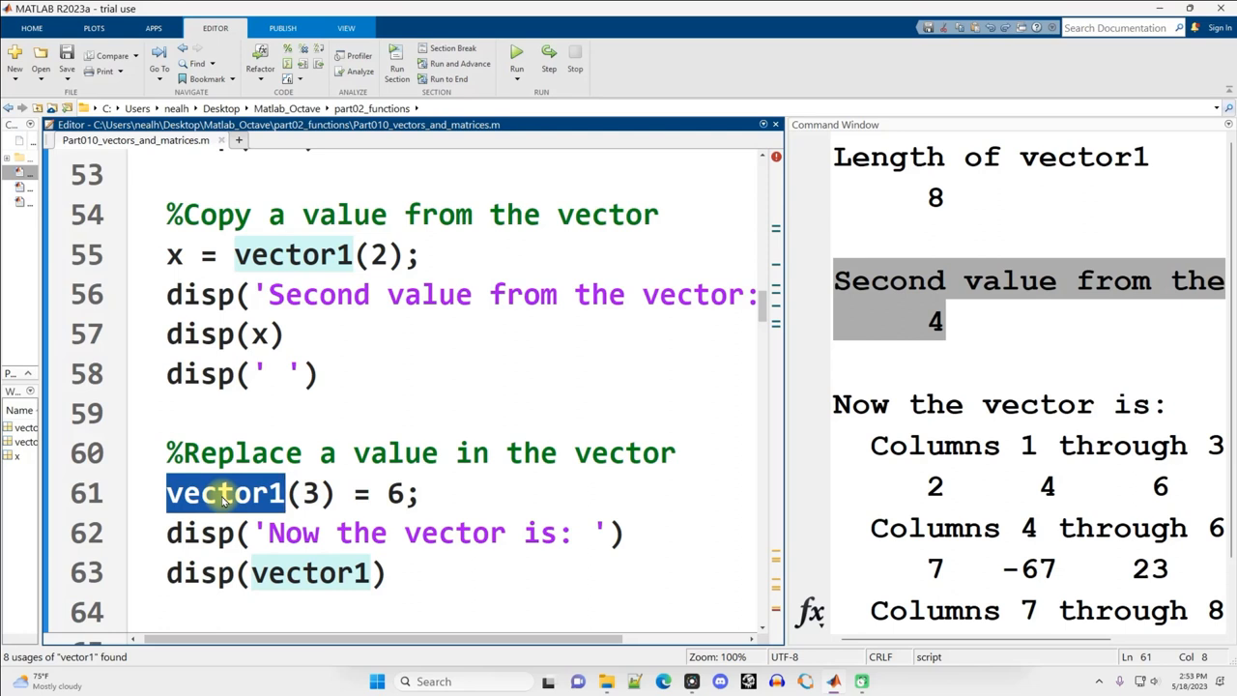
left_click(557, 469)
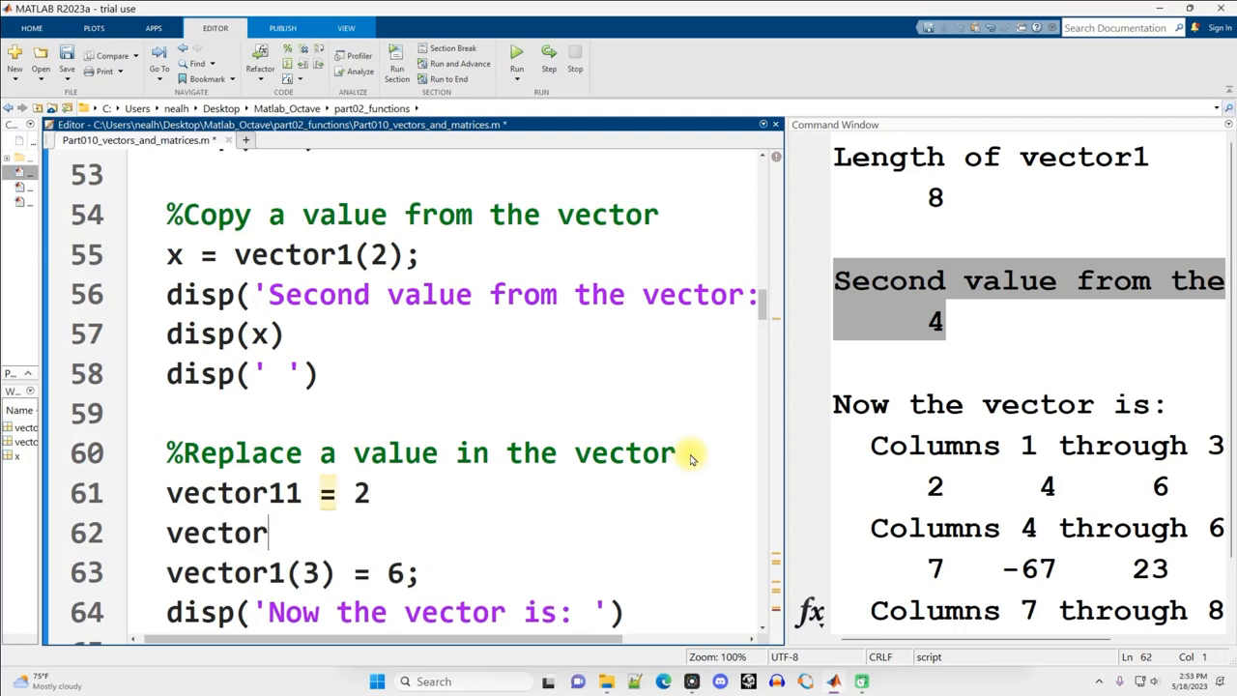
type("12")
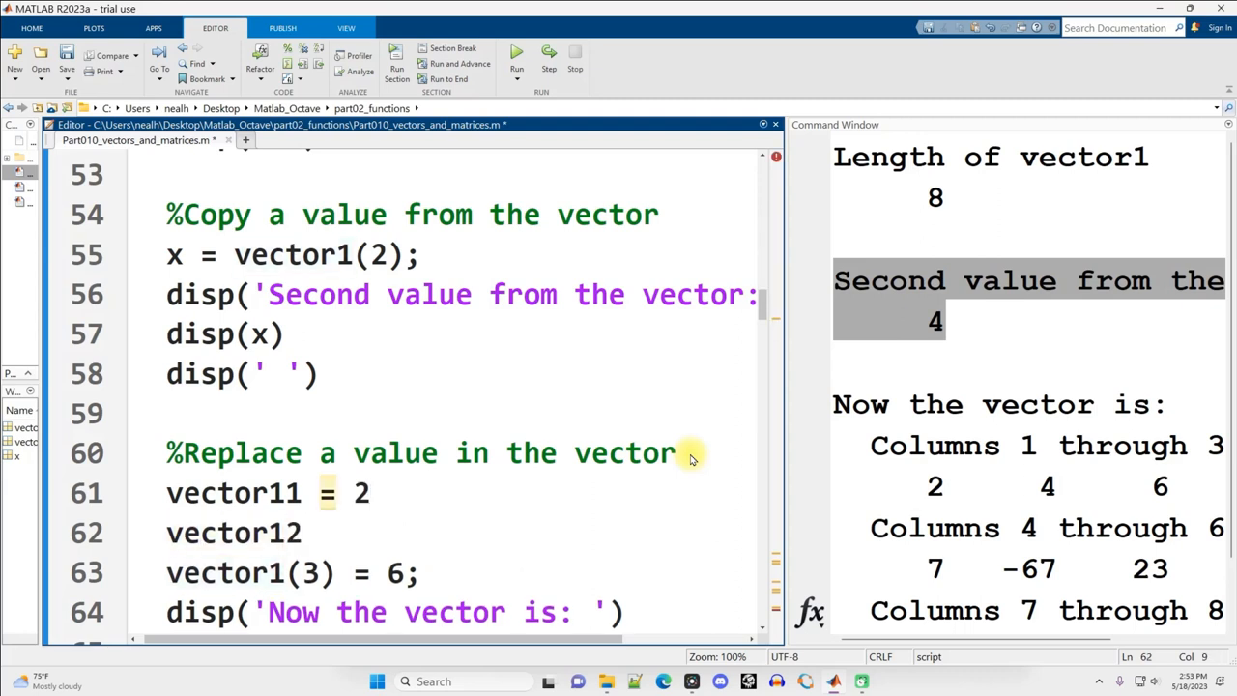
type("= 4")
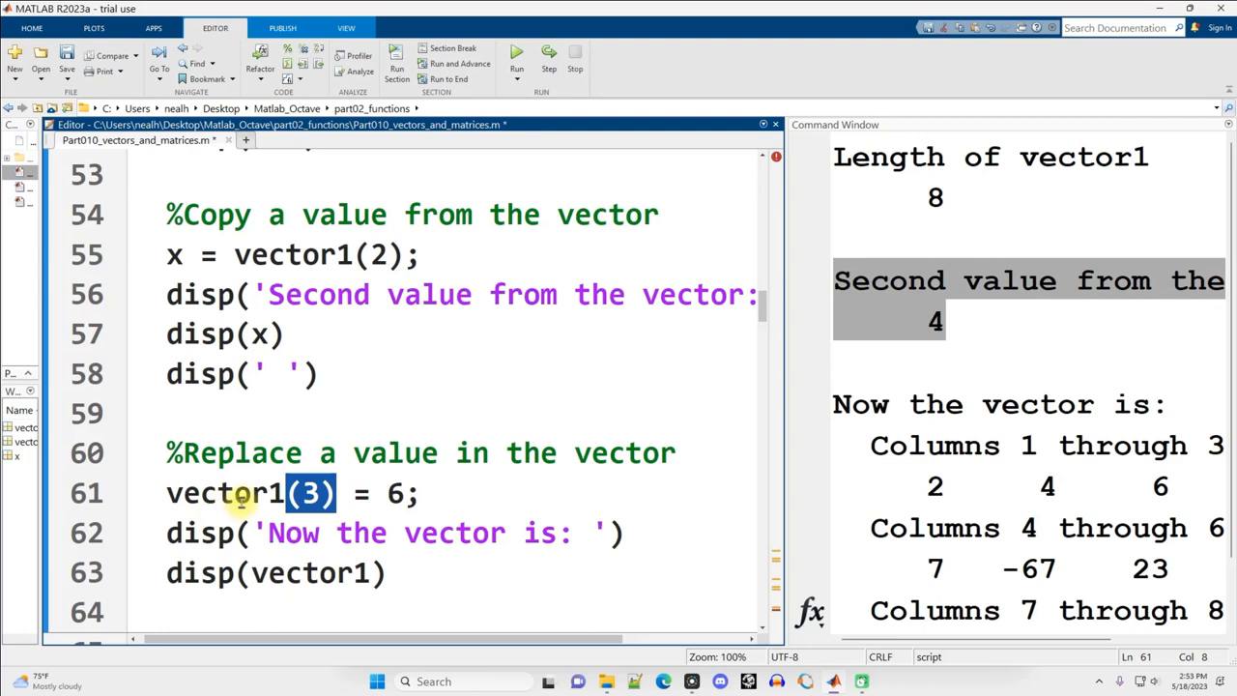
double_click(224, 492)
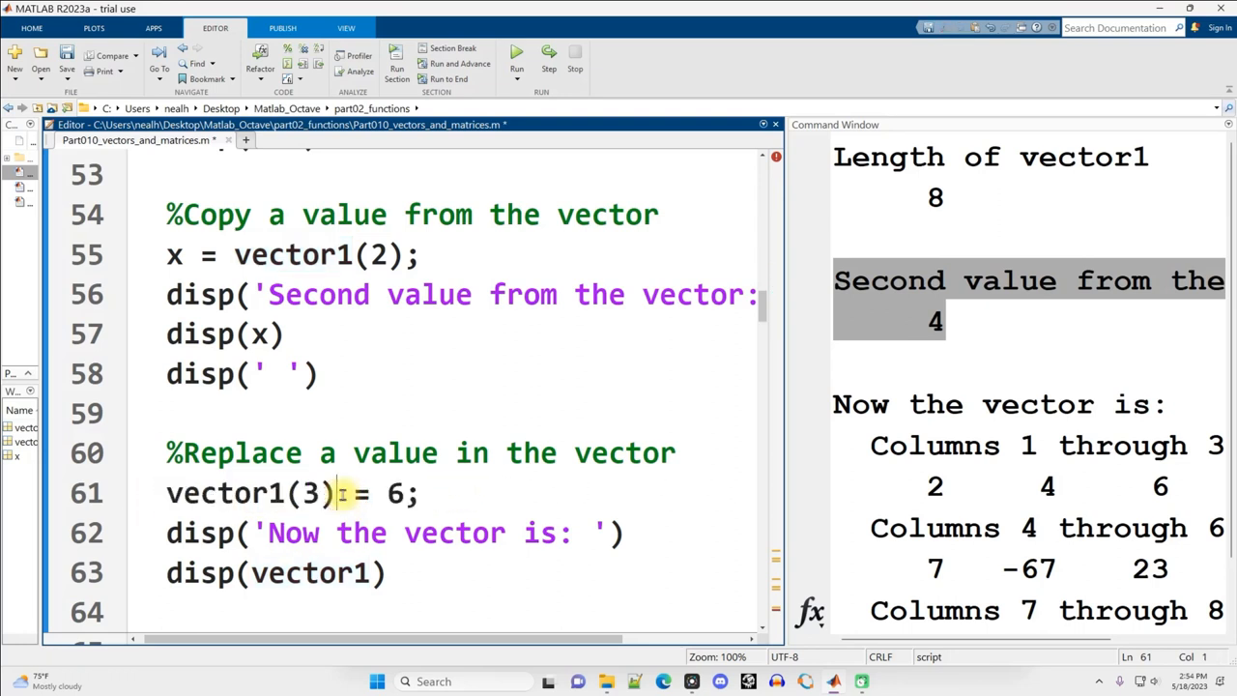
double_click(300, 492)
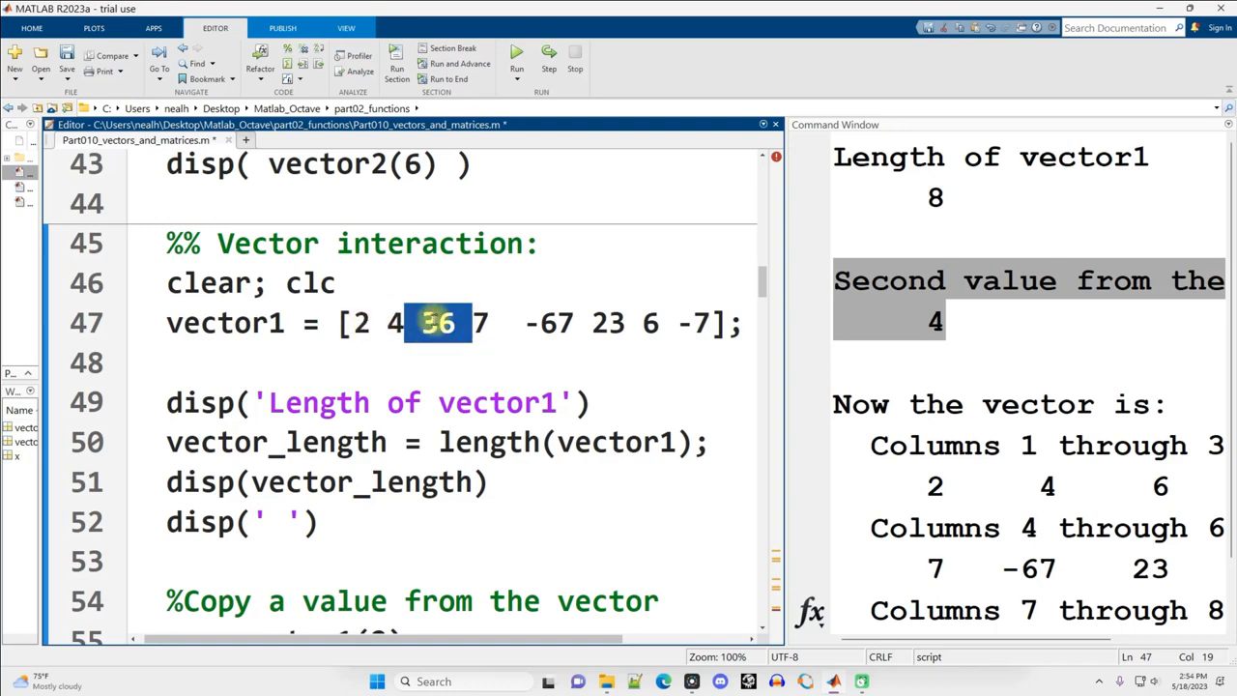
scroll("down", 3)
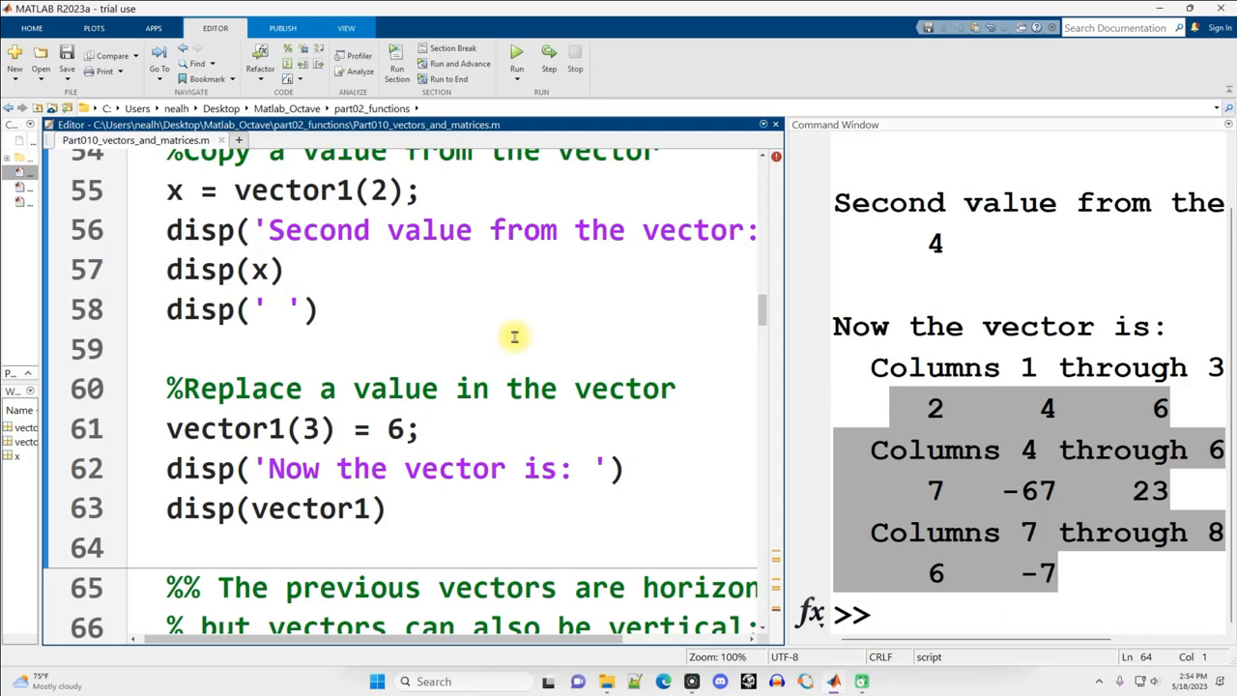
Step: Review the vertical vectors section's clear; clc line and its comment on writing numbers vertically
scroll("down", 3)
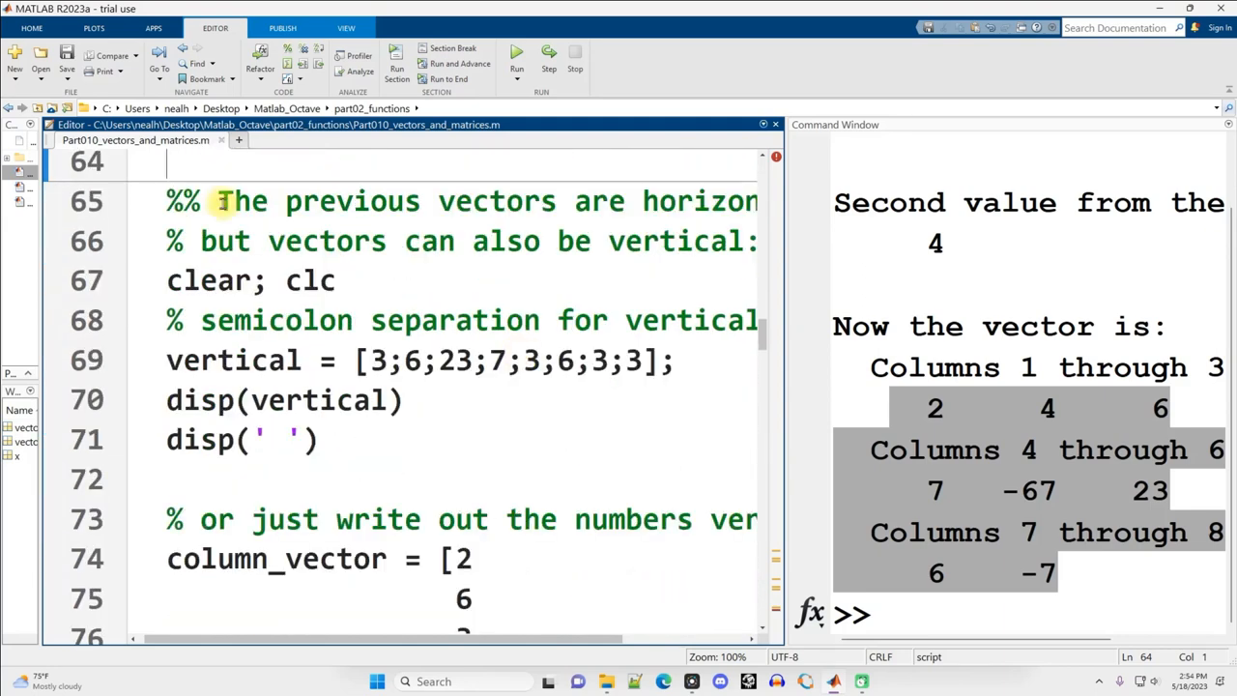
double_click(618, 201)
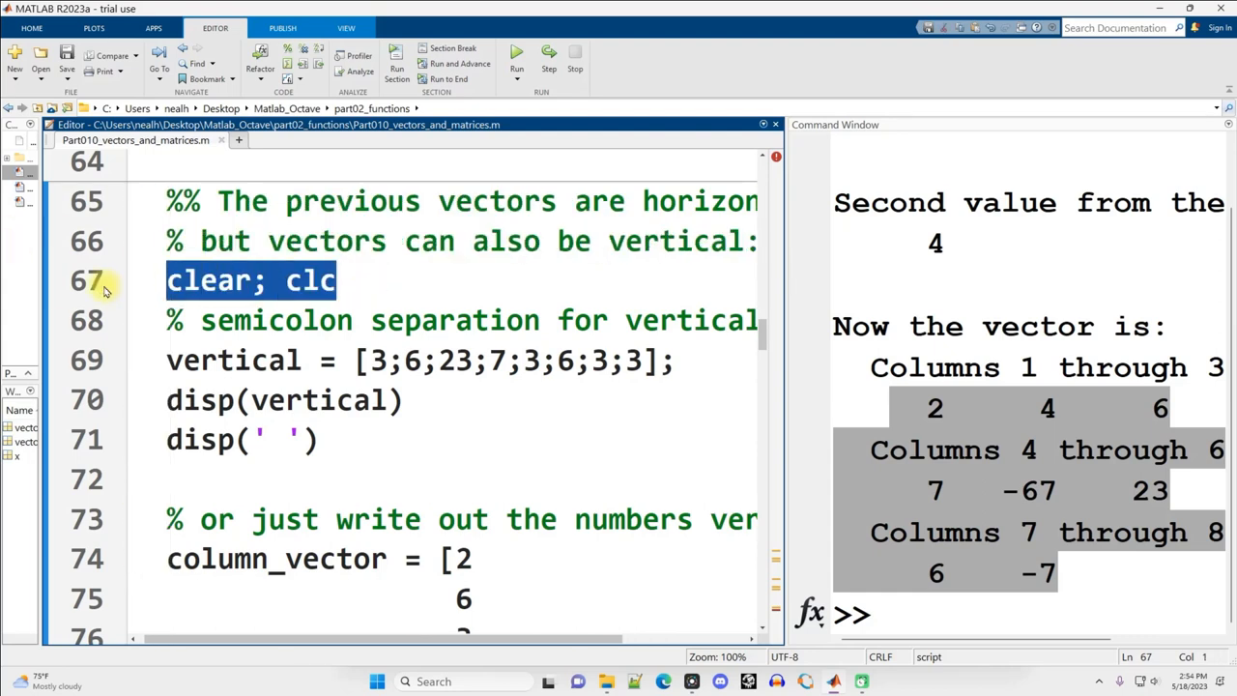
mouse_move(220, 360)
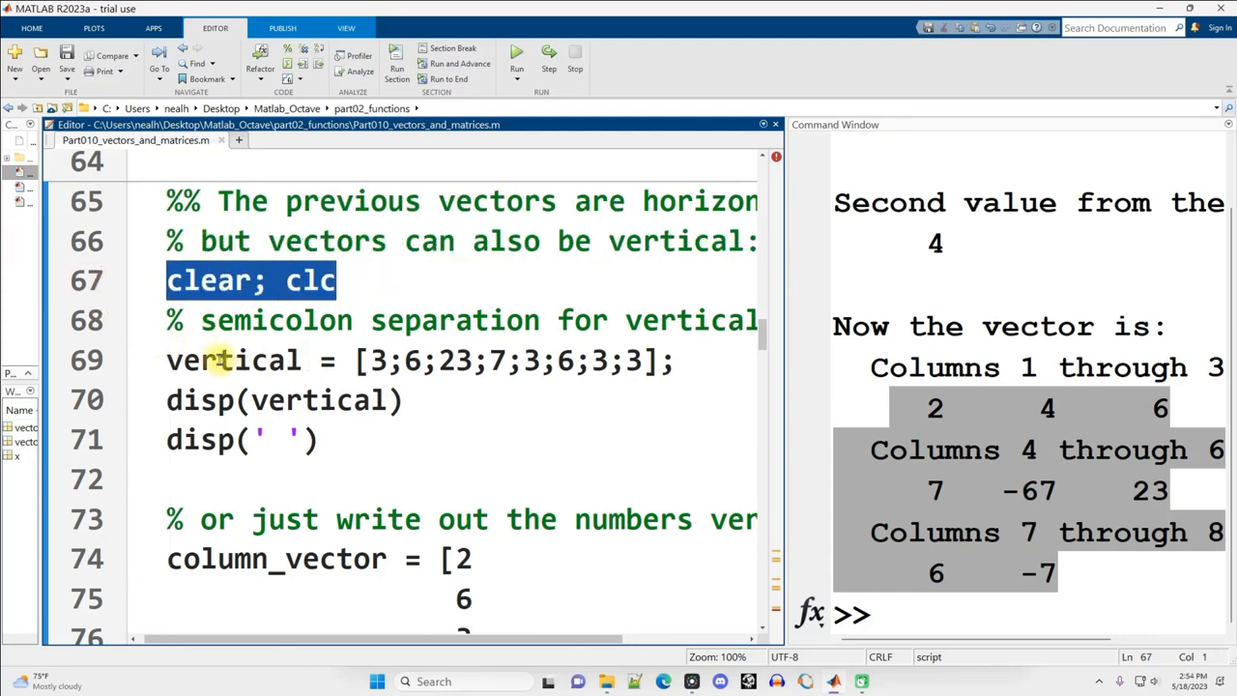
left_click(356, 479)
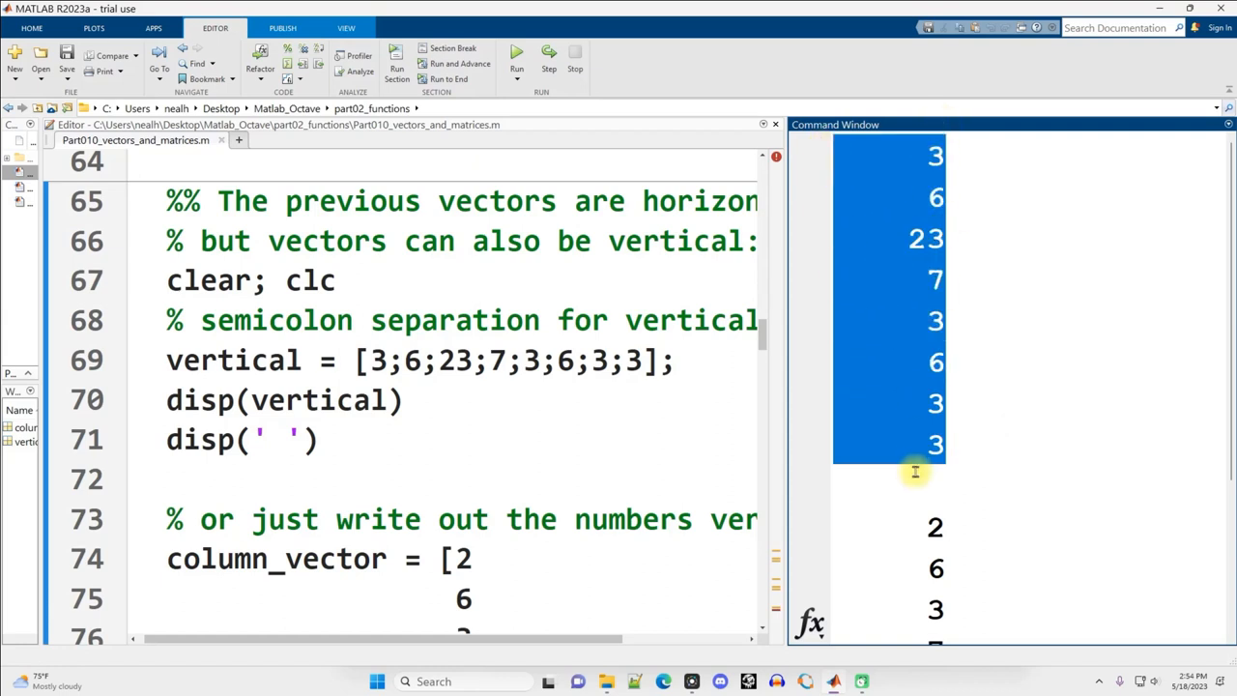
mouse_move(926, 416)
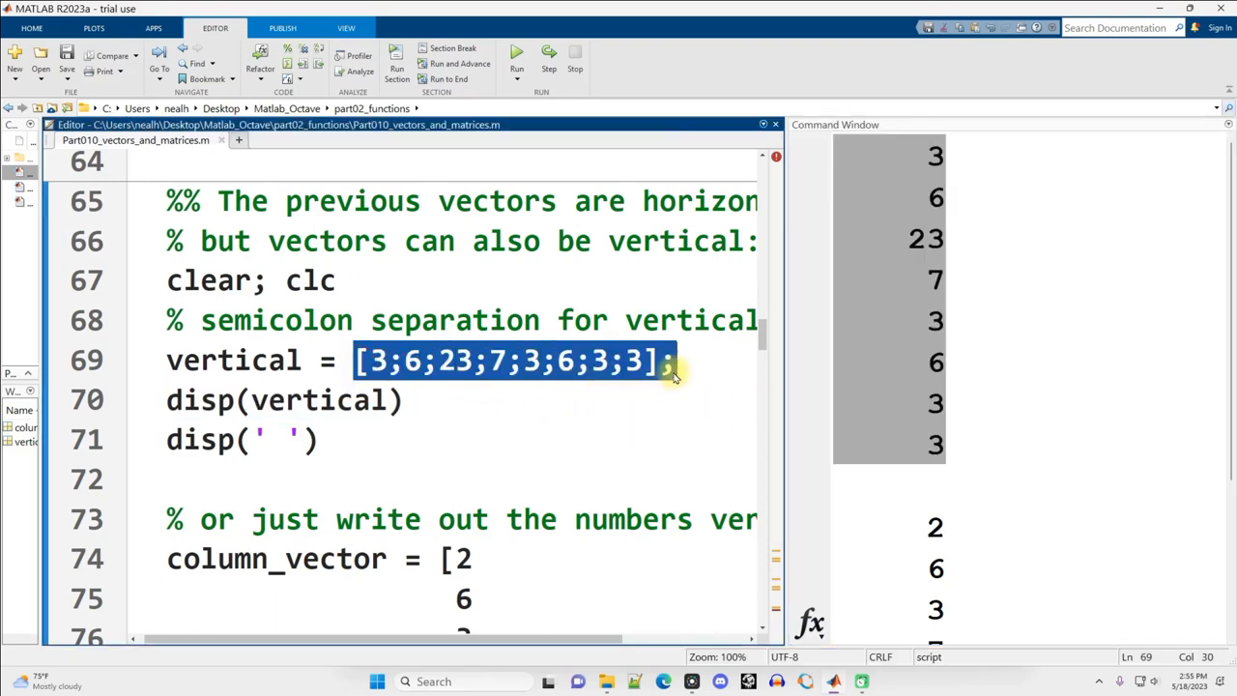
left_click(396, 362)
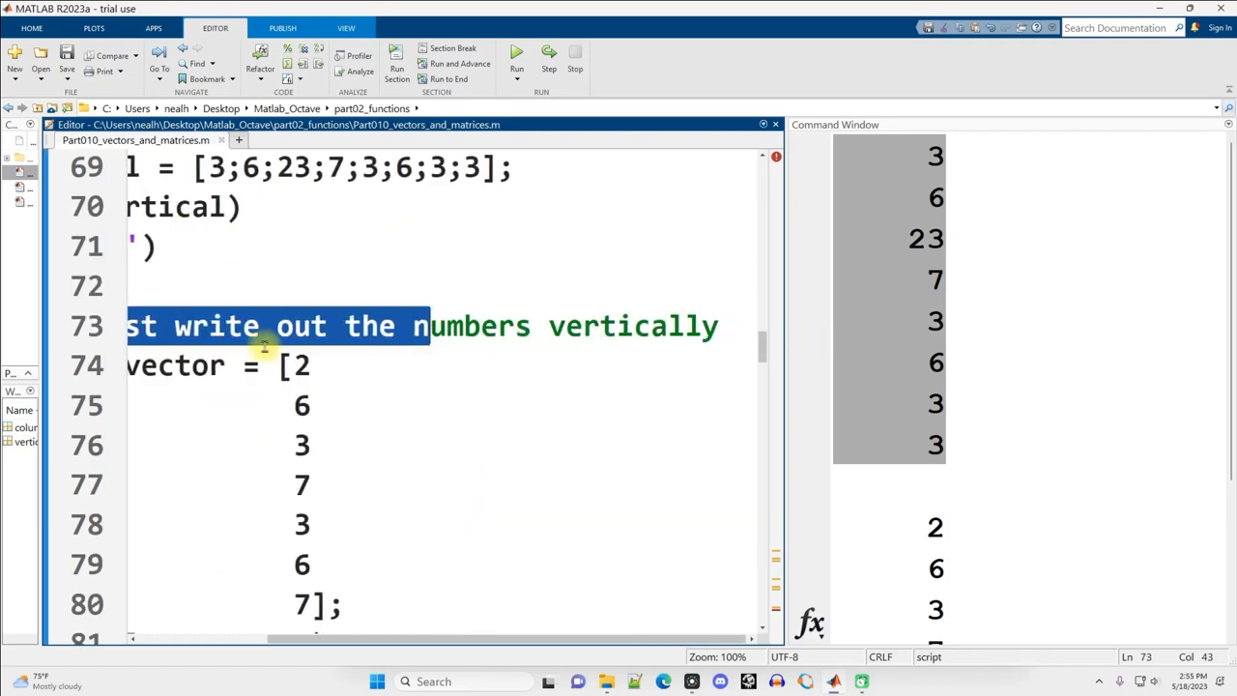
left_click_drag(232, 365, 502, 607)
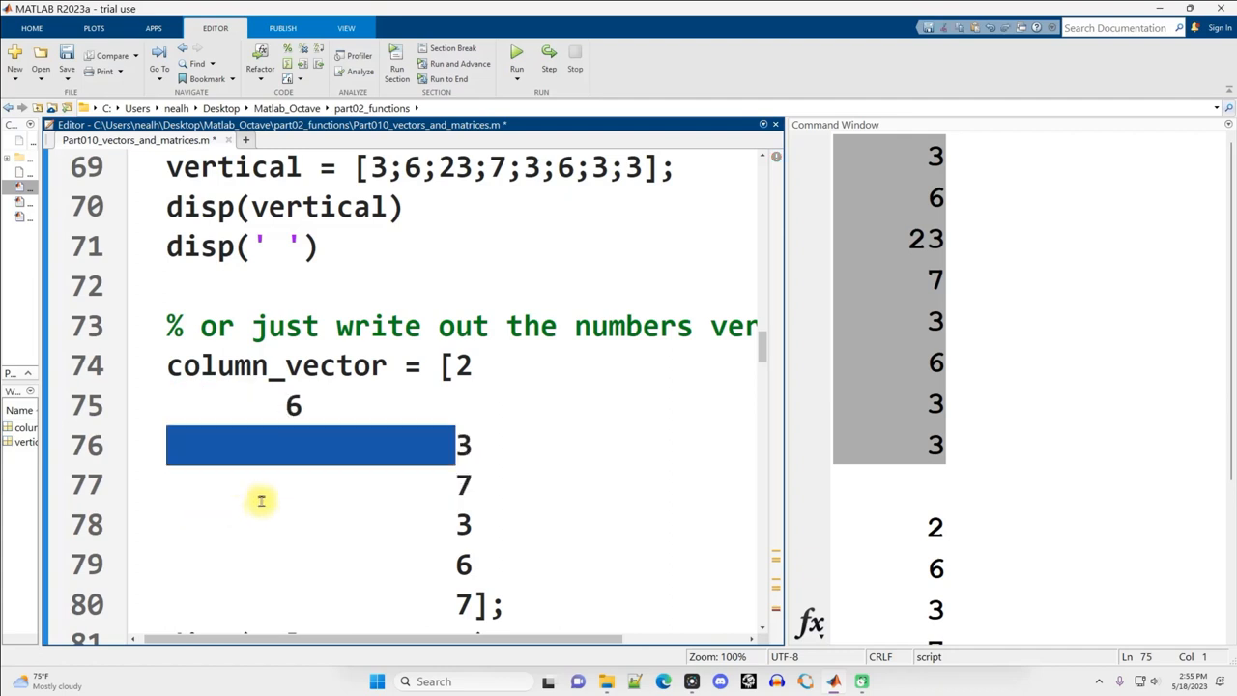
left_click(437, 365)
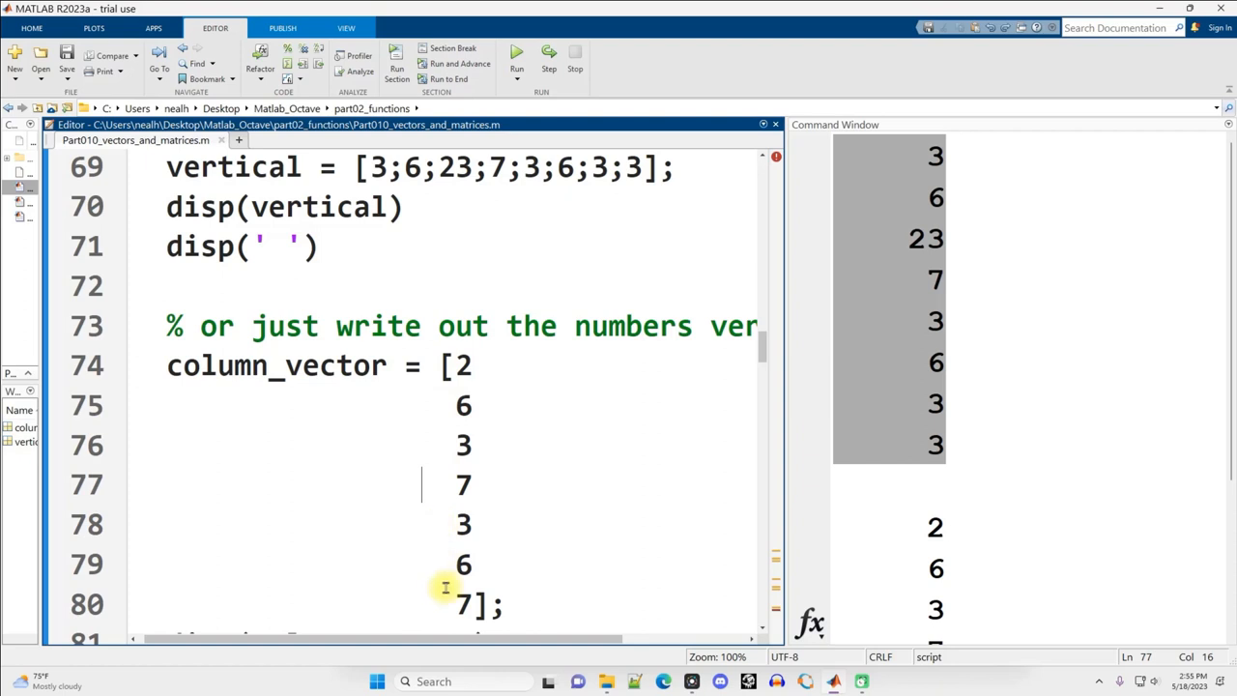
mouse_move(512, 402)
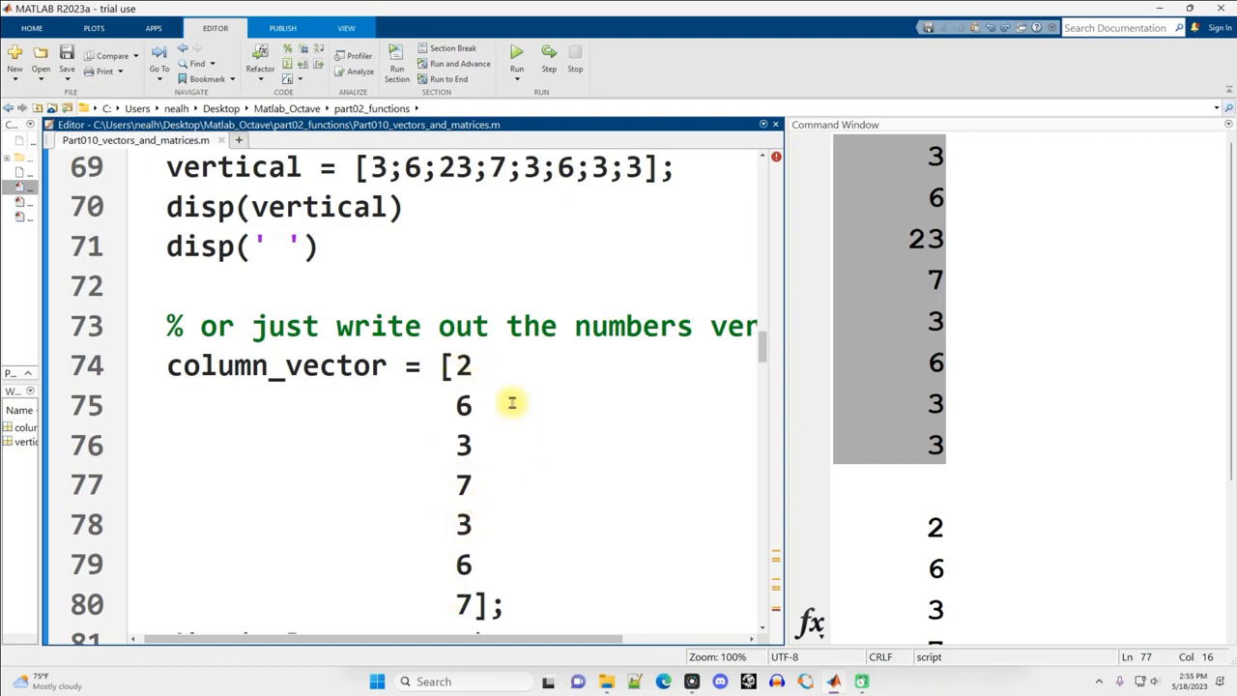
Step: Run the section so the 4th value becomes 999, the 5th value 3 and length 7, checking those lines
left_click(516, 65)
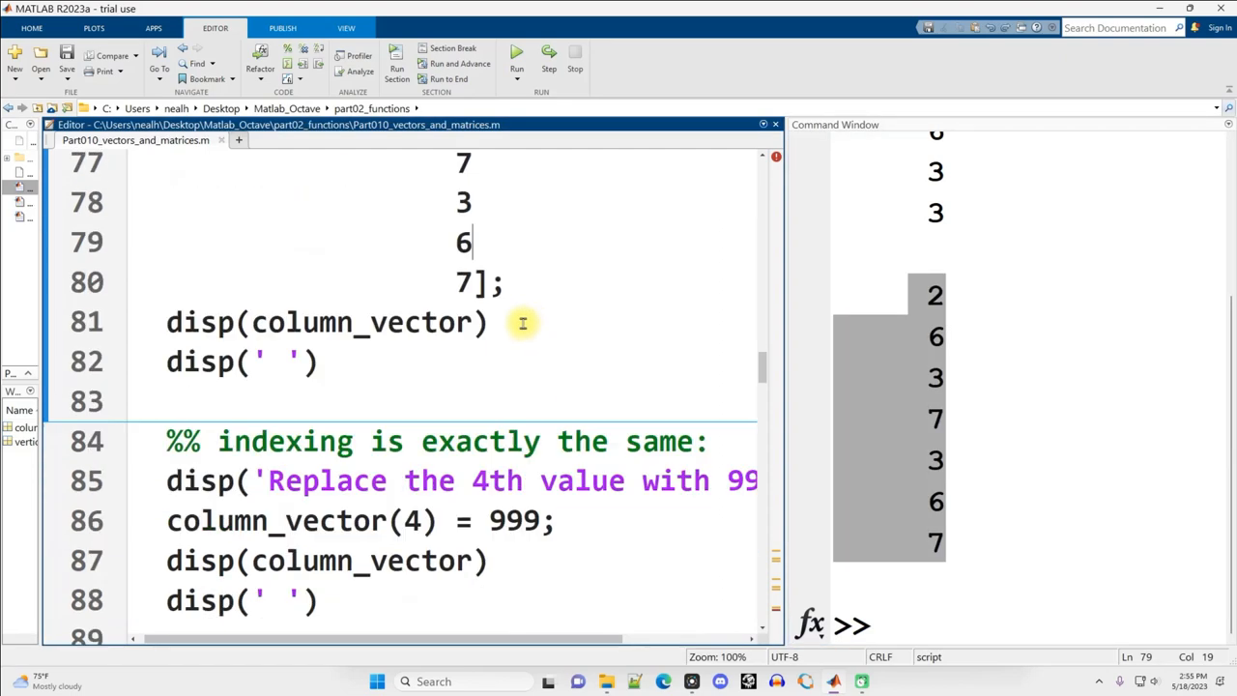
scroll("down", 3)
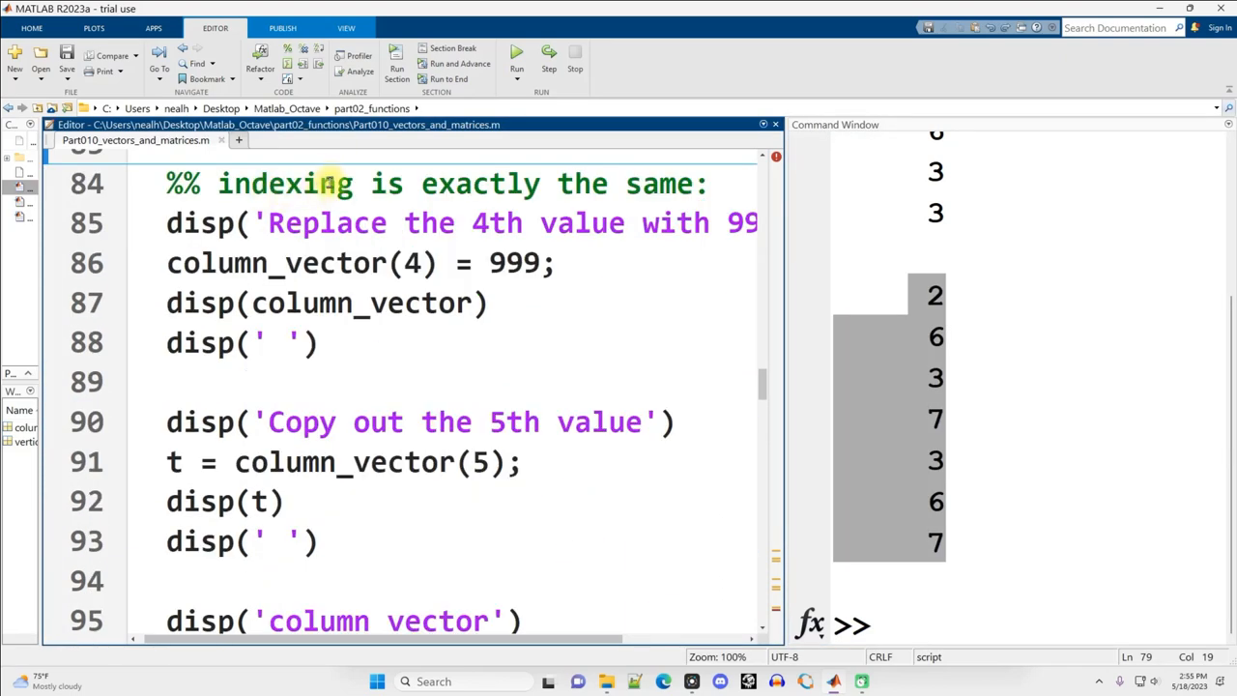
mouse_move(338, 262)
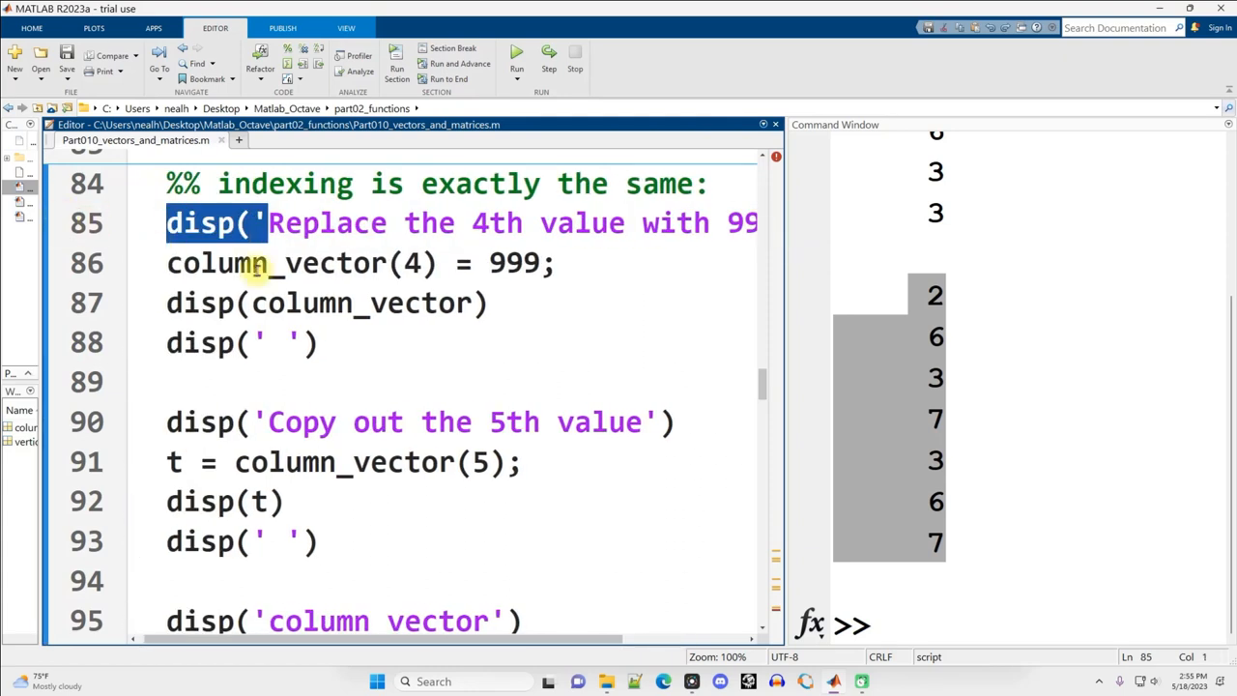
double_click(522, 262)
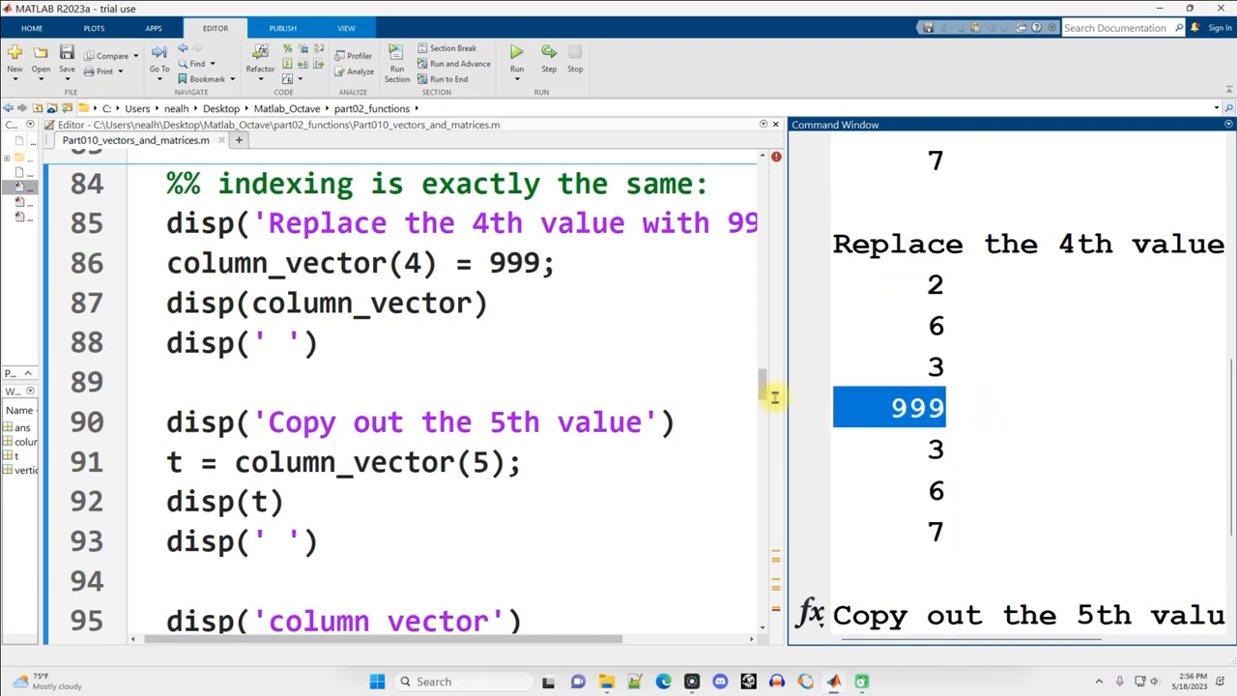
mouse_move(789, 414)
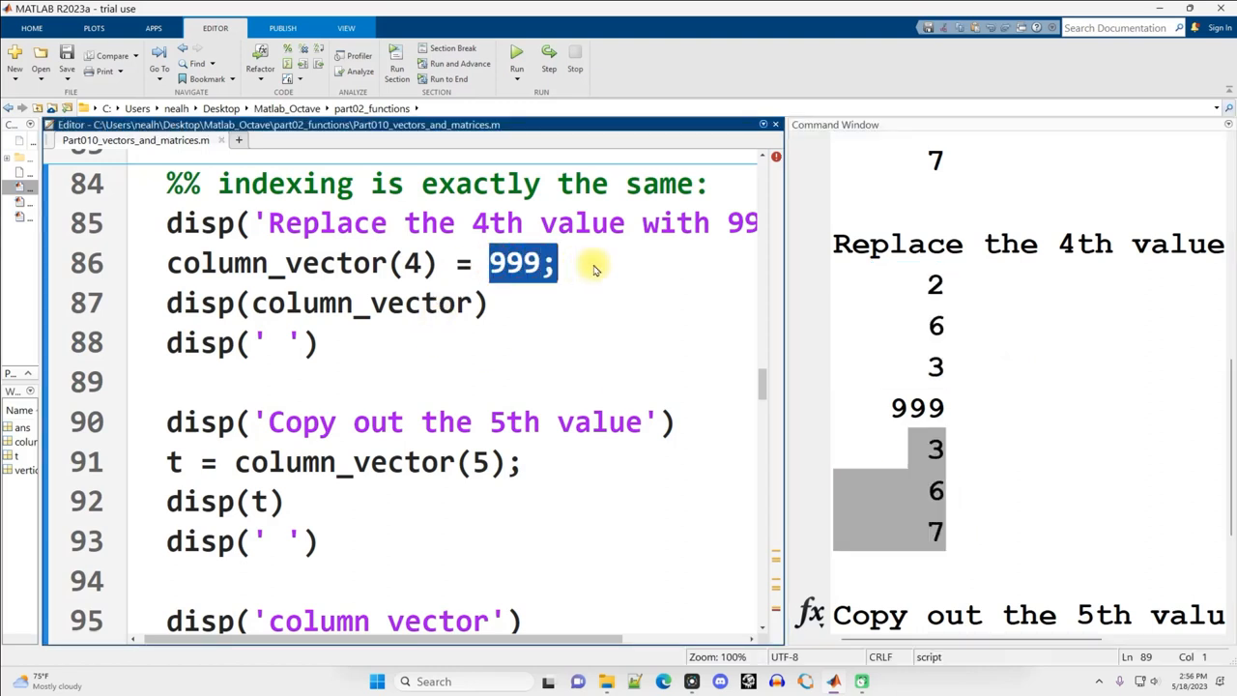
left_click(338, 263)
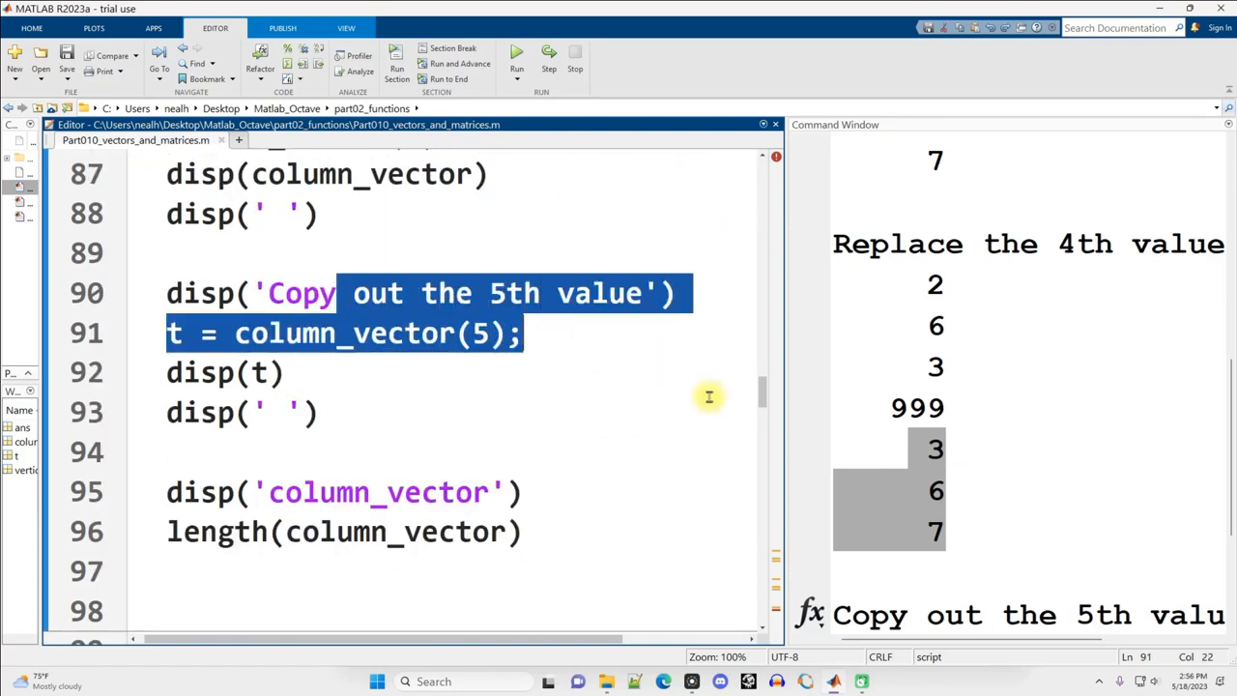
left_click(499, 379)
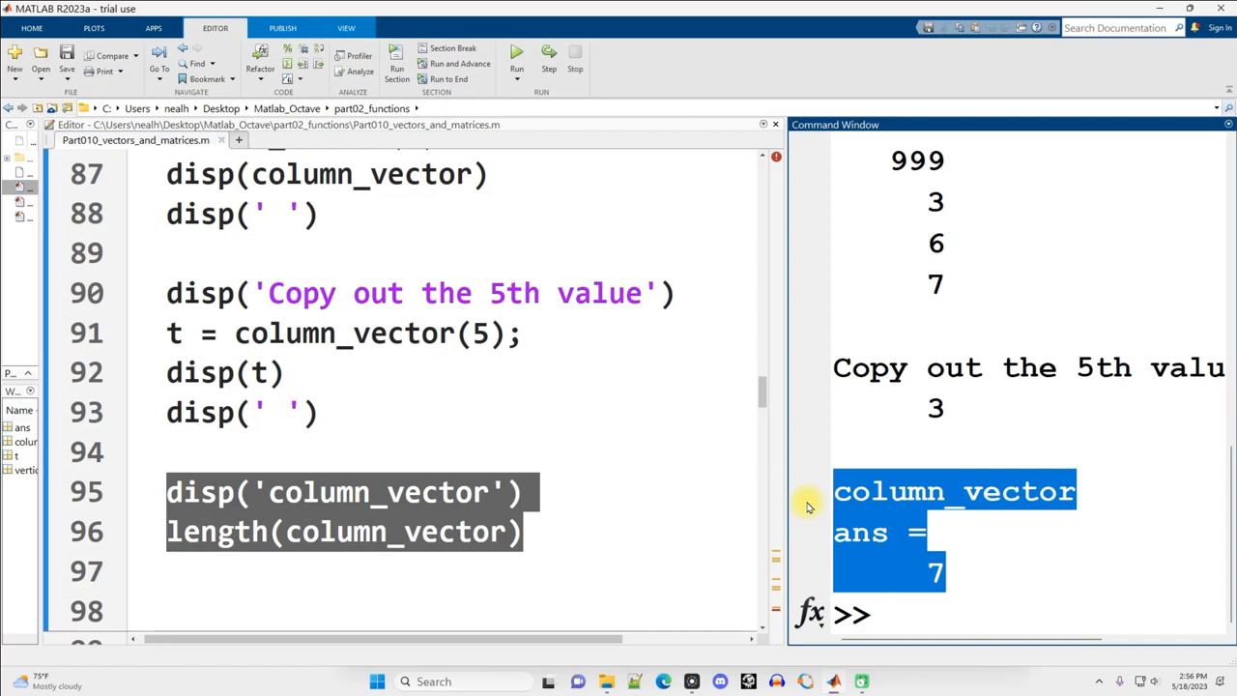
Step: Scroll to the Matrices section and examine matrix1's name and its two rows of values
scroll("down", 3)
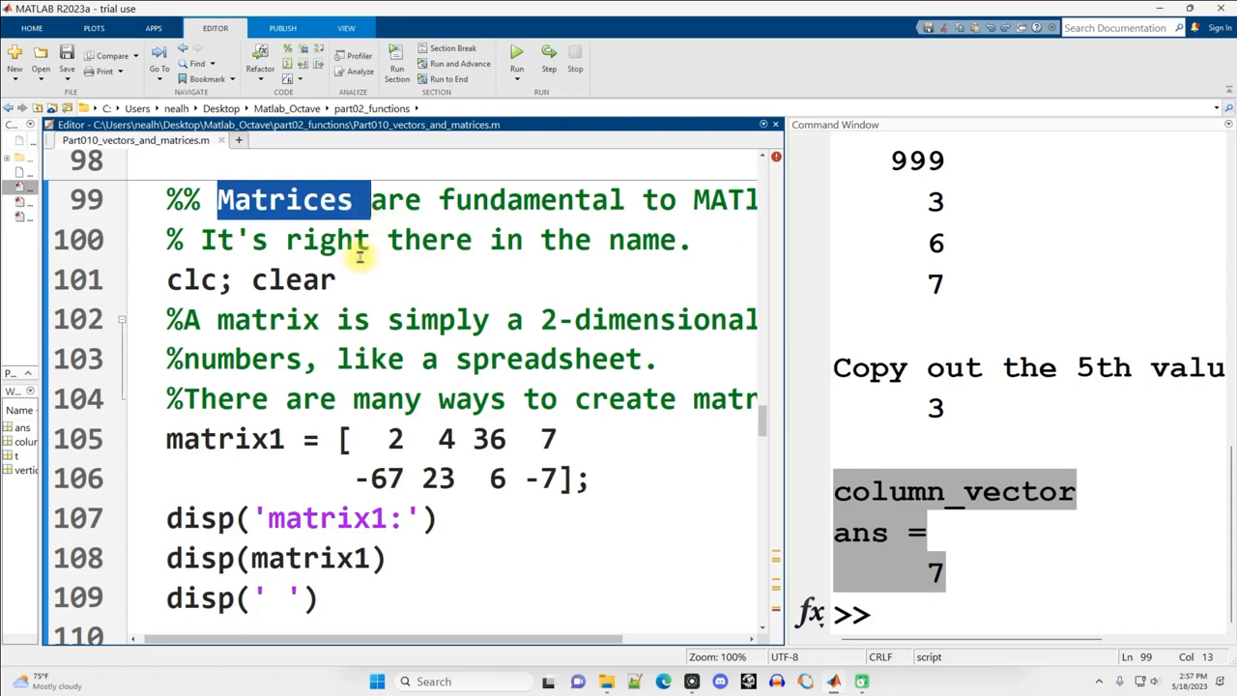
mouse_move(369, 271)
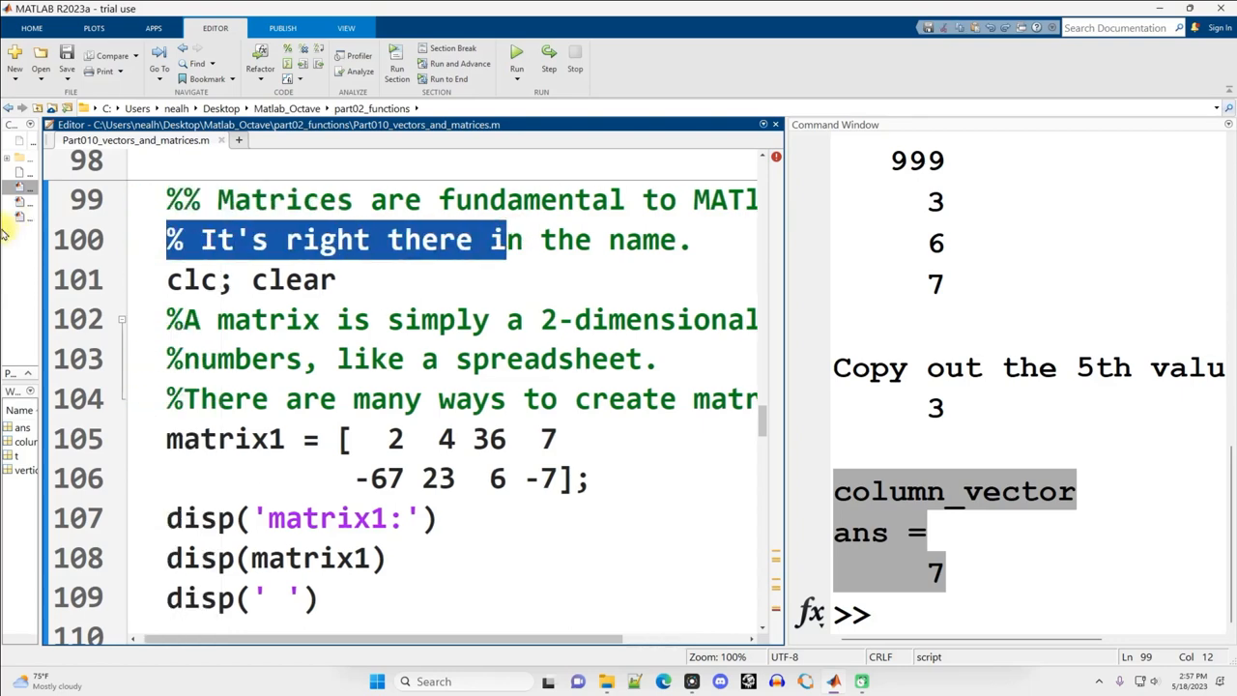
scroll("right", 3)
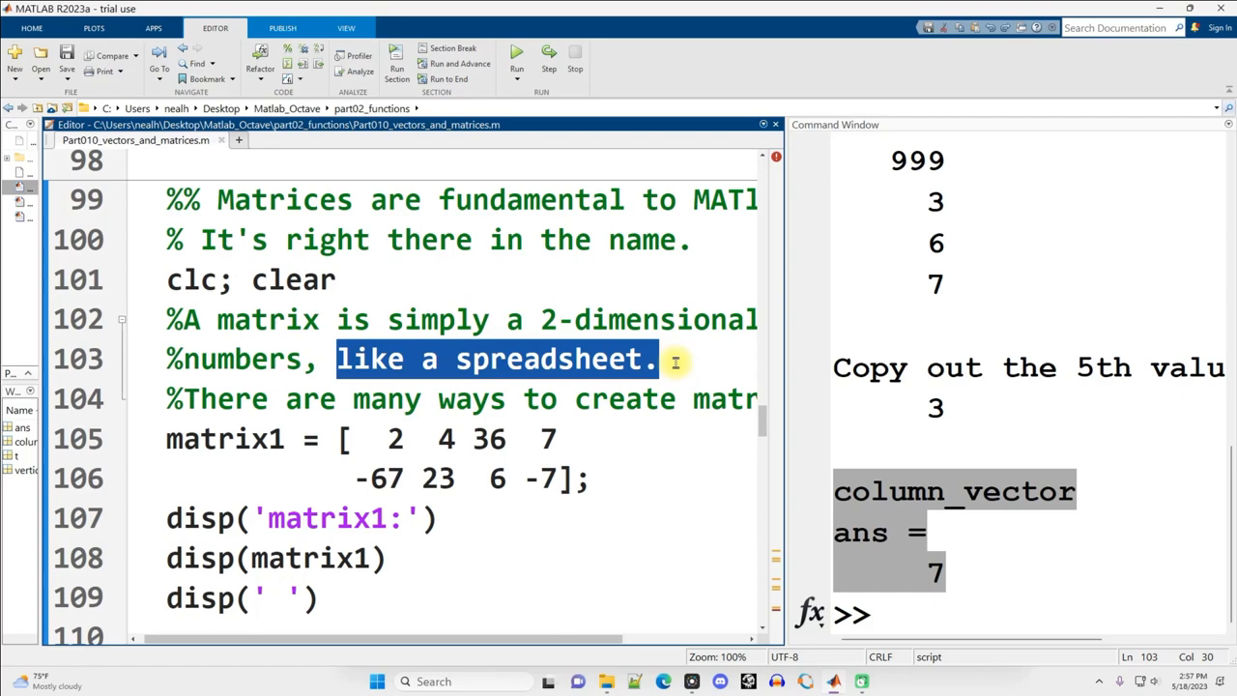
mouse_move(396, 398)
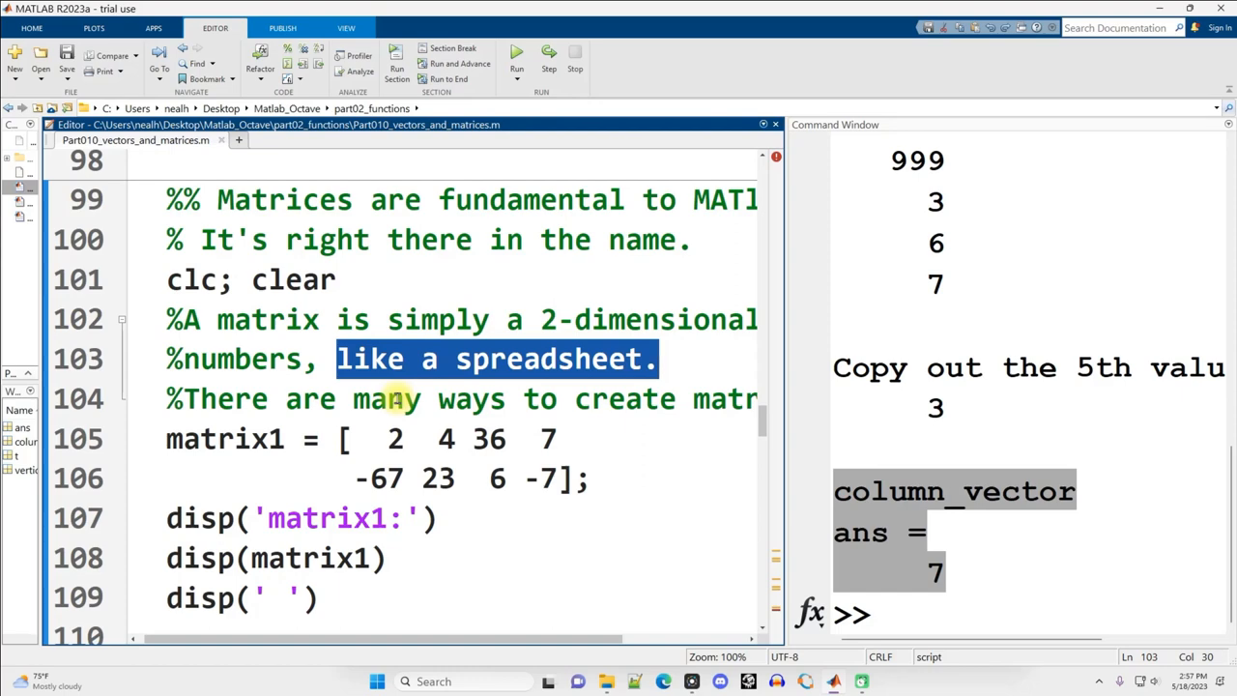
scroll("down", 3)
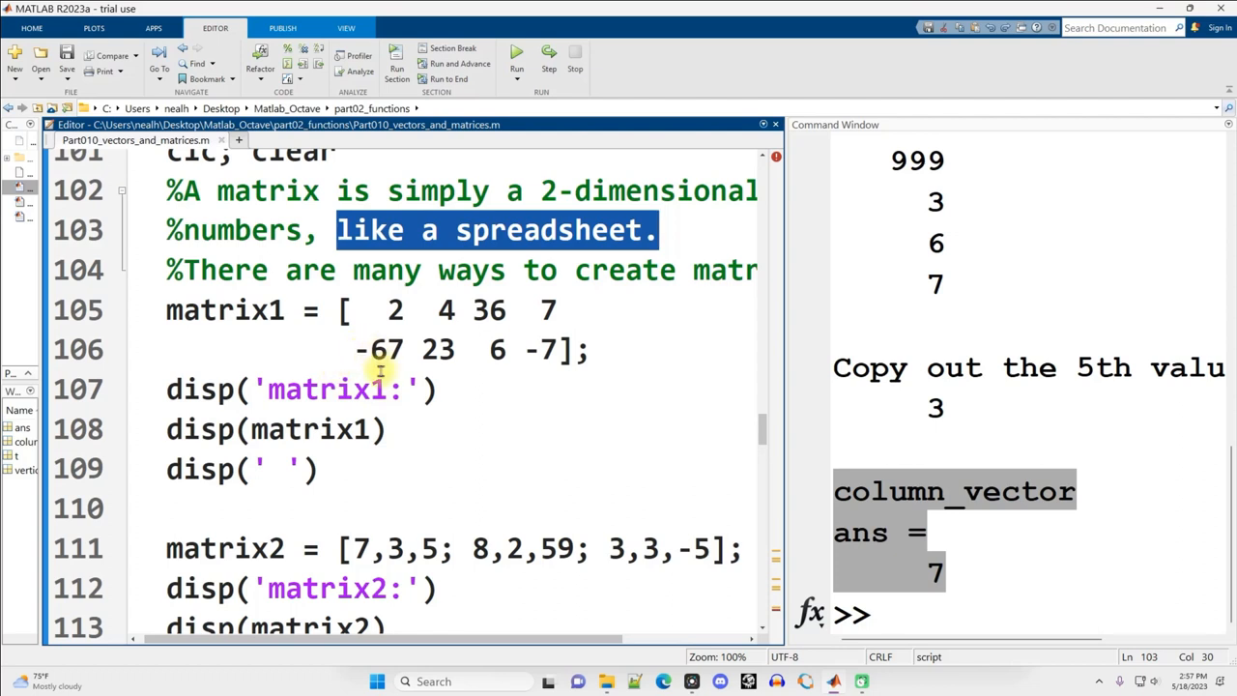
double_click(224, 309)
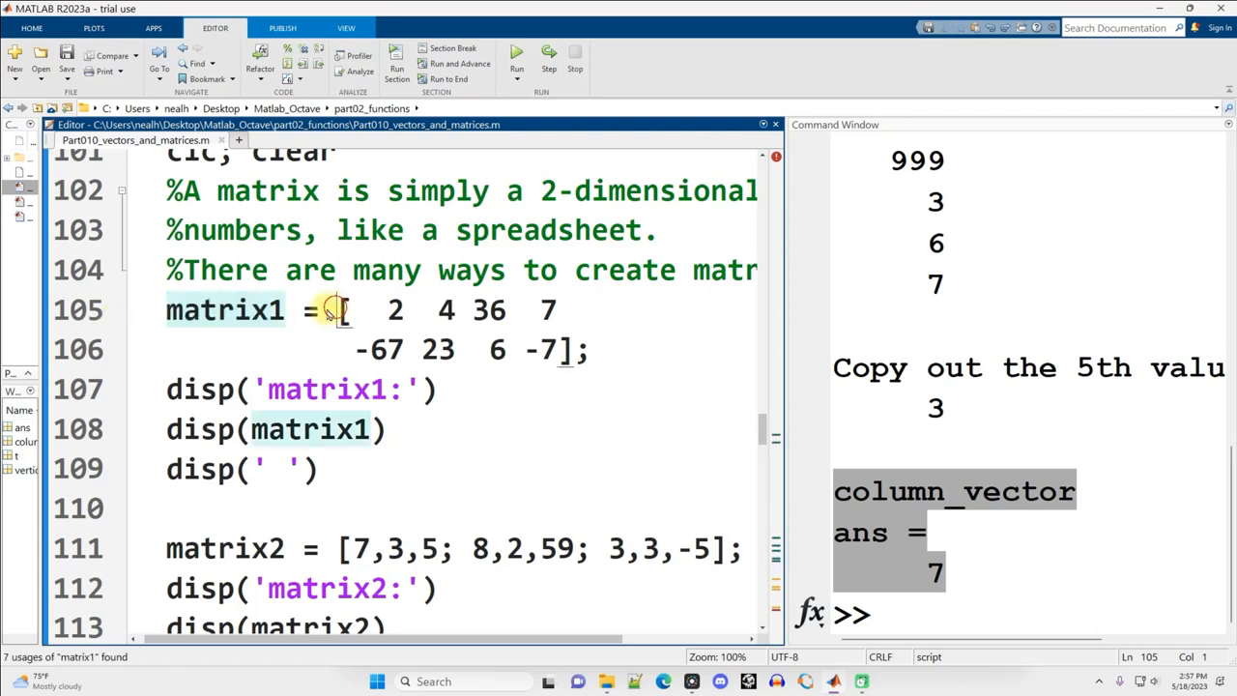
left_click(344, 309)
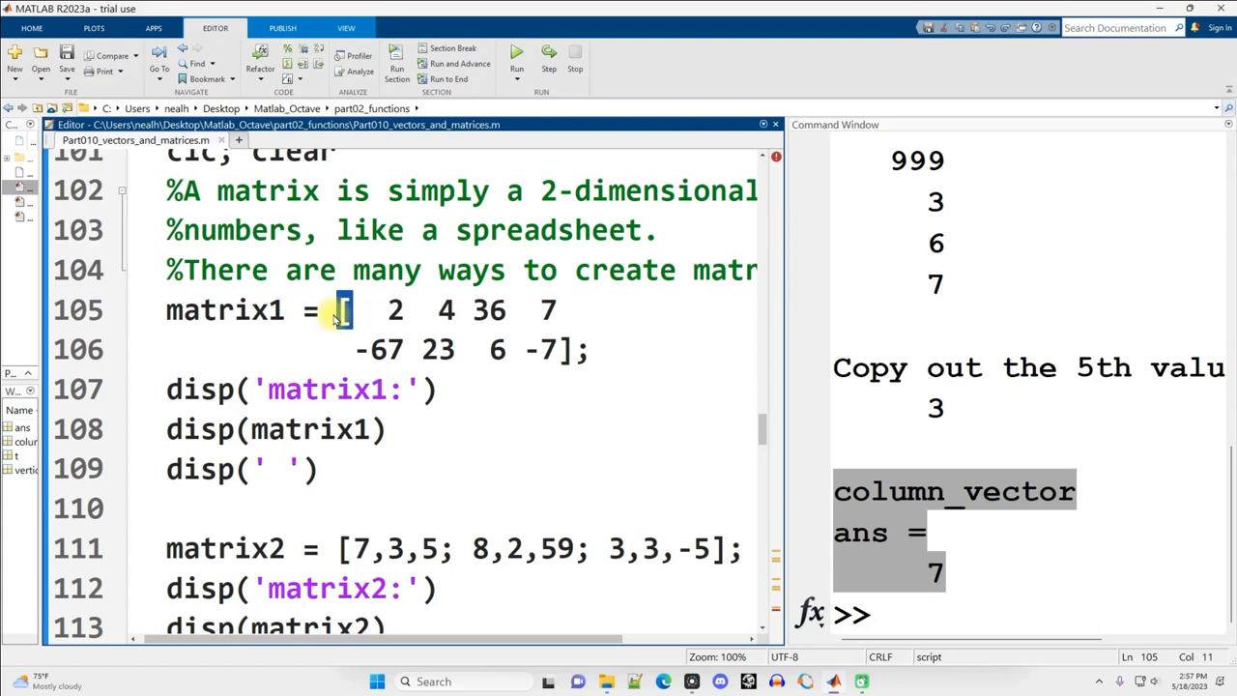
left_click_drag(357, 310, 560, 309)
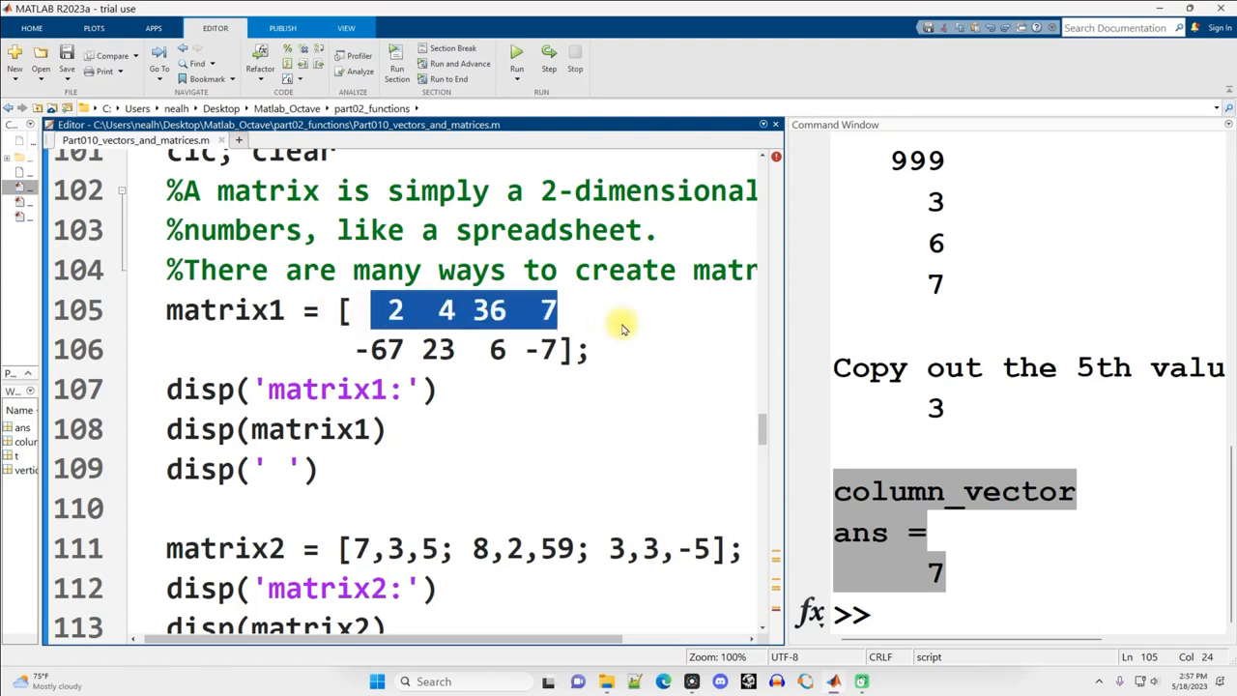
mouse_move(365, 336)
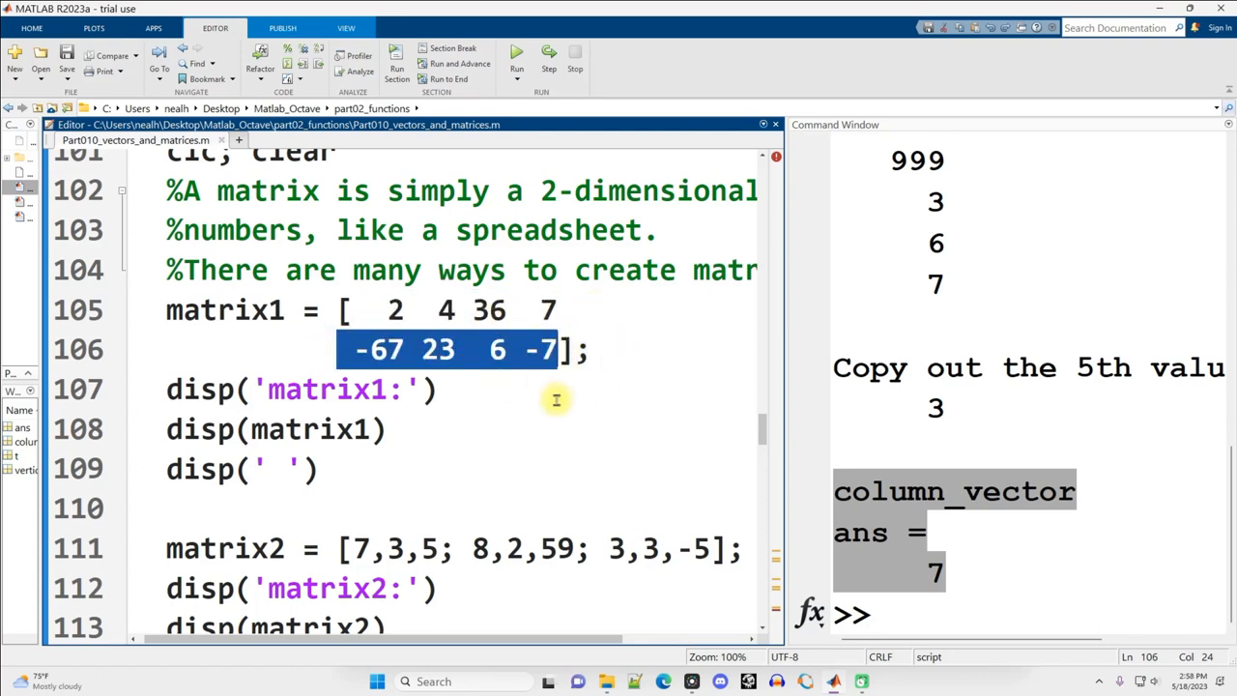
mouse_move(539, 379)
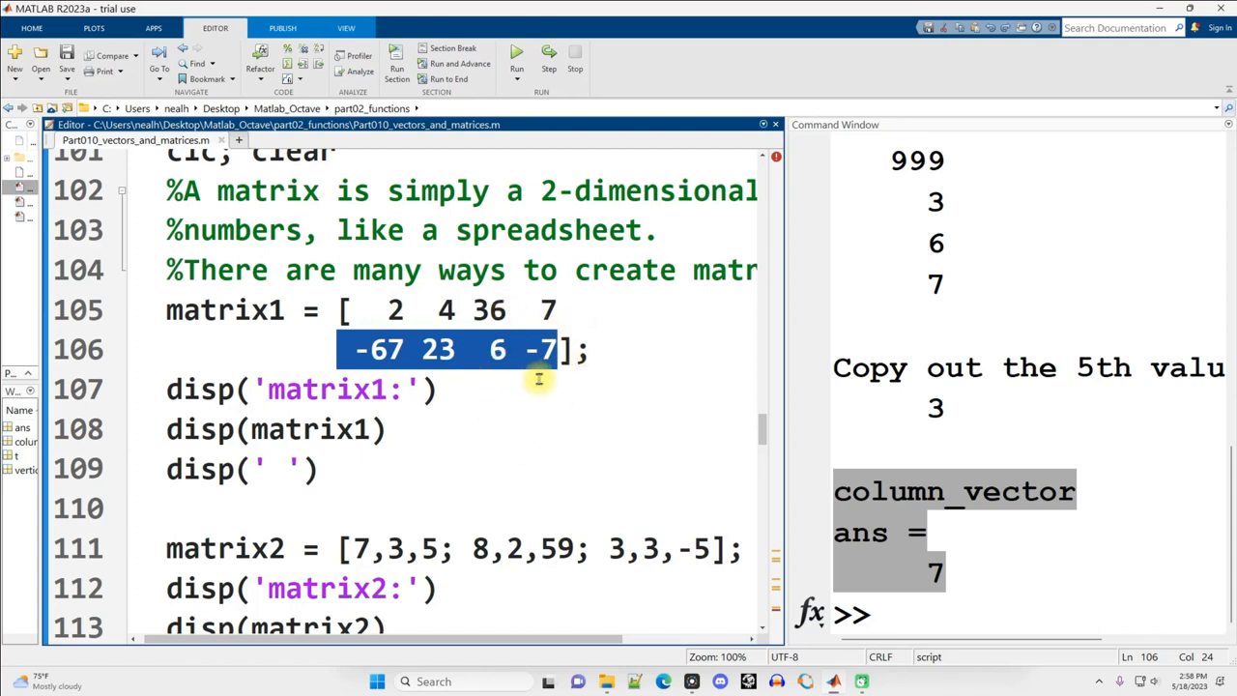
left_click(564, 348)
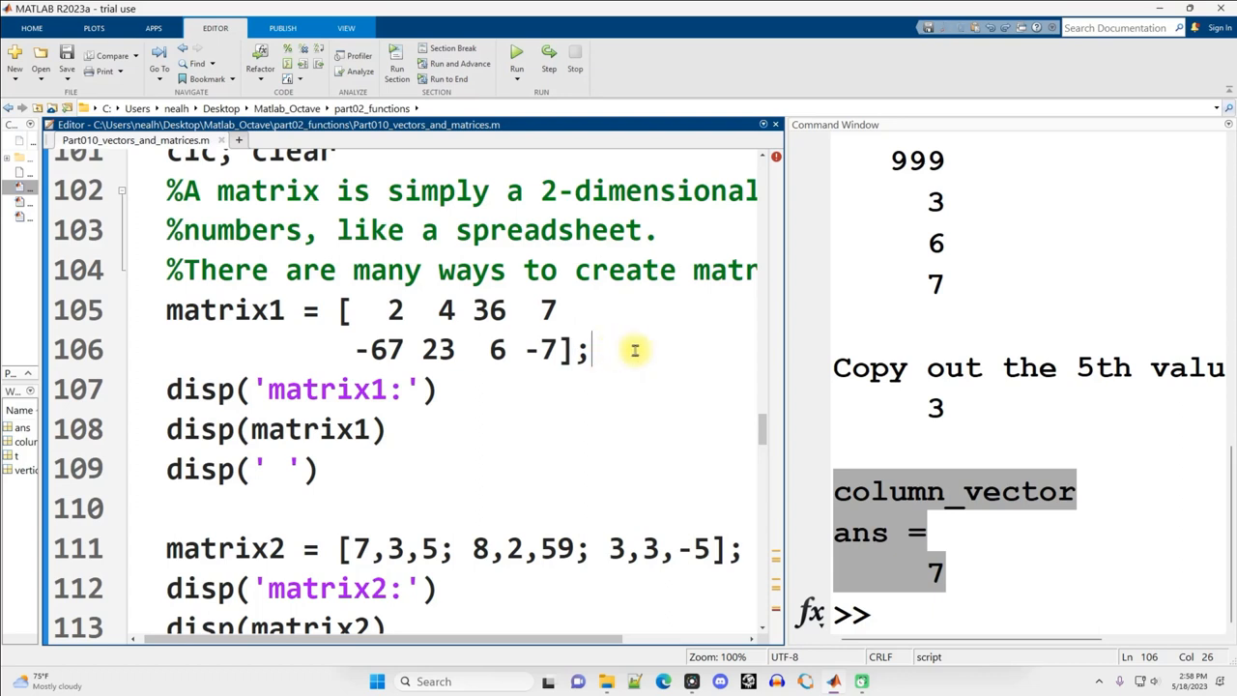
Step: Run the matrices section so matrix1 through matrix3 print in the output
left_click(580, 350)
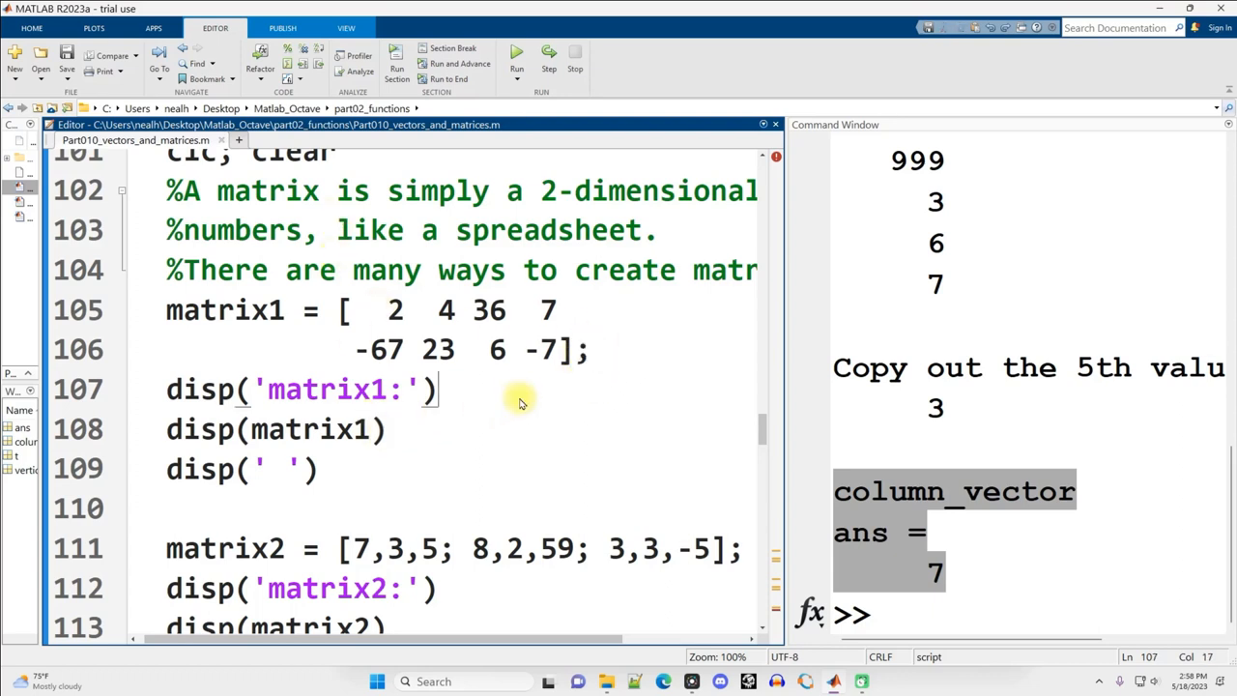
left_click(516, 52)
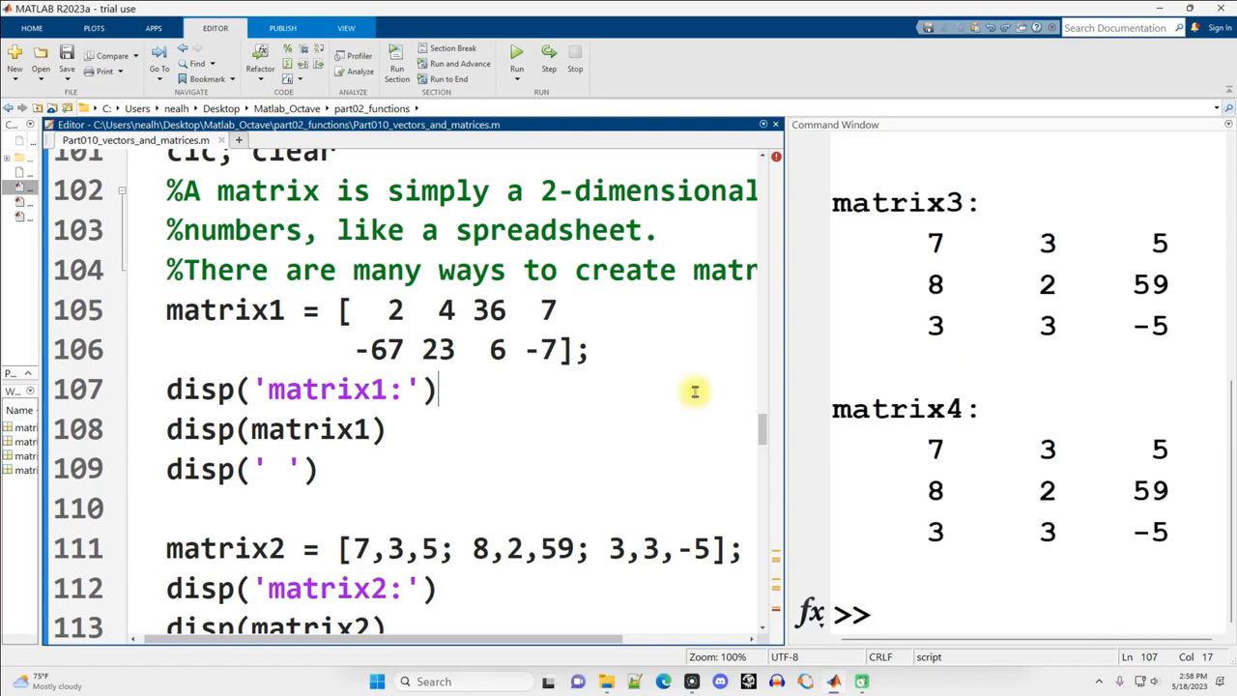
left_click(516, 52)
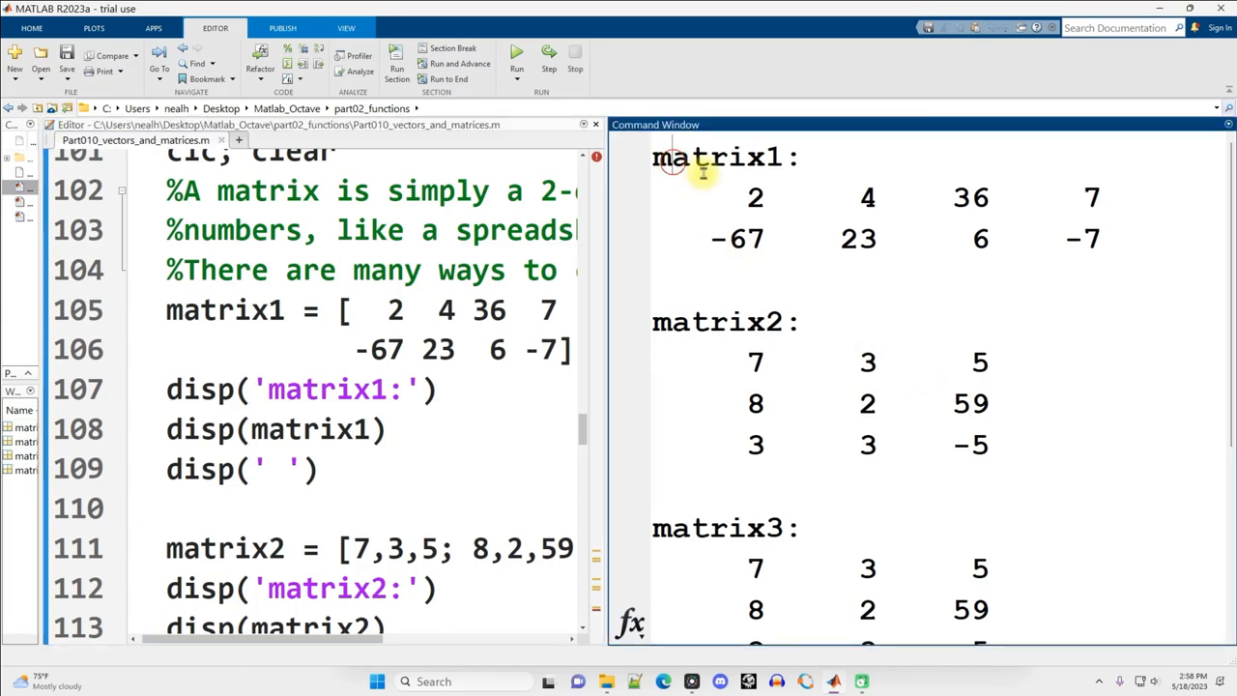
Step: Widen the editor and compare the disp(matrix1) call with matrix1's two printed rows
double_click(711, 156)
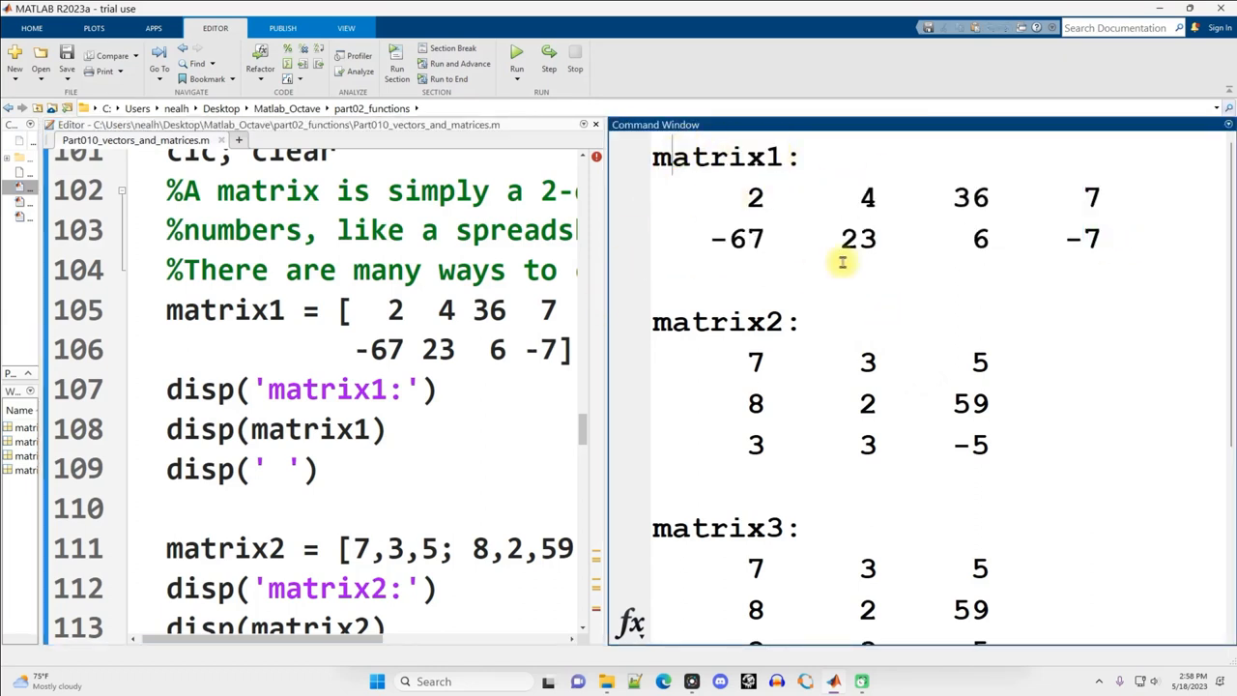
mouse_move(607, 278)
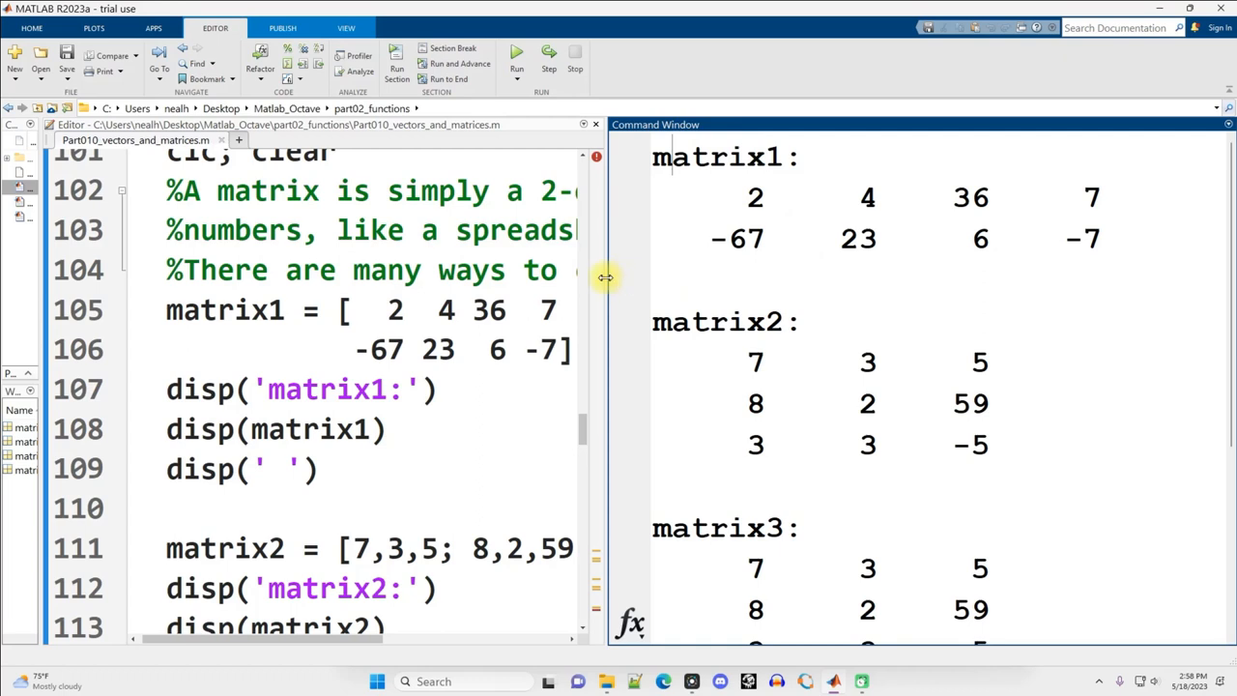
left_click_drag(603, 274, 715, 275)
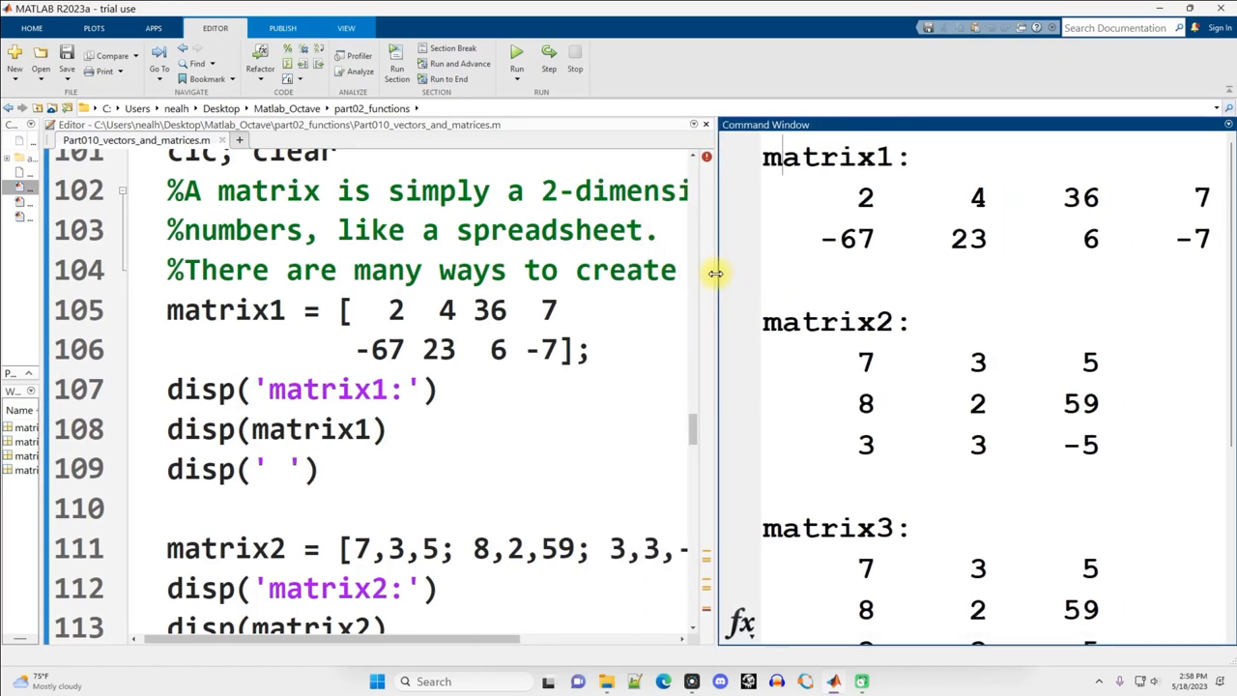
mouse_move(189, 440)
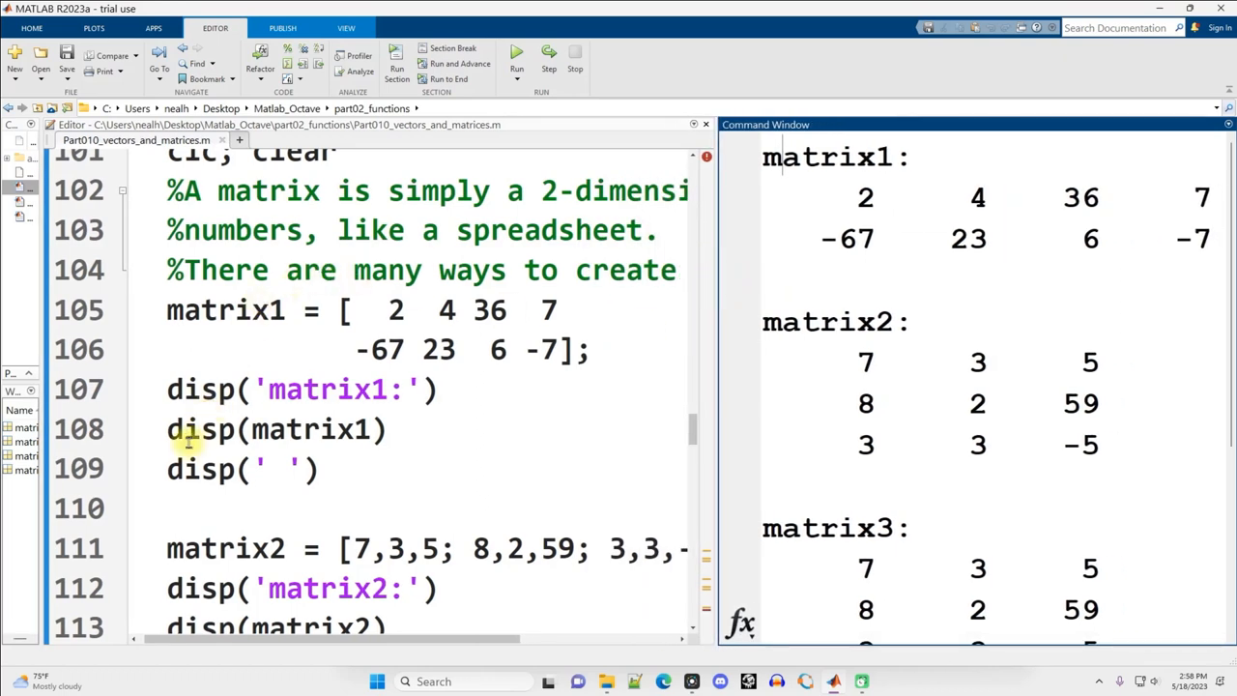
double_click(274, 429)
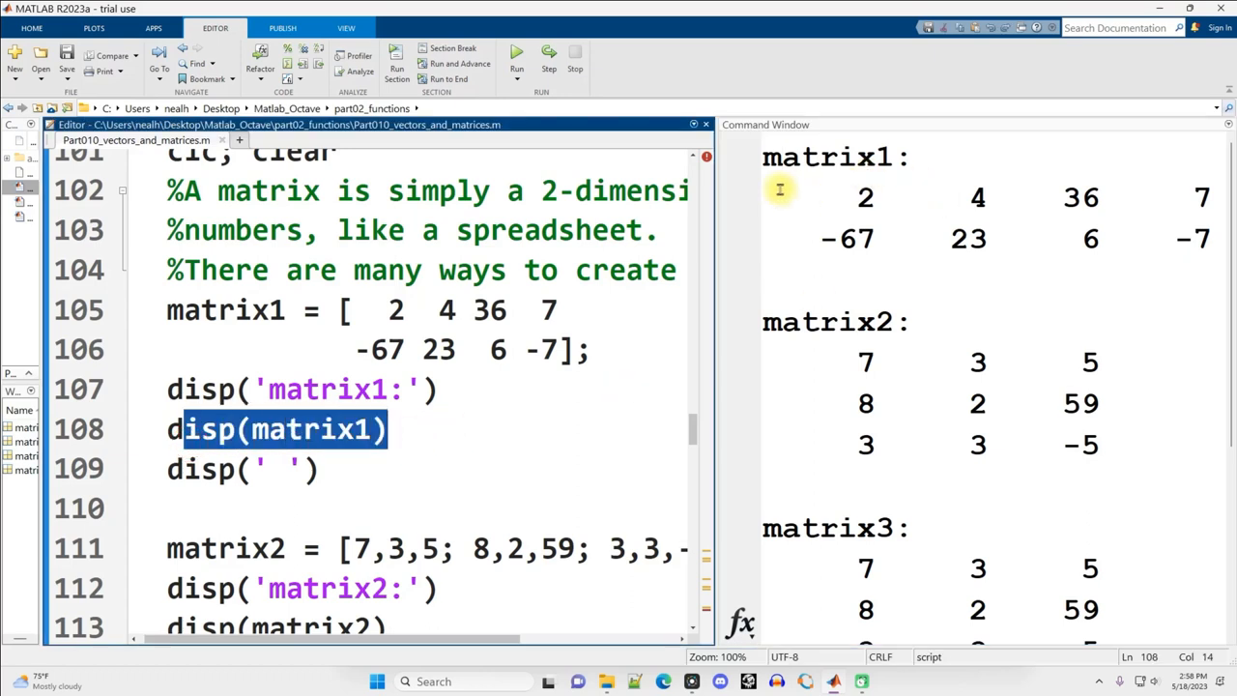
left_click_drag(783, 190, 943, 251)
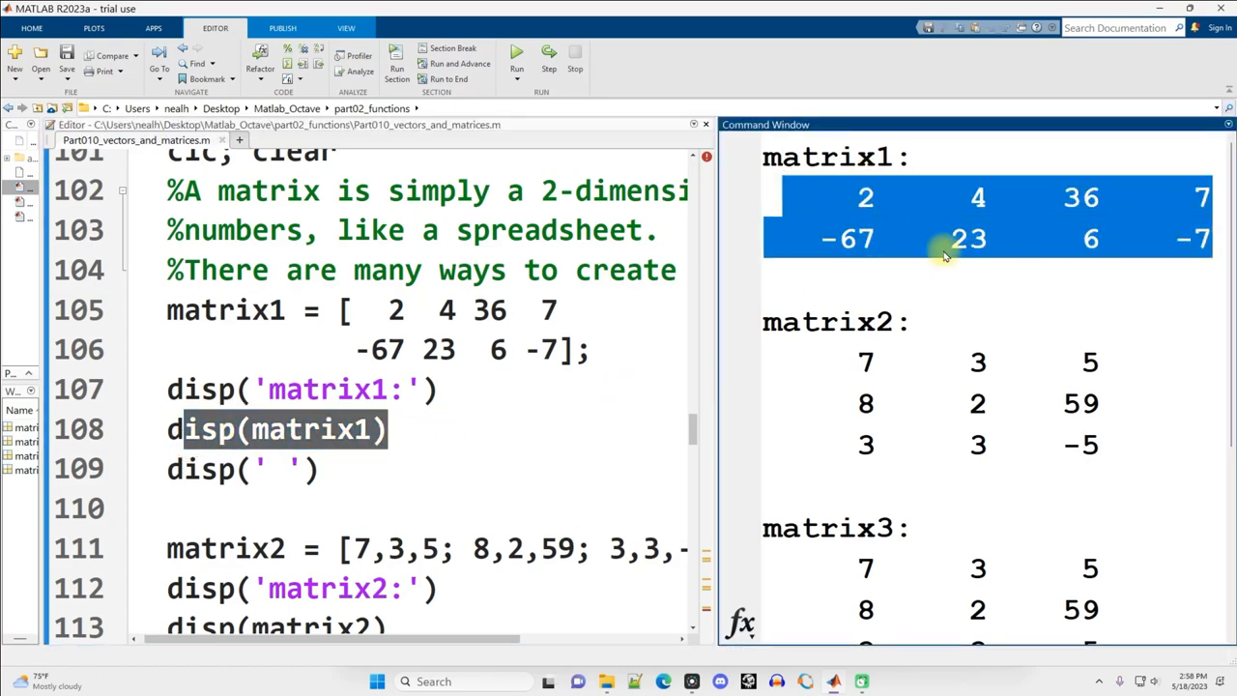
left_click(924, 242)
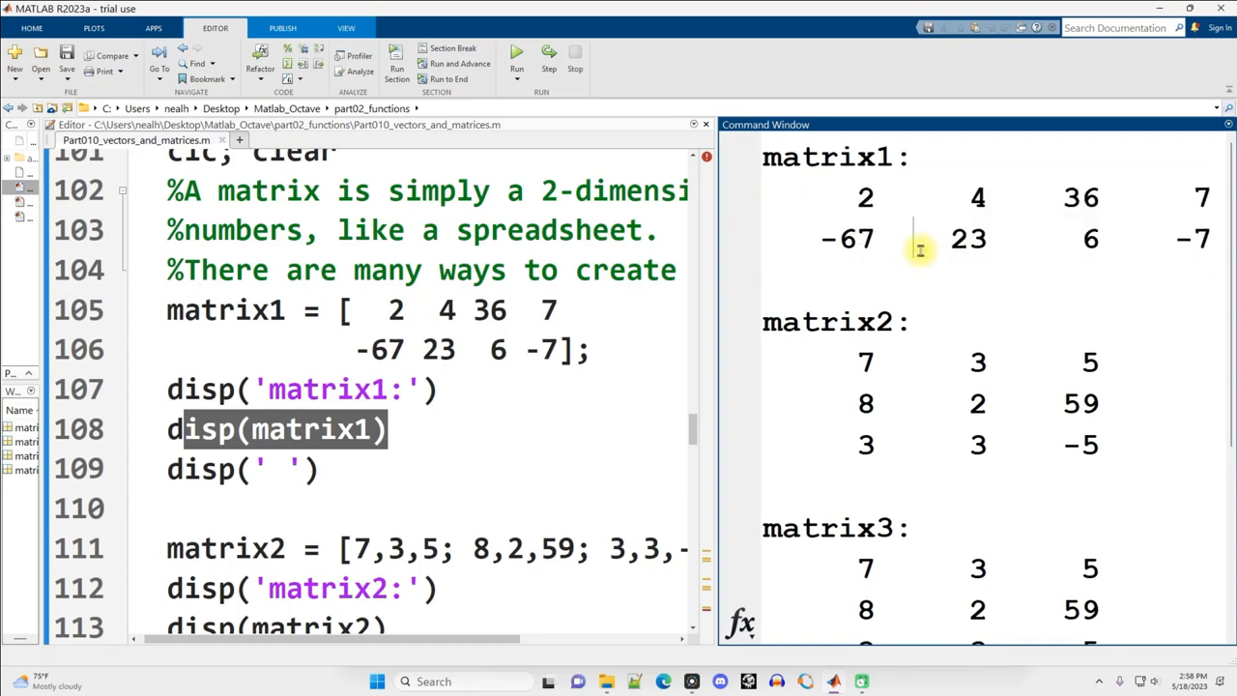
Step: Review matrix2 and matrix3's three rows, then scroll to matrix4's multi-line definition matching matrix3
scroll("down", 3)
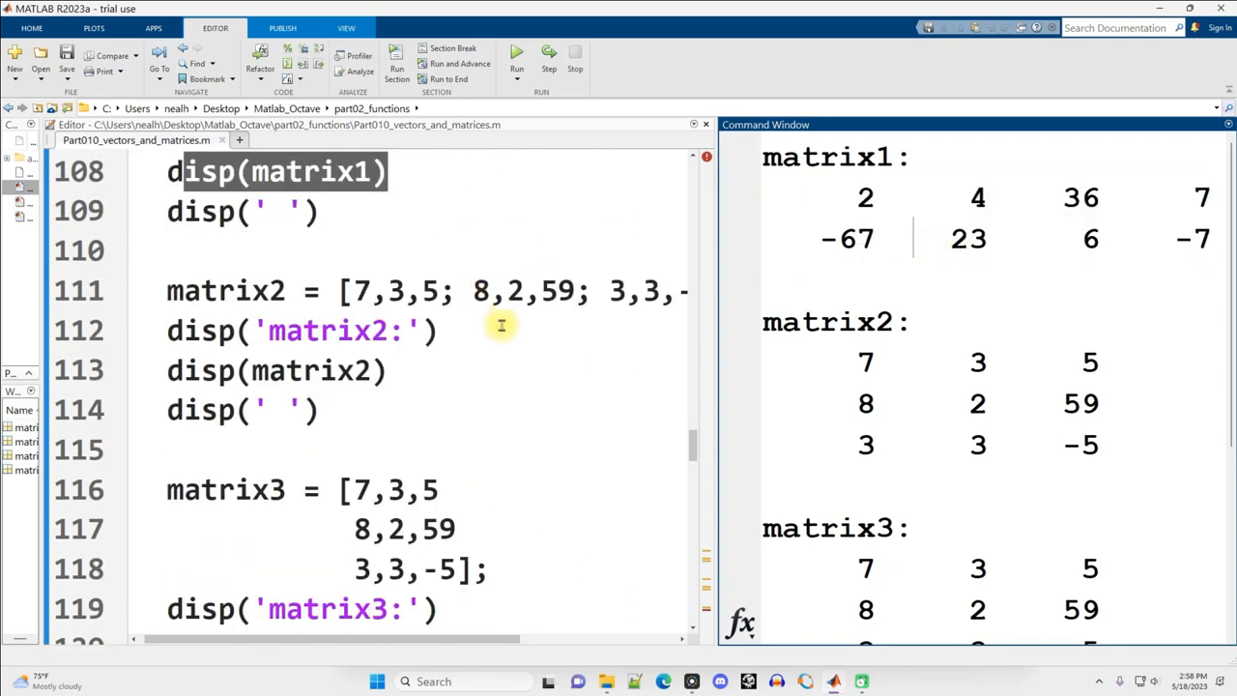
mouse_move(568, 341)
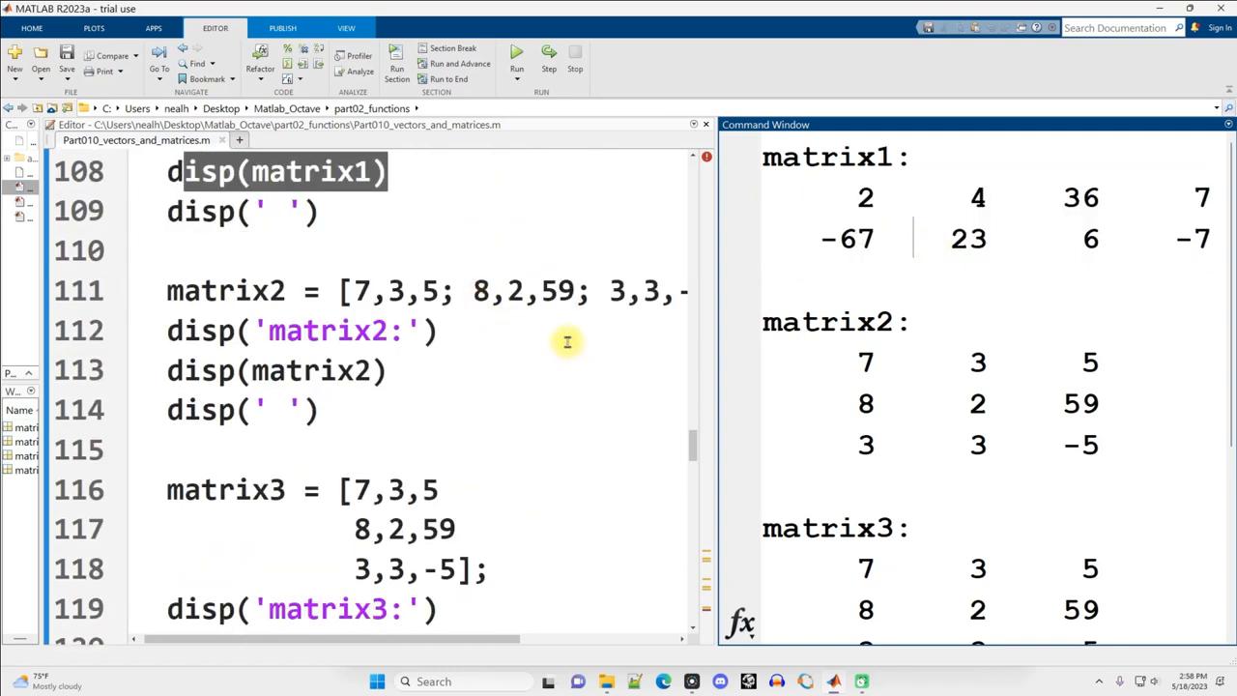
mouse_move(436, 344)
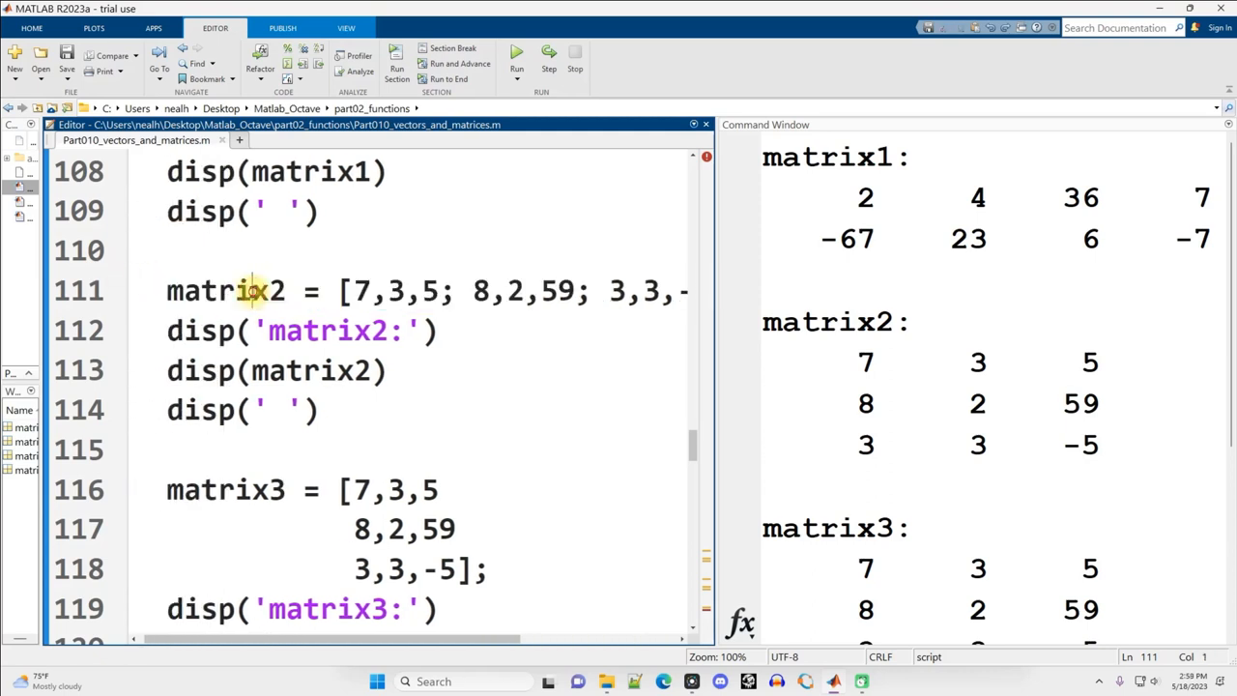
double_click(224, 290)
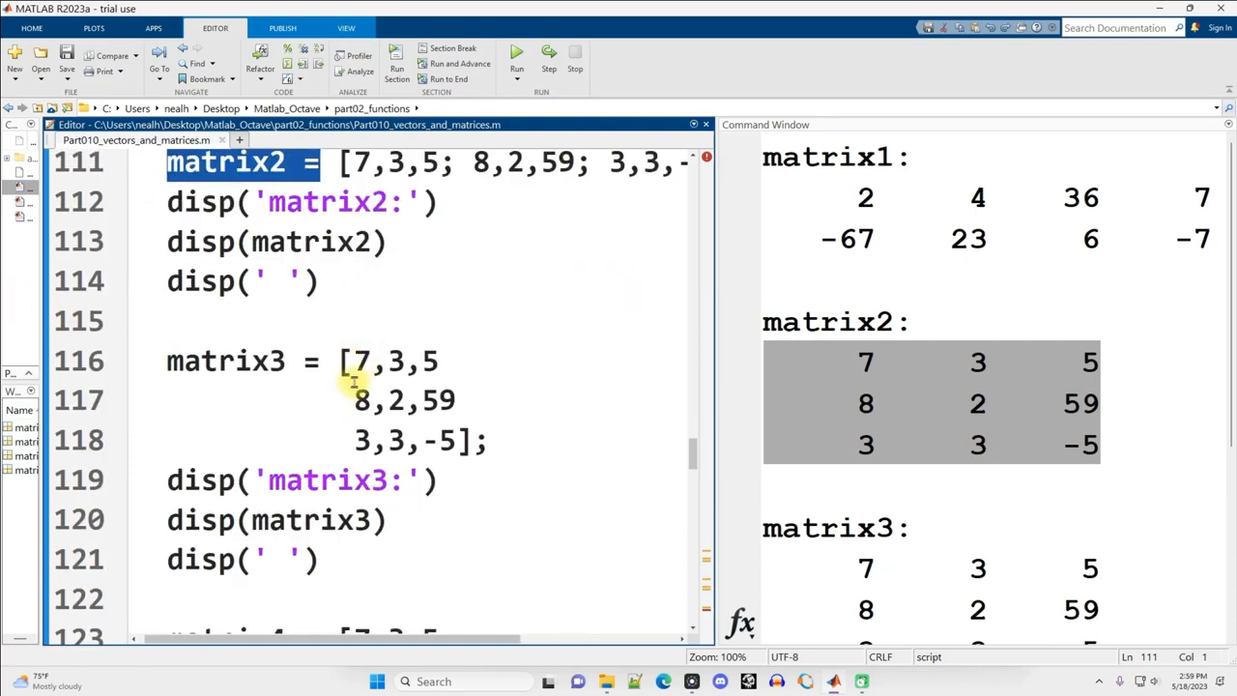
left_click_drag(348, 361, 425, 400)
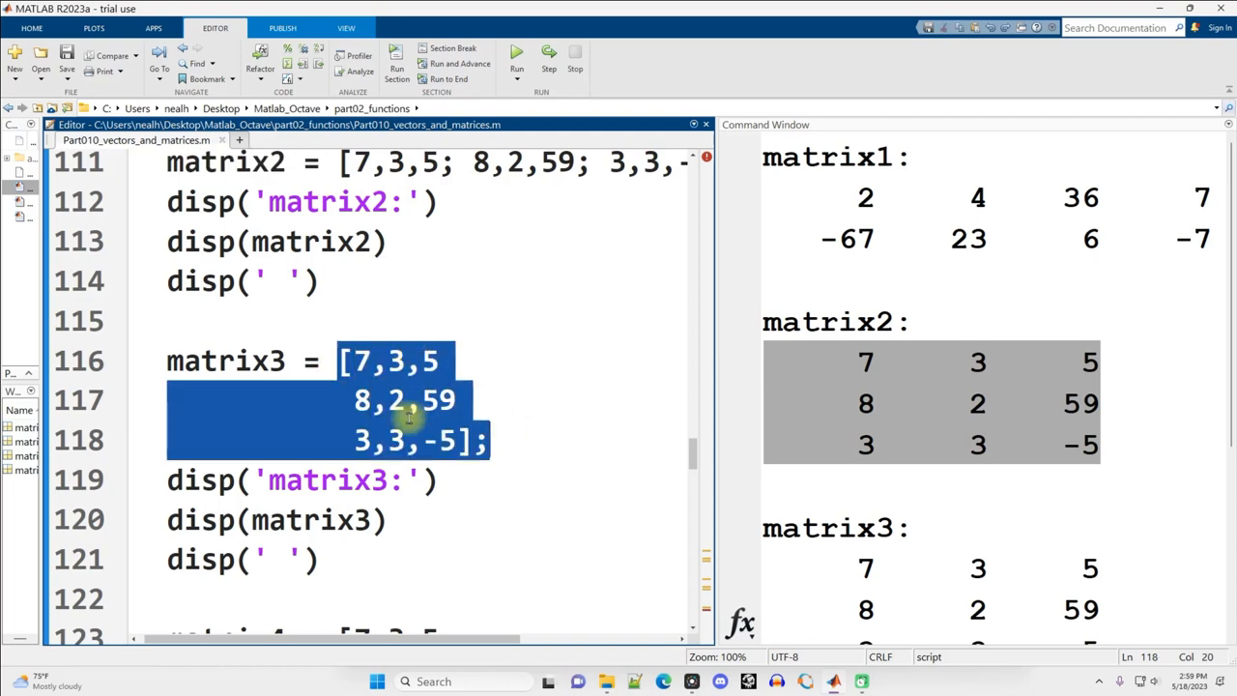
mouse_move(367, 463)
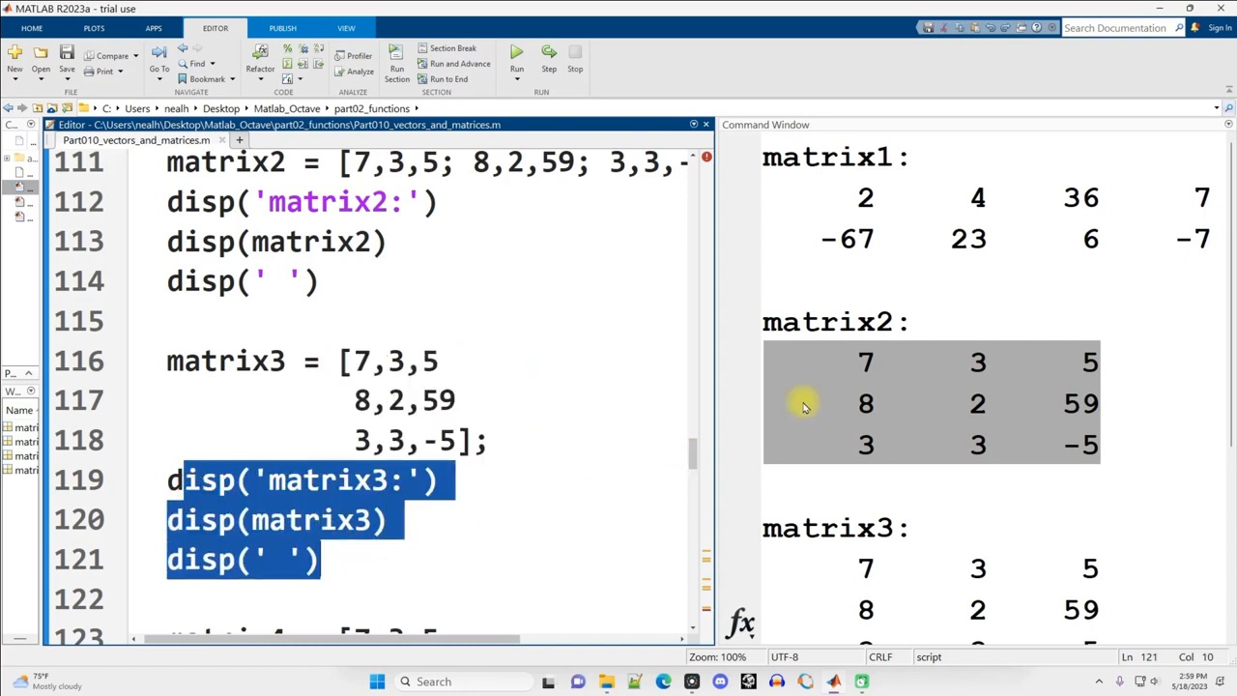
scroll("down", 3)
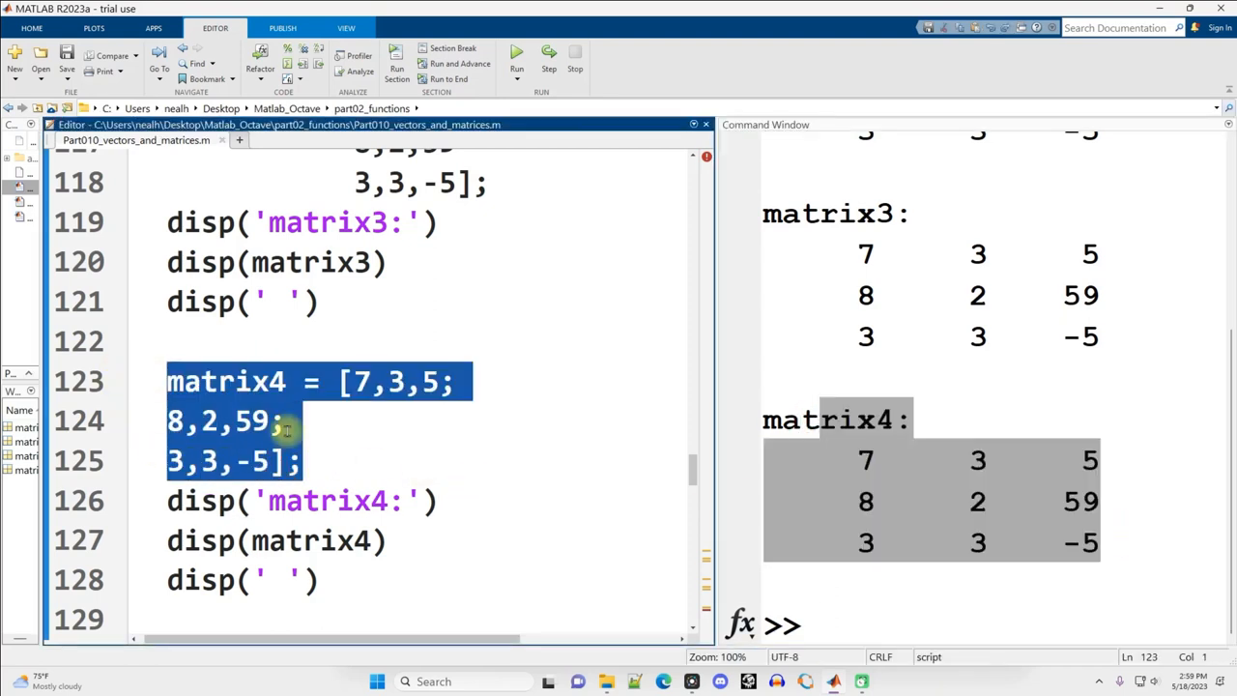
Step: Examine the matrix3(2,3) indexing line and its printed value 59 in the output
scroll("down", 3)
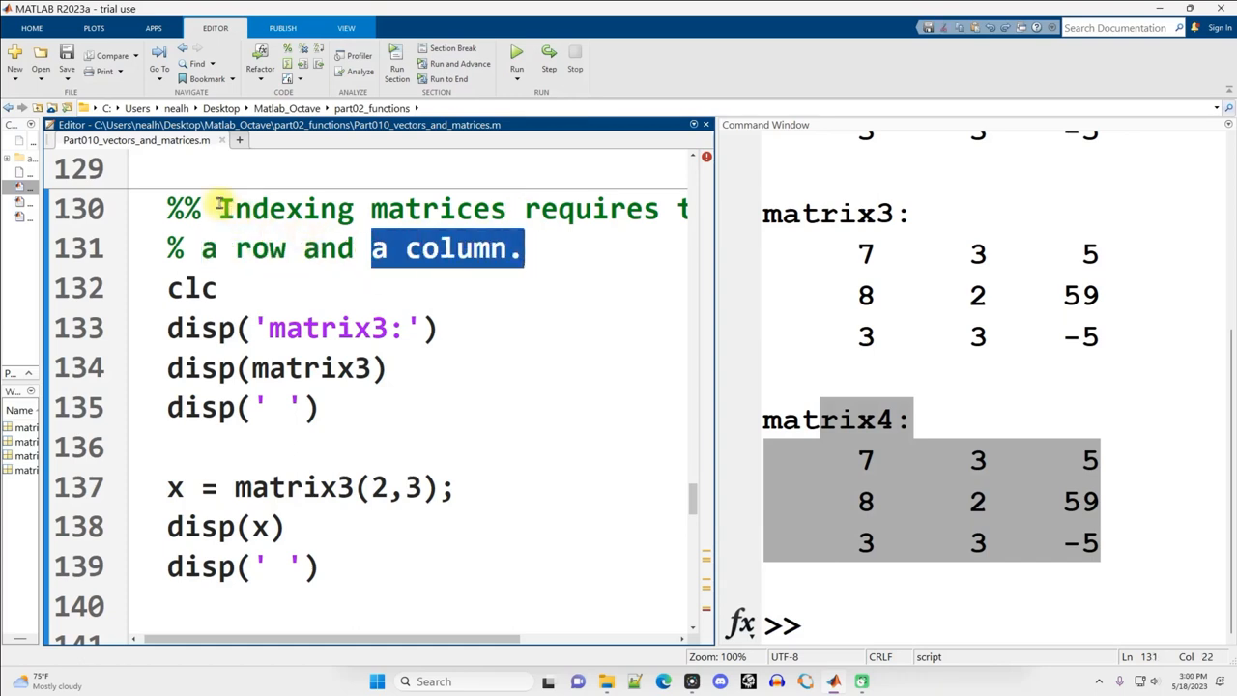
left_click(355, 487)
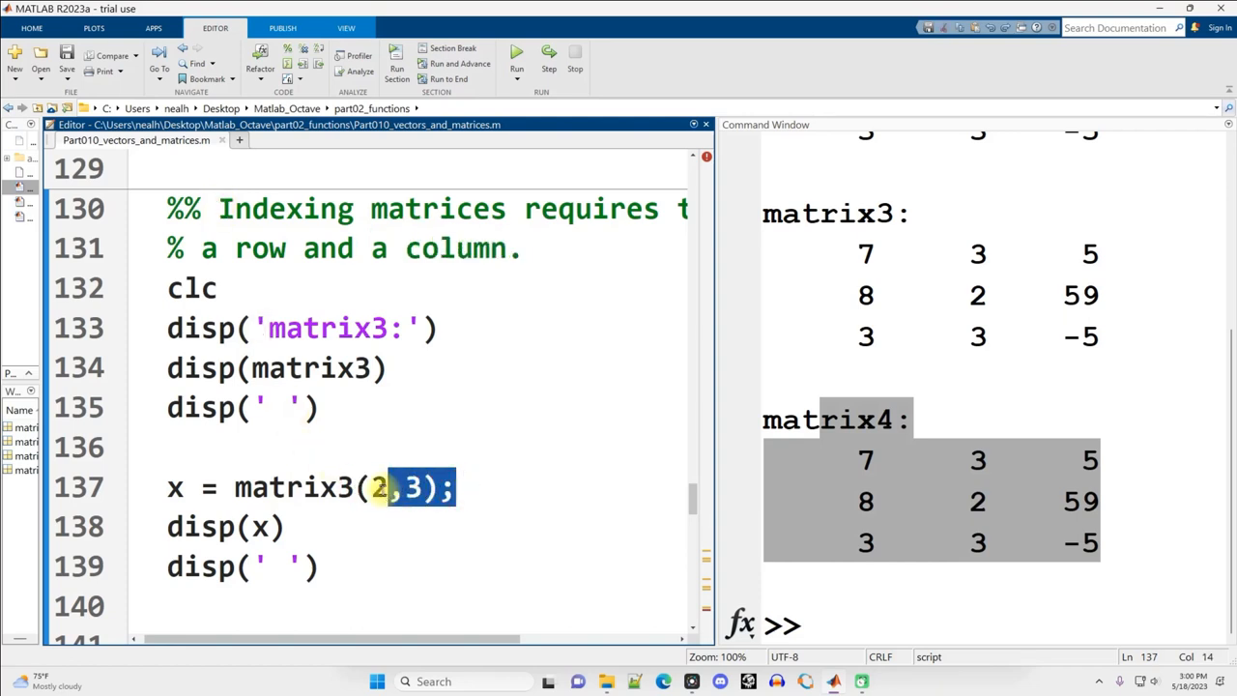
double_click(290, 487)
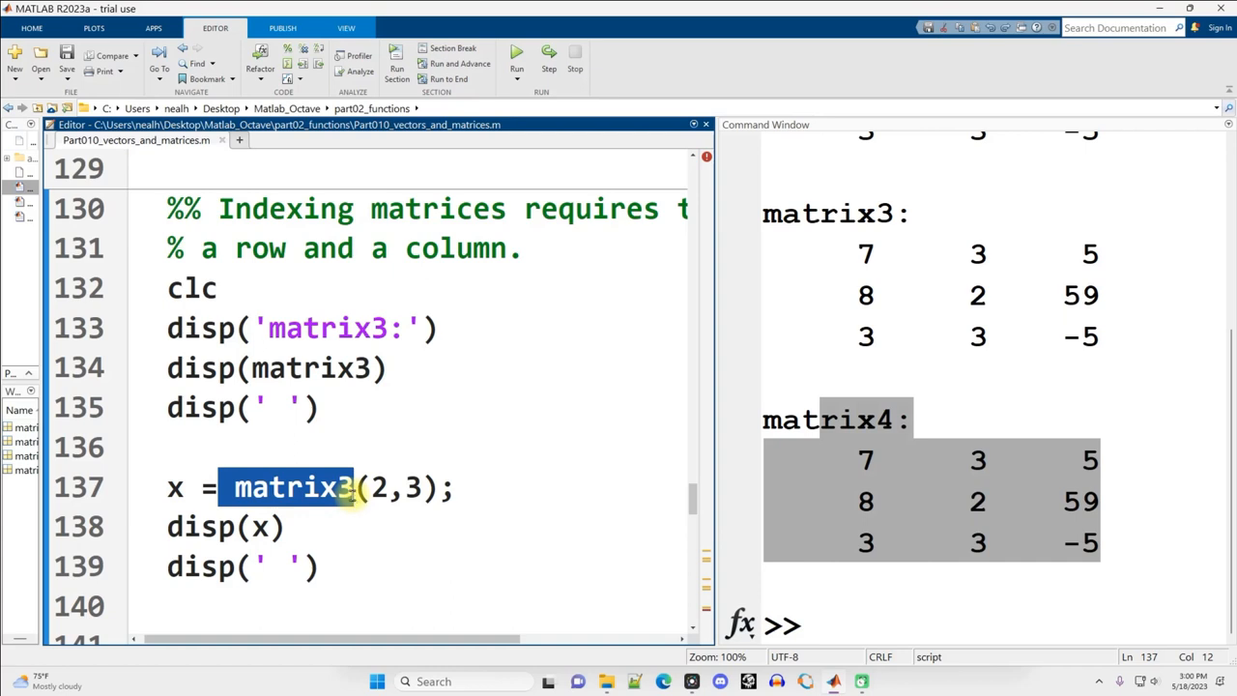
left_click(236, 487)
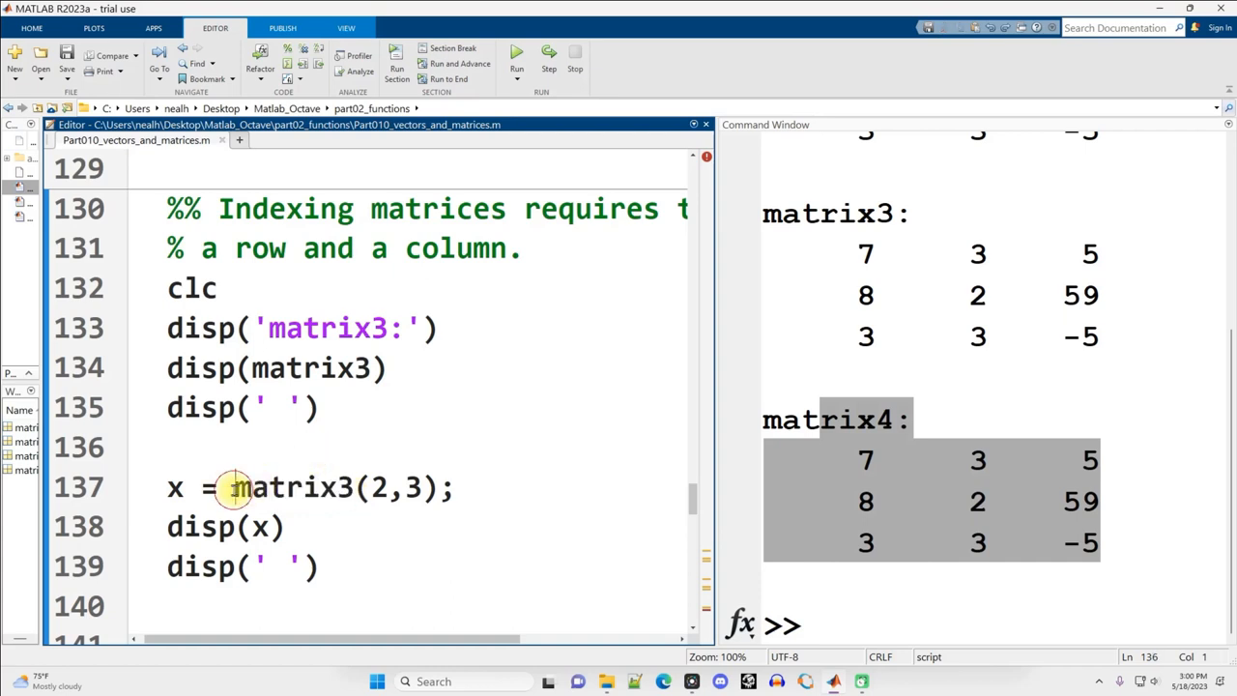
double_click(299, 487)
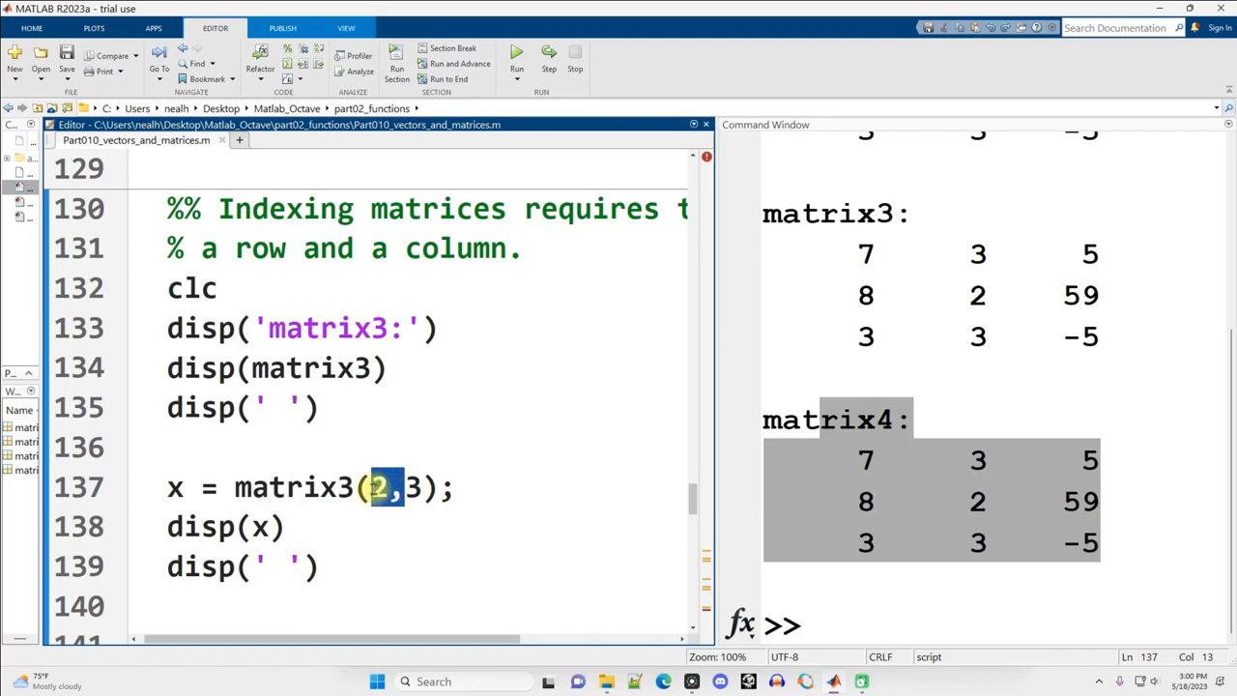
left_click(414, 487)
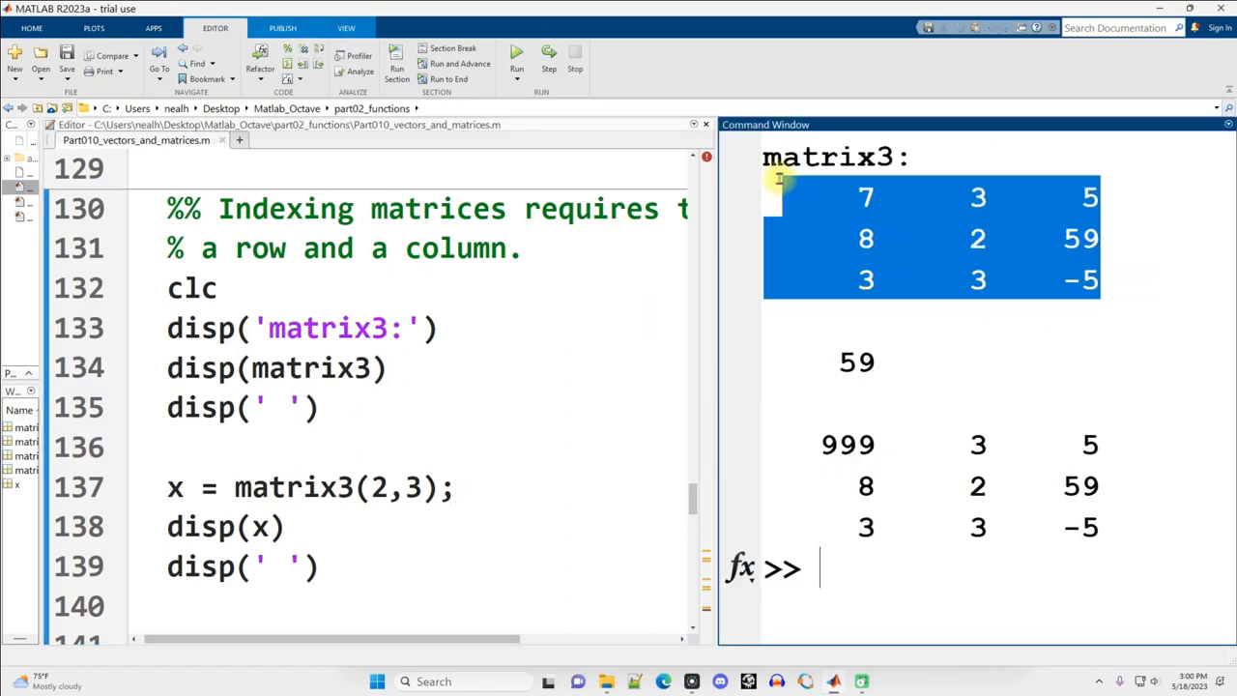
left_click(293, 487)
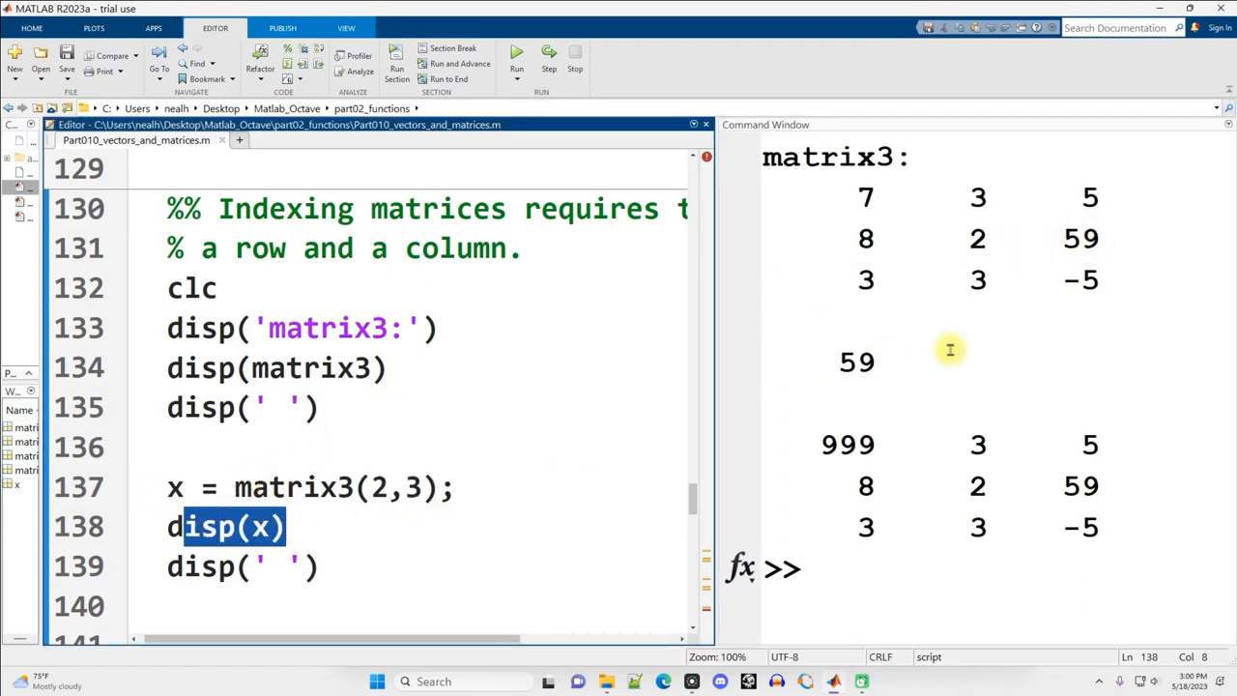
double_click(854, 361)
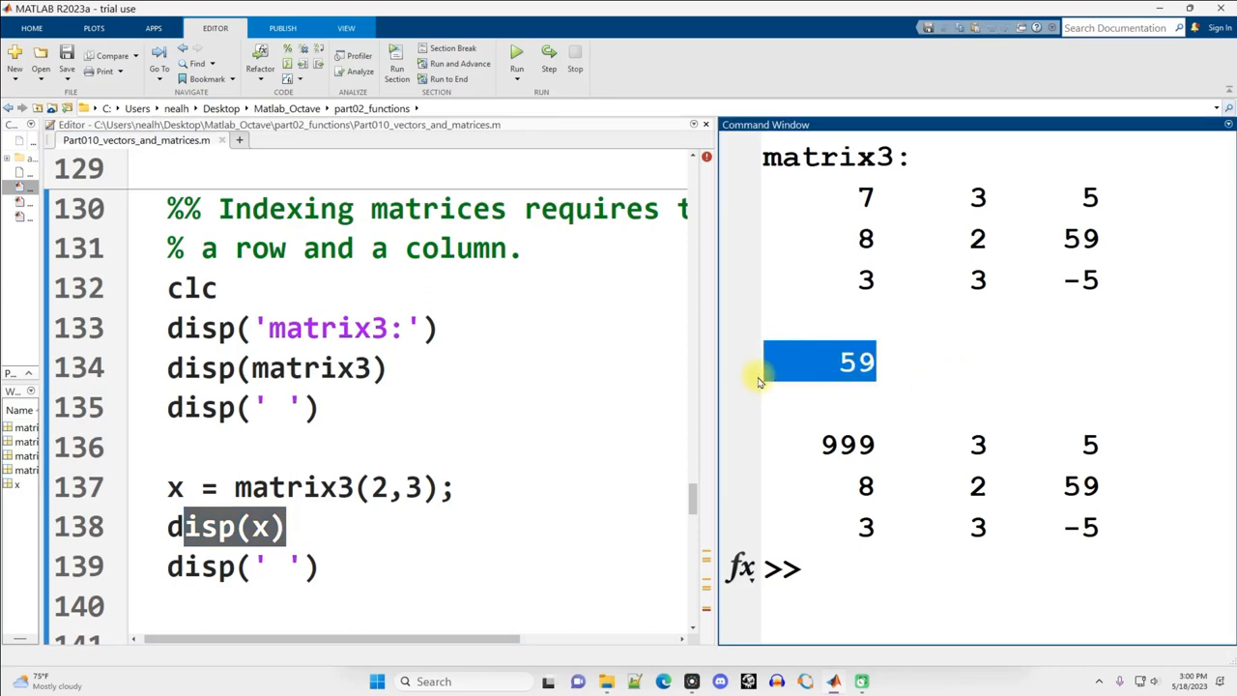
Step: Check the 999 assignment to matrix3's first position and its result in the output
scroll("down", 3)
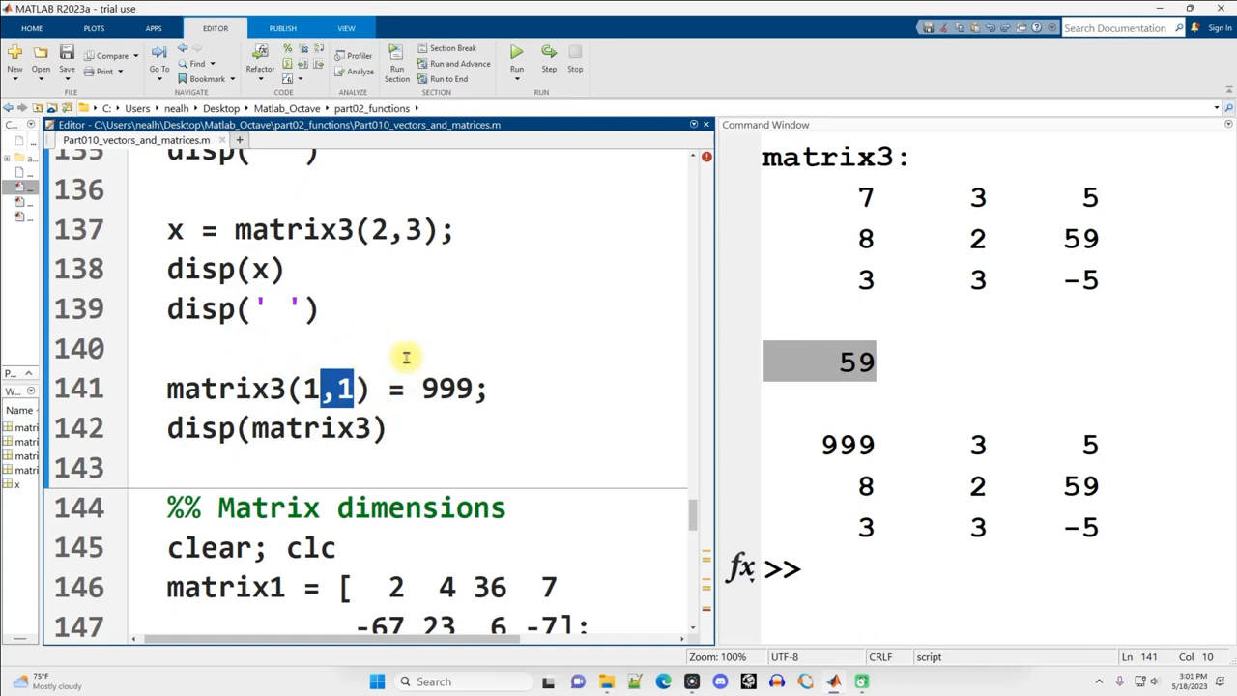
double_click(454, 387)
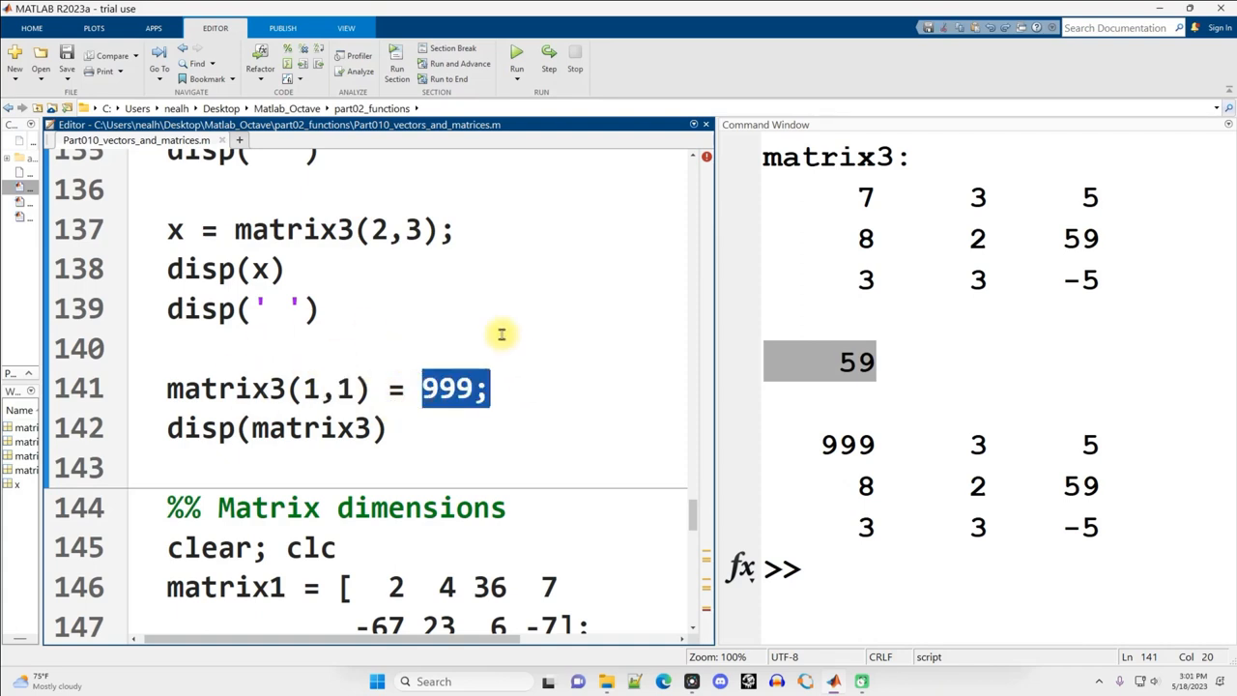
mouse_move(800, 203)
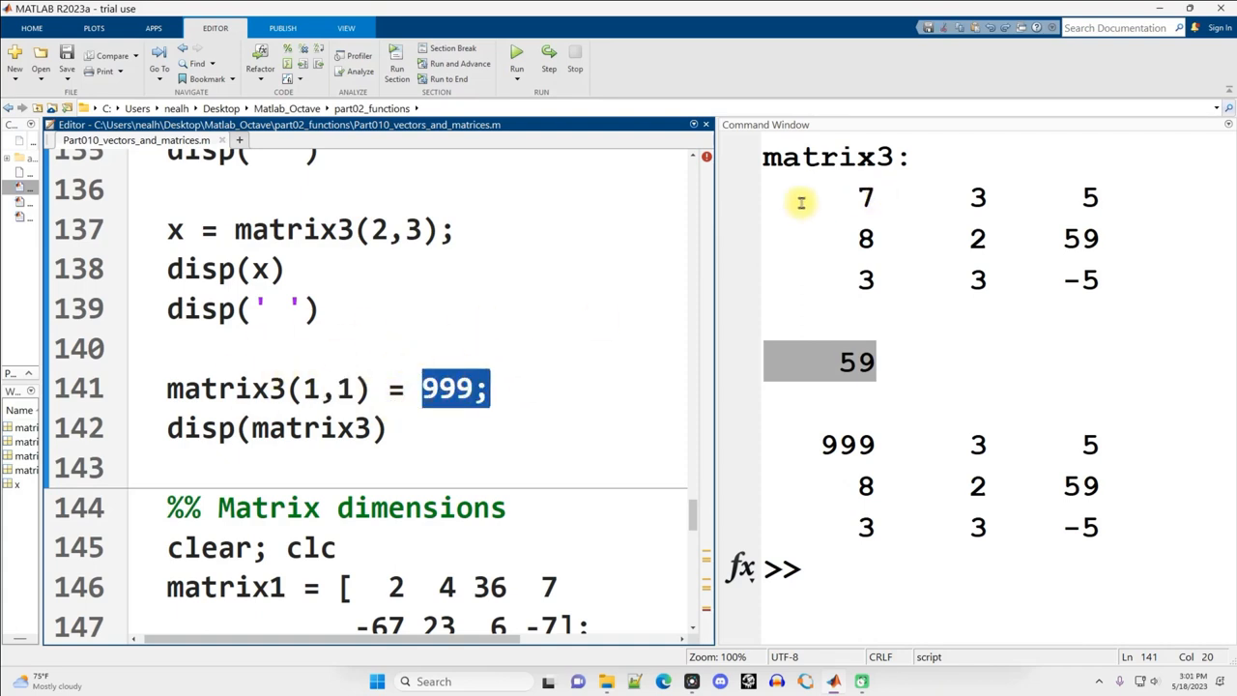
left_click(866, 197)
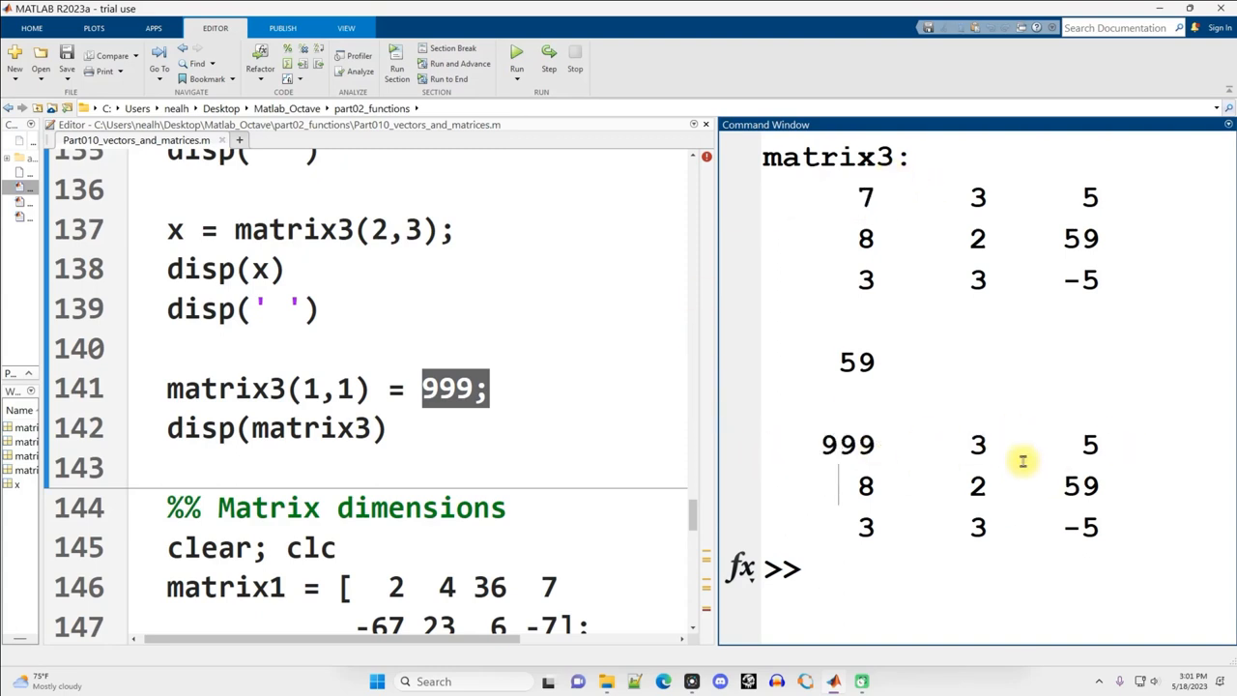
scroll("down", 3)
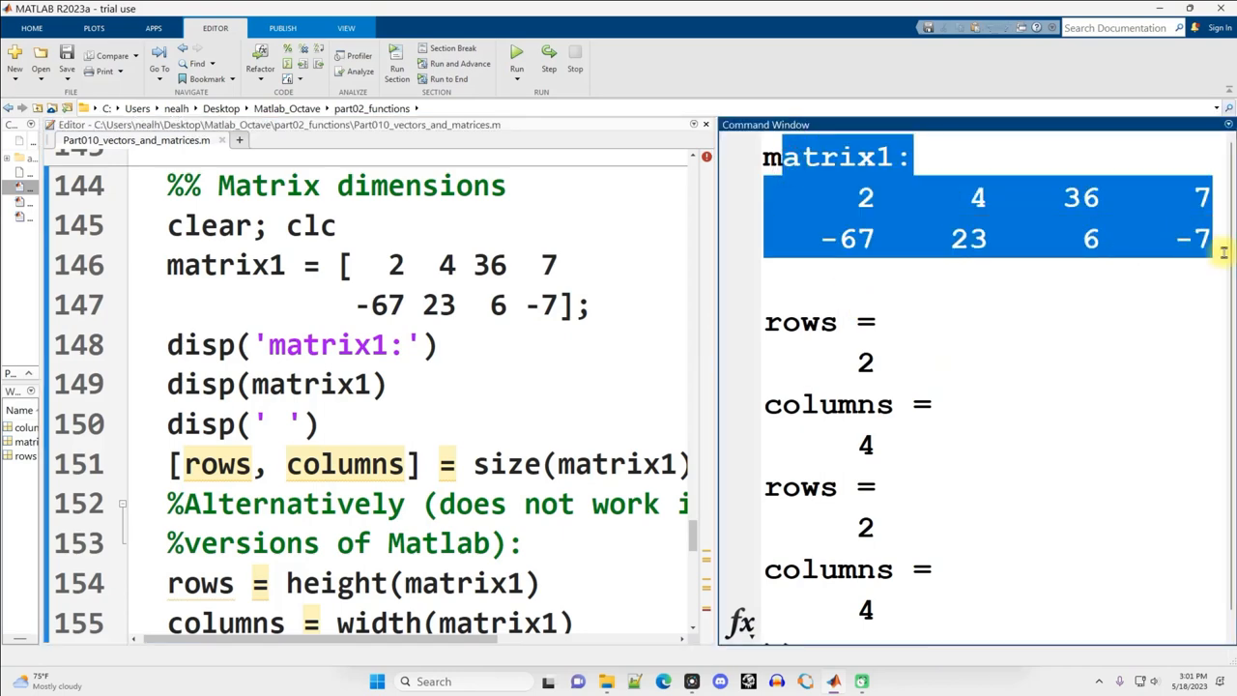
Step: Review the size(matrix1) calls on lines 151-152 and their [rows, columns] pair
left_click(784, 193)
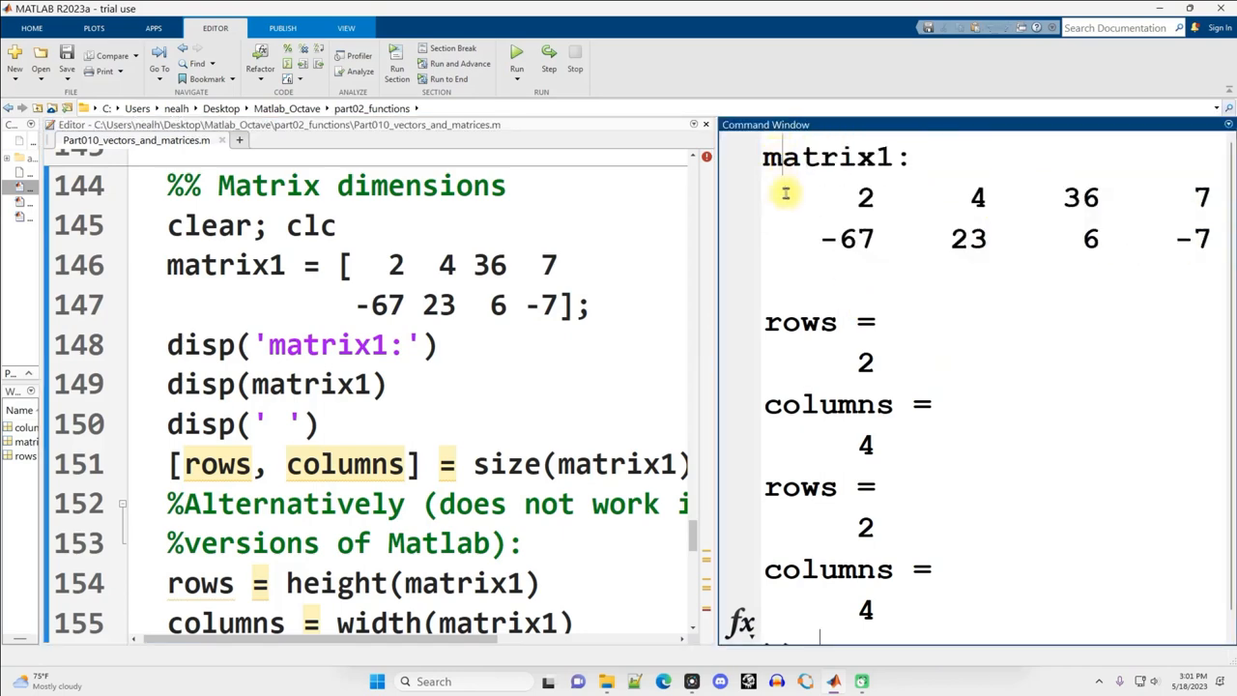
double_click(538, 464)
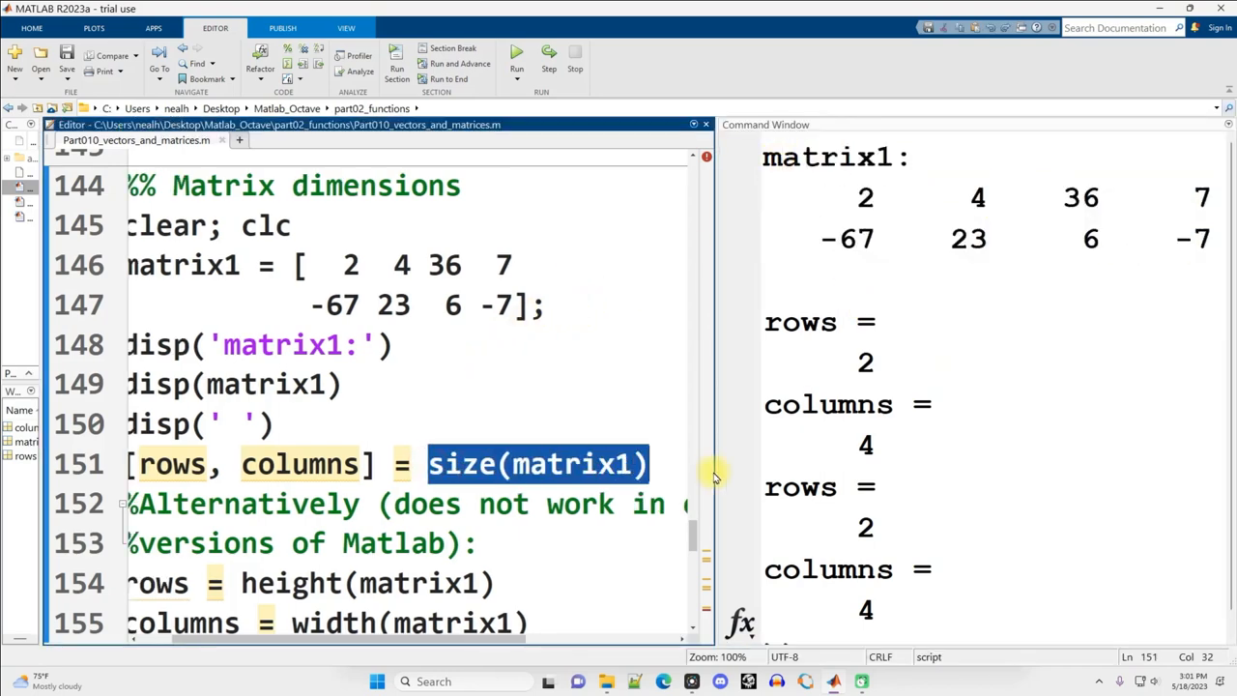
mouse_move(565, 464)
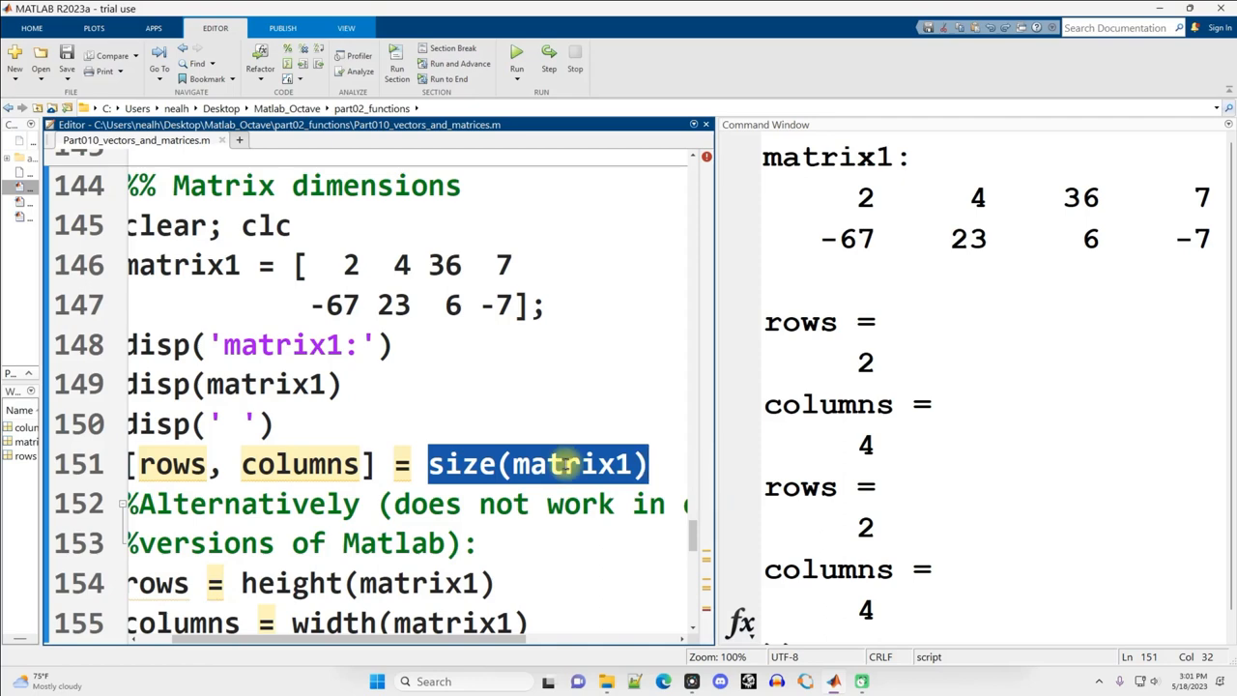
mouse_move(557, 454)
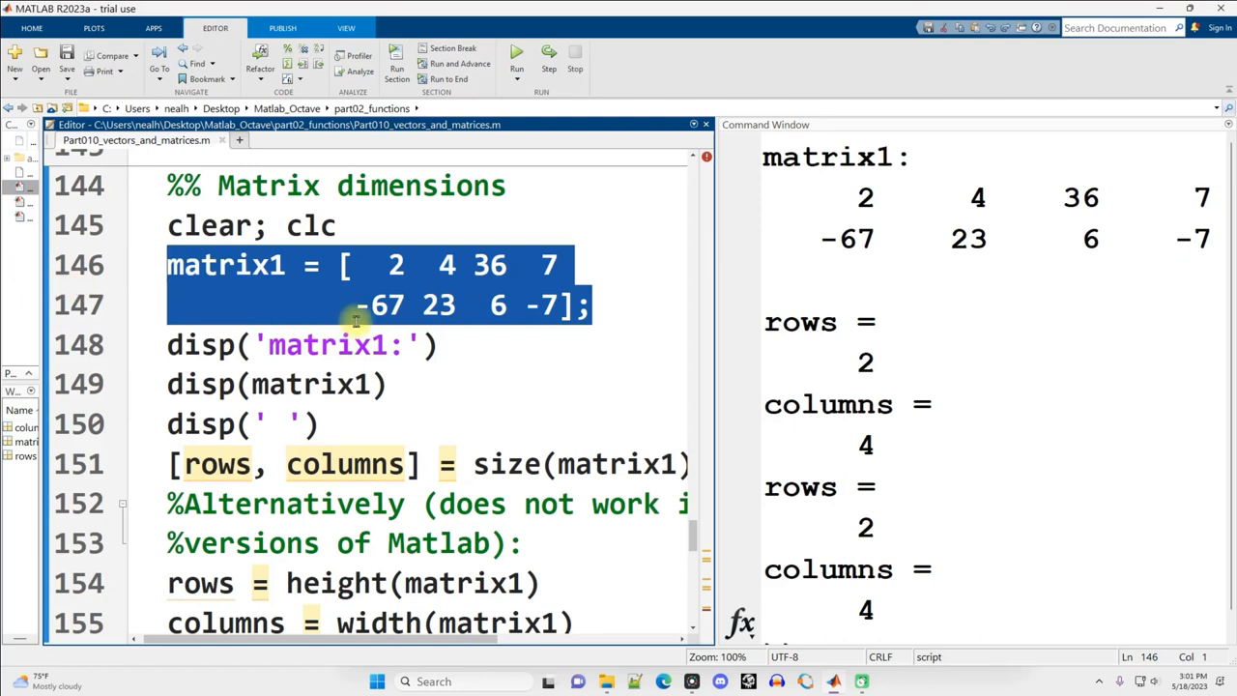
mouse_move(482, 404)
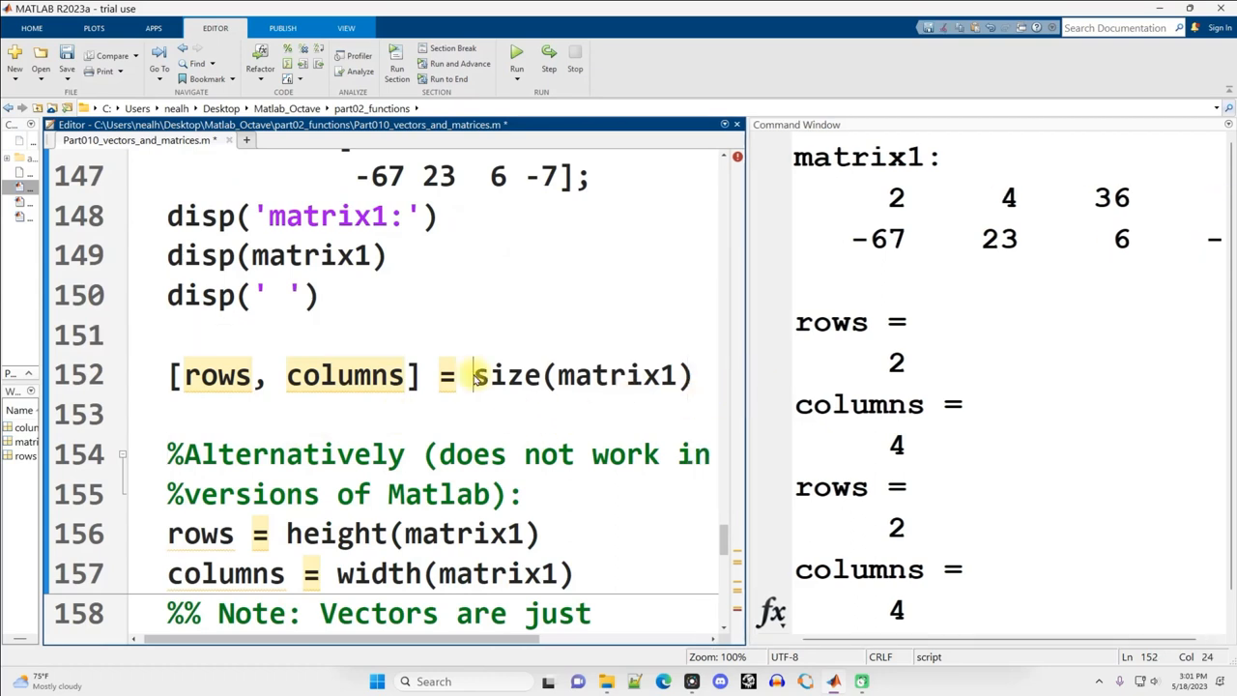
double_click(507, 375)
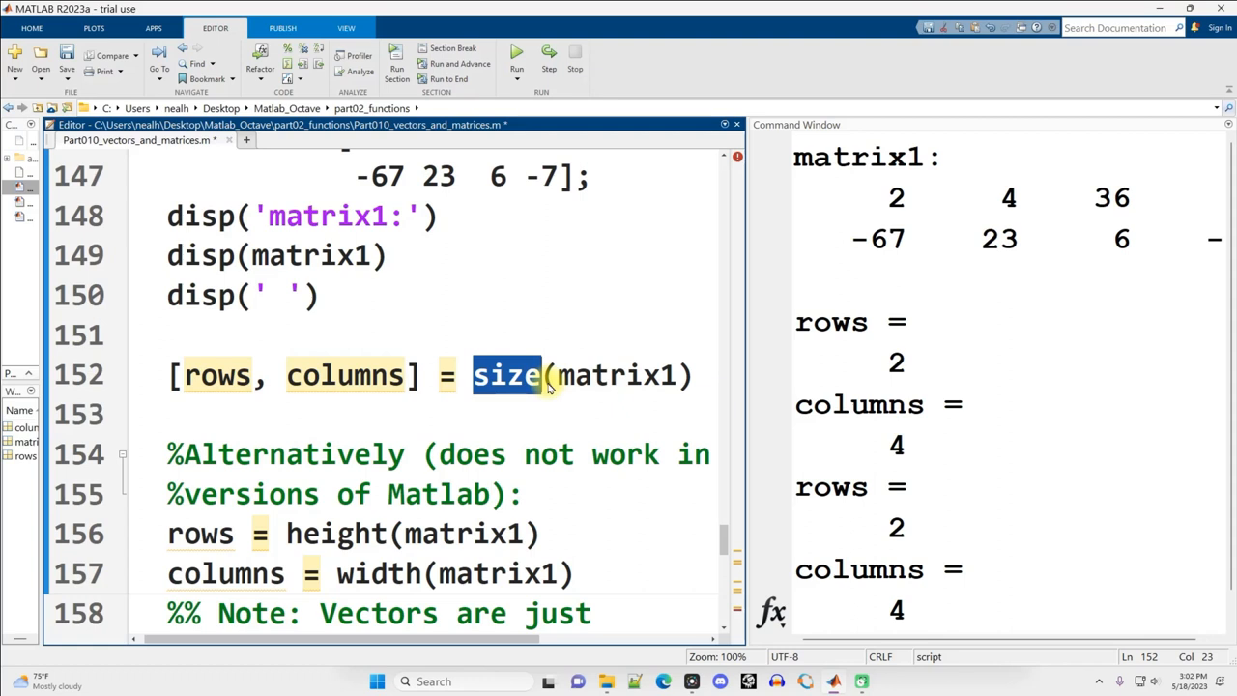
double_click(614, 375)
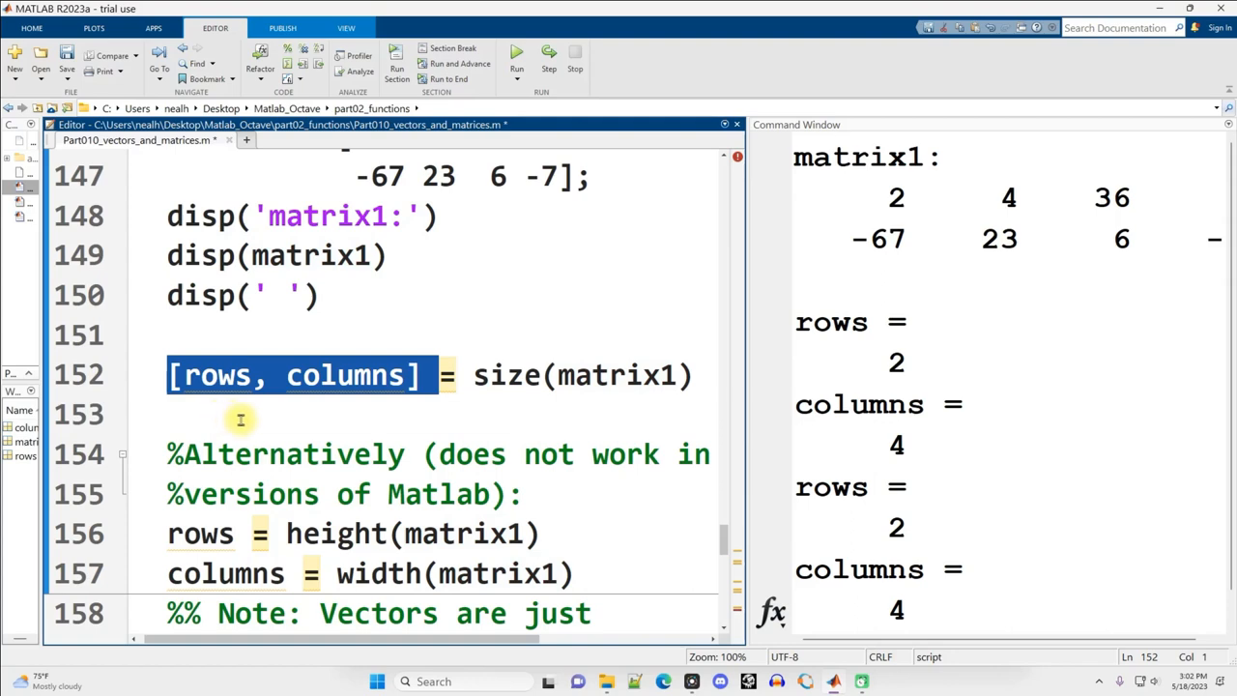
mouse_move(448, 410)
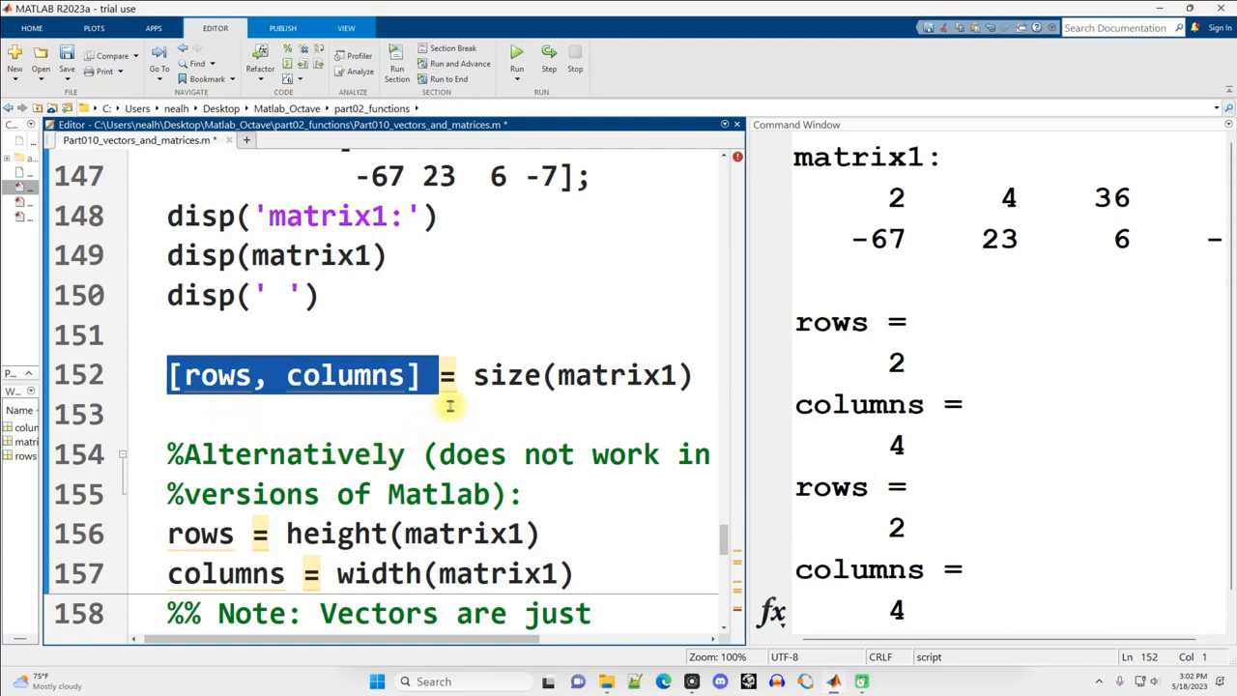
mouse_move(448, 413)
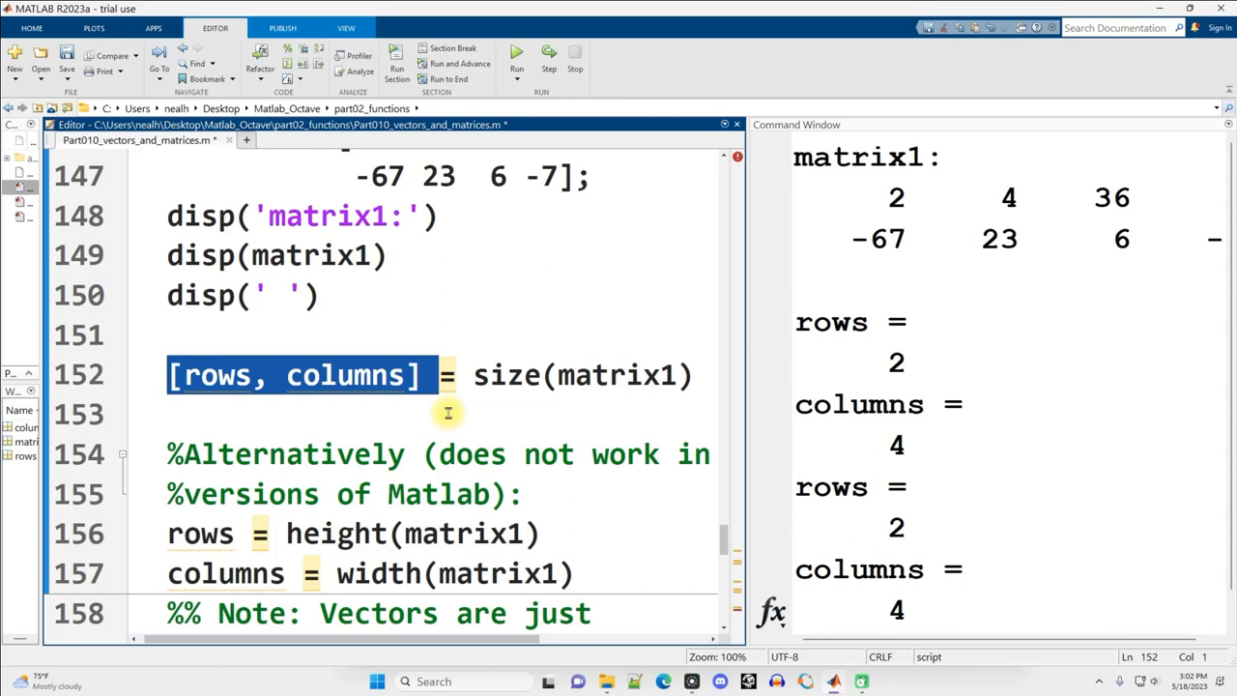
Step: Inspect the rows and columns names on line 152 and their 2 and 4 result in the output
double_click(507, 374)
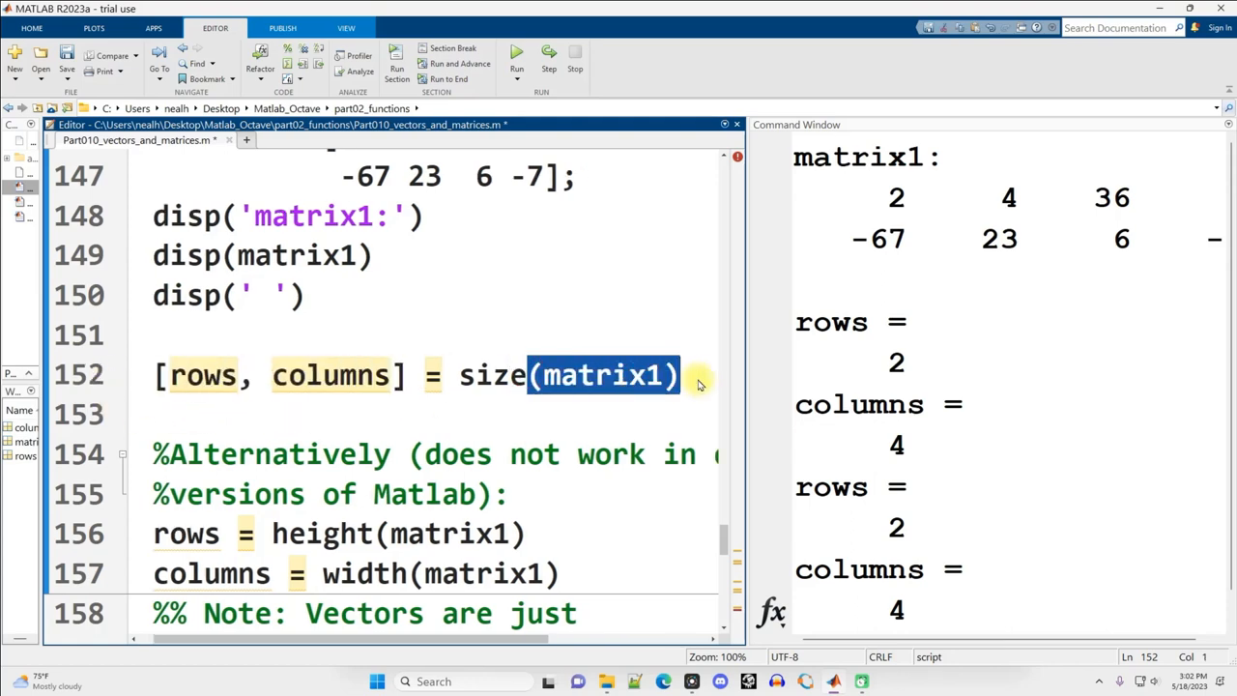
double_click(332, 374)
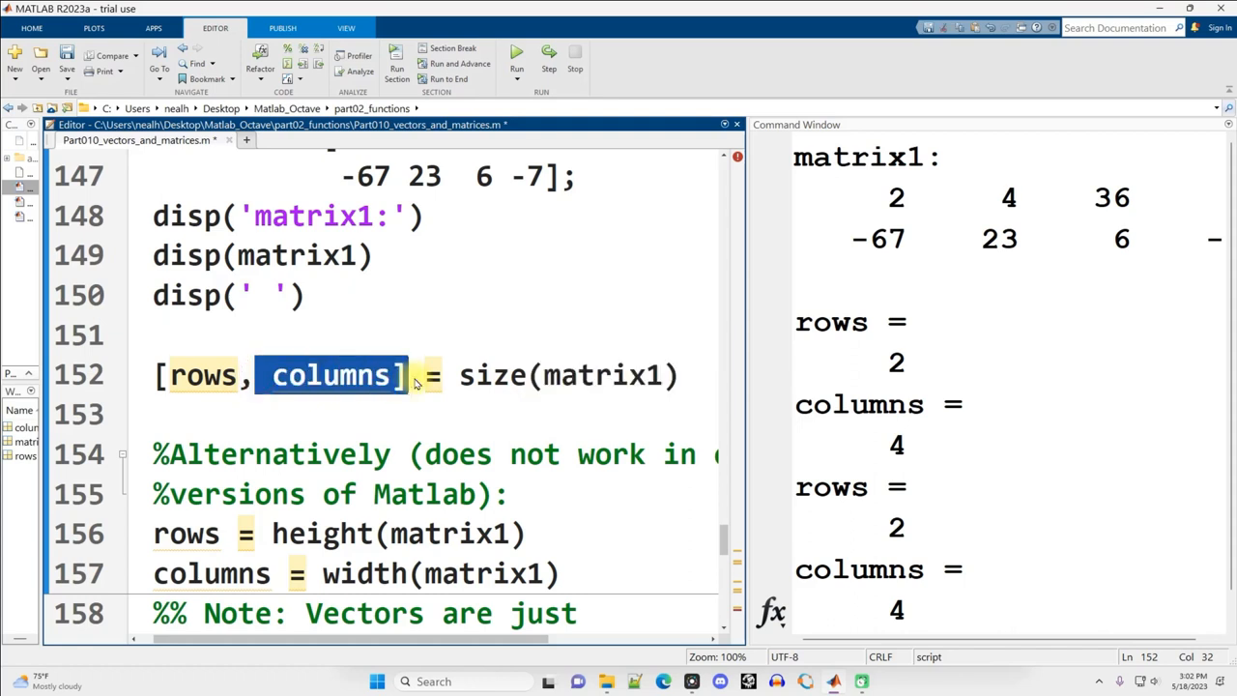
left_click(417, 410)
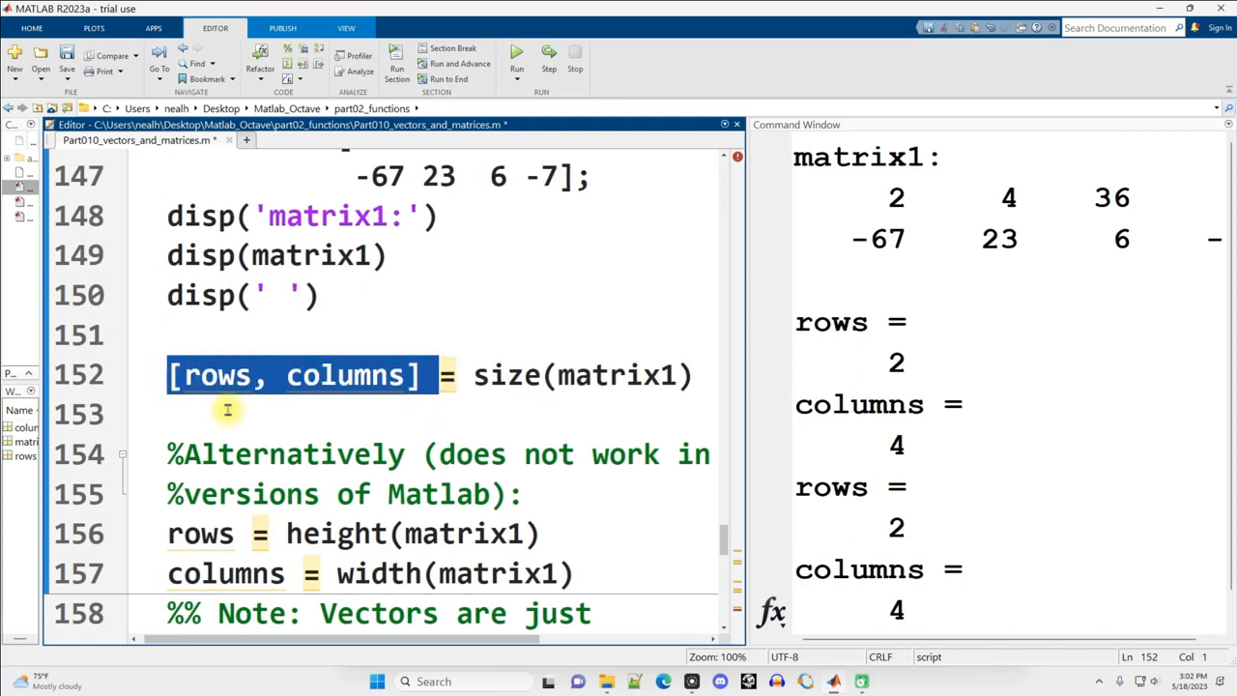
mouse_move(253, 427)
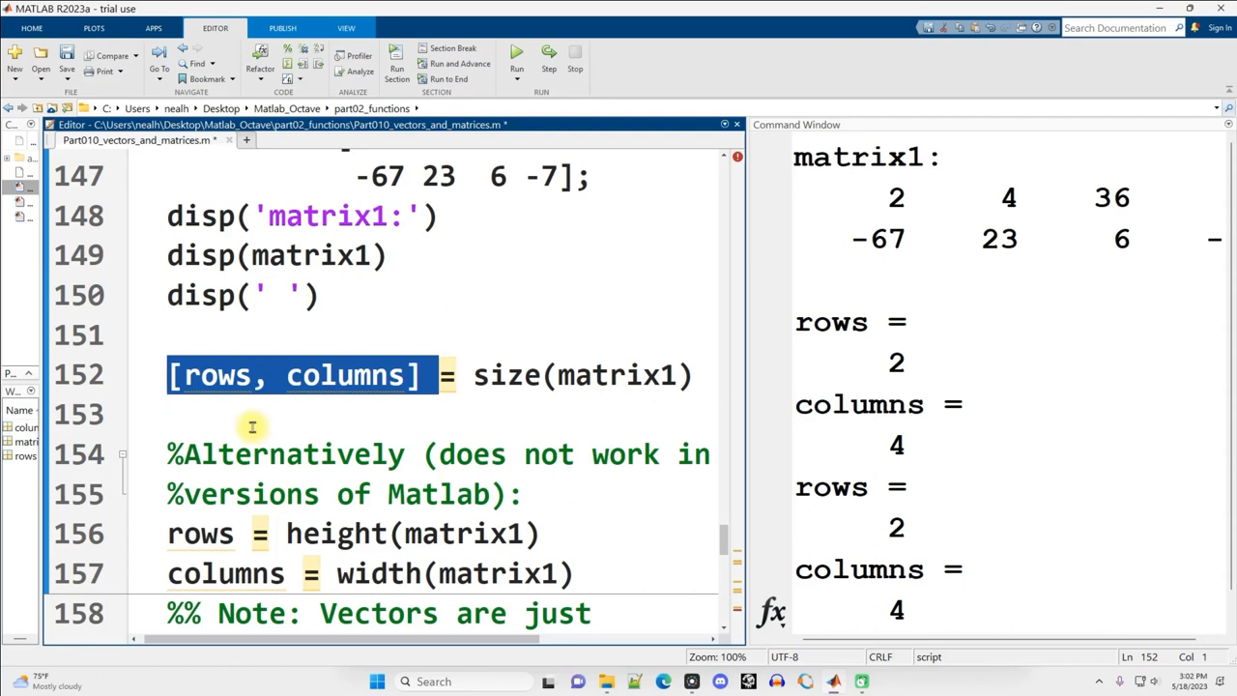
double_click(214, 375)
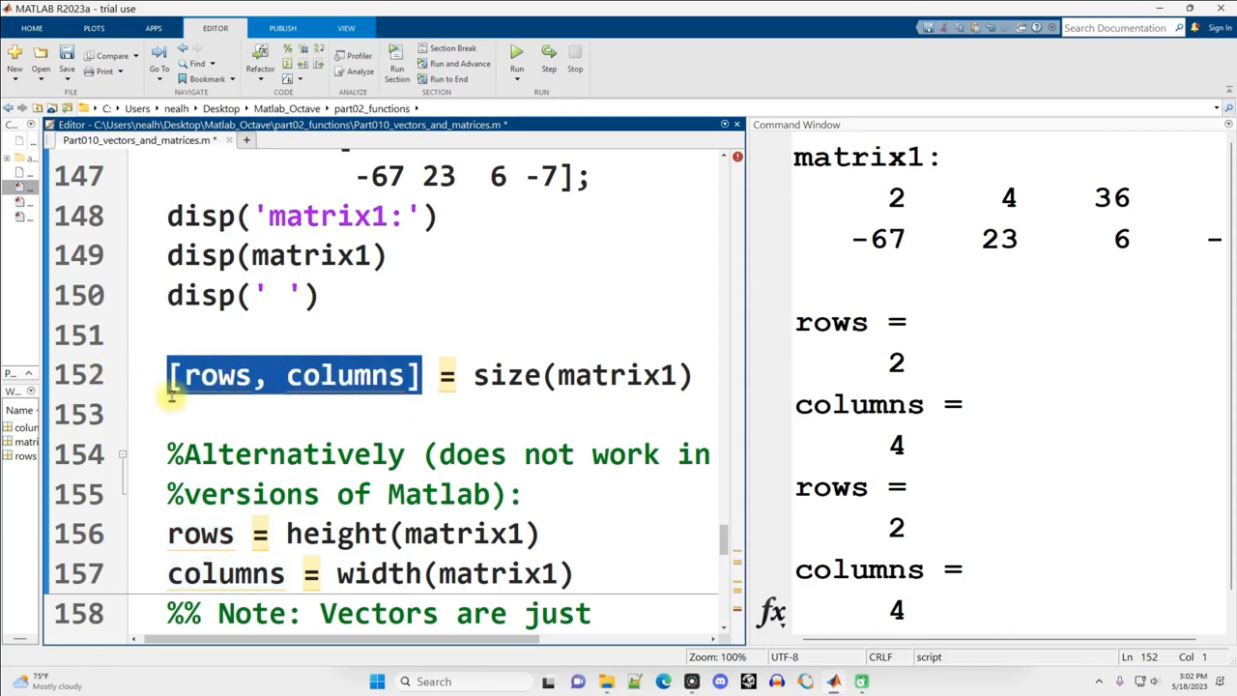
type("a")
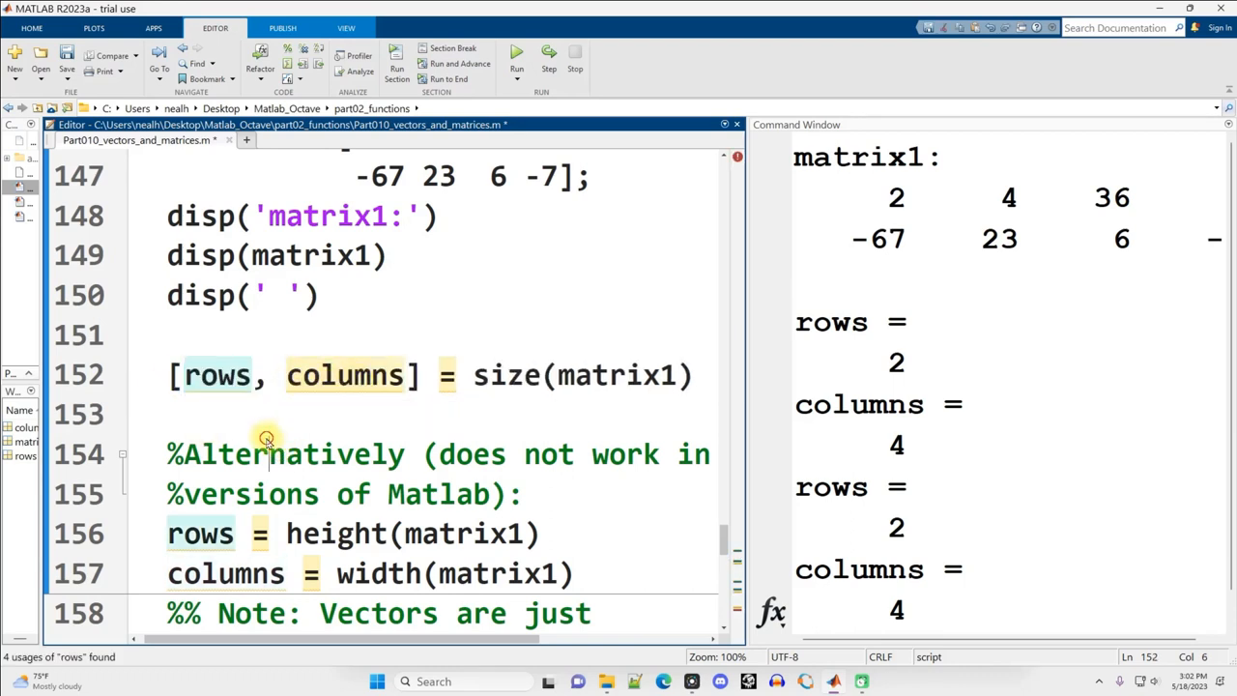
double_click(893, 445)
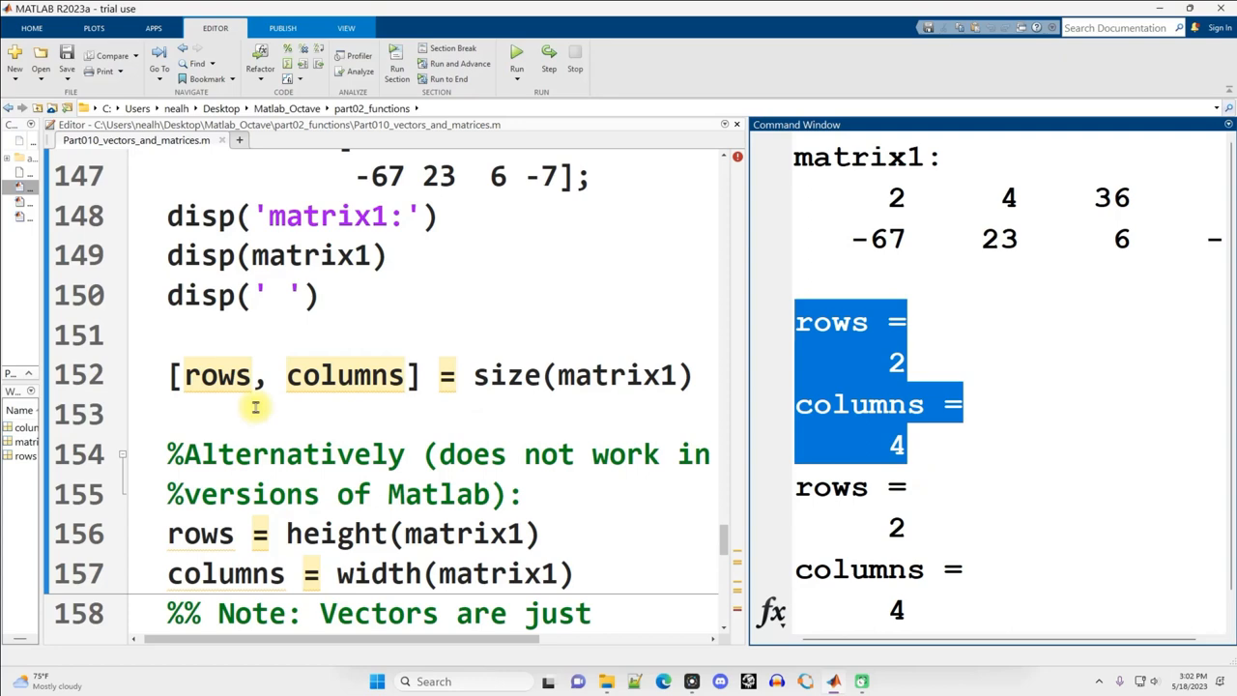
mouse_move(932, 354)
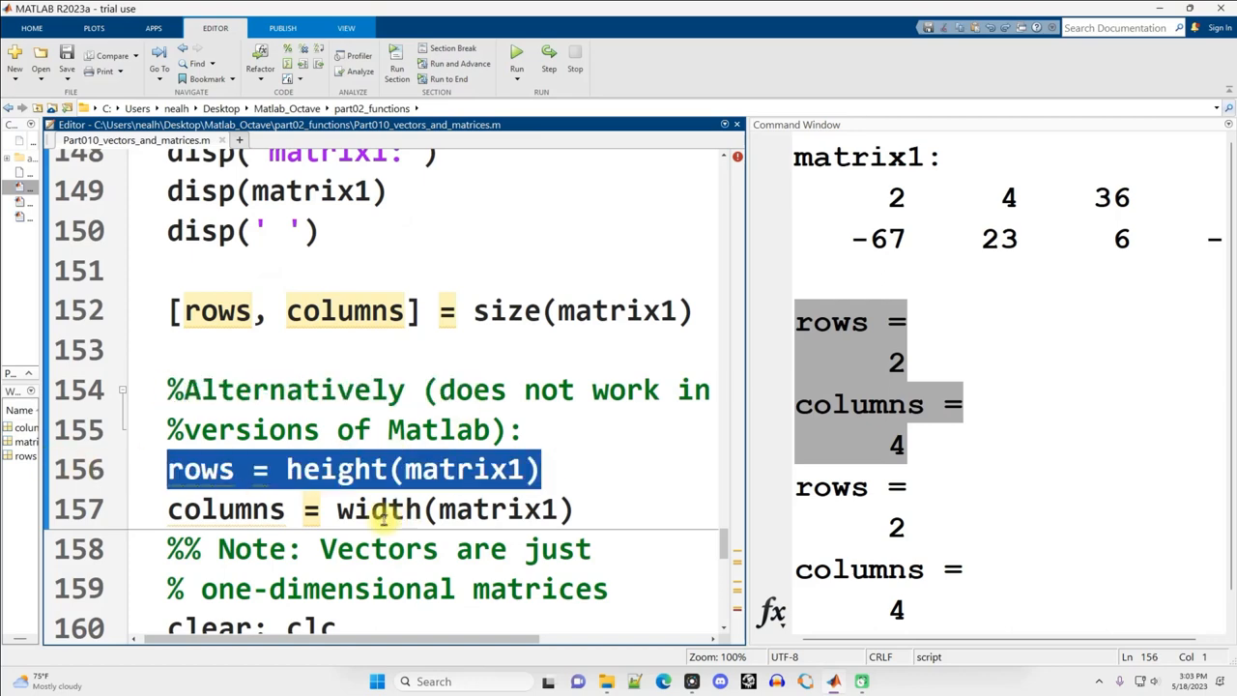
left_click(300, 510)
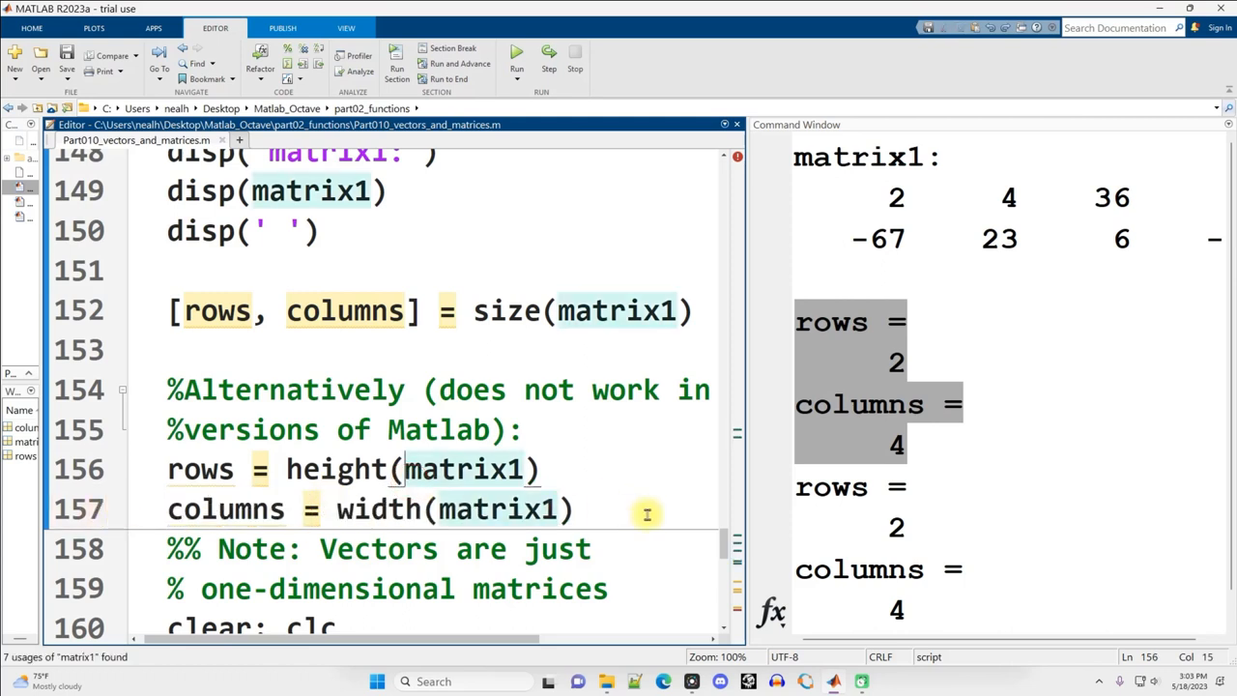
left_click_drag(166, 469, 572, 510)
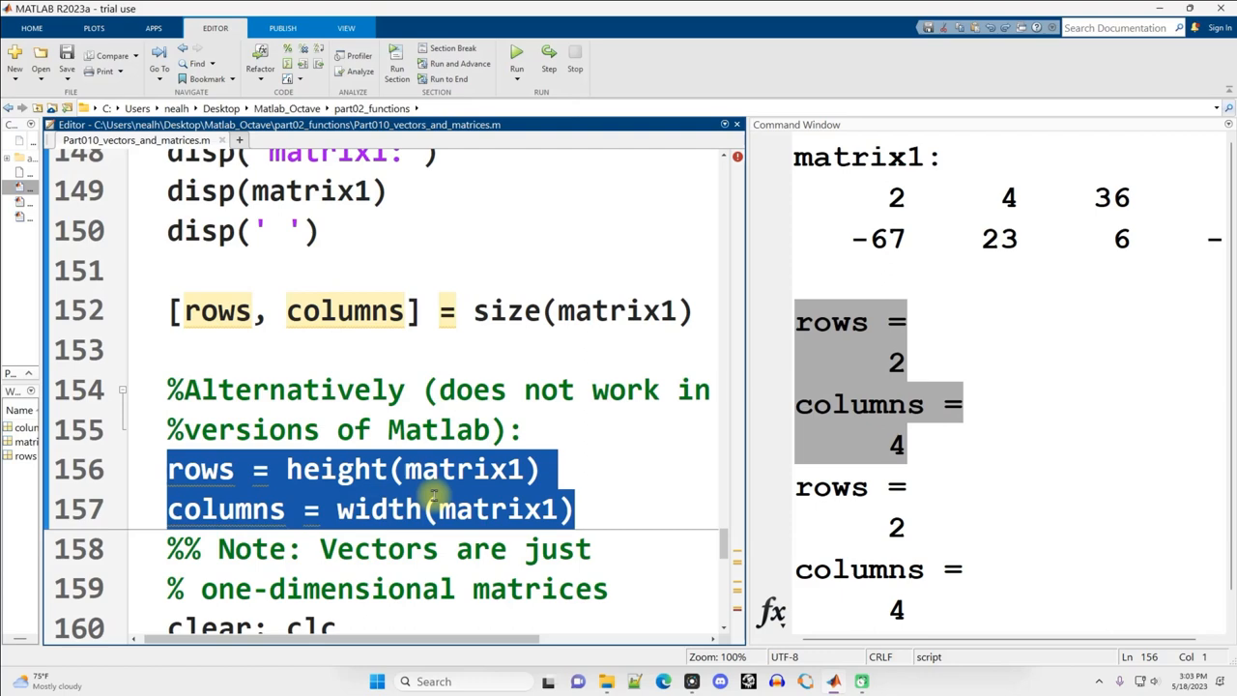
mouse_move(364, 487)
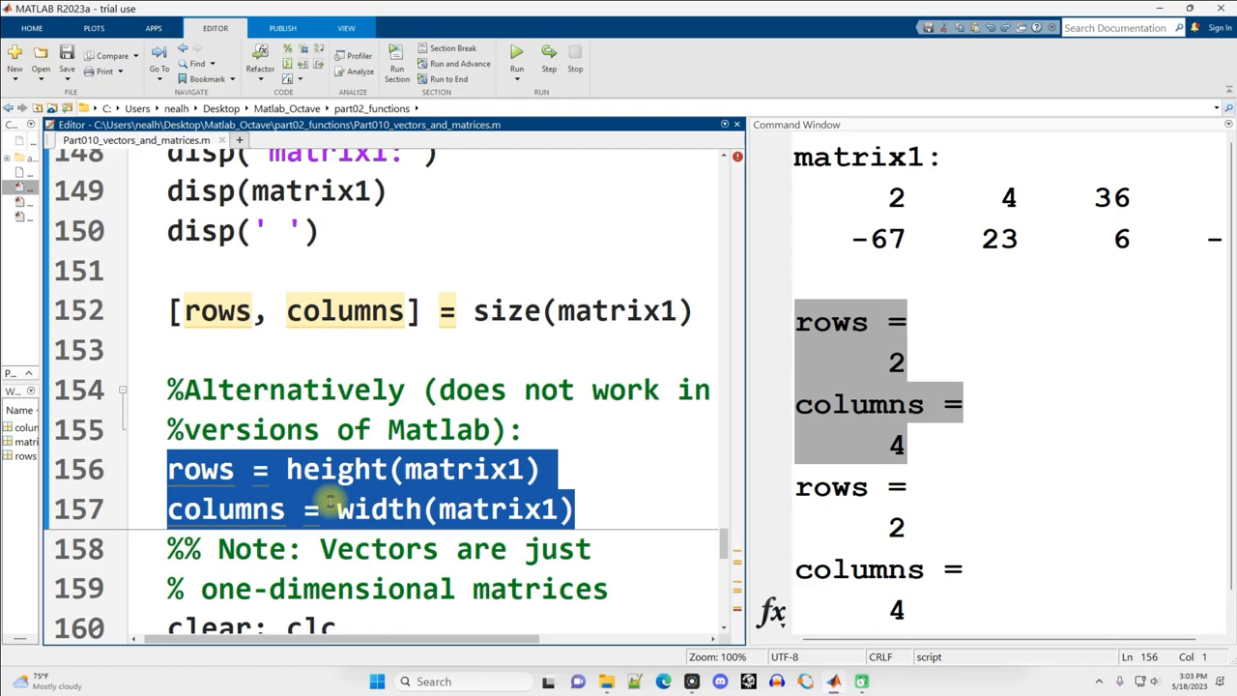
double_click(379, 511)
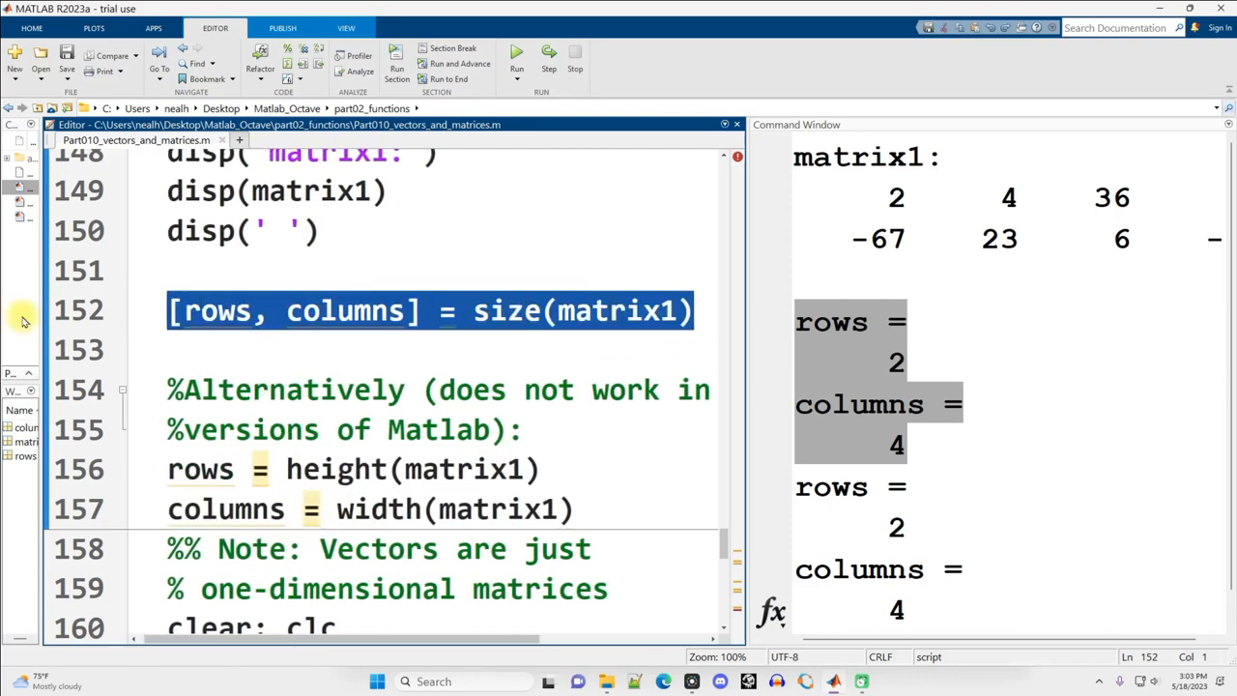
double_click(344, 309)
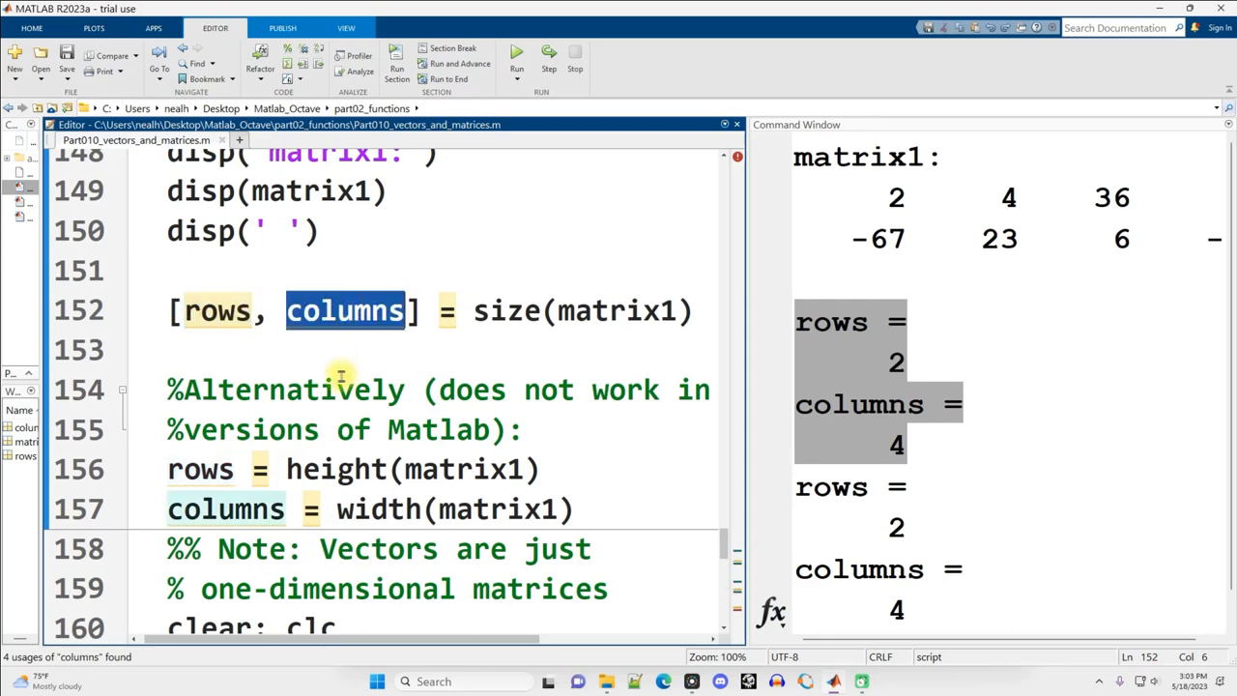
left_click_drag(167, 469, 572, 510)
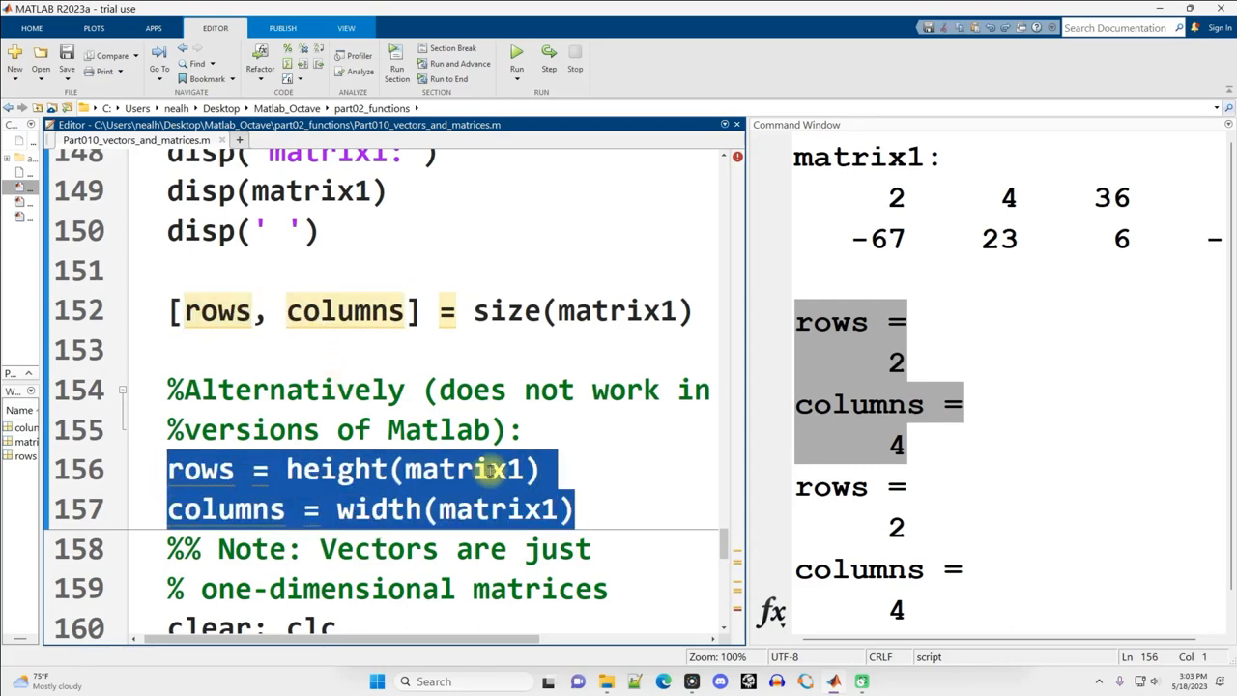
mouse_move(587, 441)
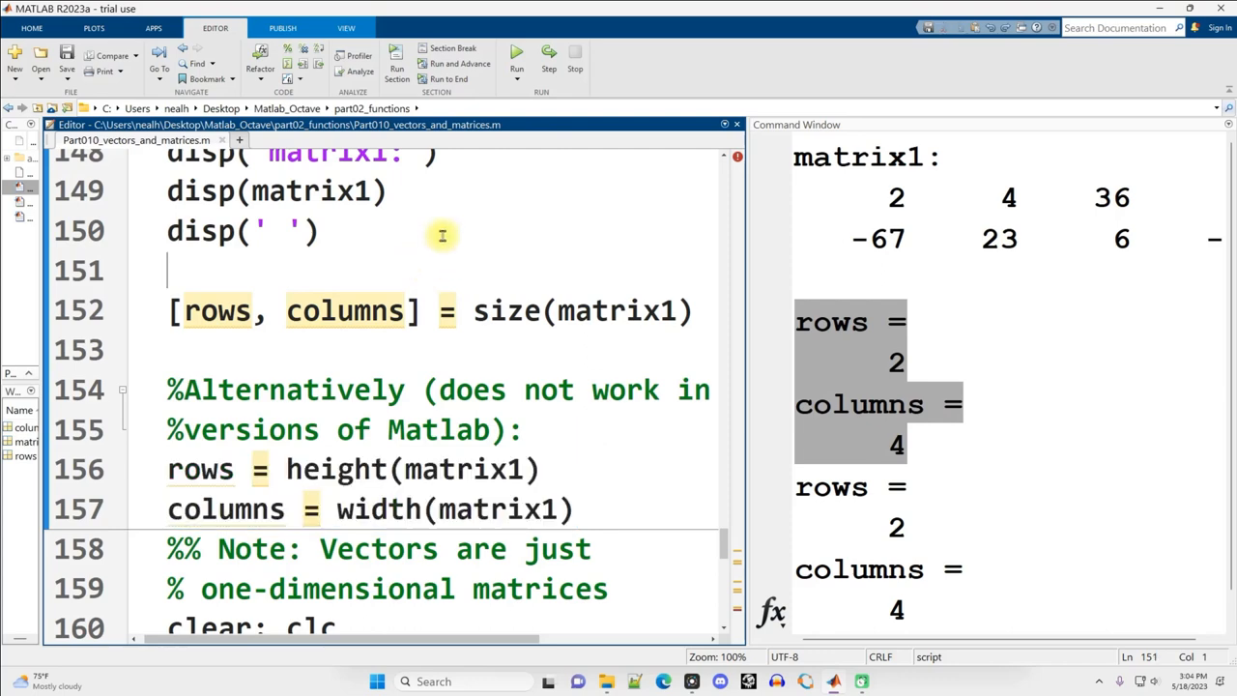
Step: Scroll to the one-dimensional matrices section and select the line defining vector v
scroll("down", 3)
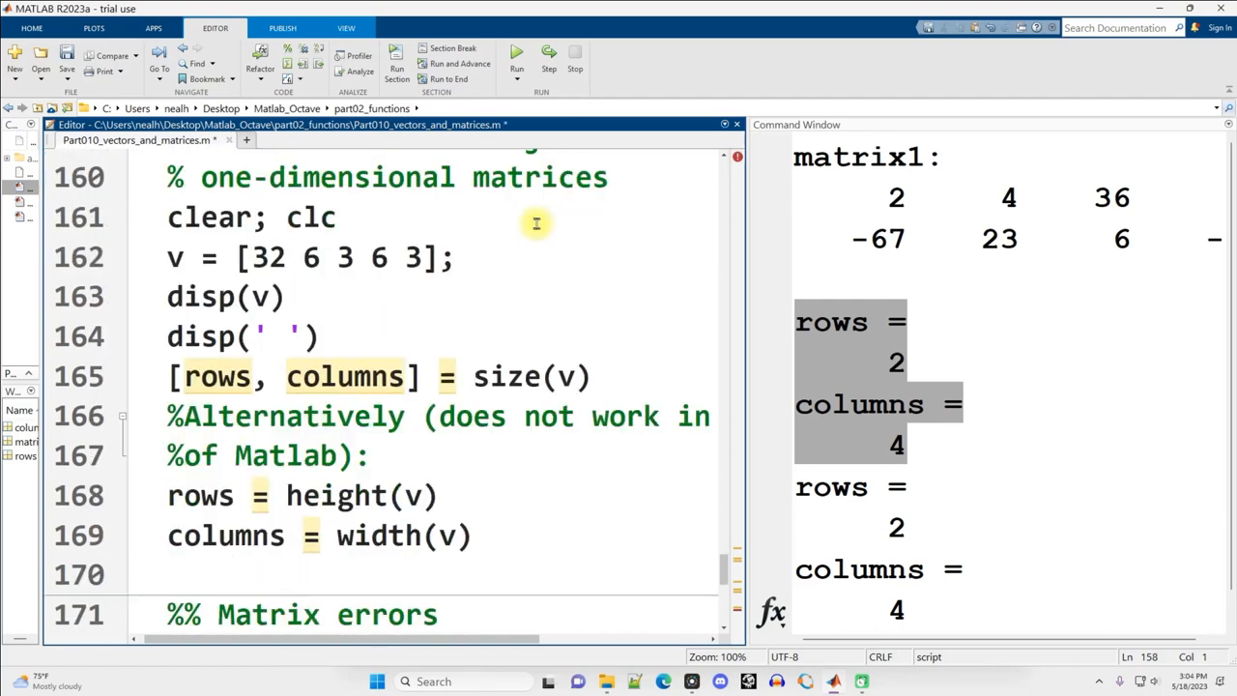
scroll("up", 3)
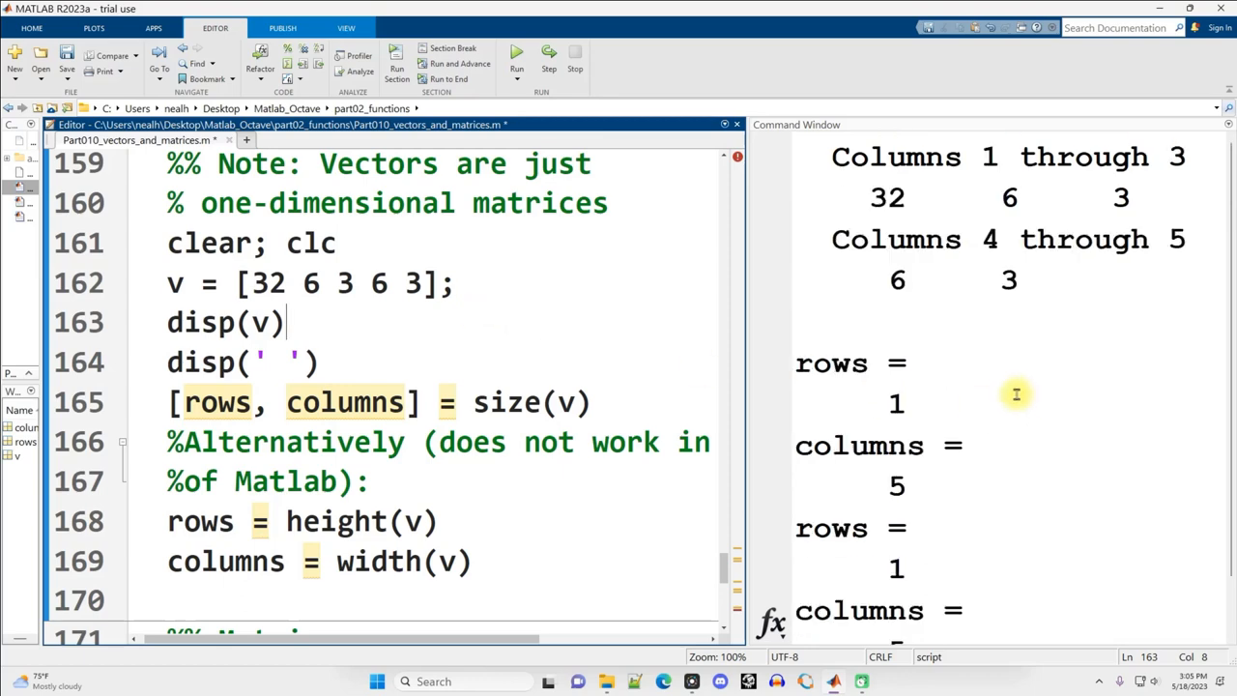
triple_click(309, 283)
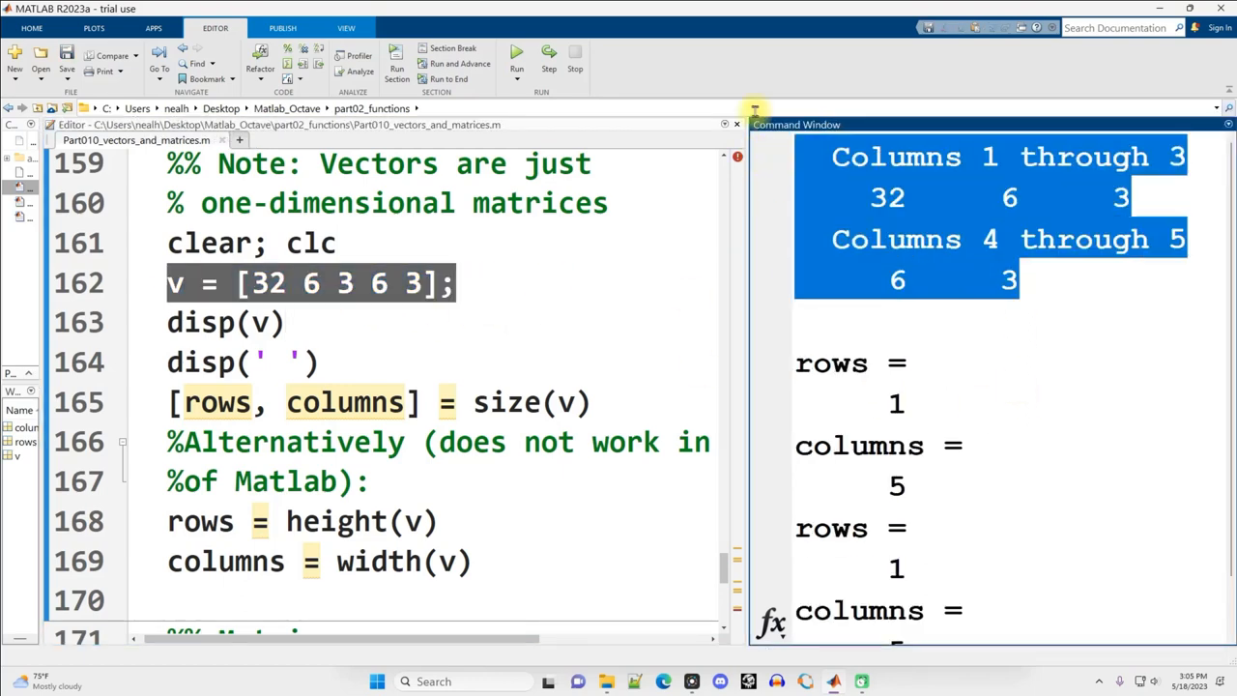
mouse_move(641, 305)
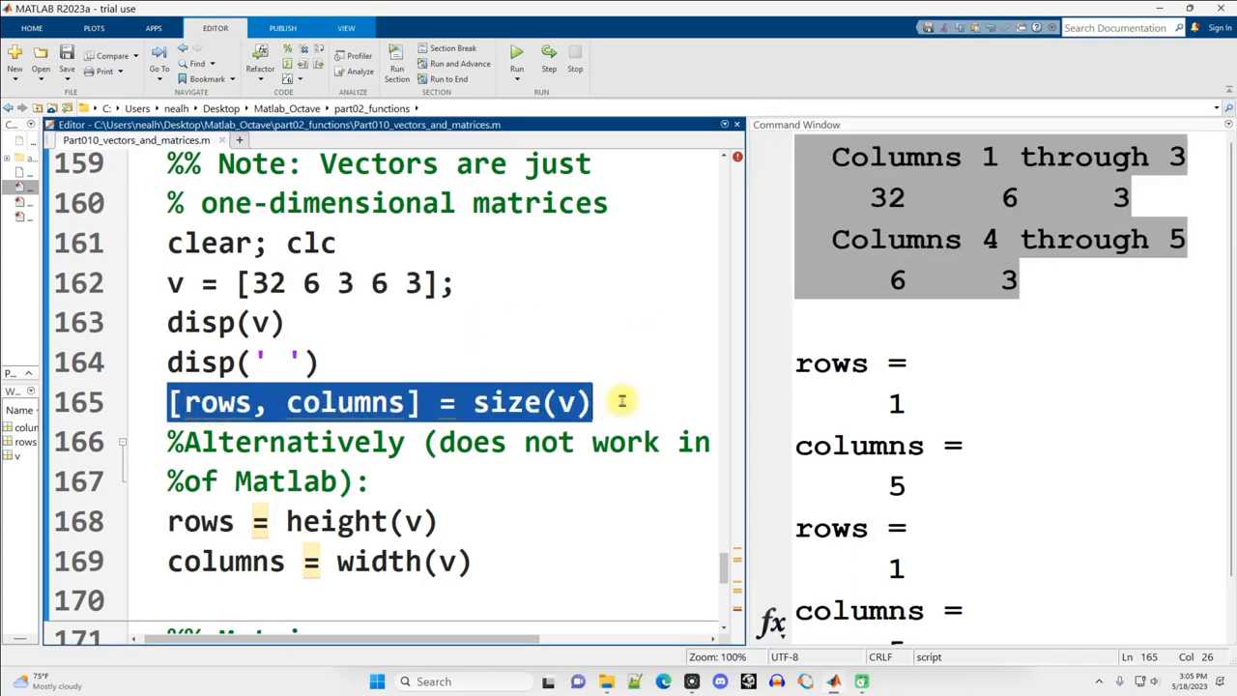
mouse_move(773, 417)
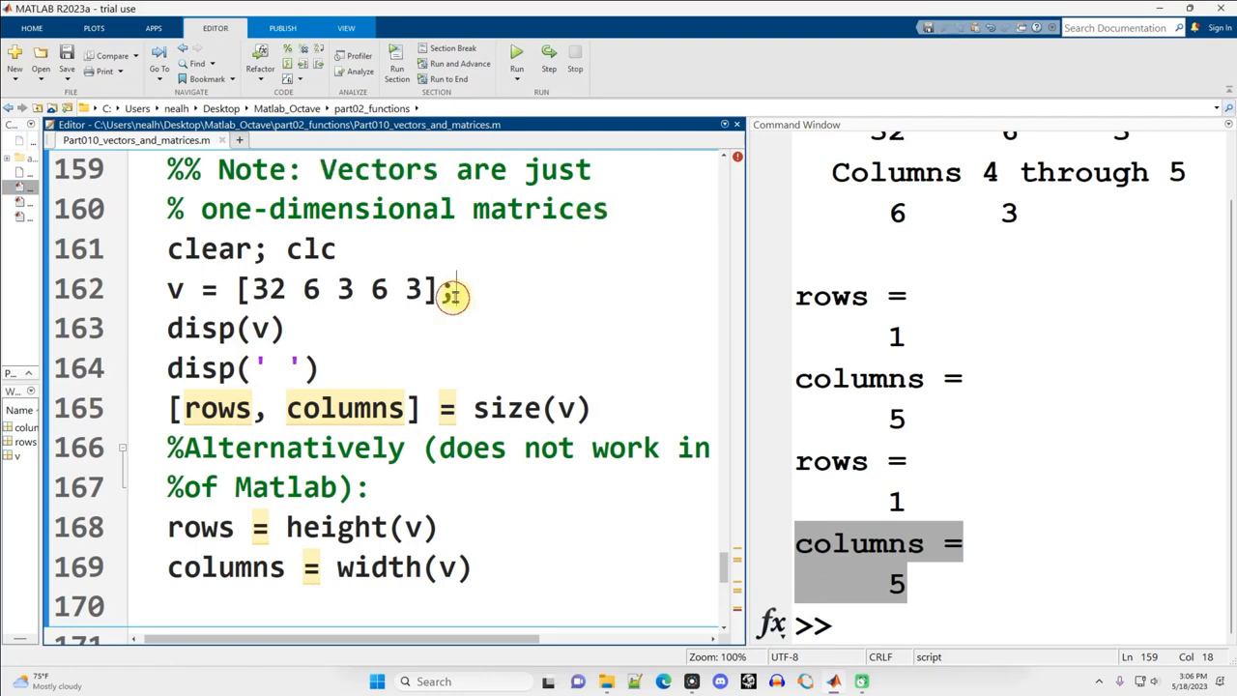
Step: Run the 'Matrix errors' section so the vertcat dimensions-not-consistent error appears for m
scroll("down", 3)
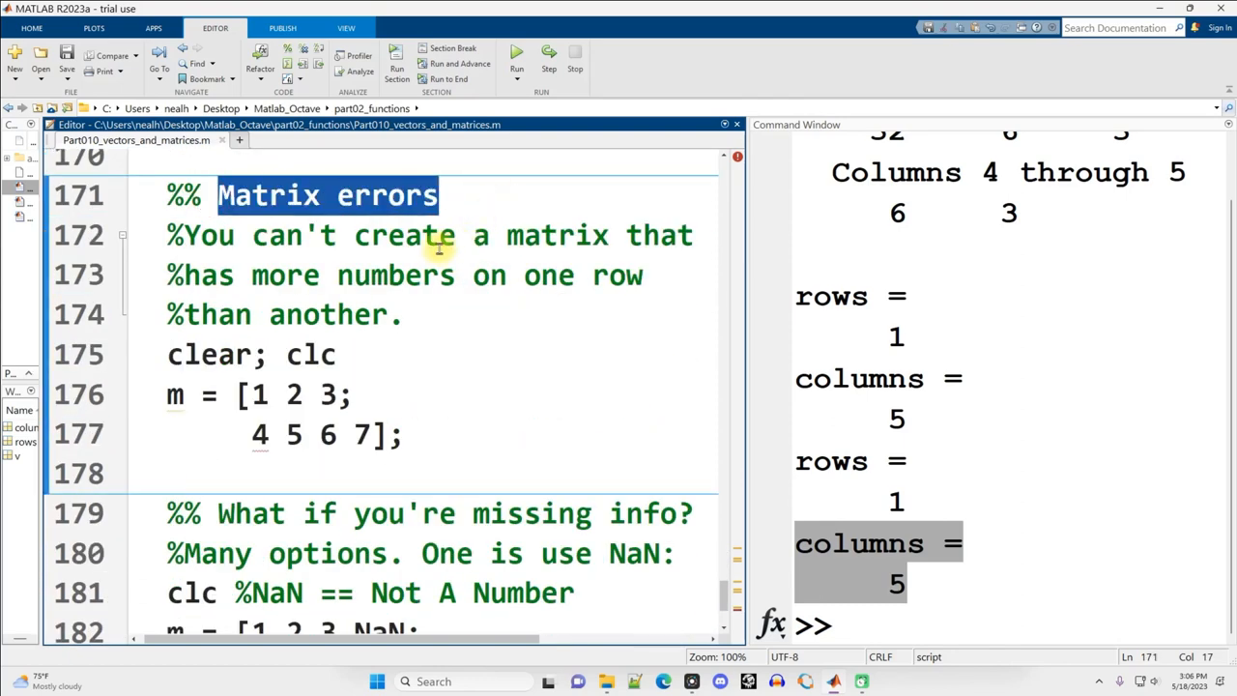
mouse_move(391, 313)
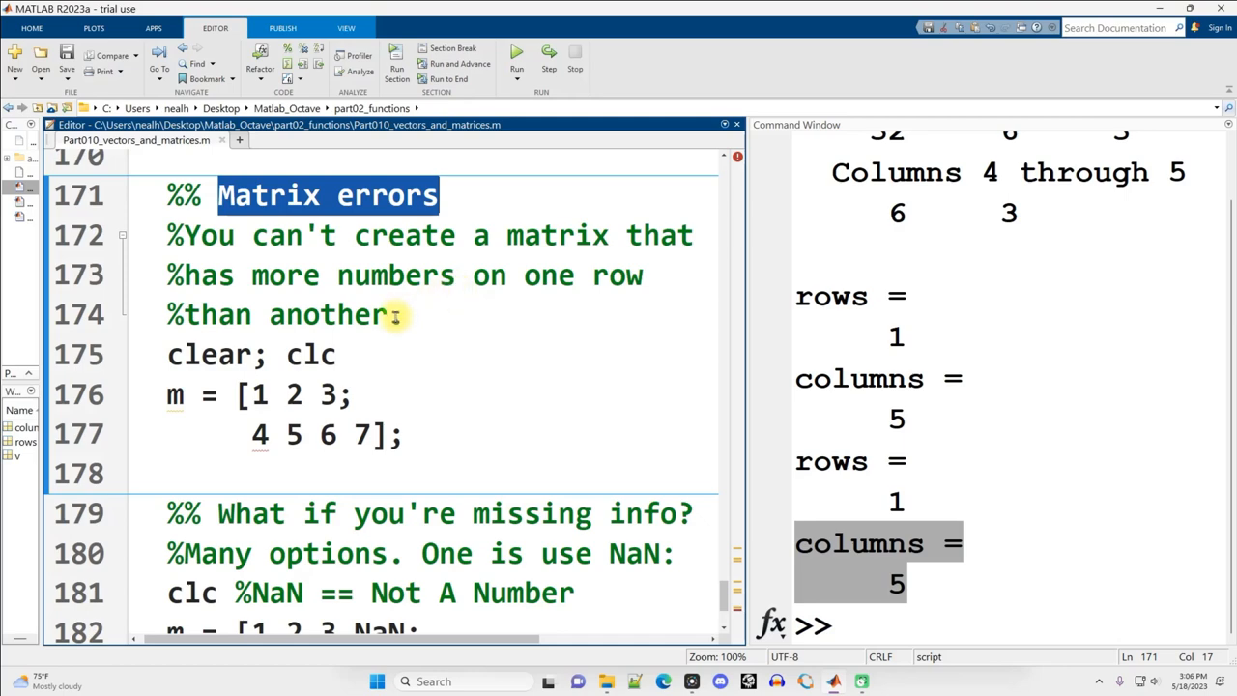
left_click(446, 387)
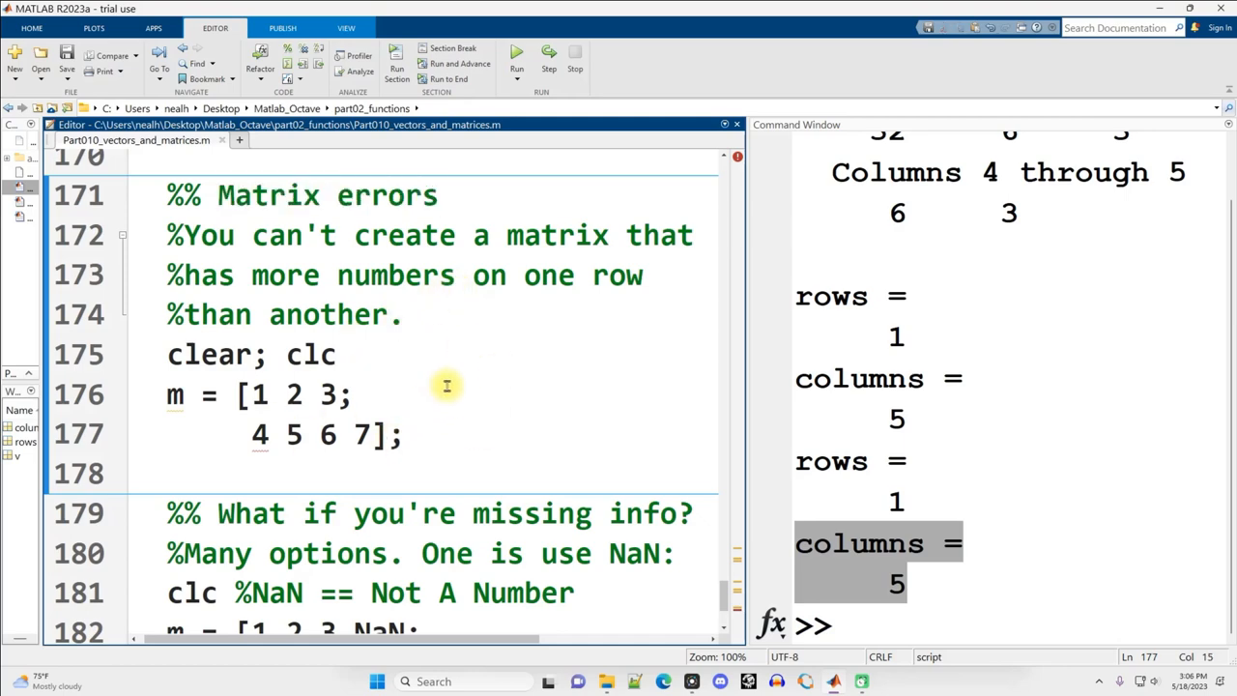
left_click(516, 55)
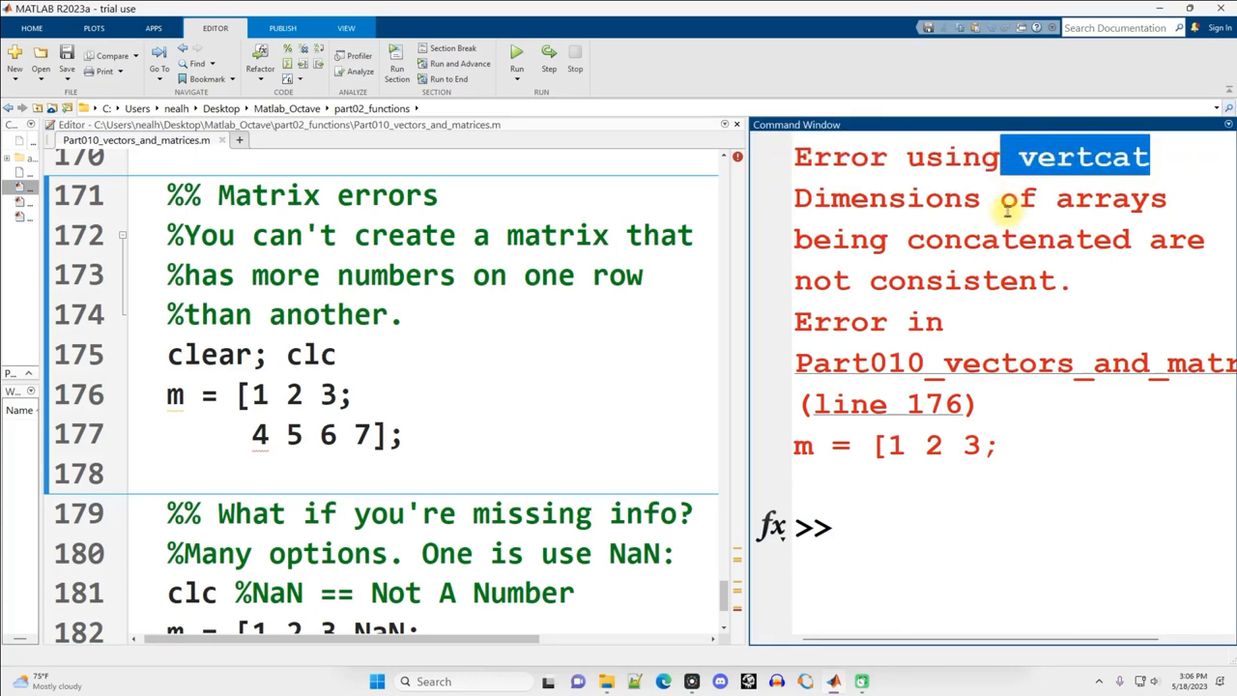
mouse_move(955, 298)
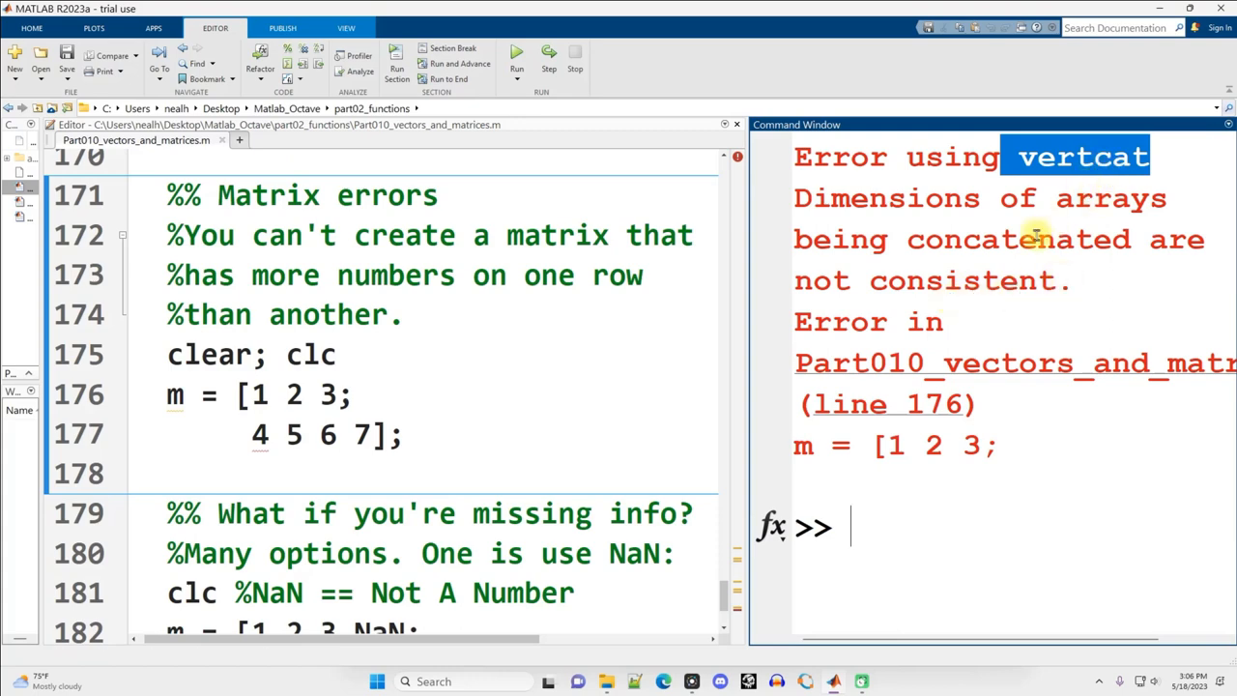
Step: Highlight 'concatenated' and 'not consistent' in the error message to point out the cause
double_click(1017, 240)
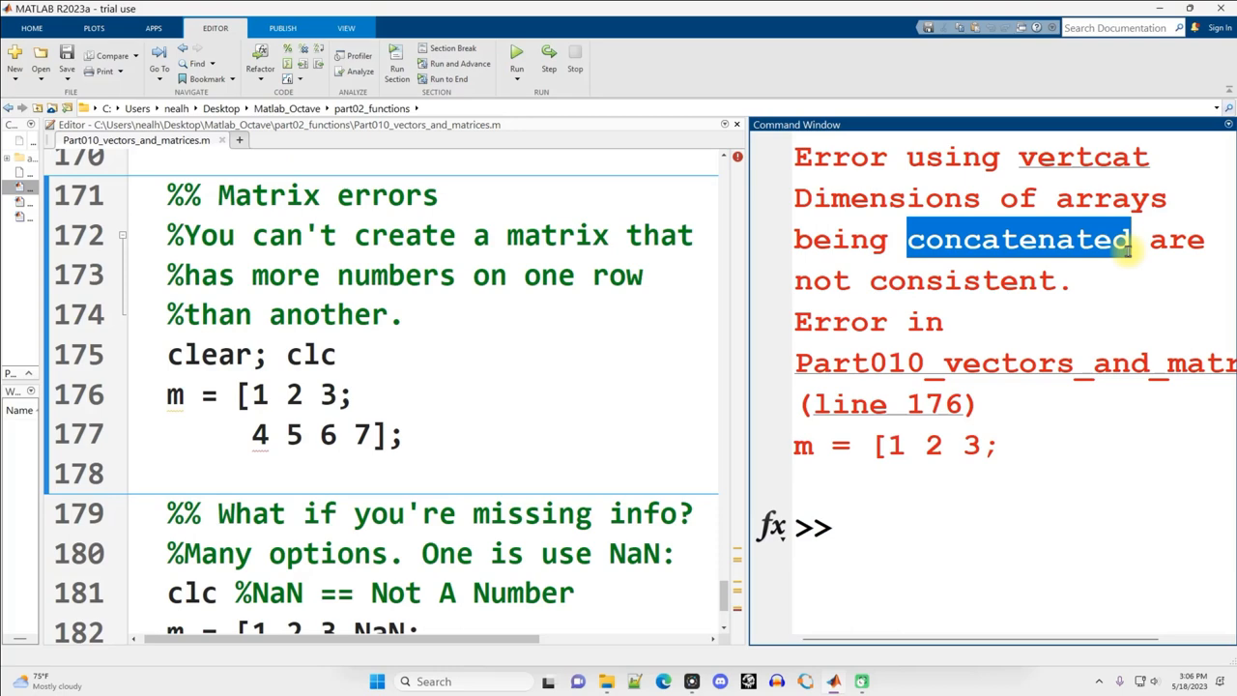
mouse_move(1018, 176)
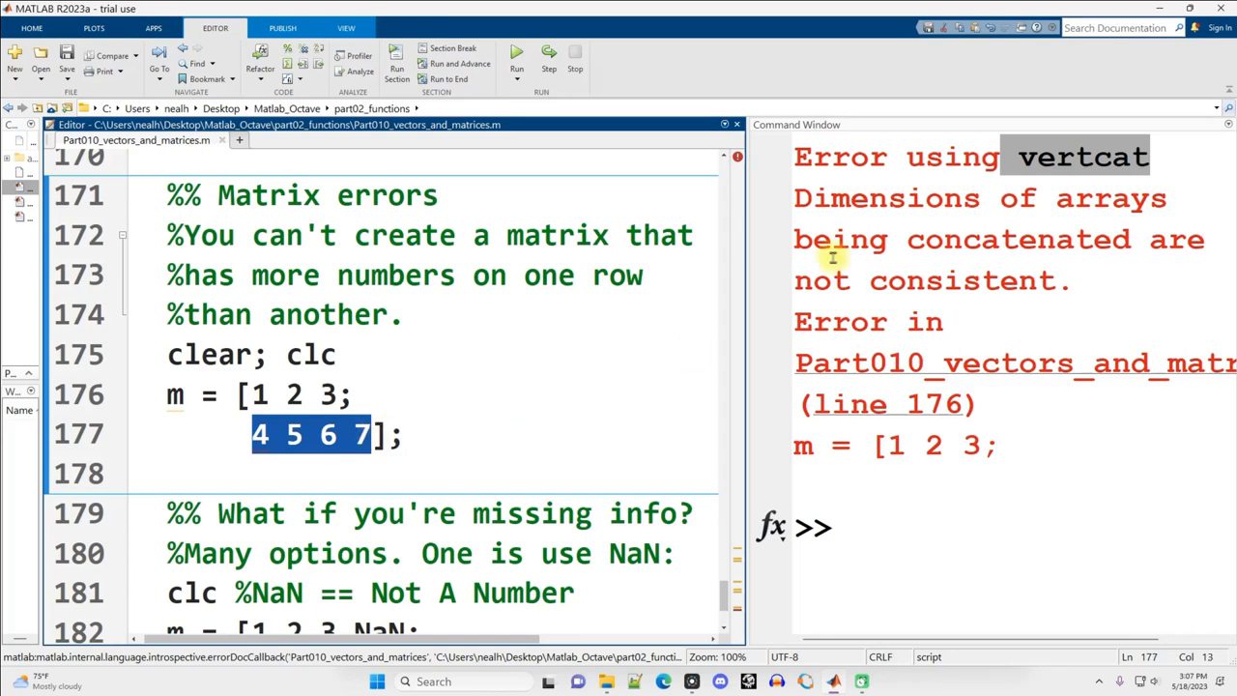
double_click(927, 281)
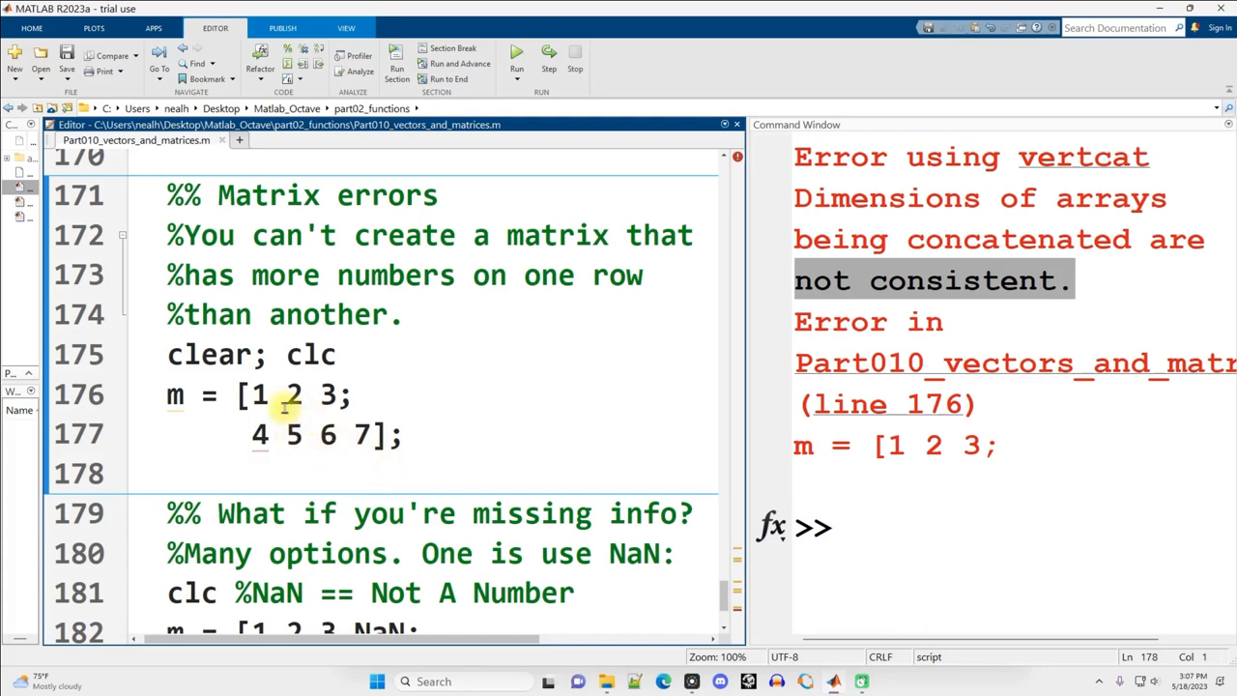
mouse_move(255, 464)
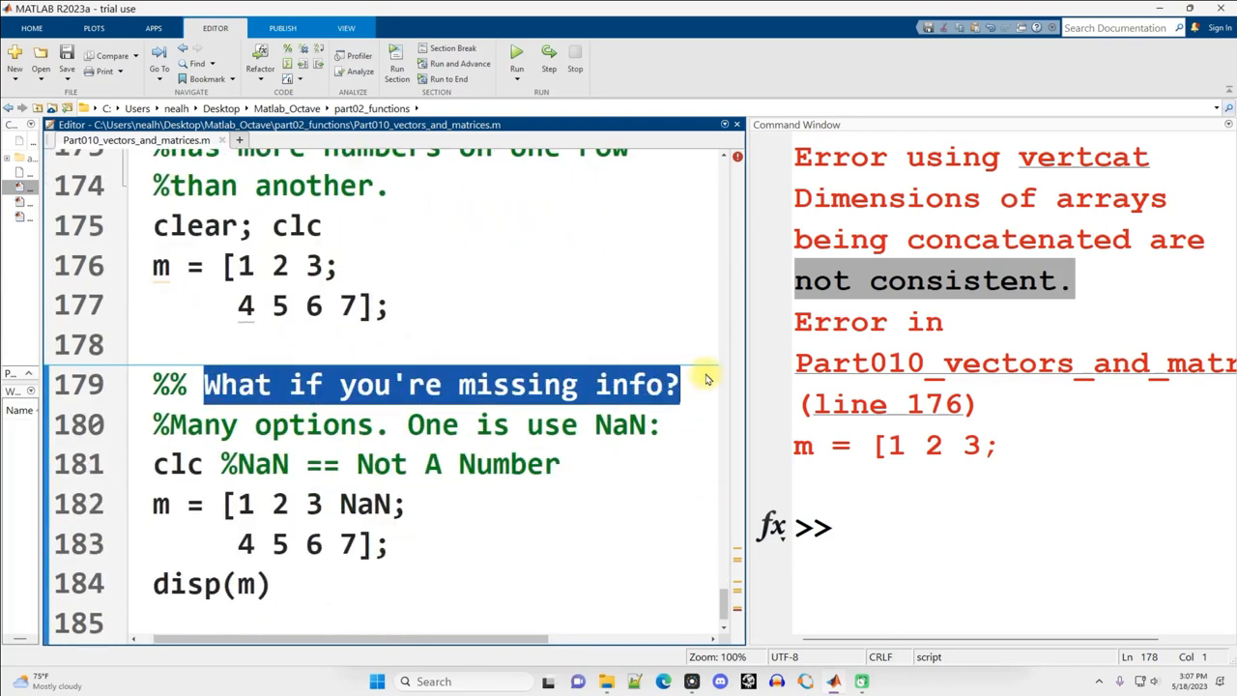
left_click(634, 385)
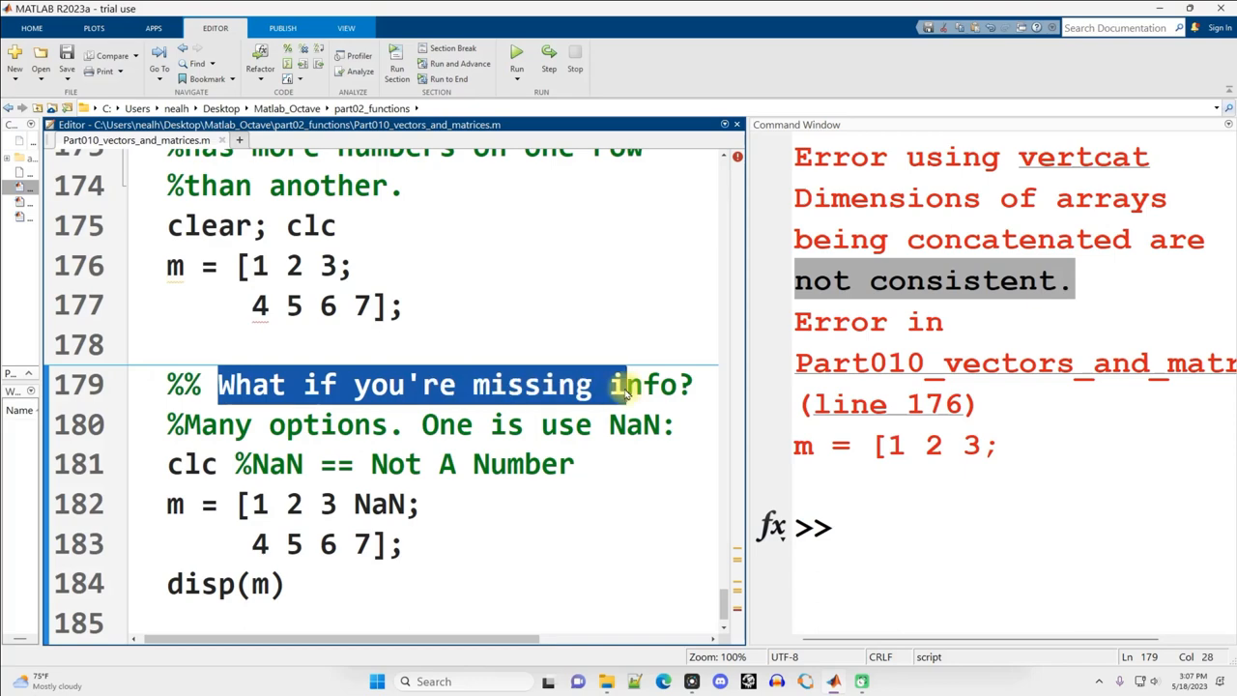
left_click(312, 385)
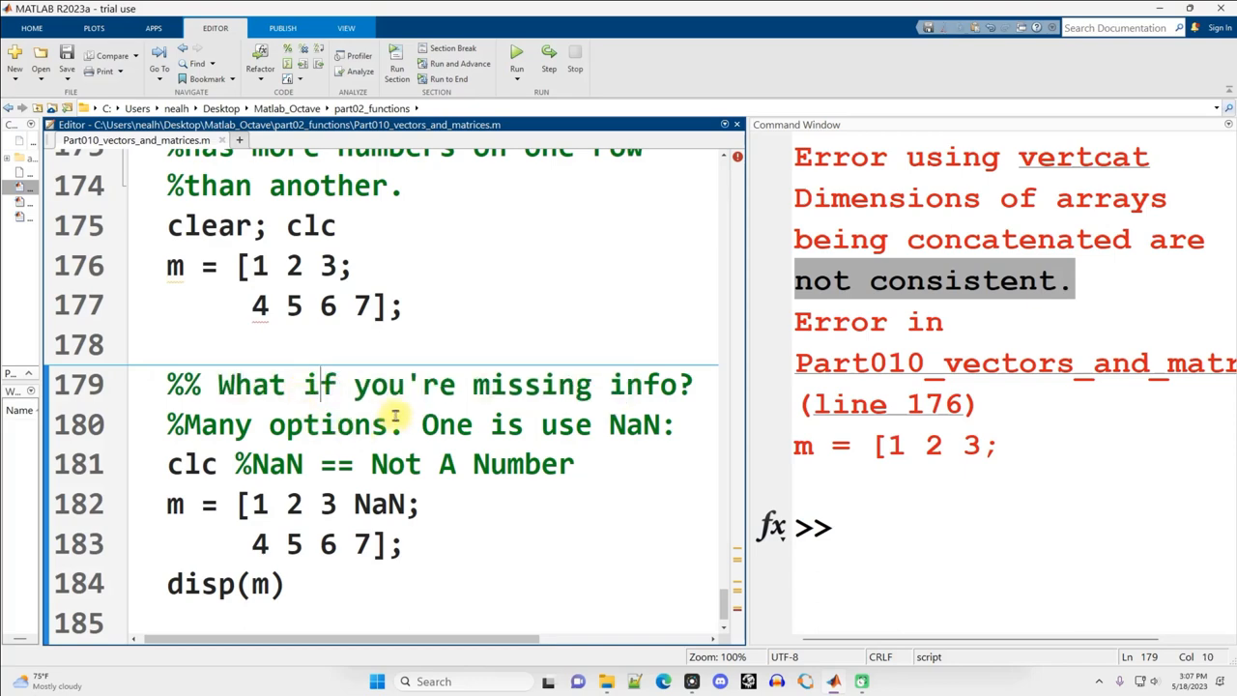
double_click(634, 425)
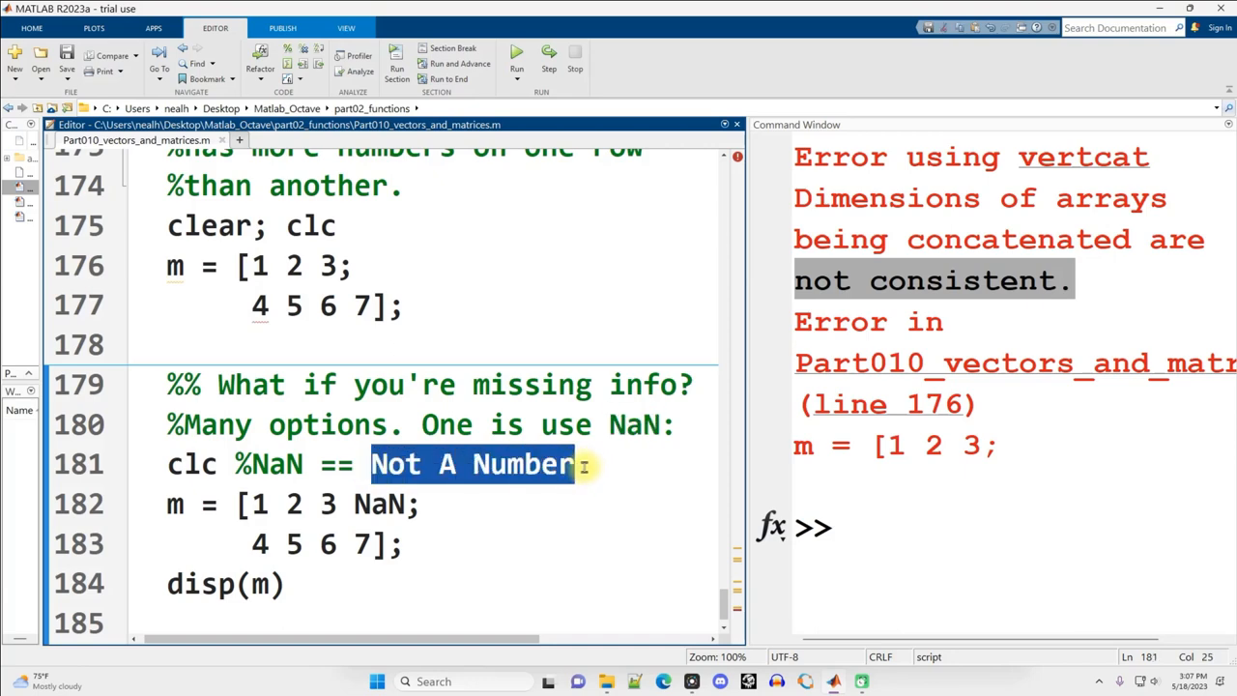
double_click(383, 502)
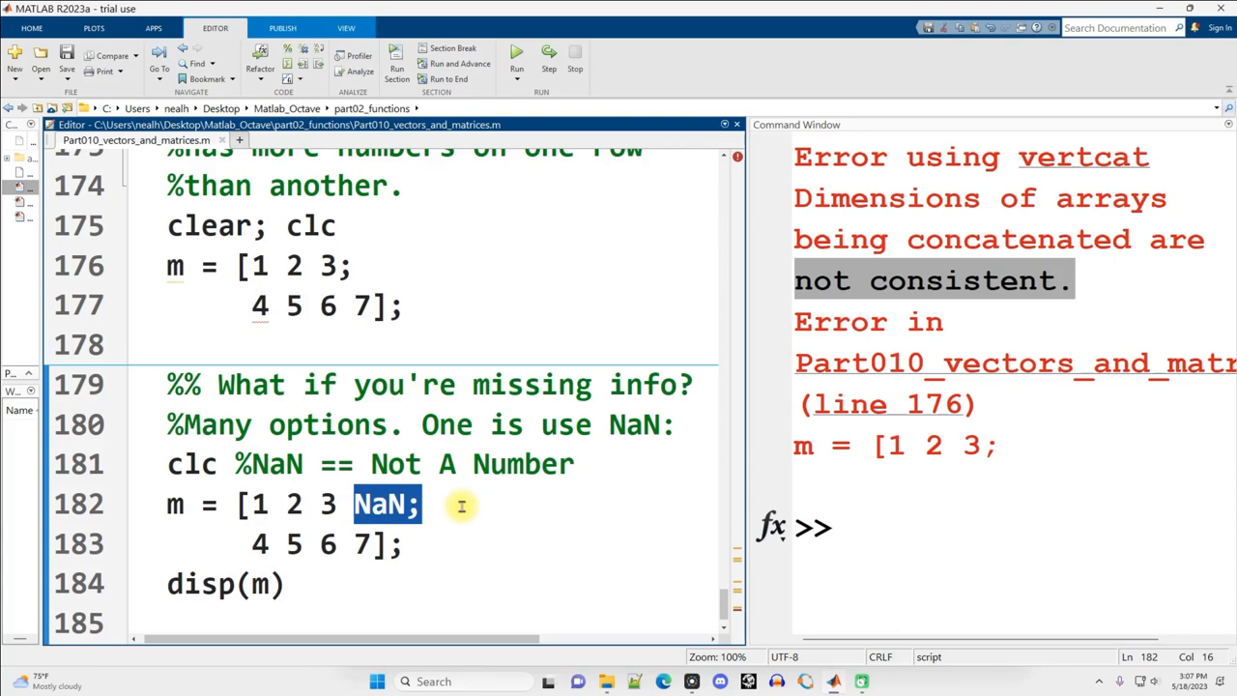
mouse_move(464, 518)
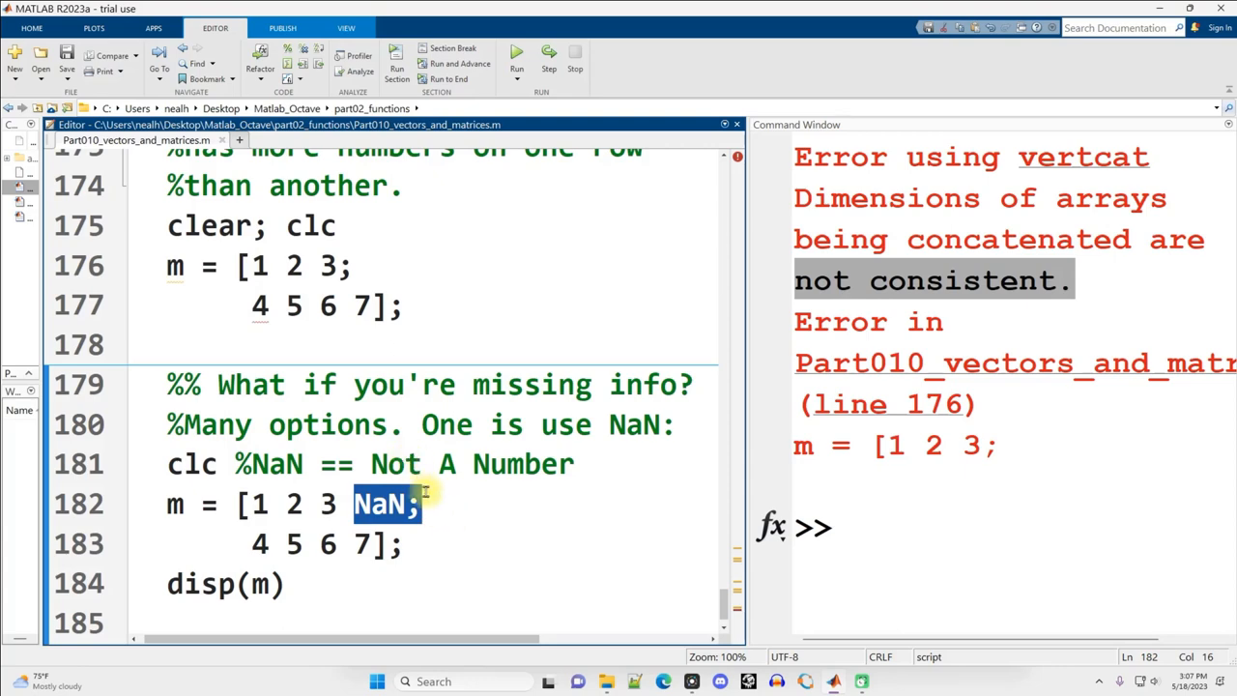
scroll("down", 3)
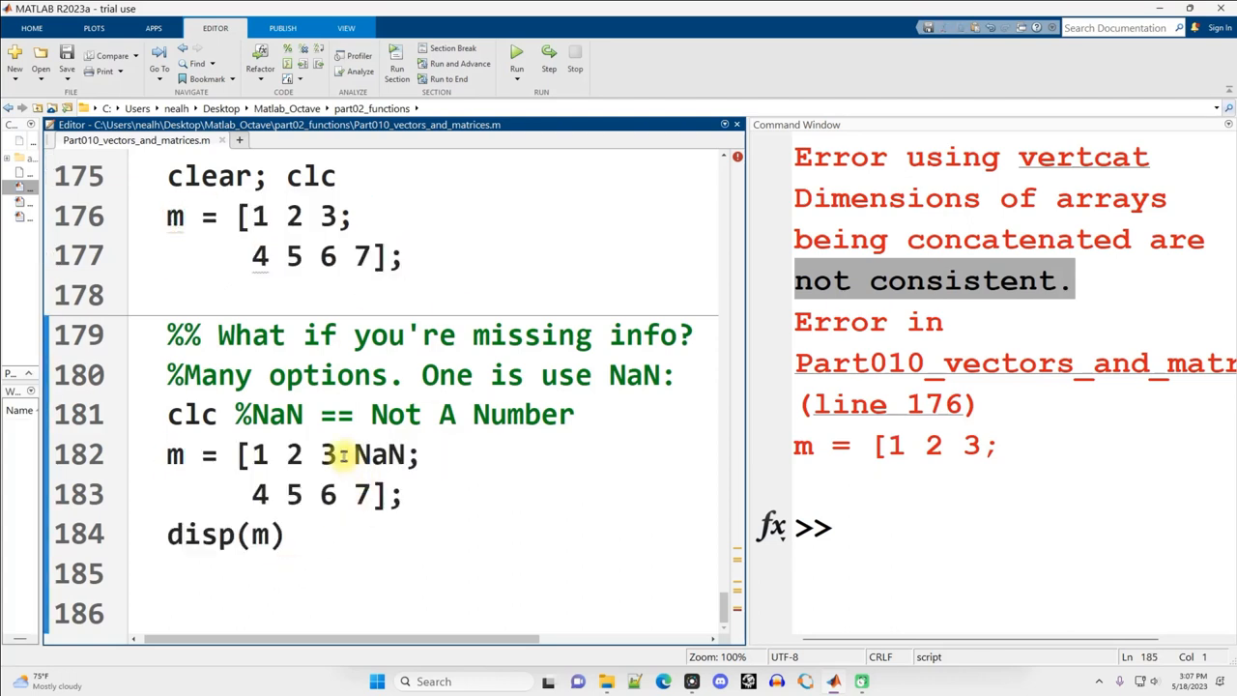
double_click(382, 454)
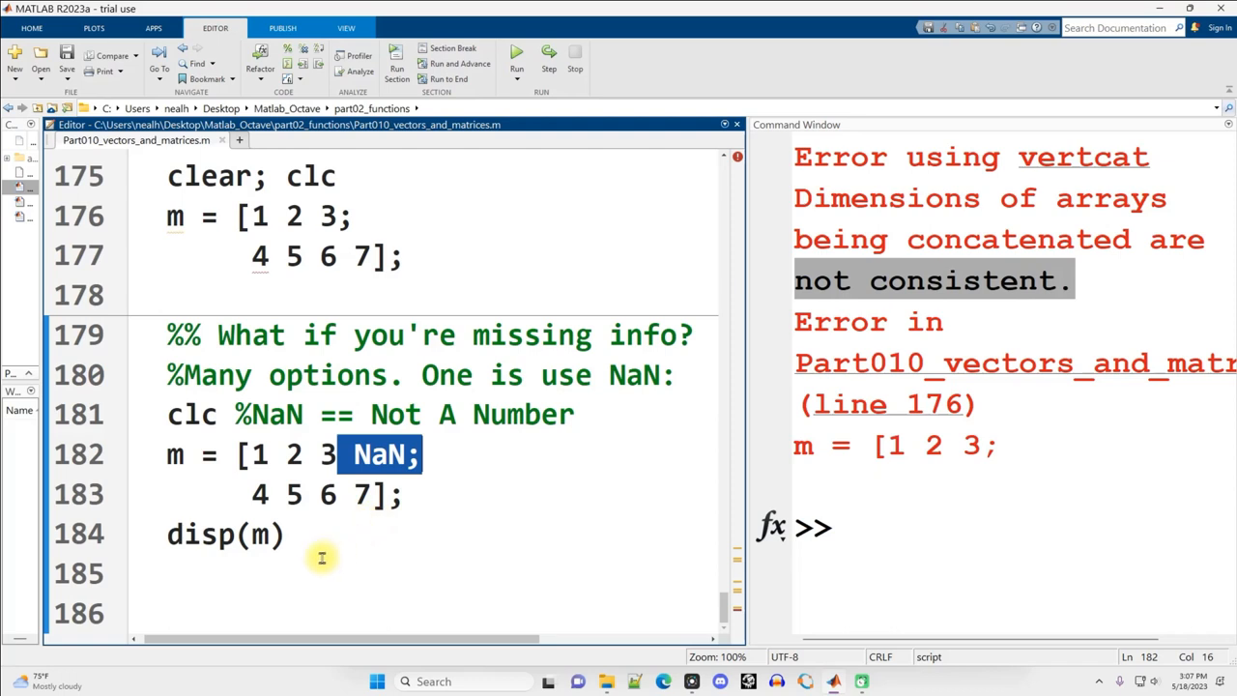
mouse_move(329, 580)
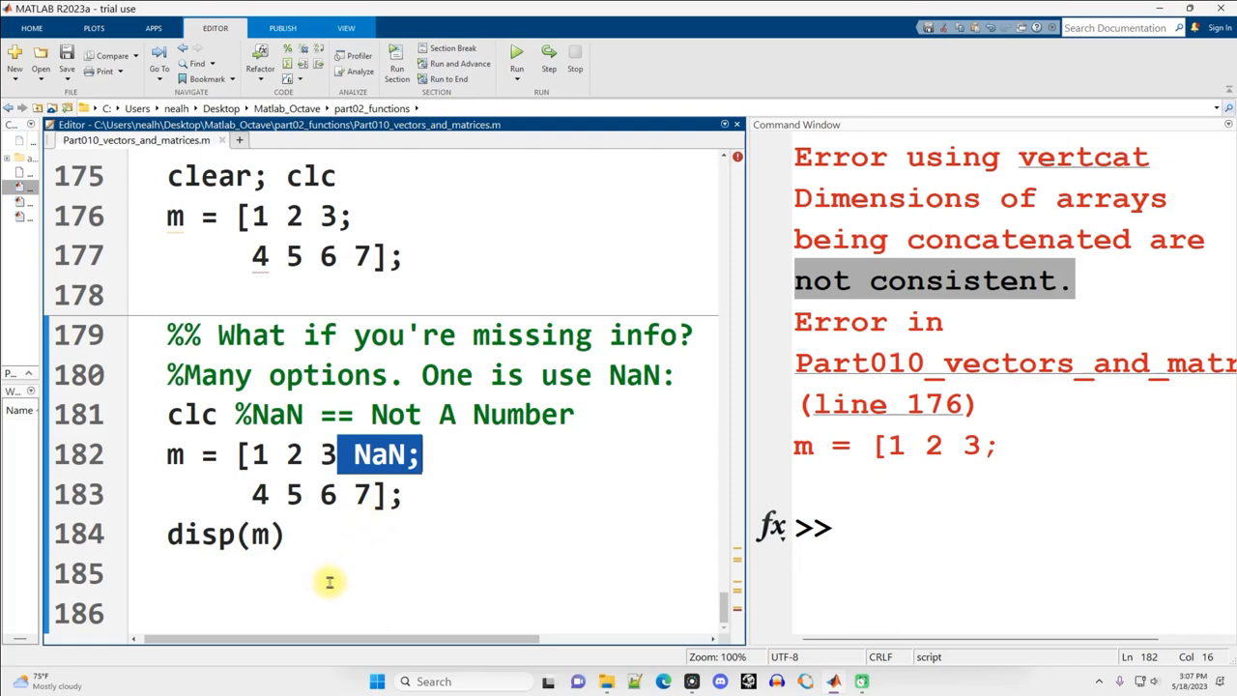
mouse_move(321, 561)
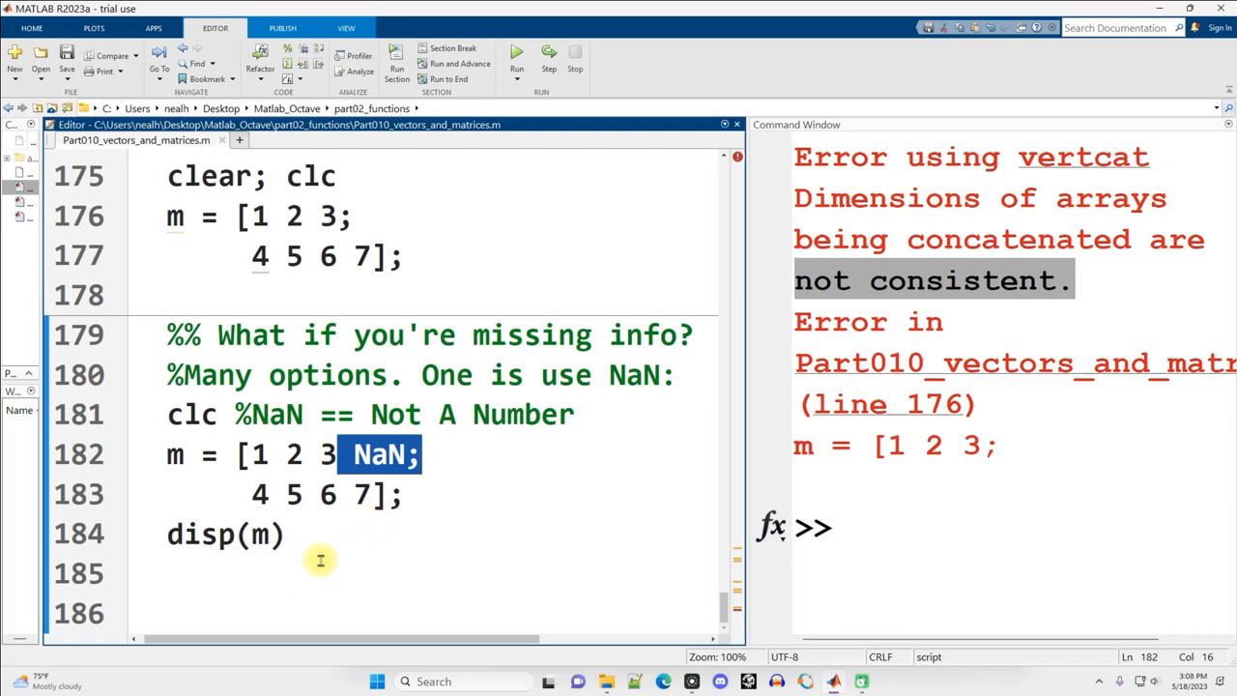